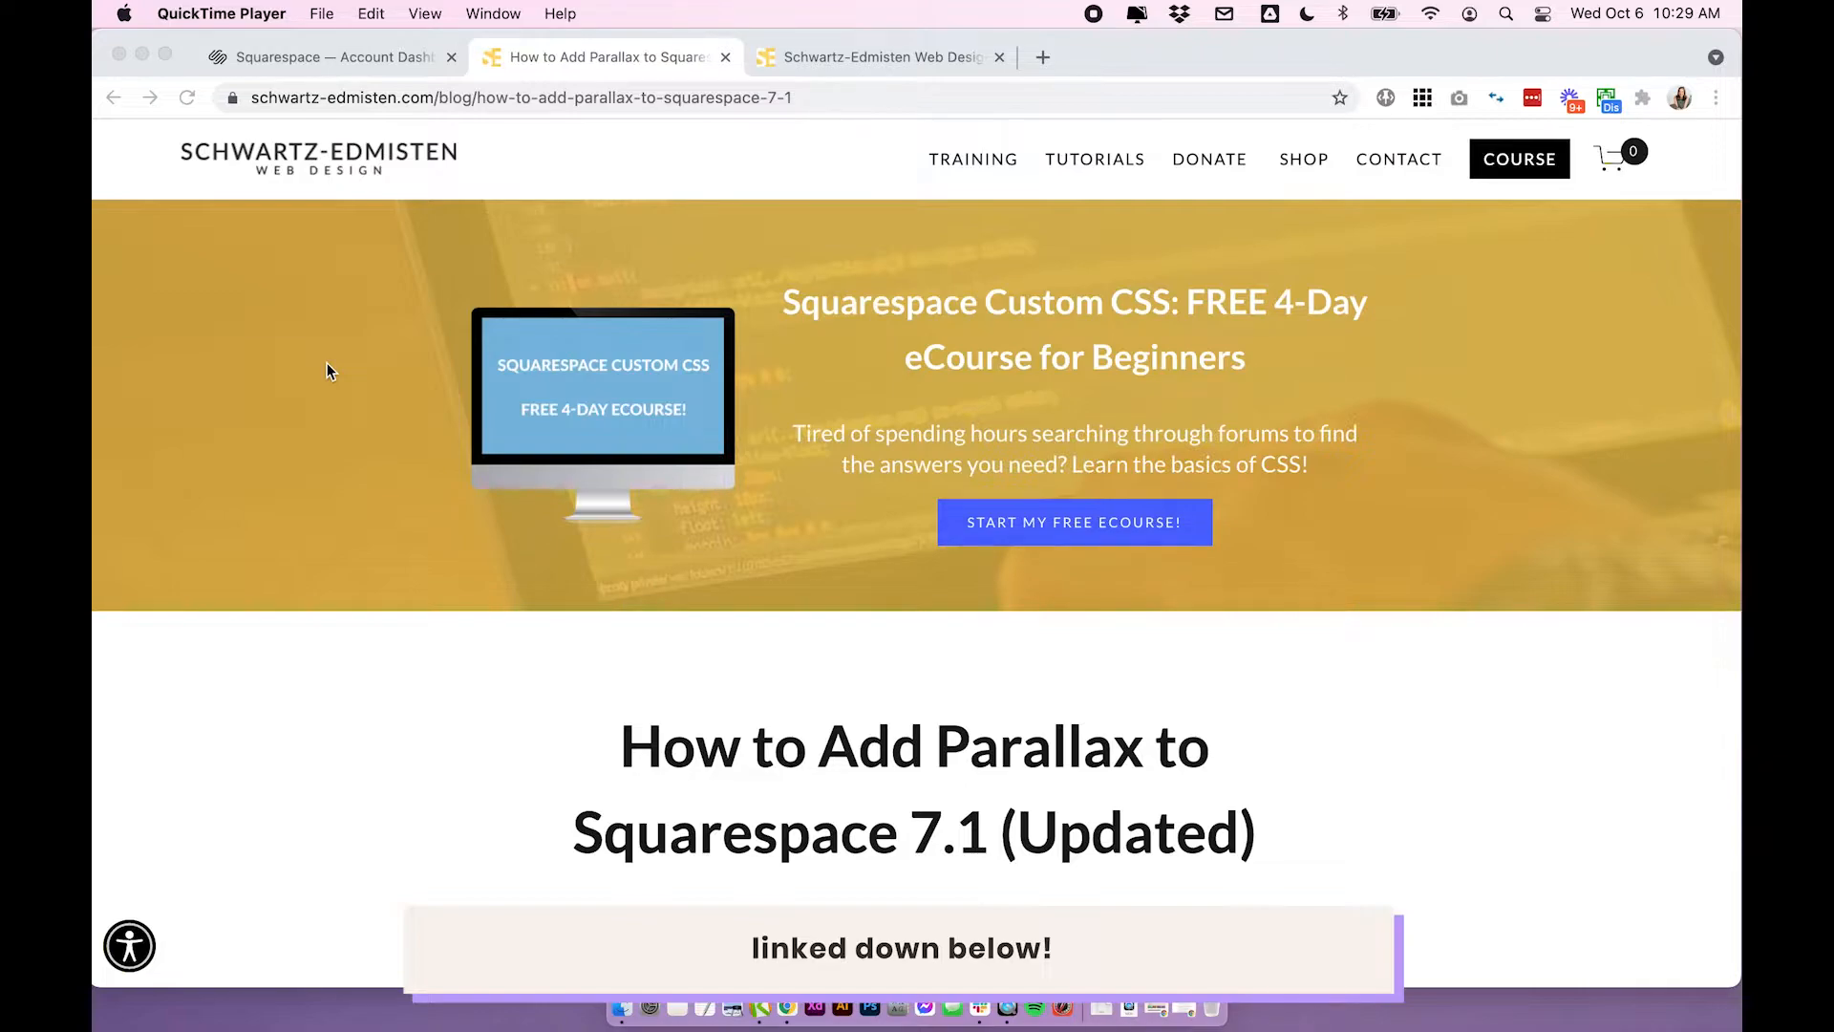
# - Scroll through the Test Site home page to reach the forest banner section
pyautogui.scroll(-3)
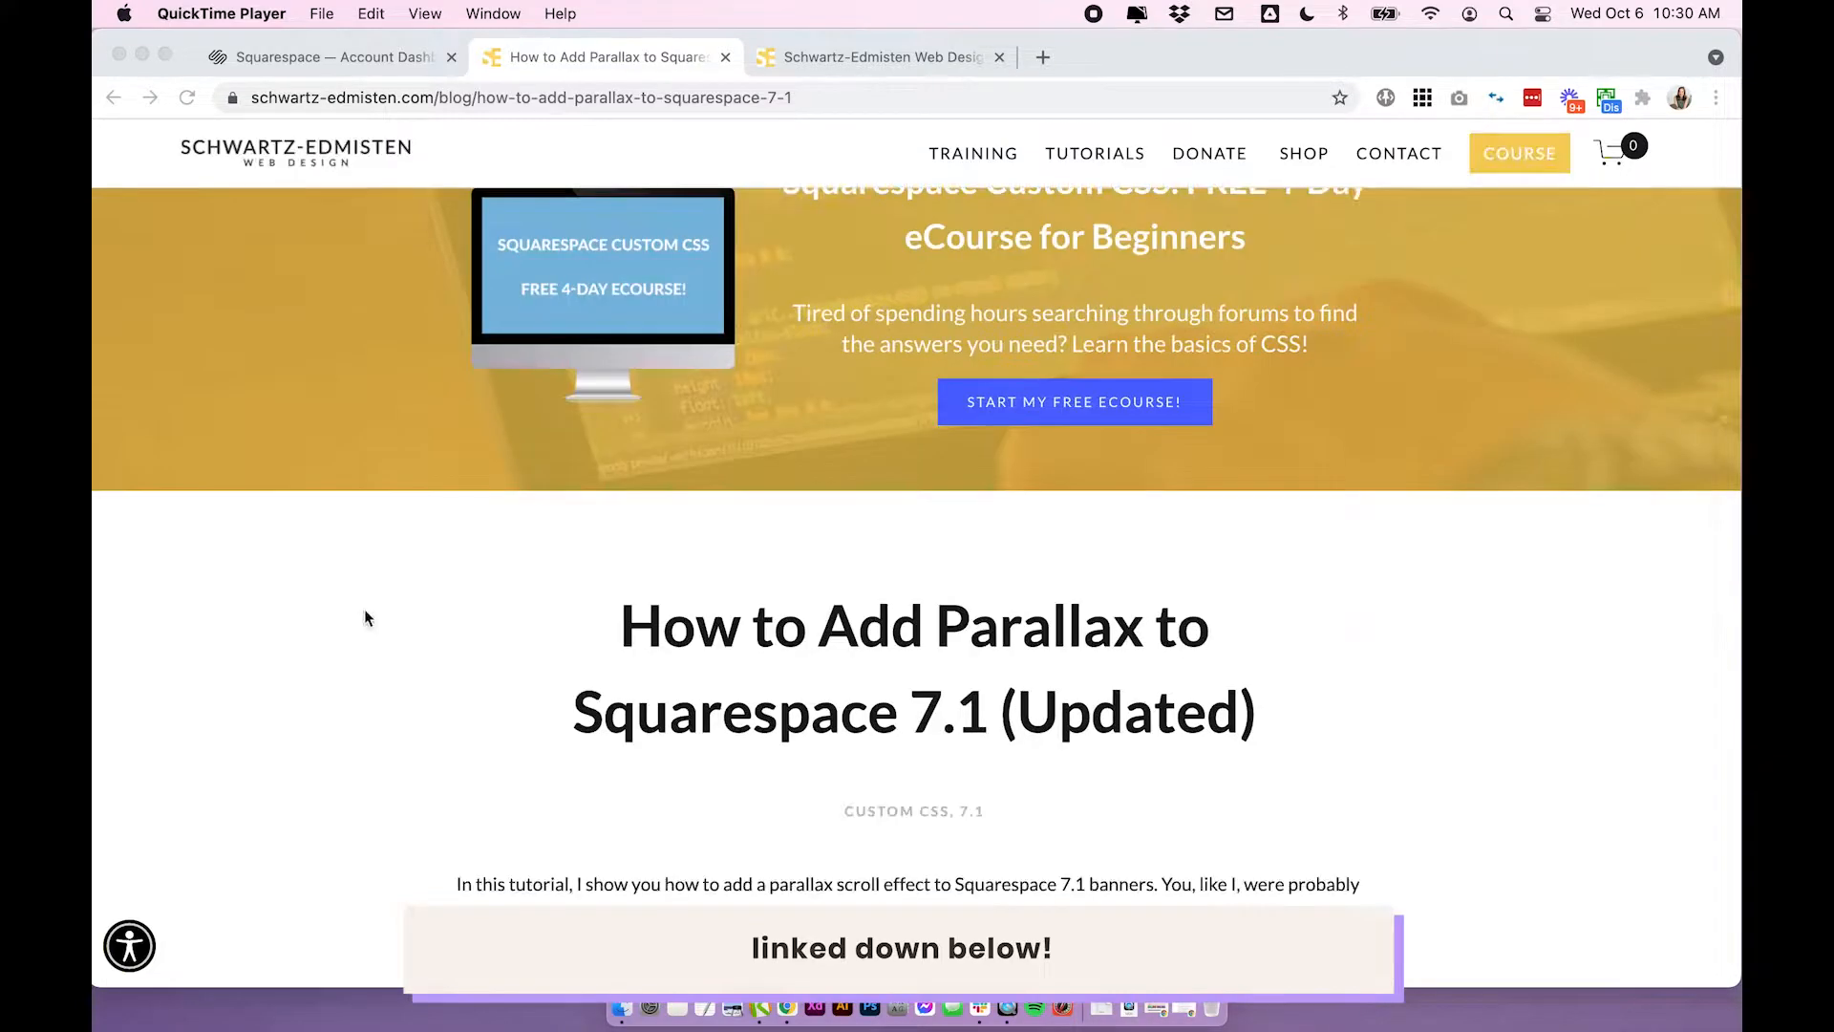
pyautogui.scroll(-3)
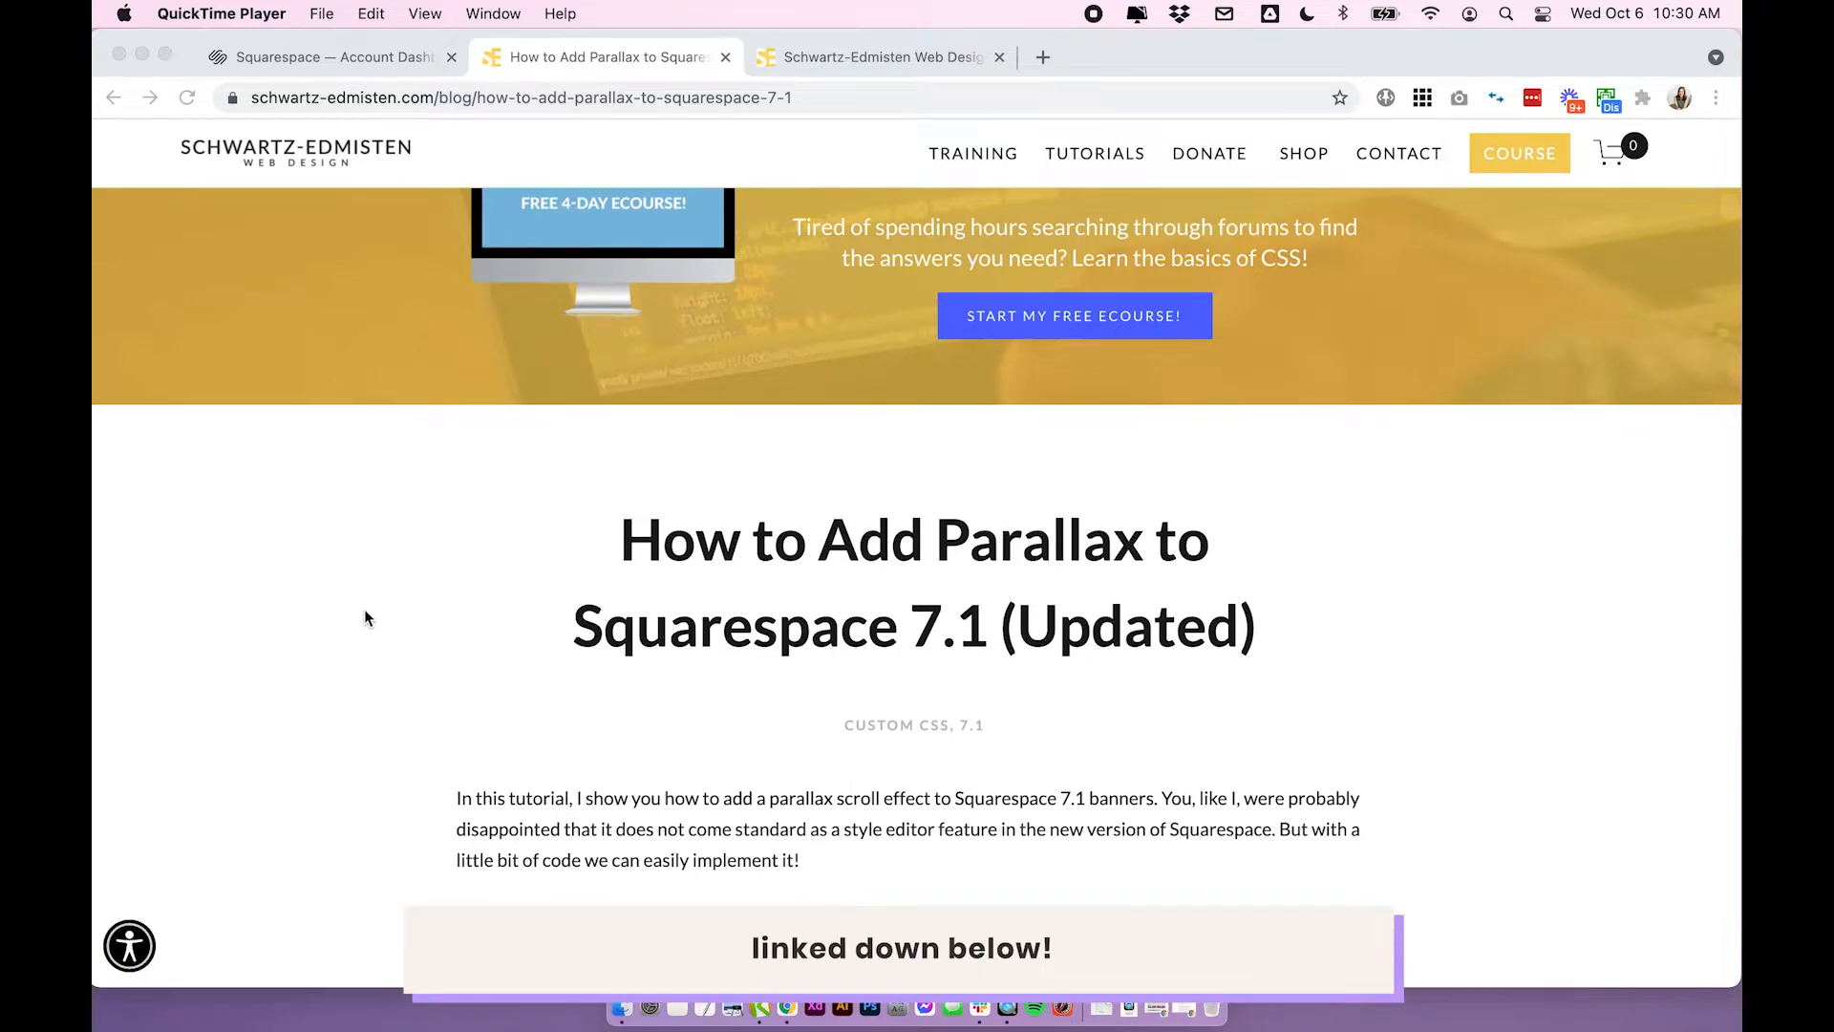
pyautogui.scroll(-3)
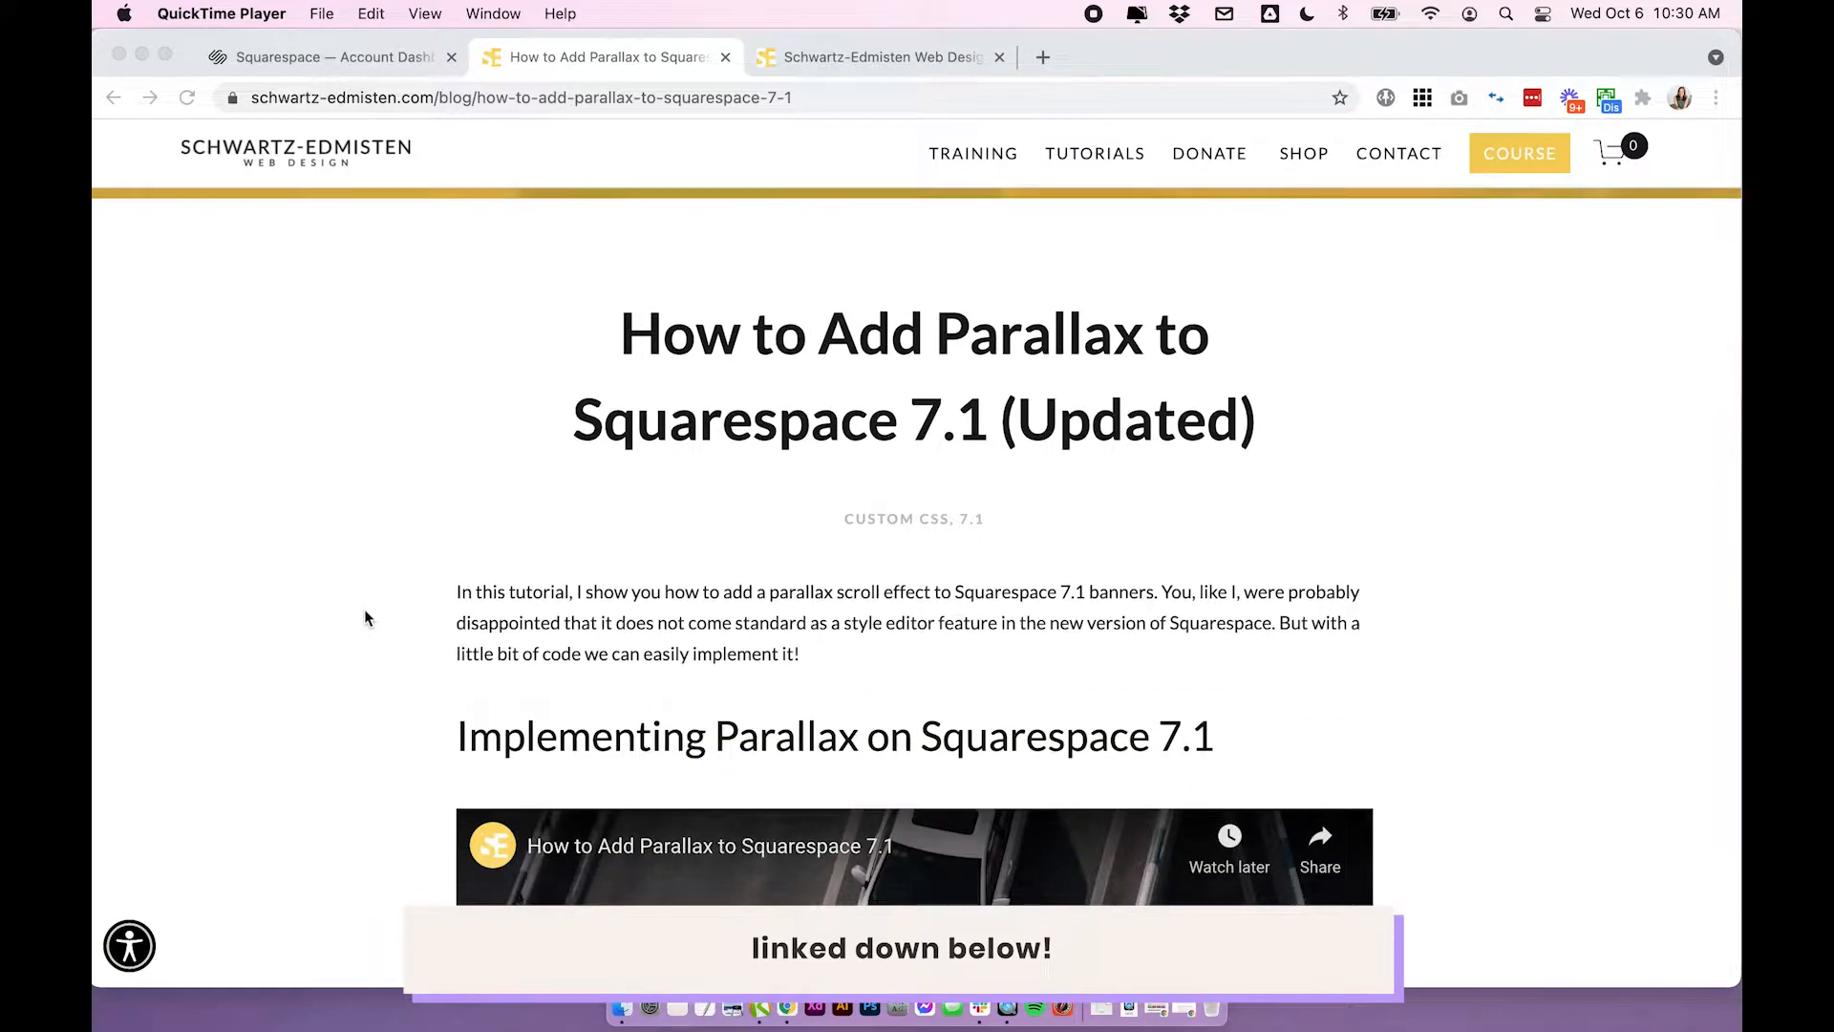
pyautogui.scroll(-3)
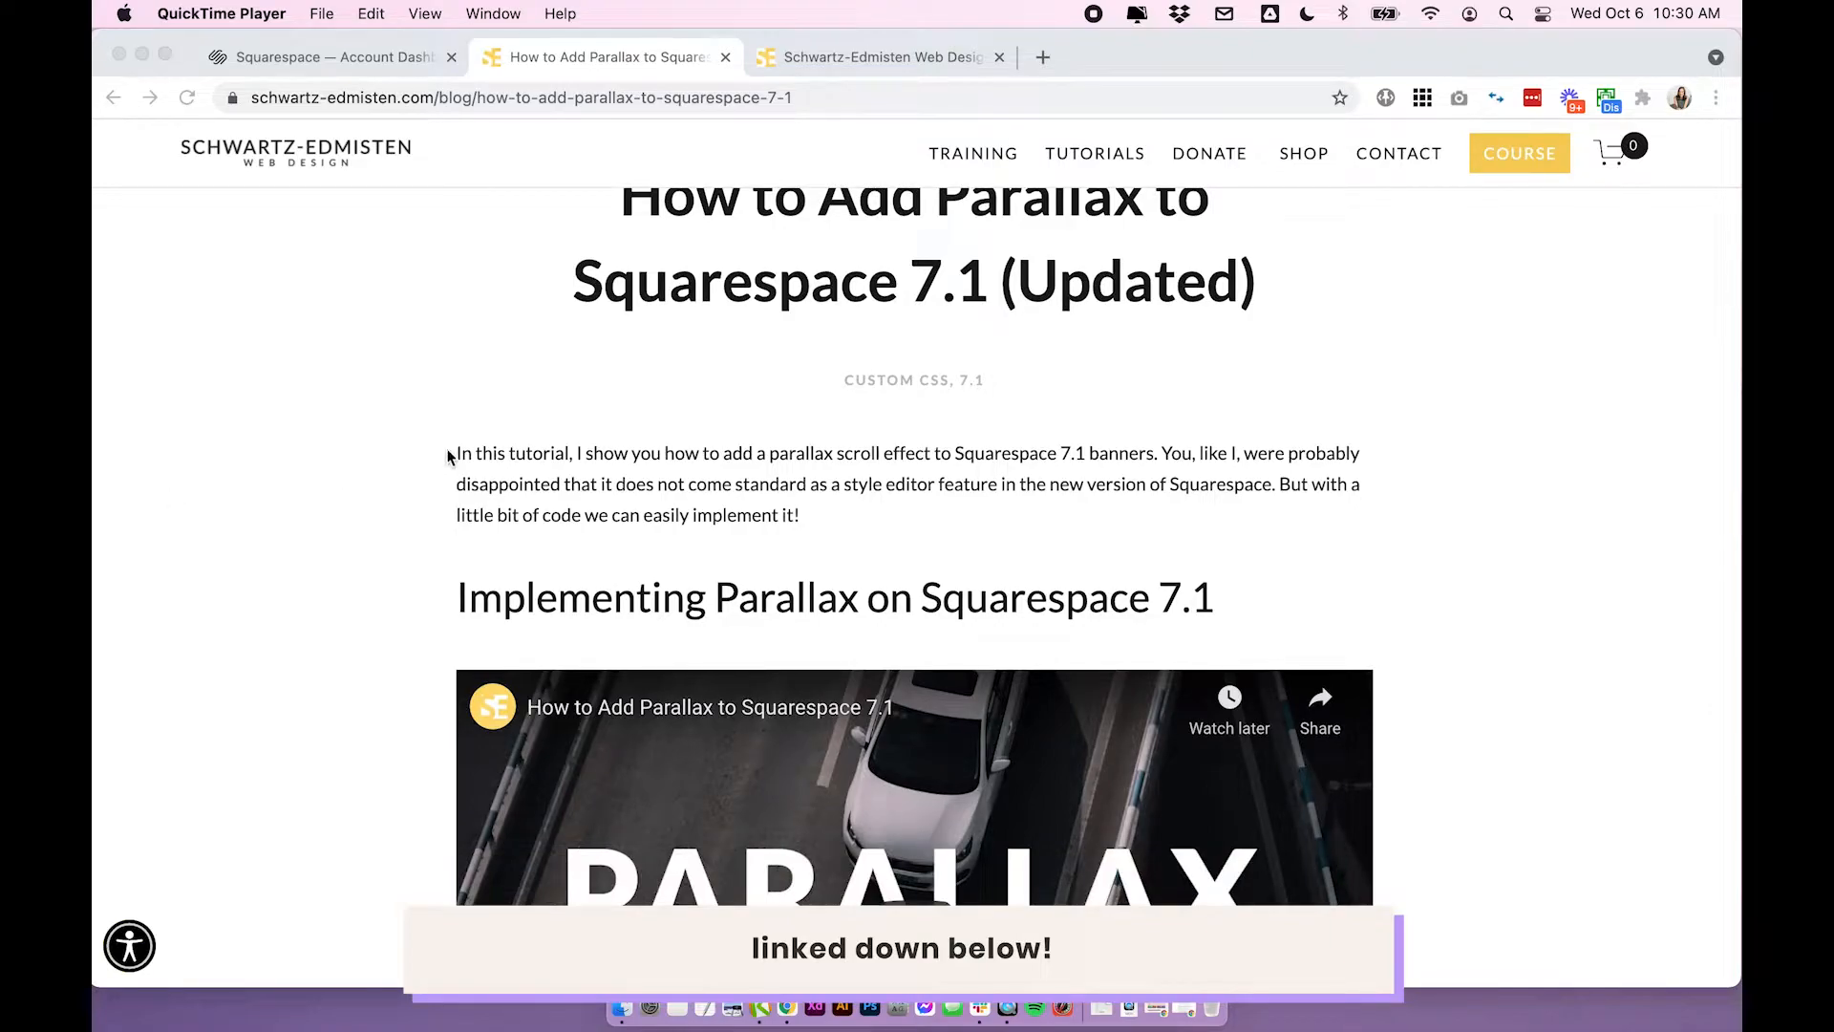
pyautogui.scroll(-3)
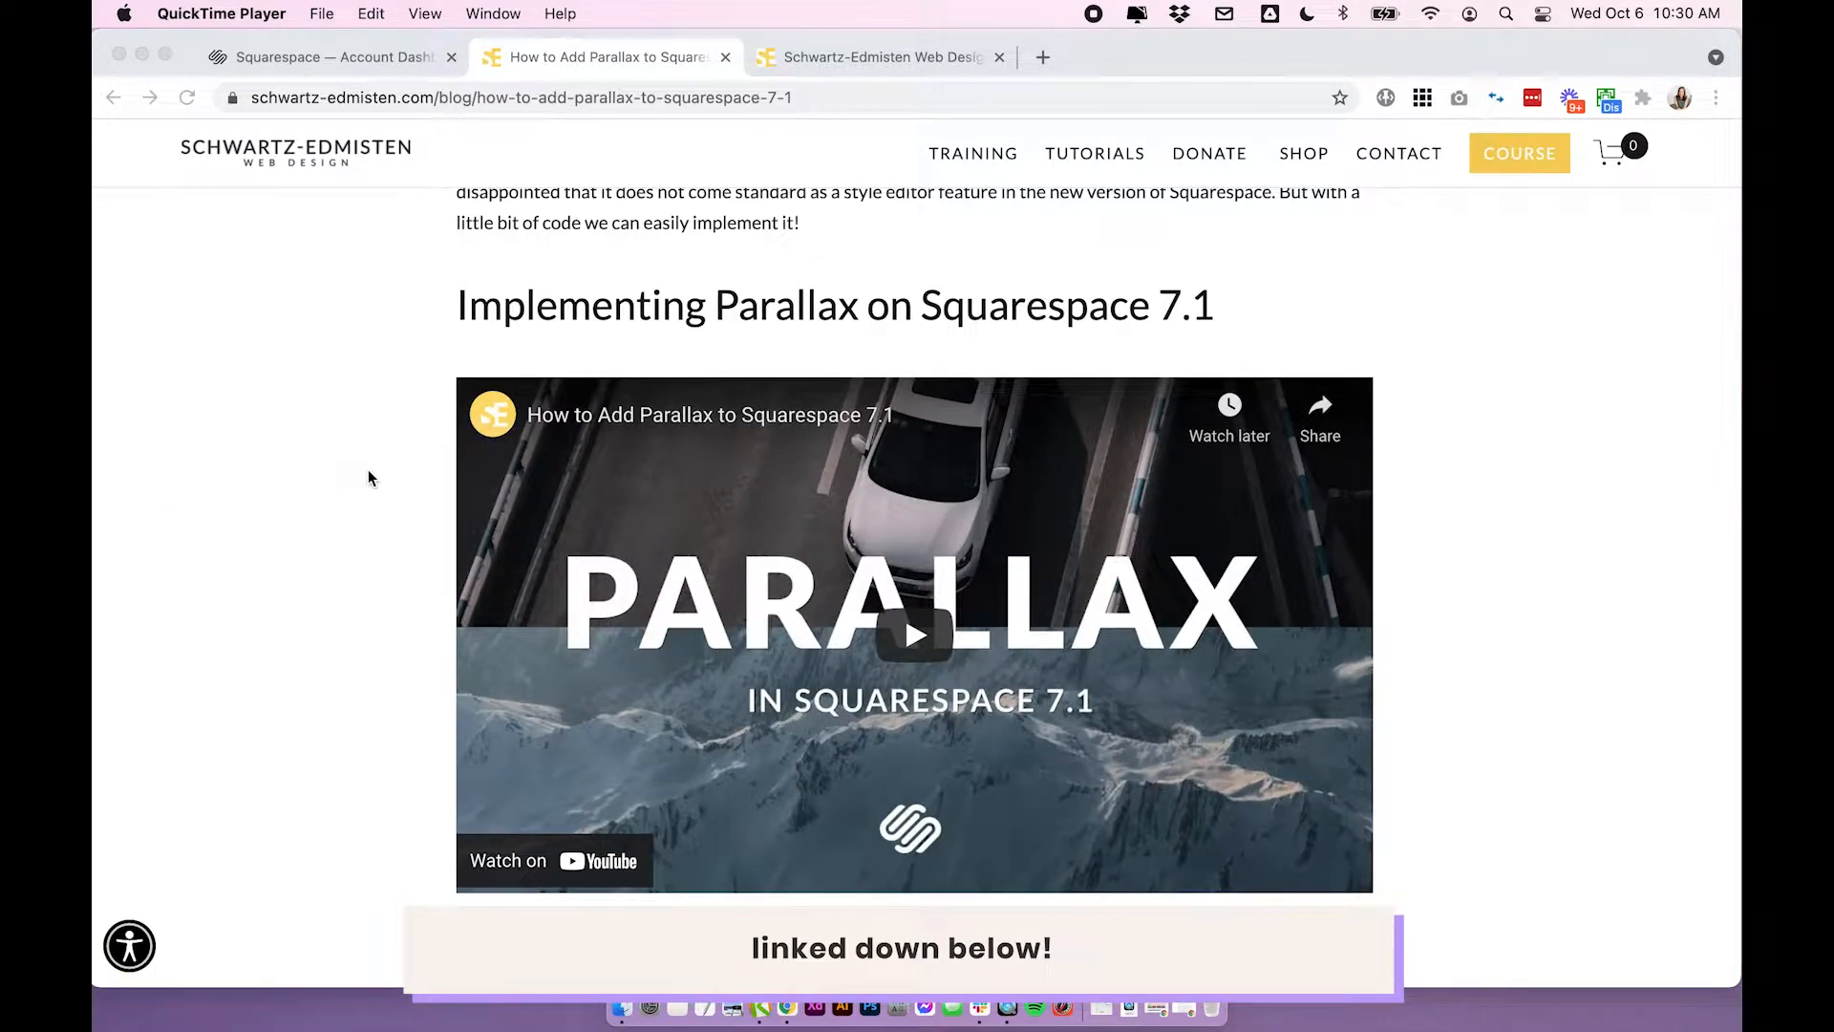
pyautogui.scroll(-3)
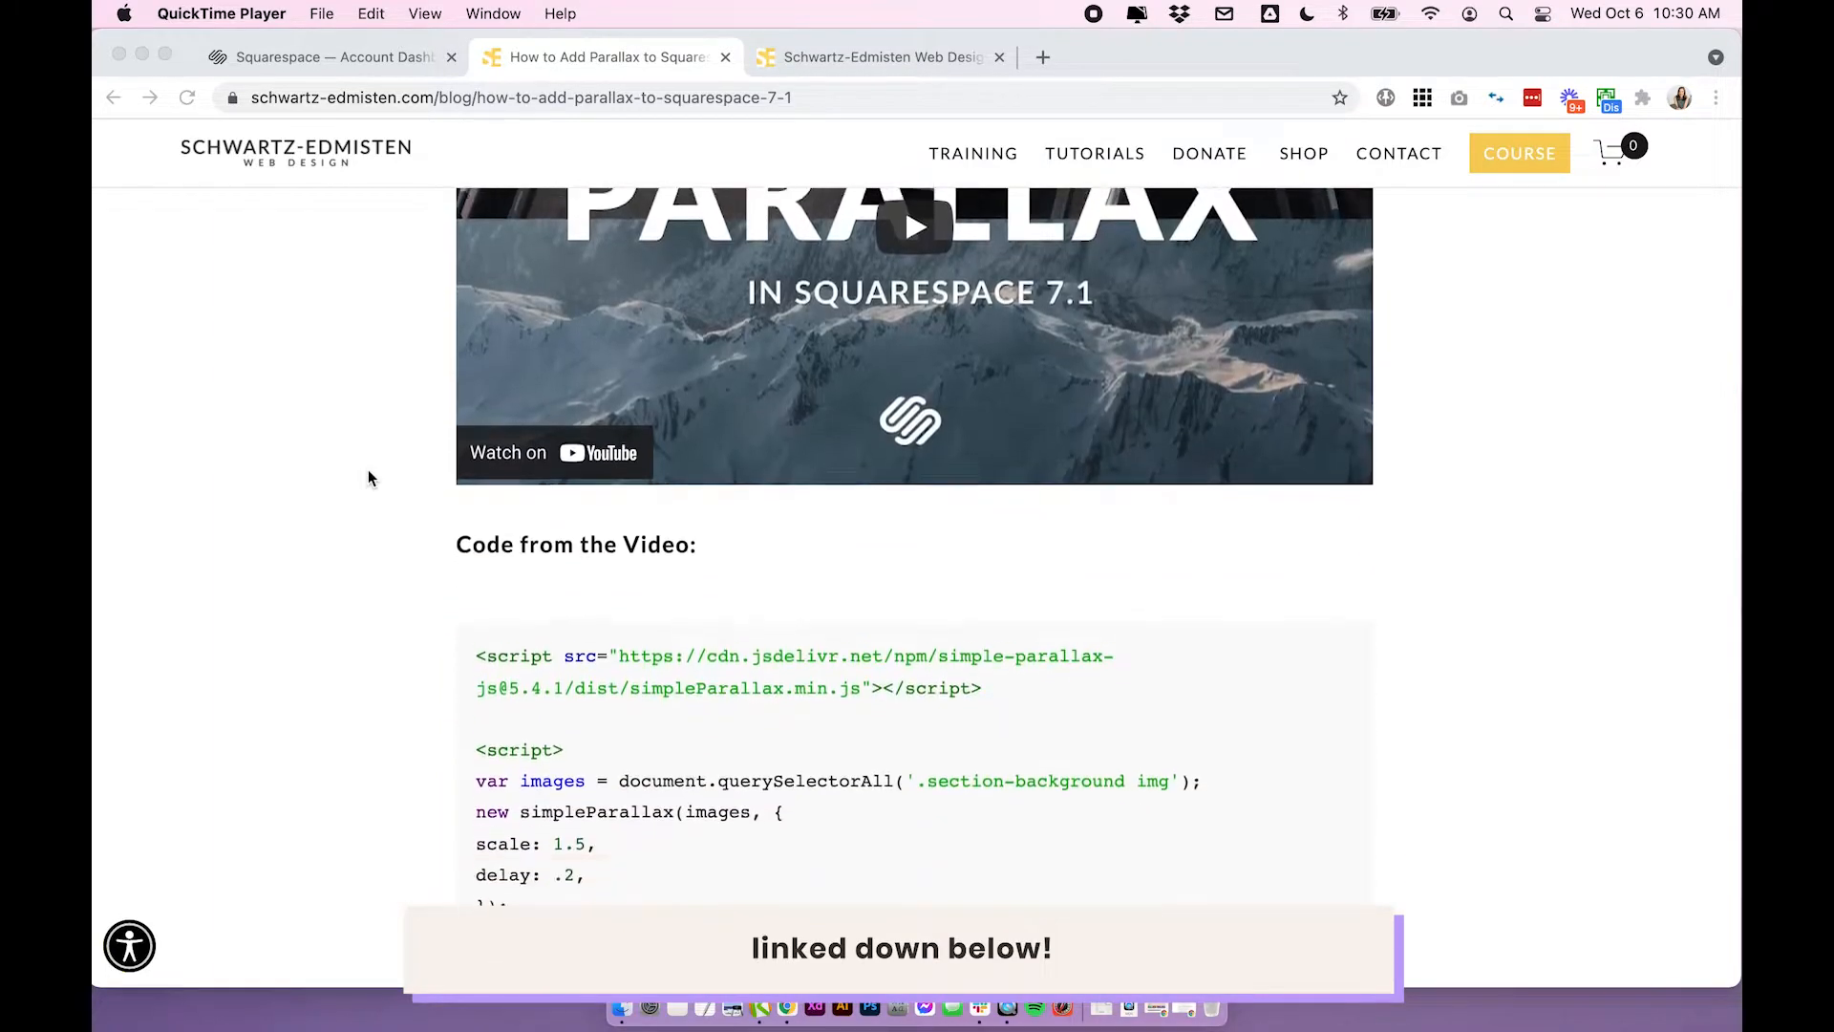
pyautogui.scroll(-3)
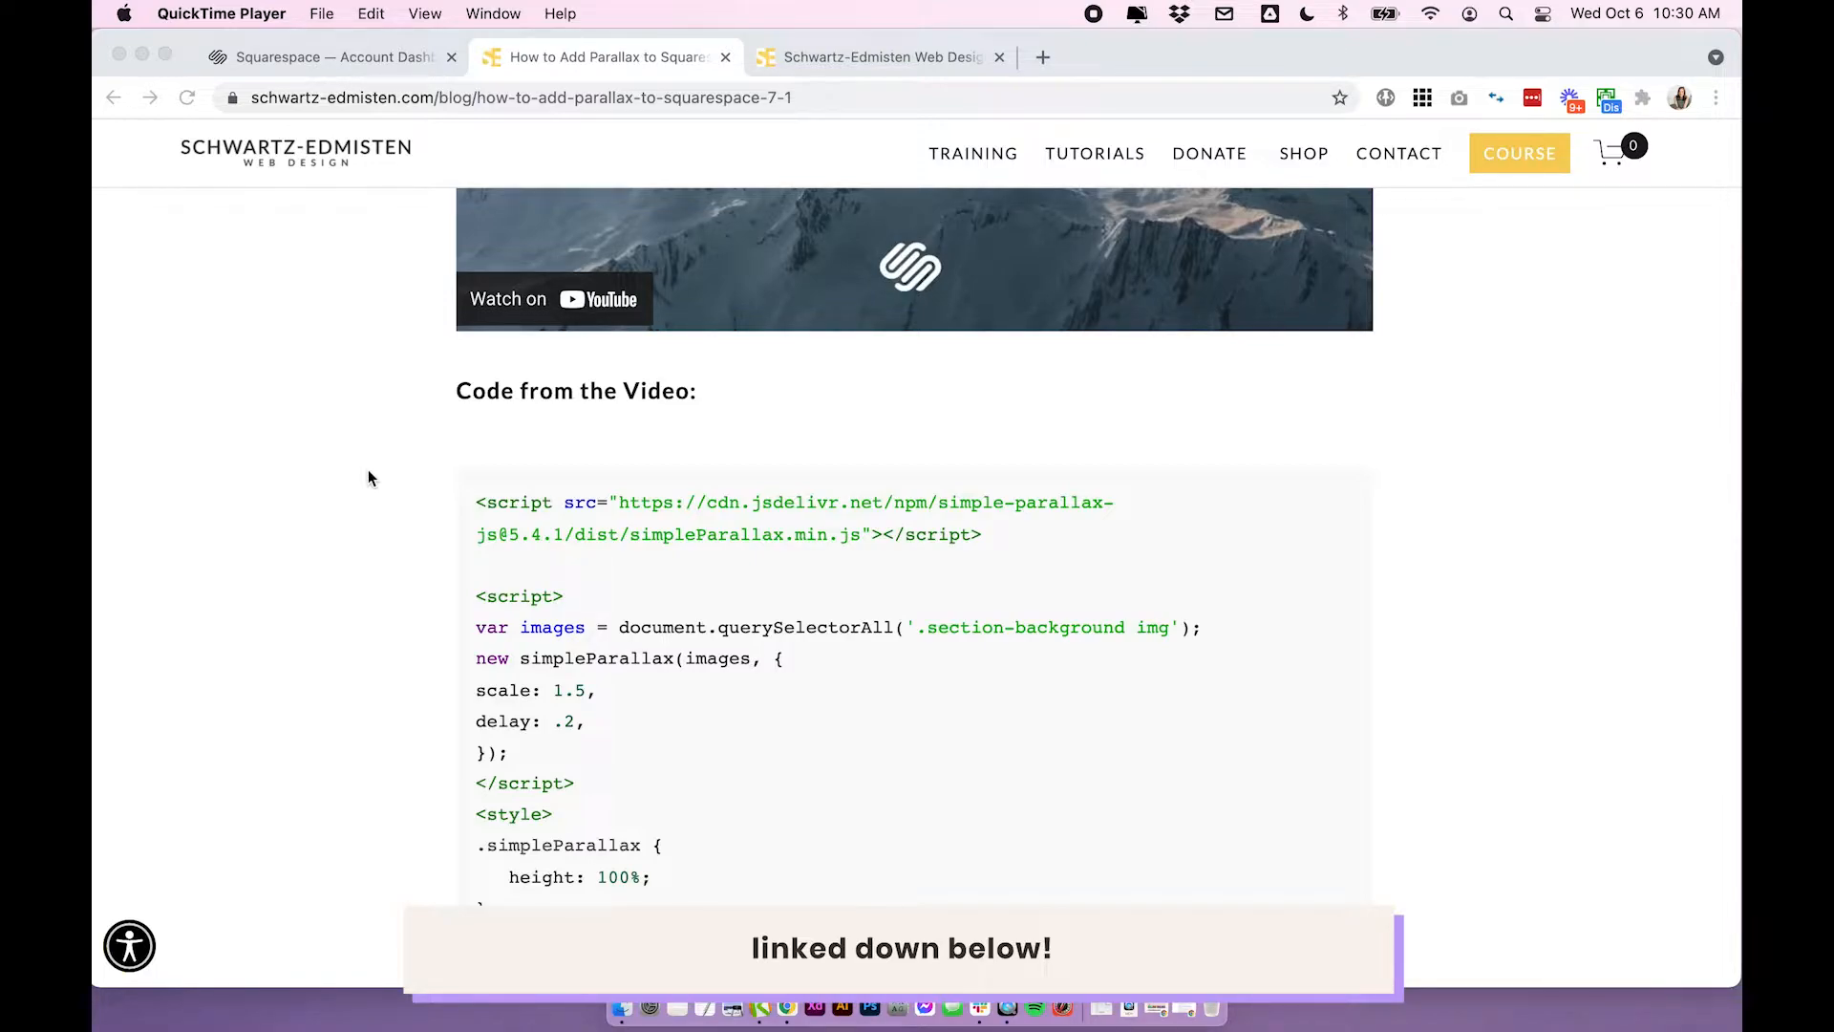
pyautogui.scroll(-3)
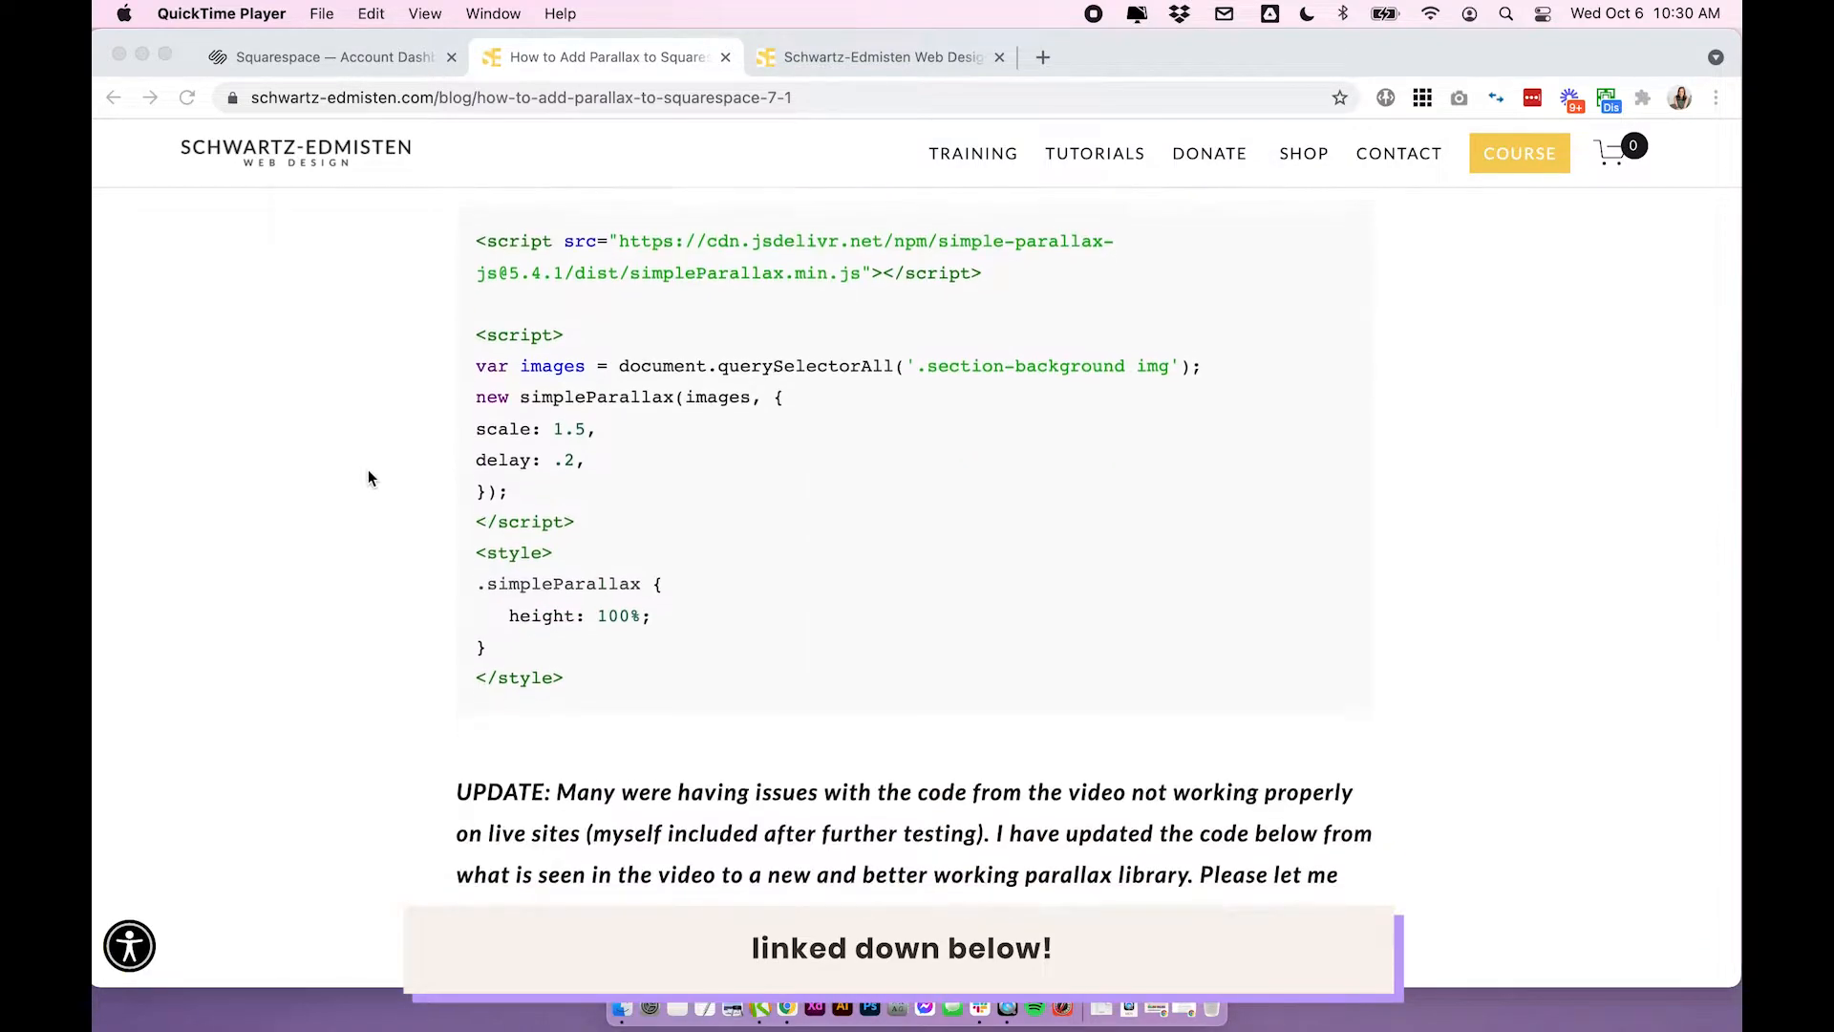
pyautogui.scroll(3)
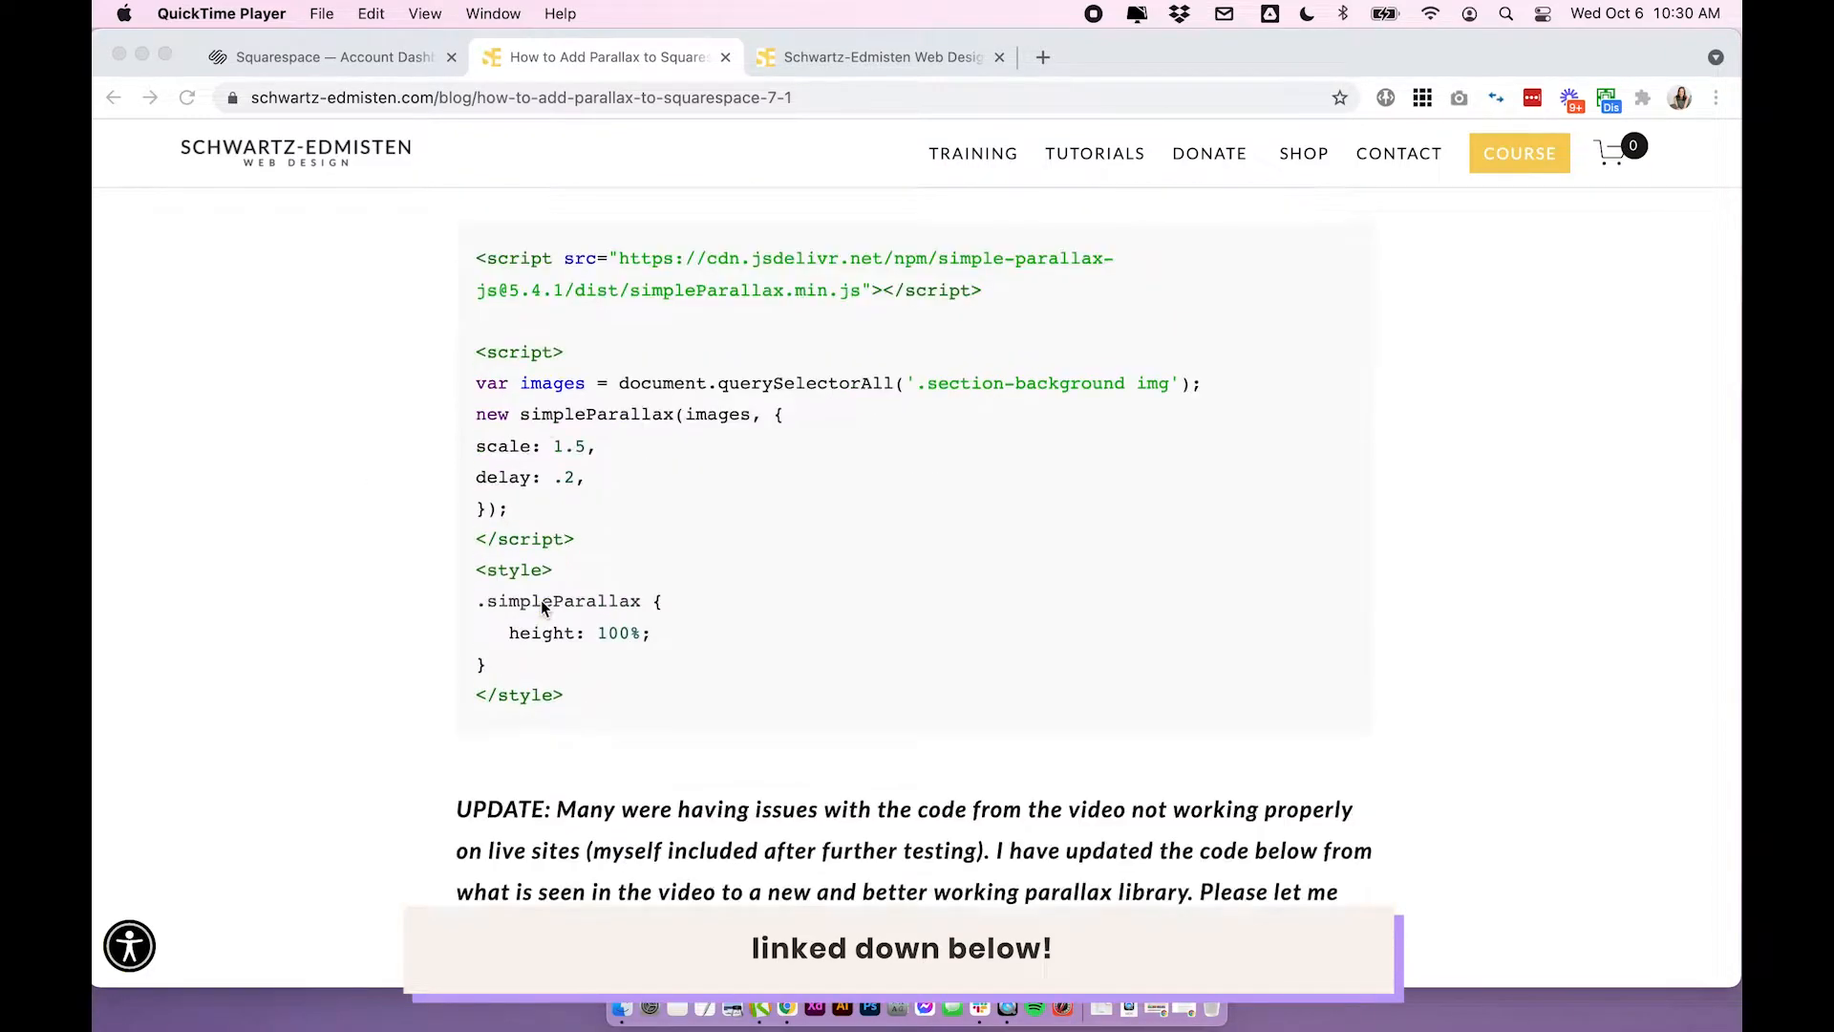
pyautogui.scroll(-3)
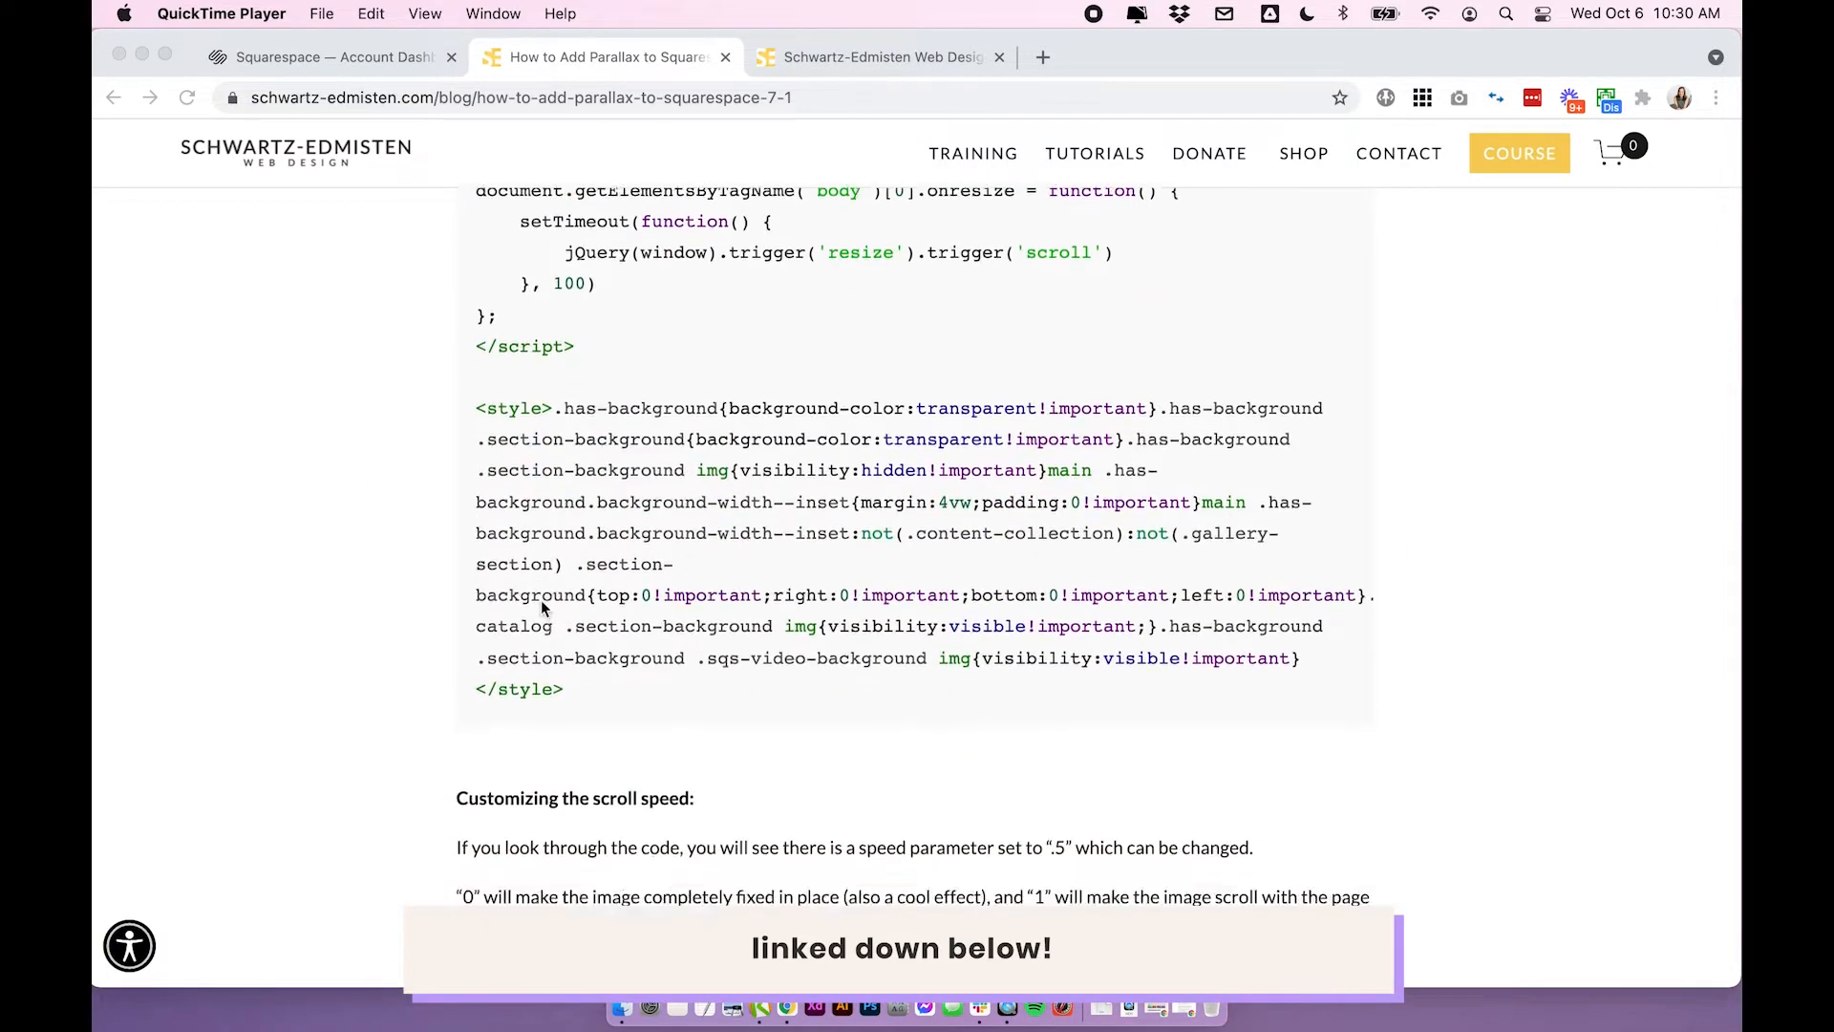
pyautogui.scroll(3)
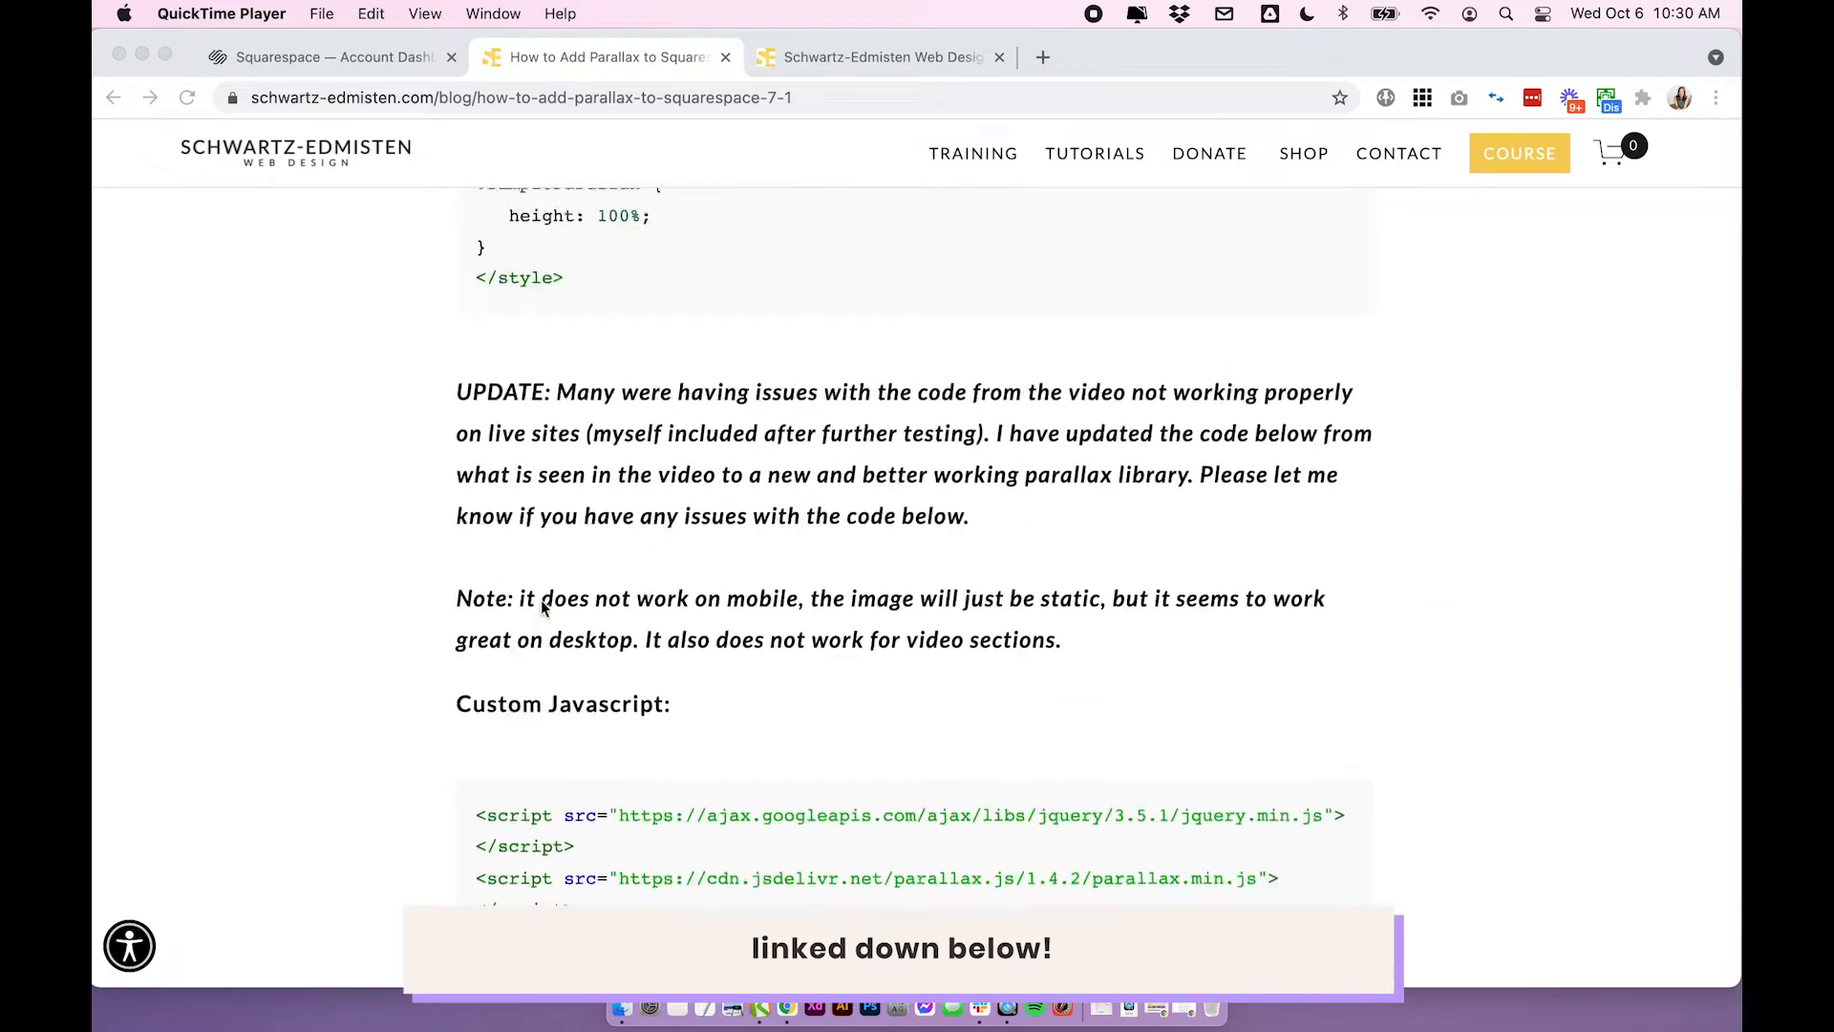
pyautogui.scroll(-3)
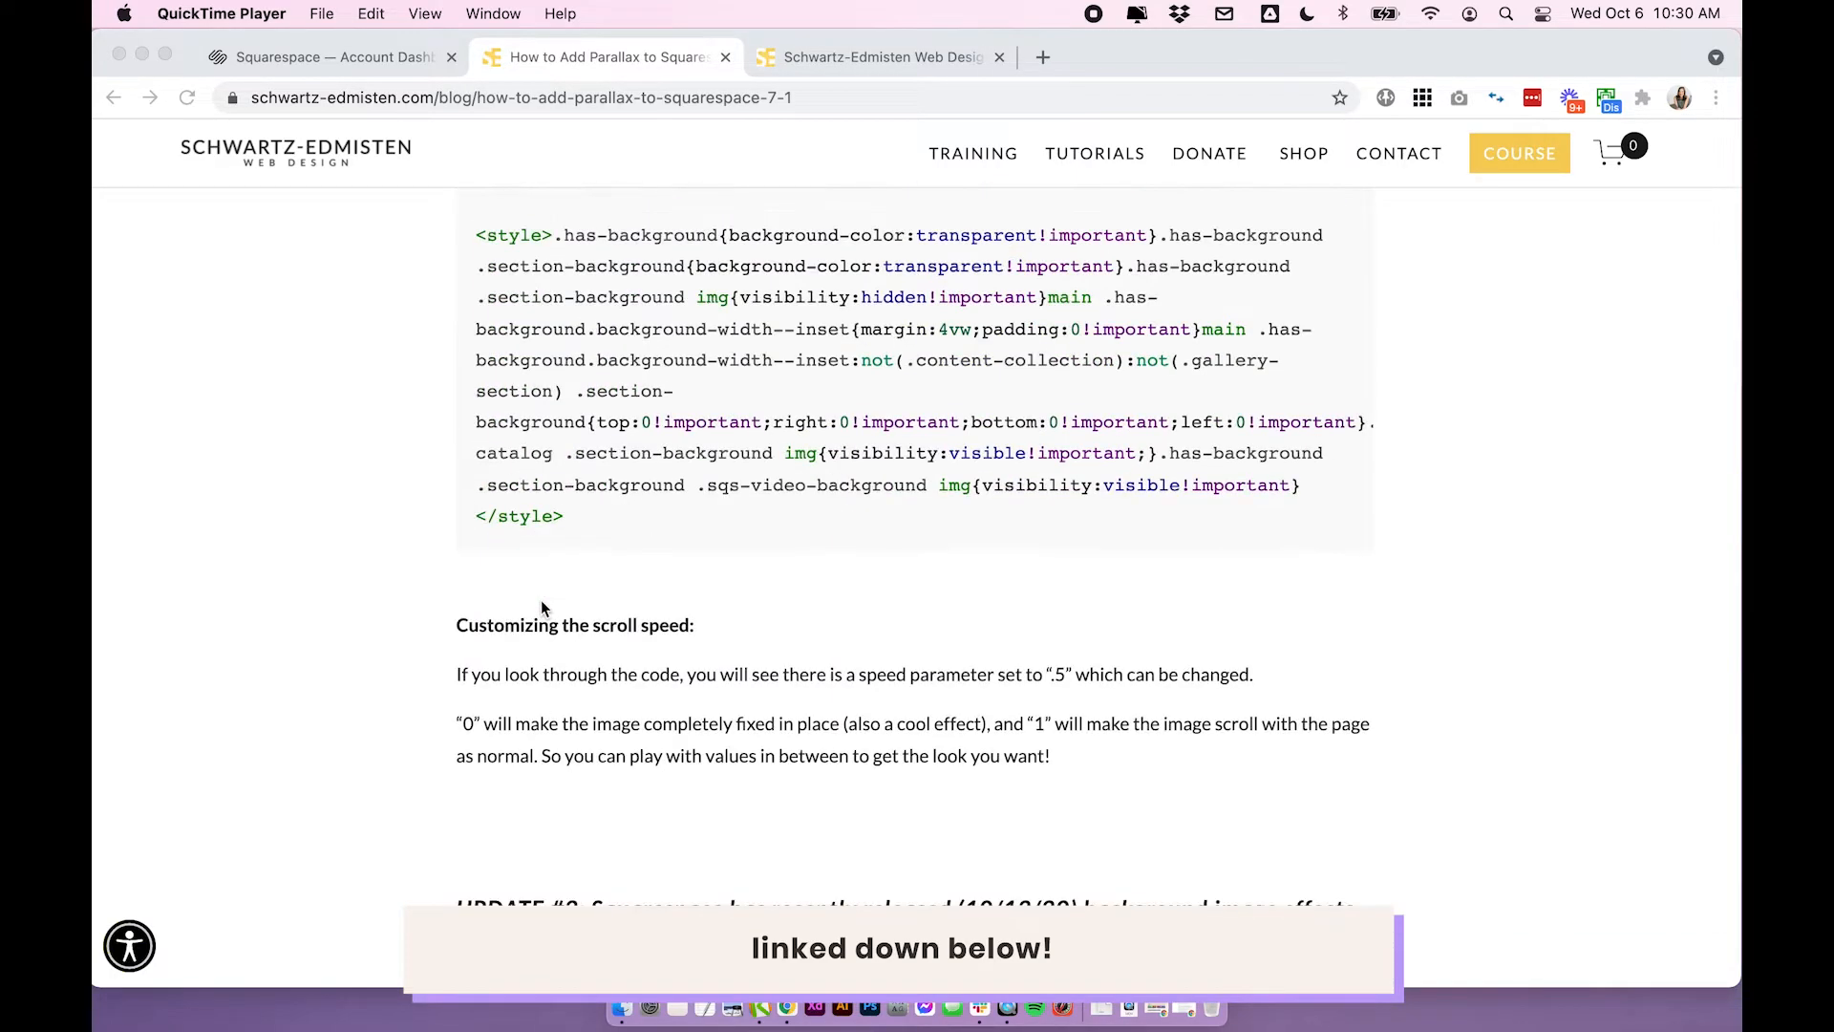
pyautogui.scroll(3)
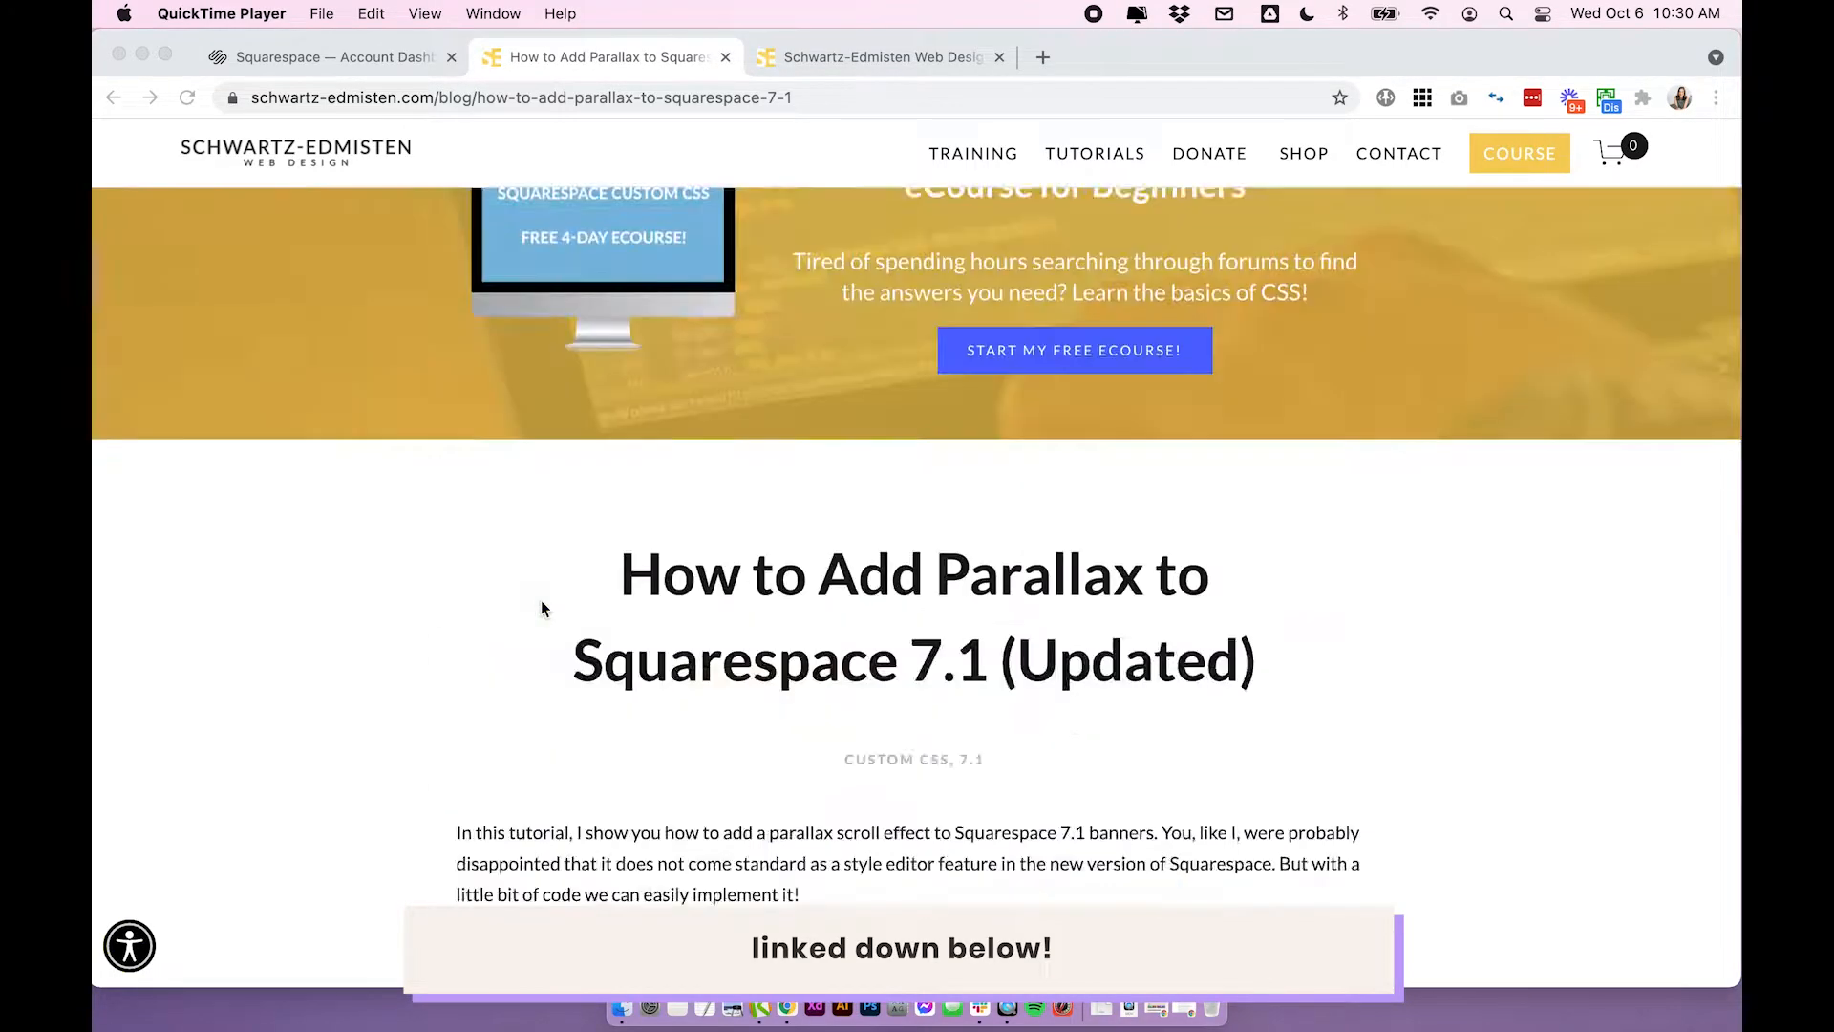
pyautogui.scroll(-3)
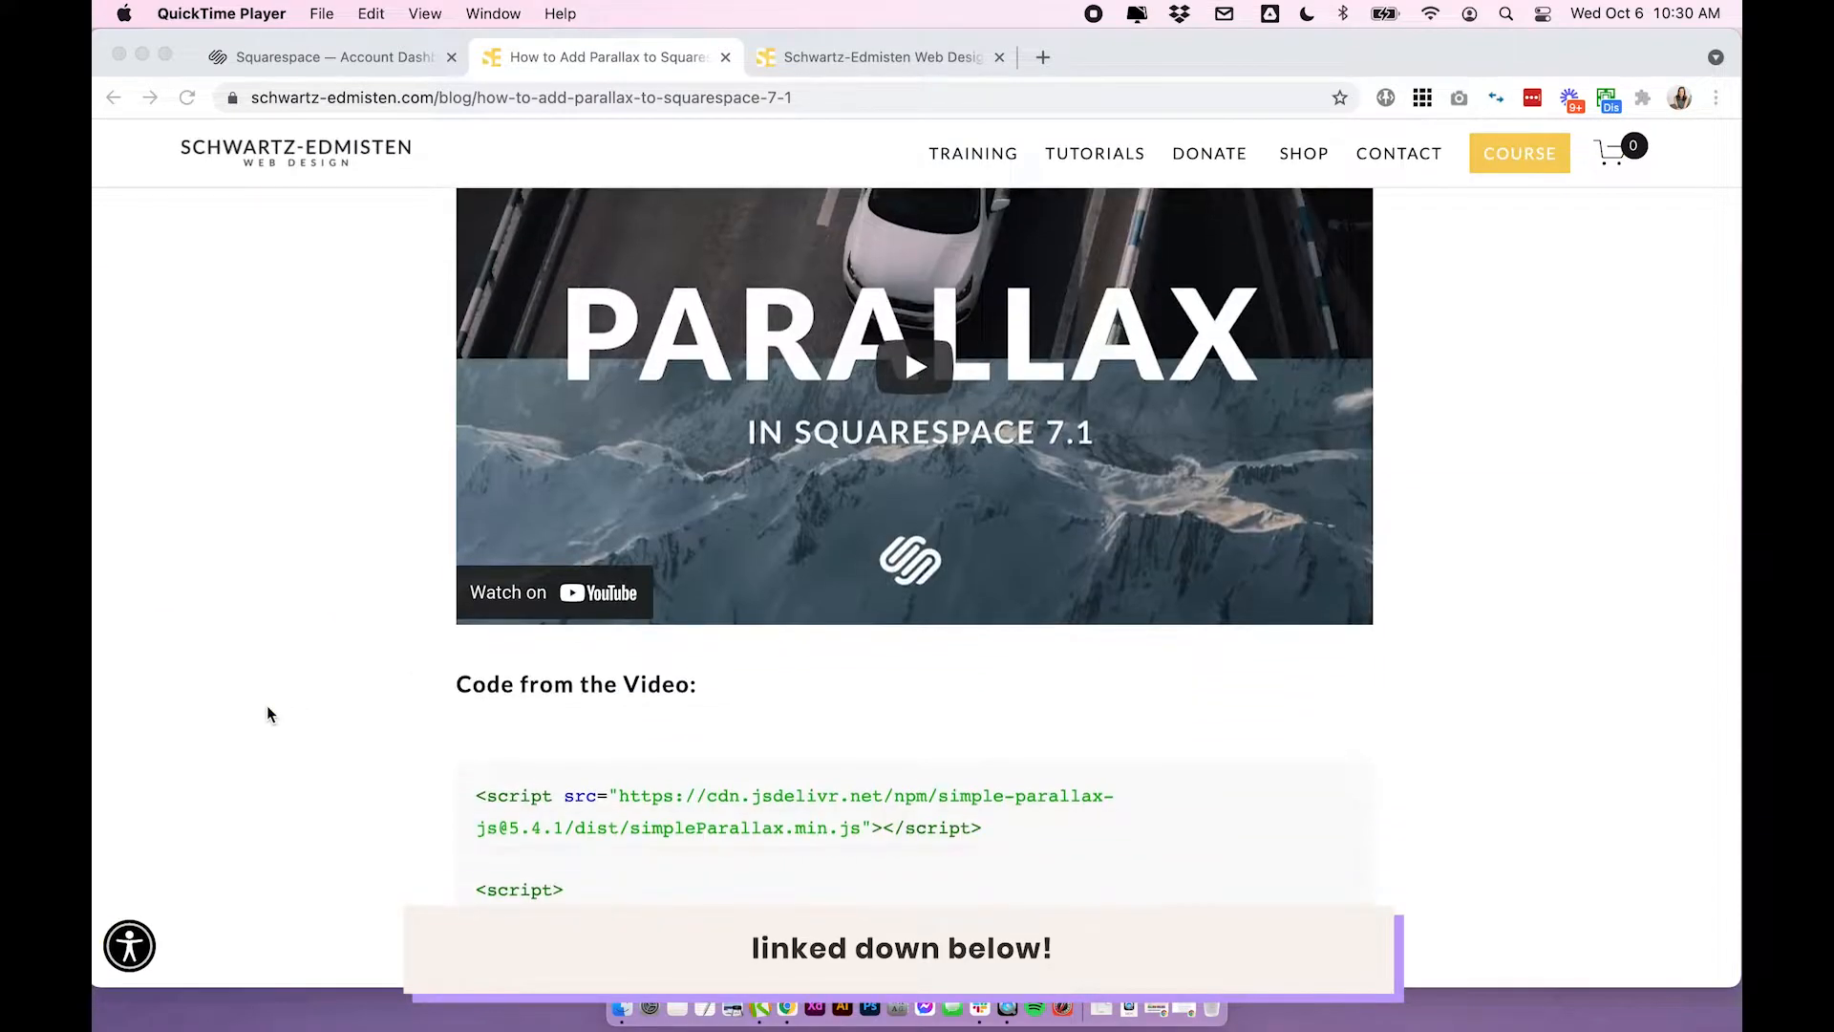
pyautogui.scroll(-3)
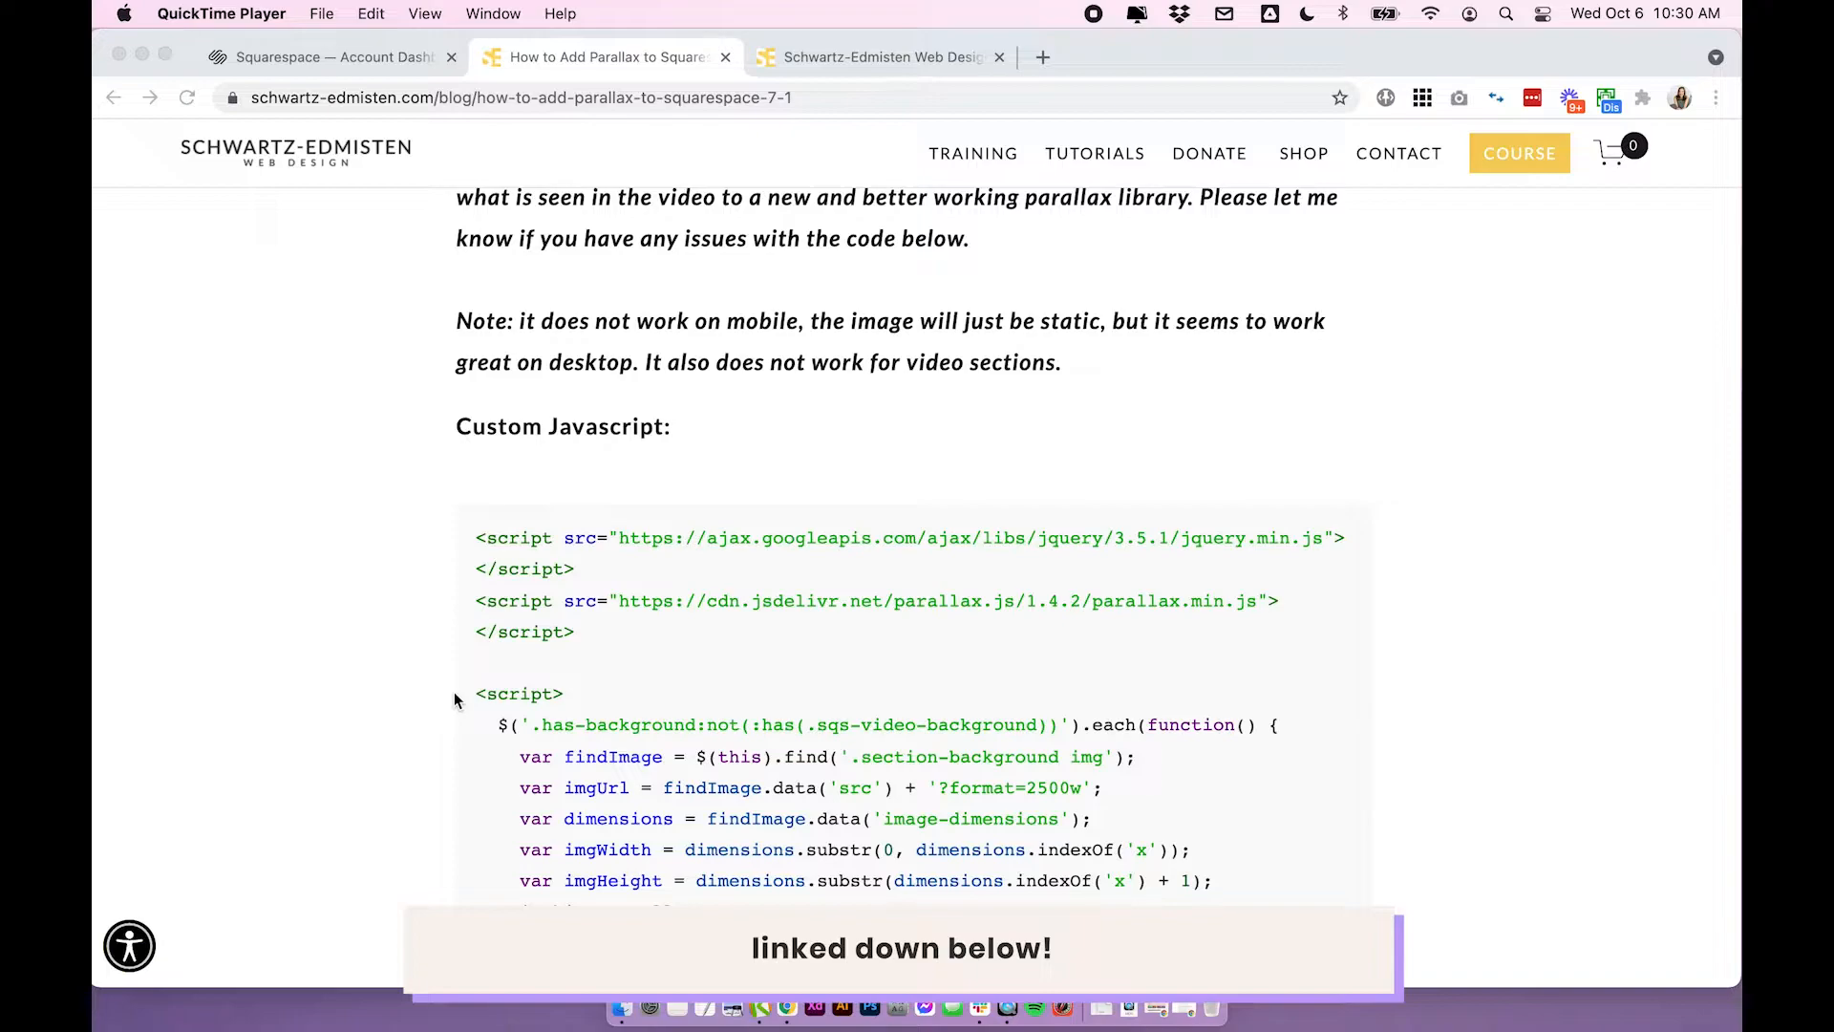
pyautogui.scroll(-3)
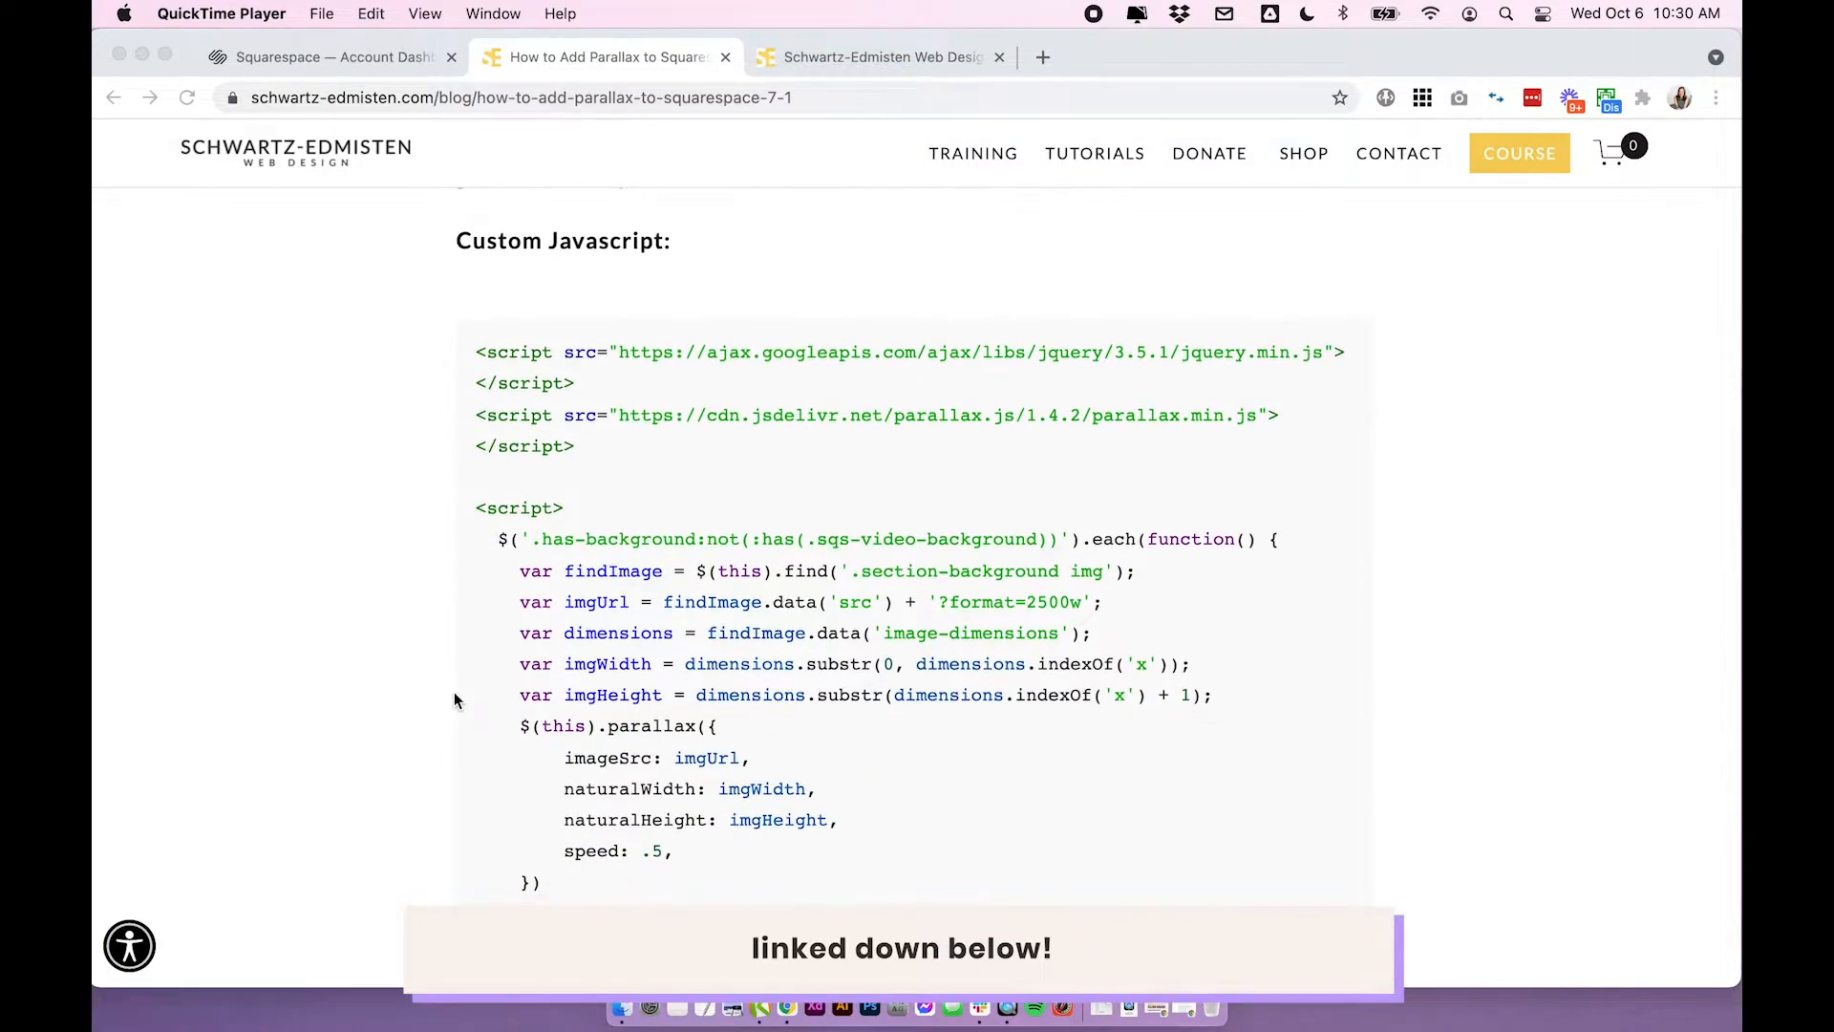
pyautogui.scroll(3)
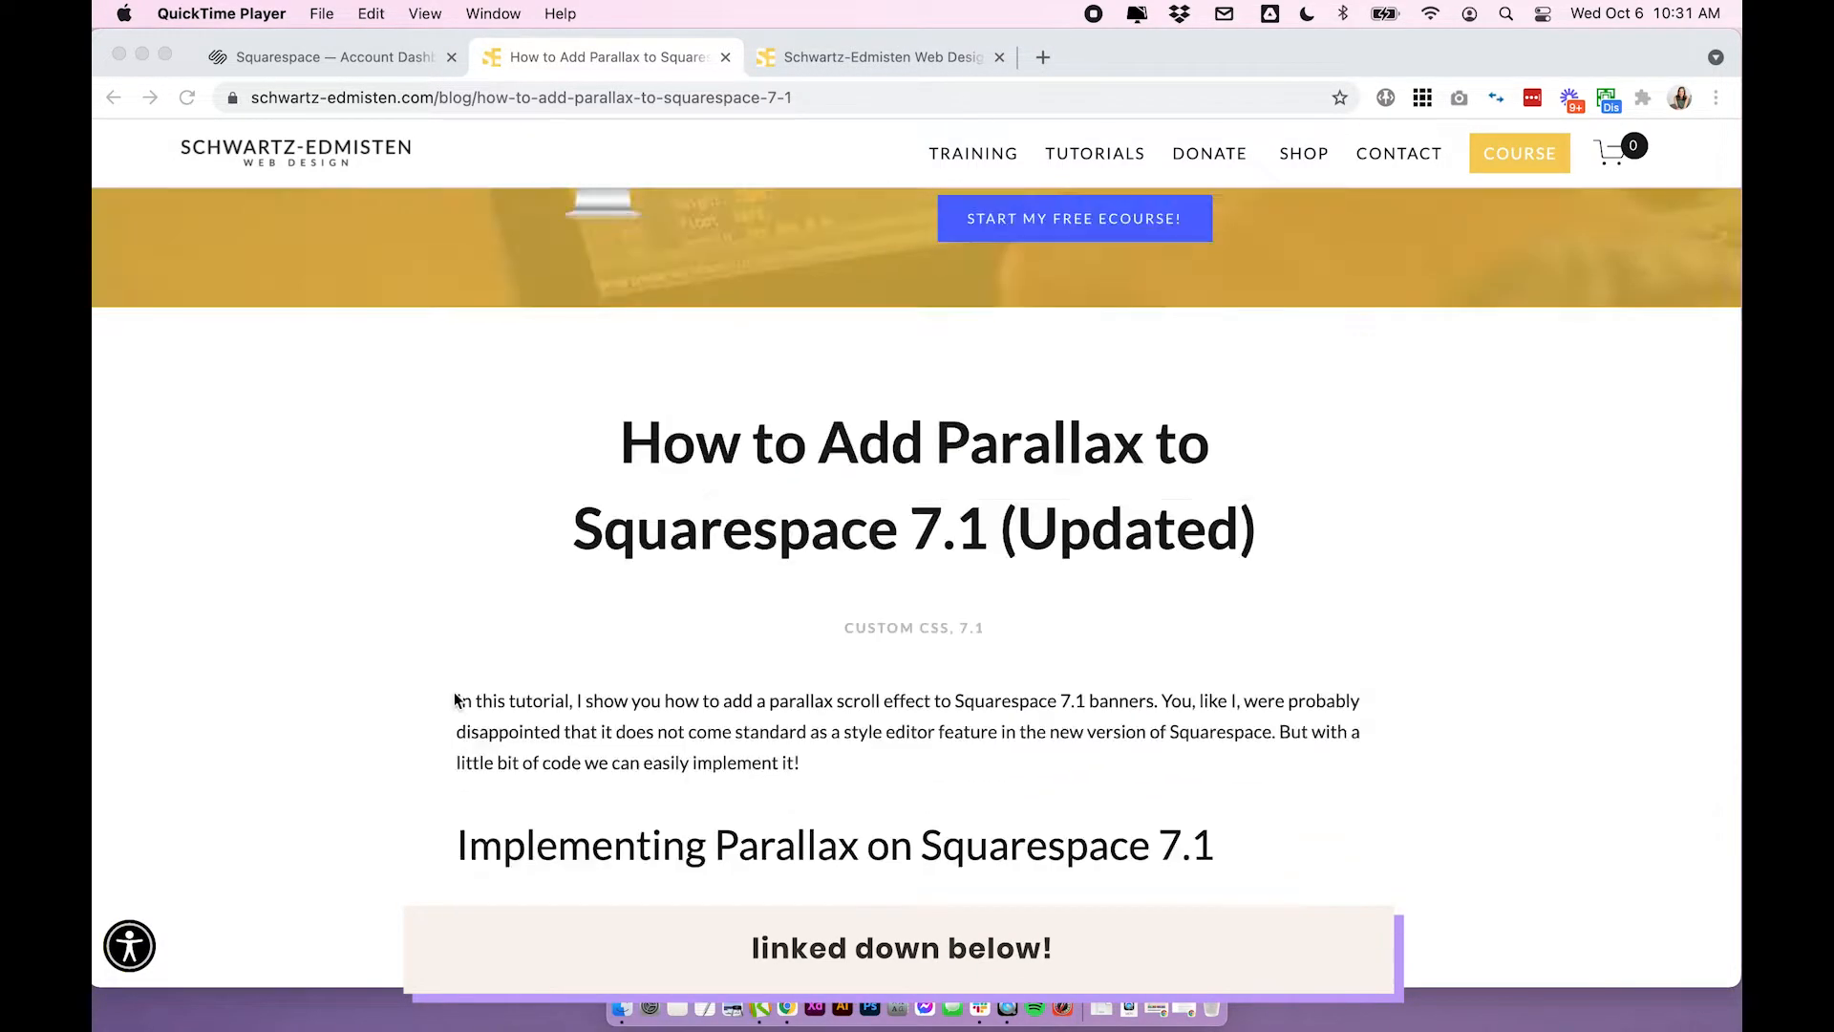
pyautogui.scroll(3)
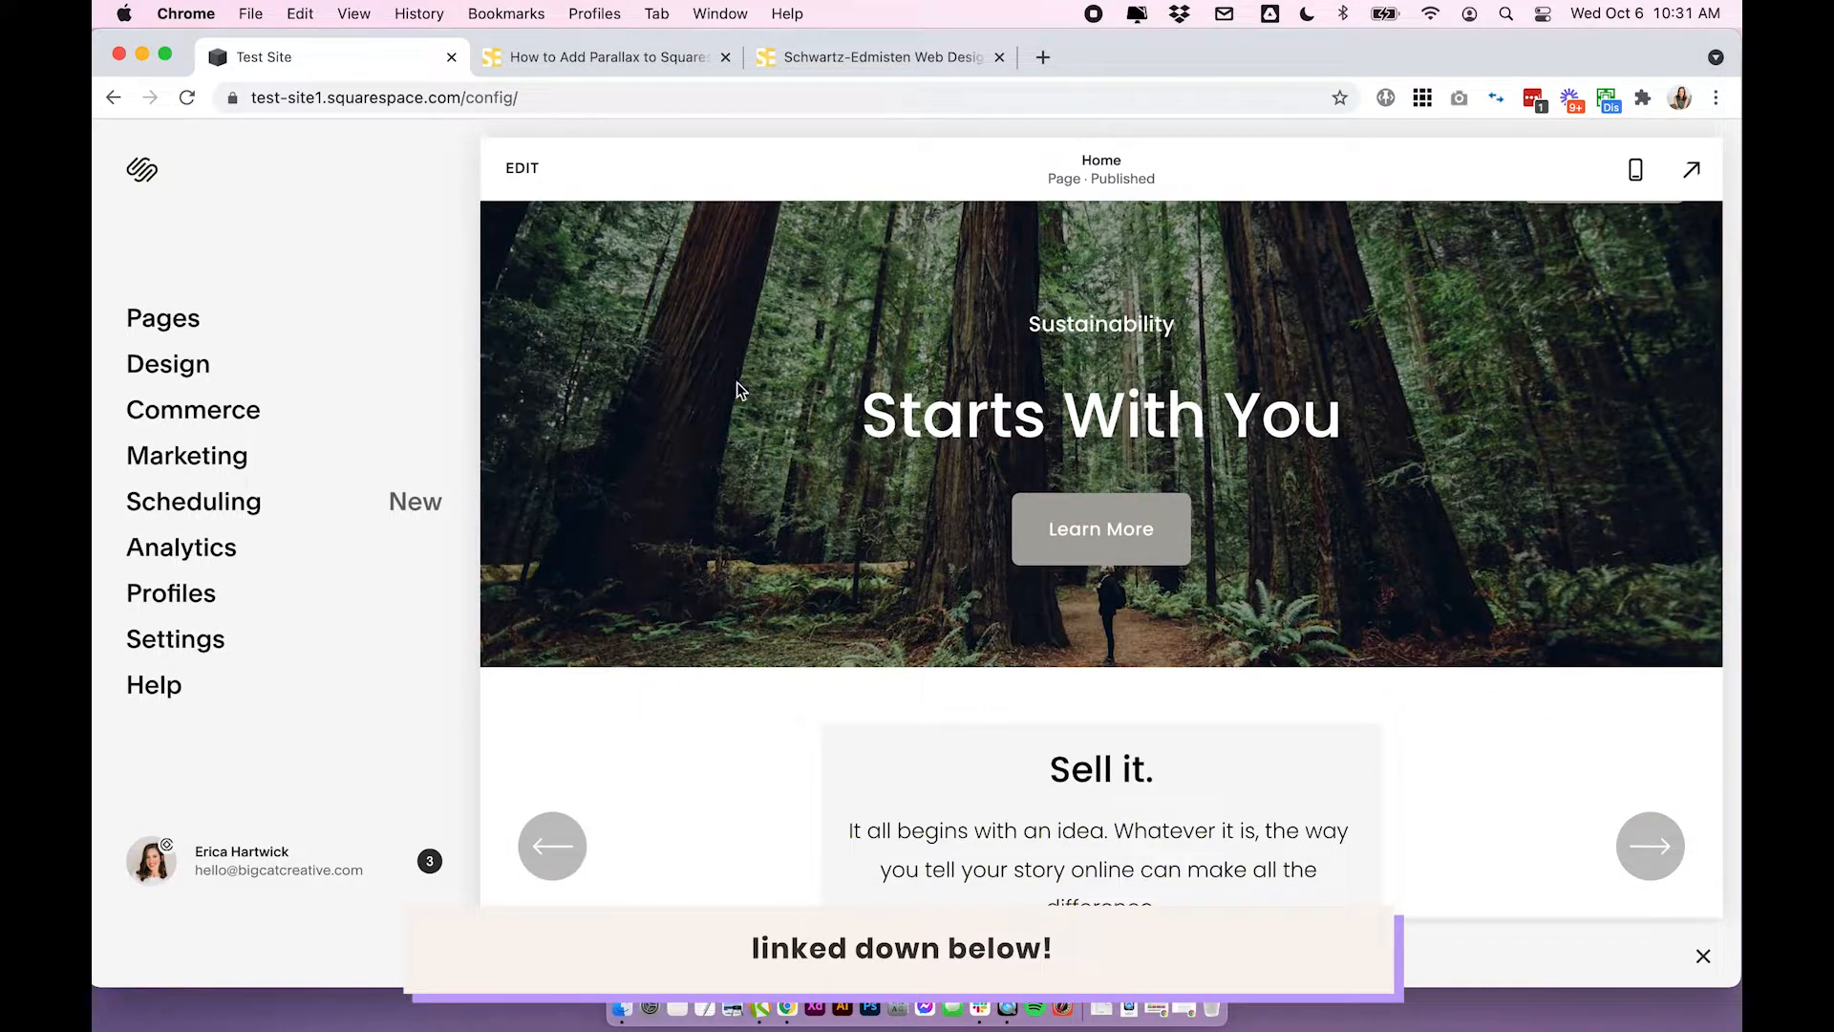
# - Edit the home page and open the forest banner section's Background settings
pyautogui.click(521, 167)
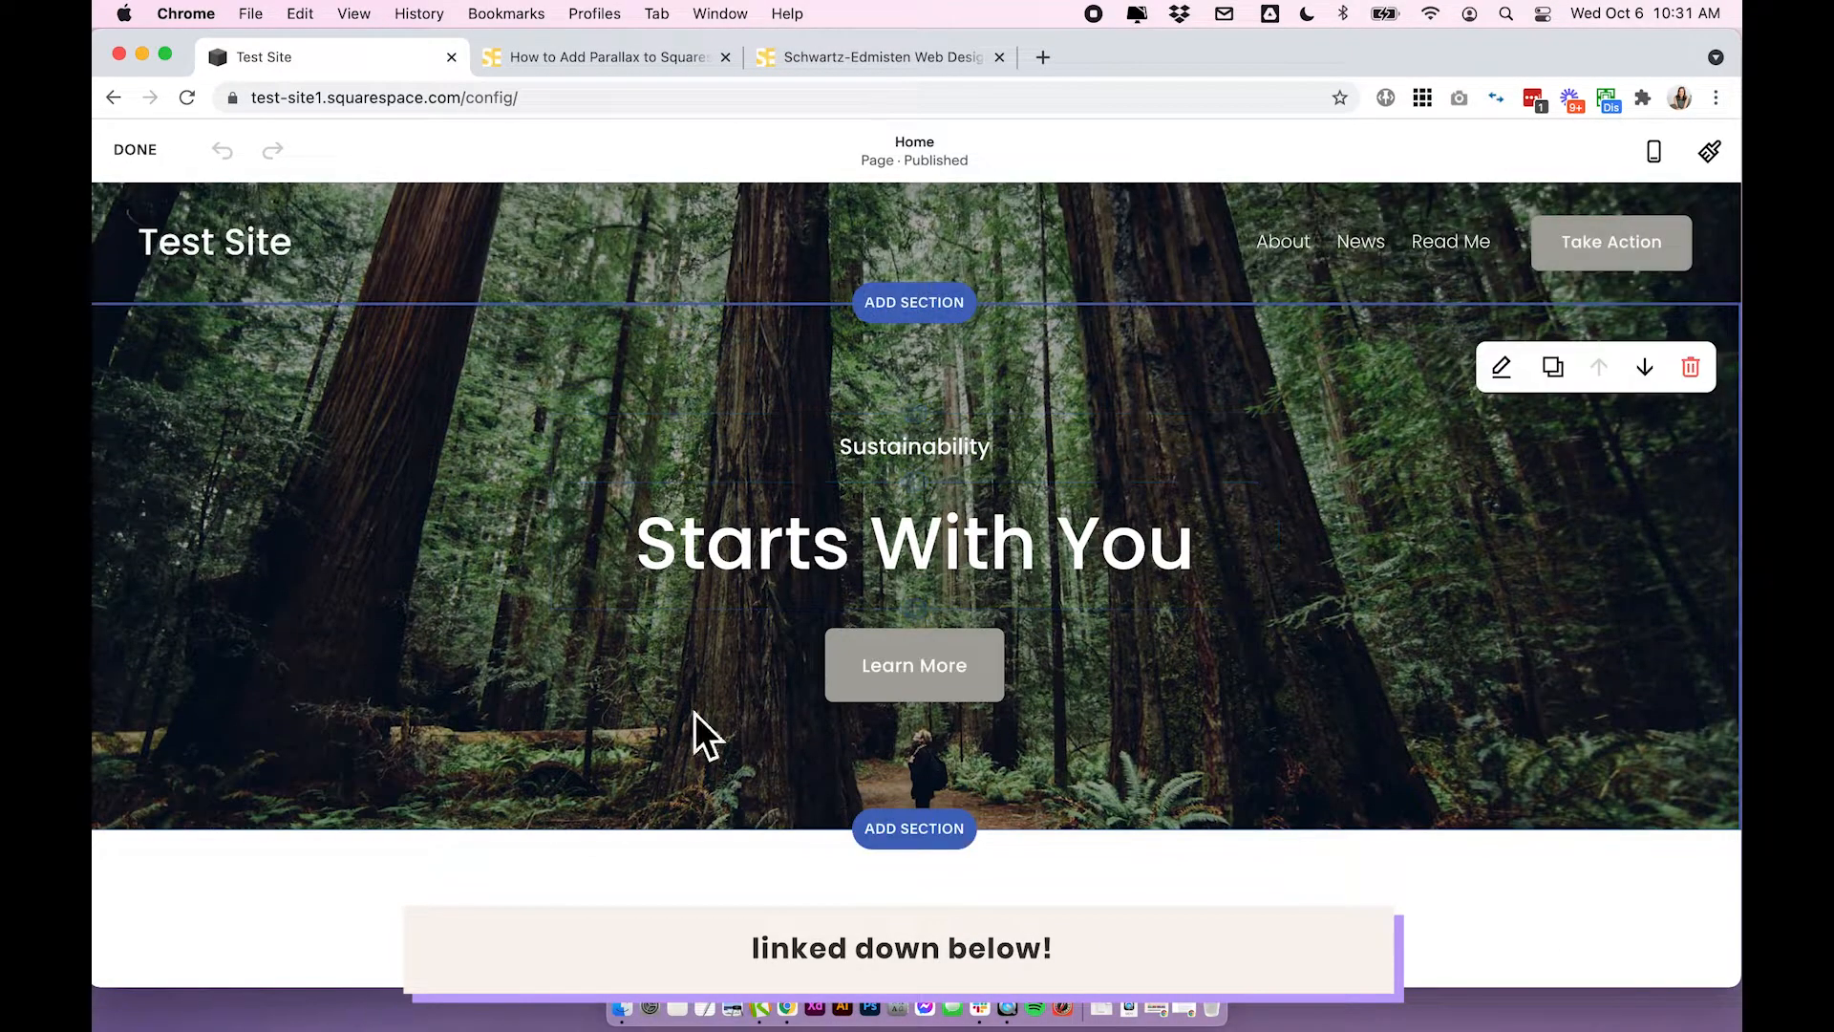
pyautogui.moveTo(1333, 386)
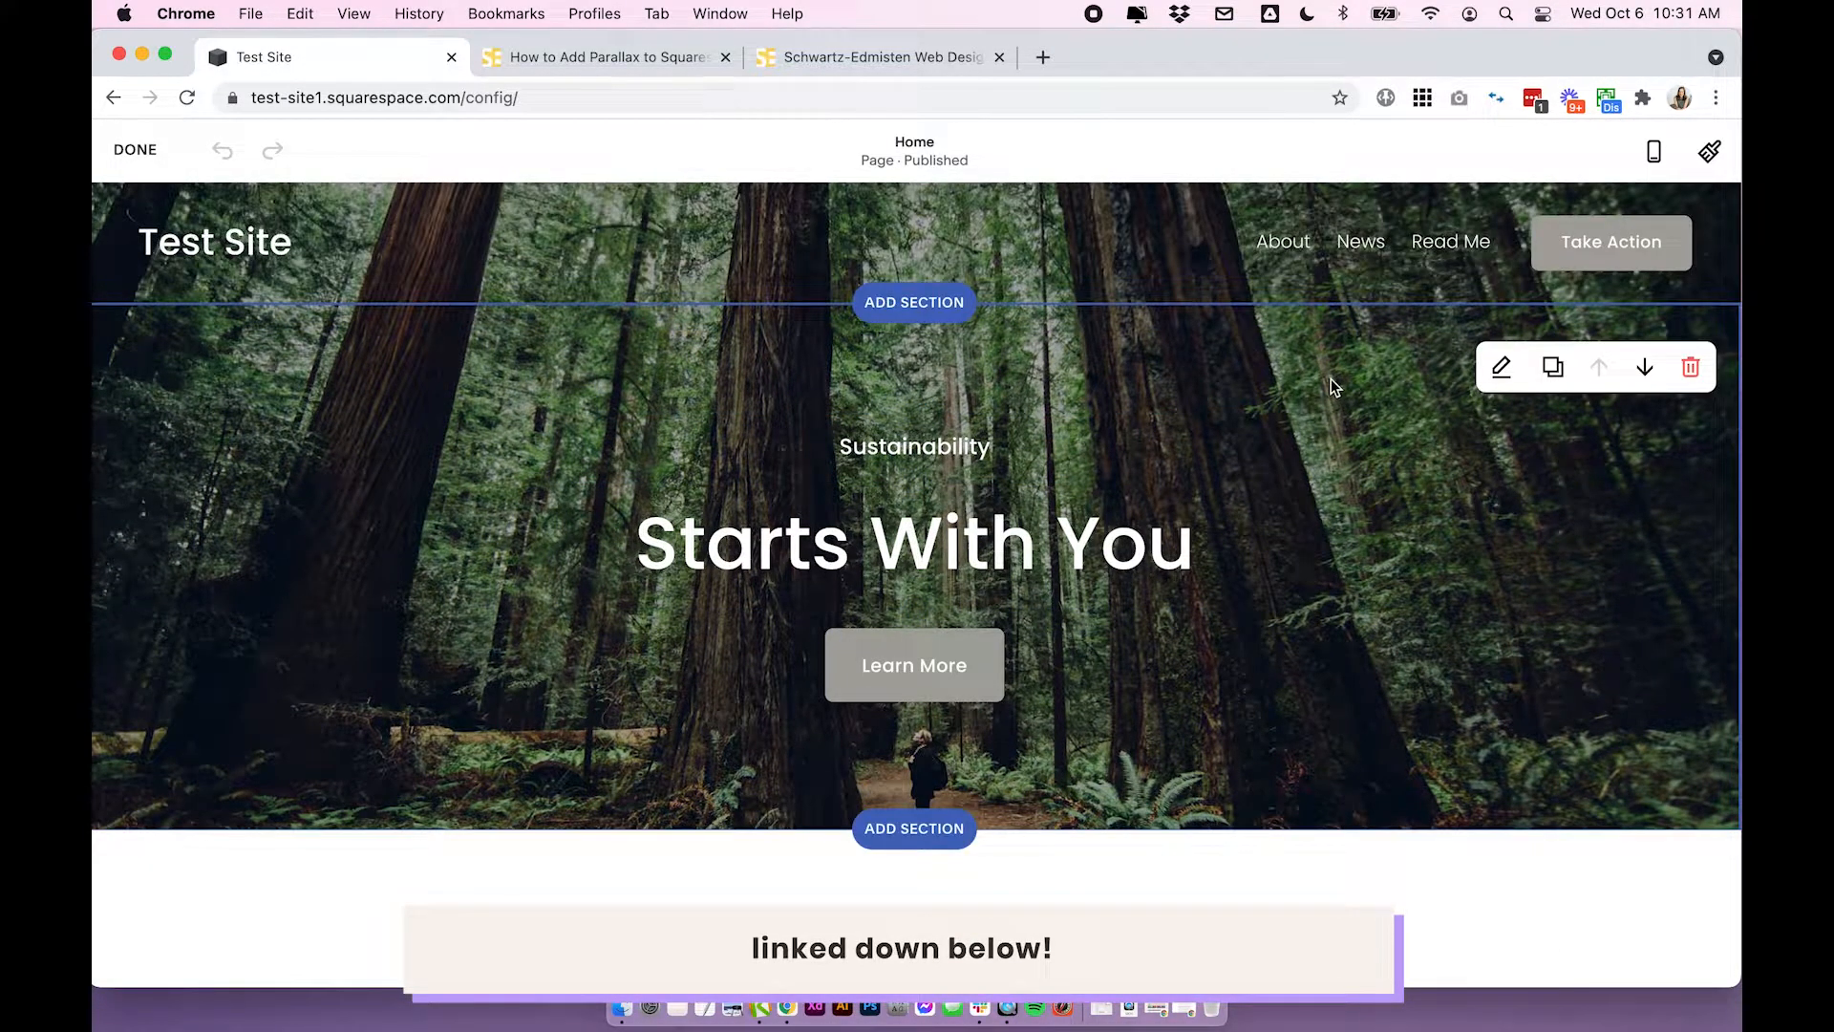
pyautogui.moveTo(1500, 366)
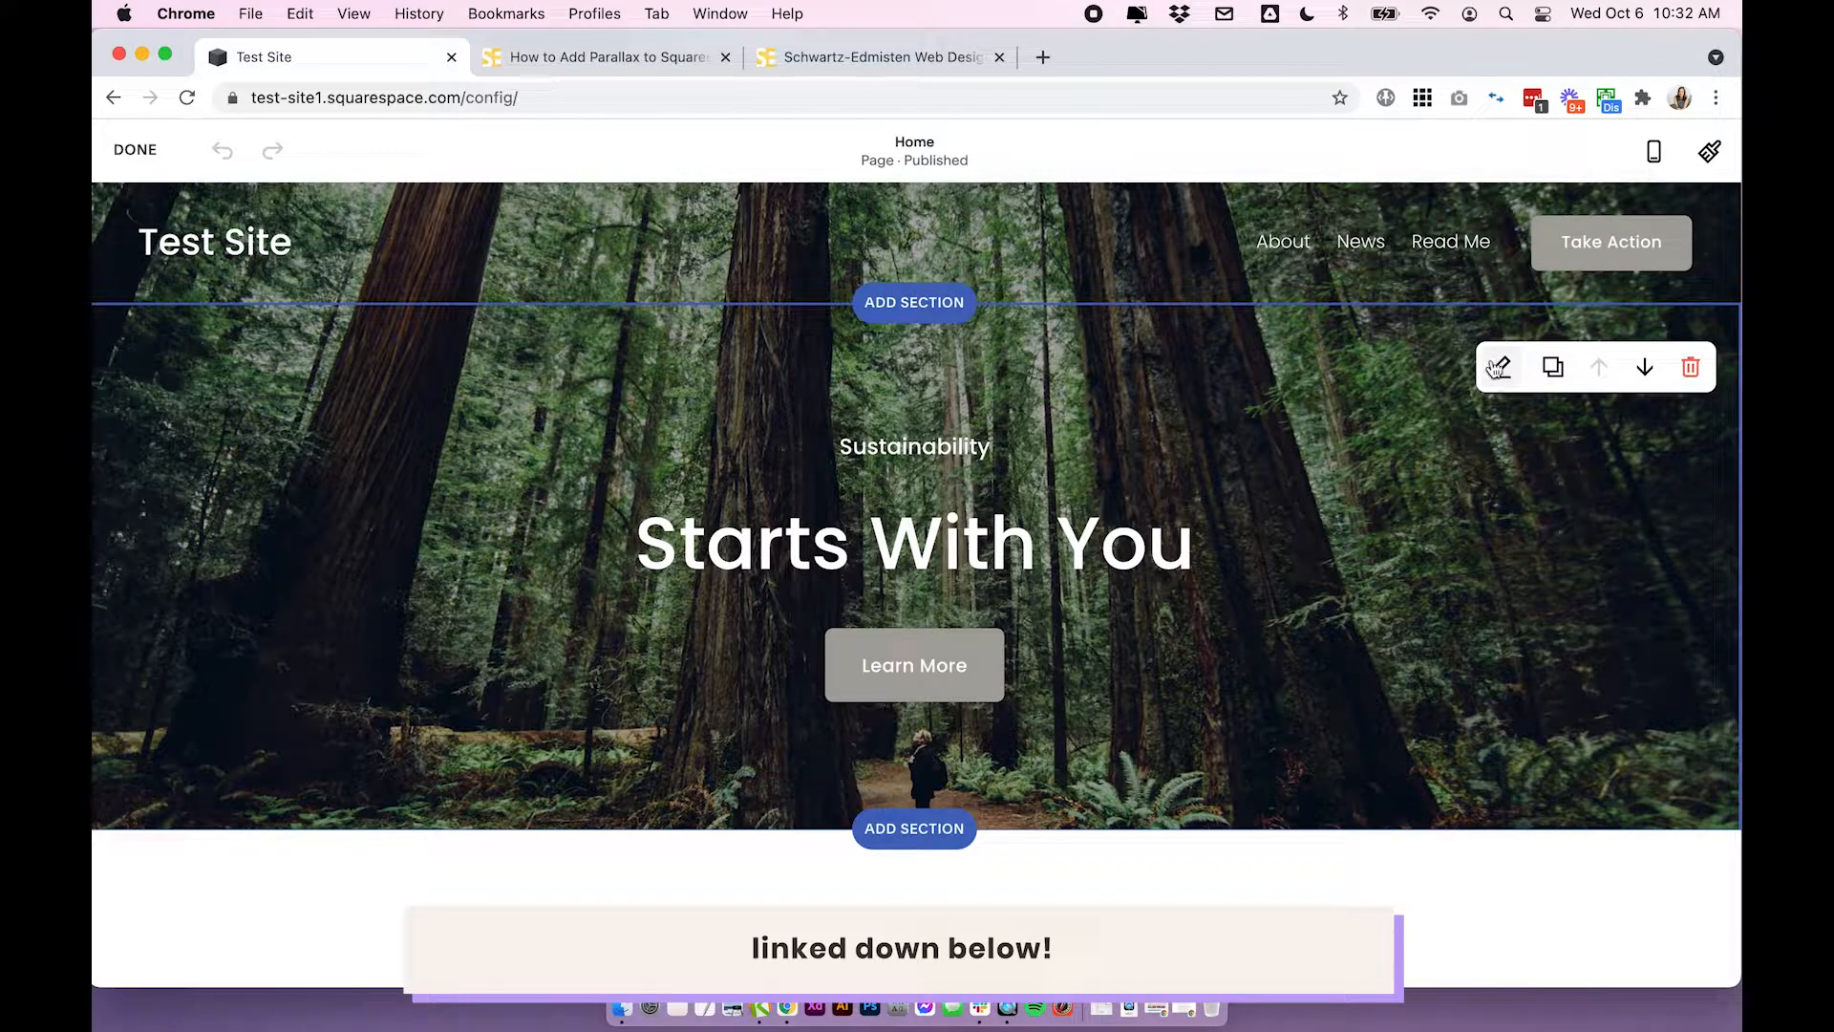
pyautogui.click(1499, 367)
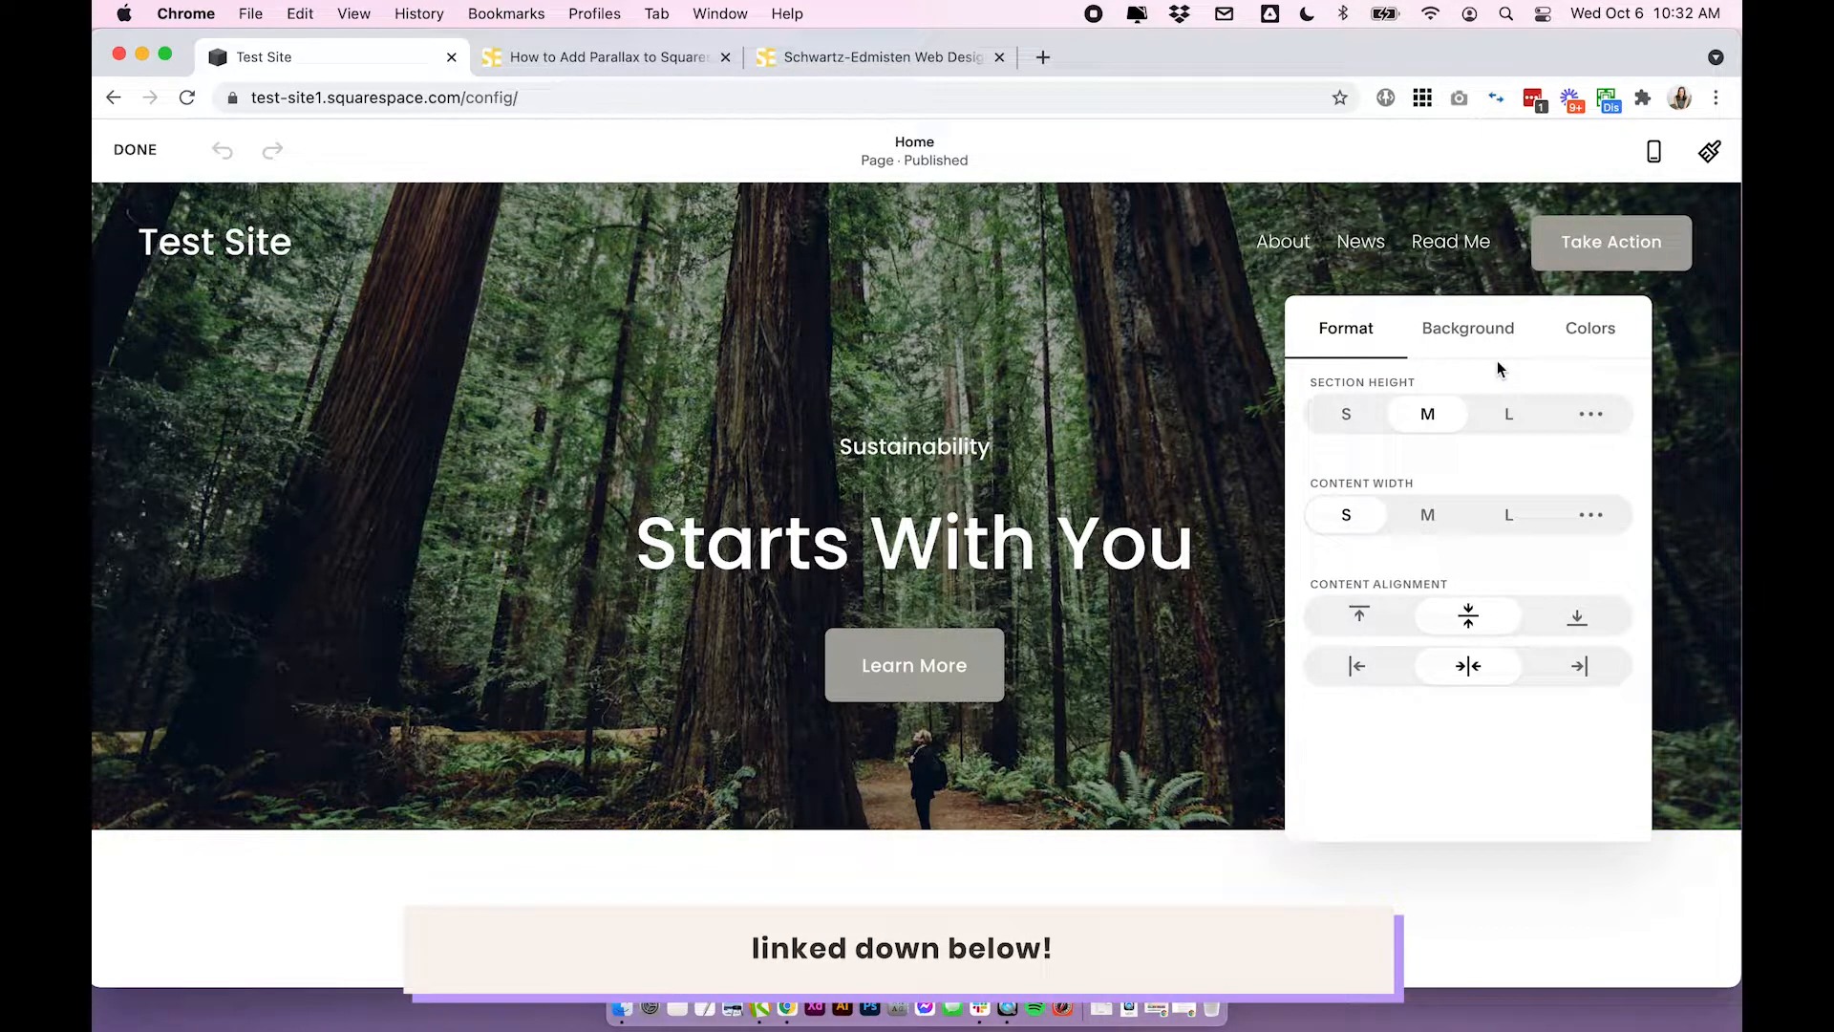
pyautogui.click(1468, 328)
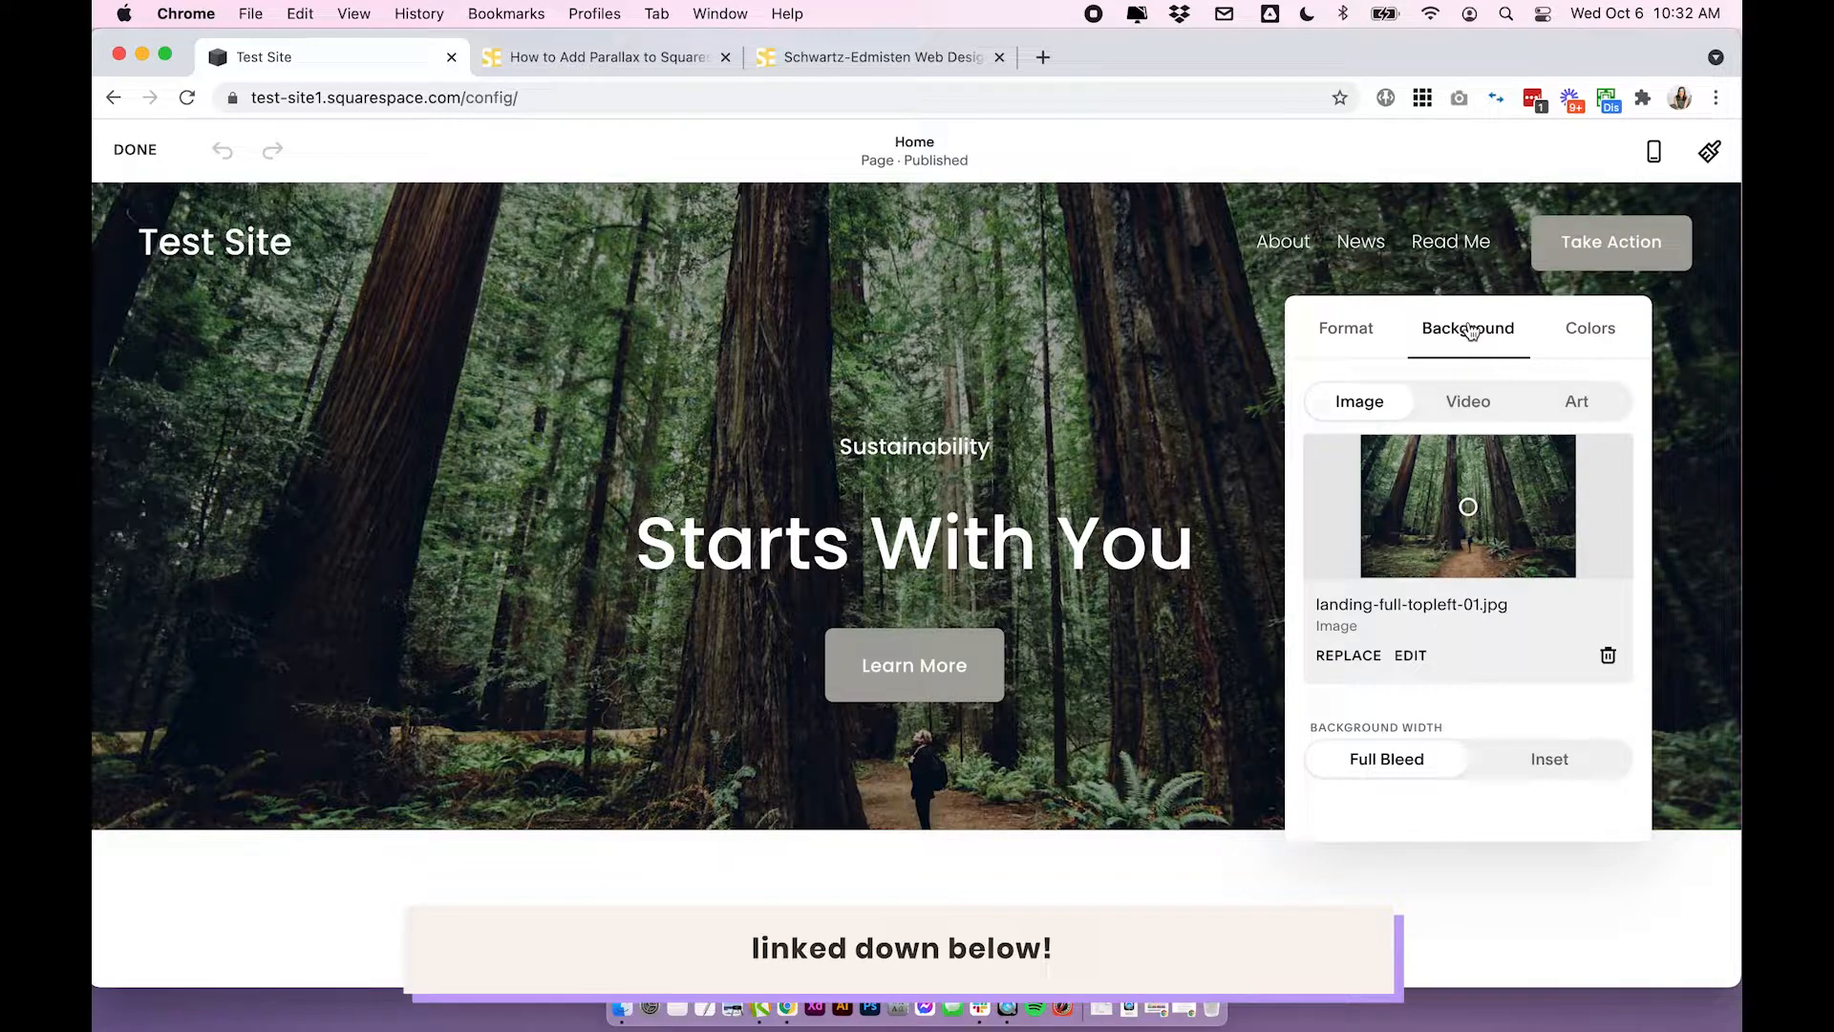
pyautogui.moveTo(1435, 578)
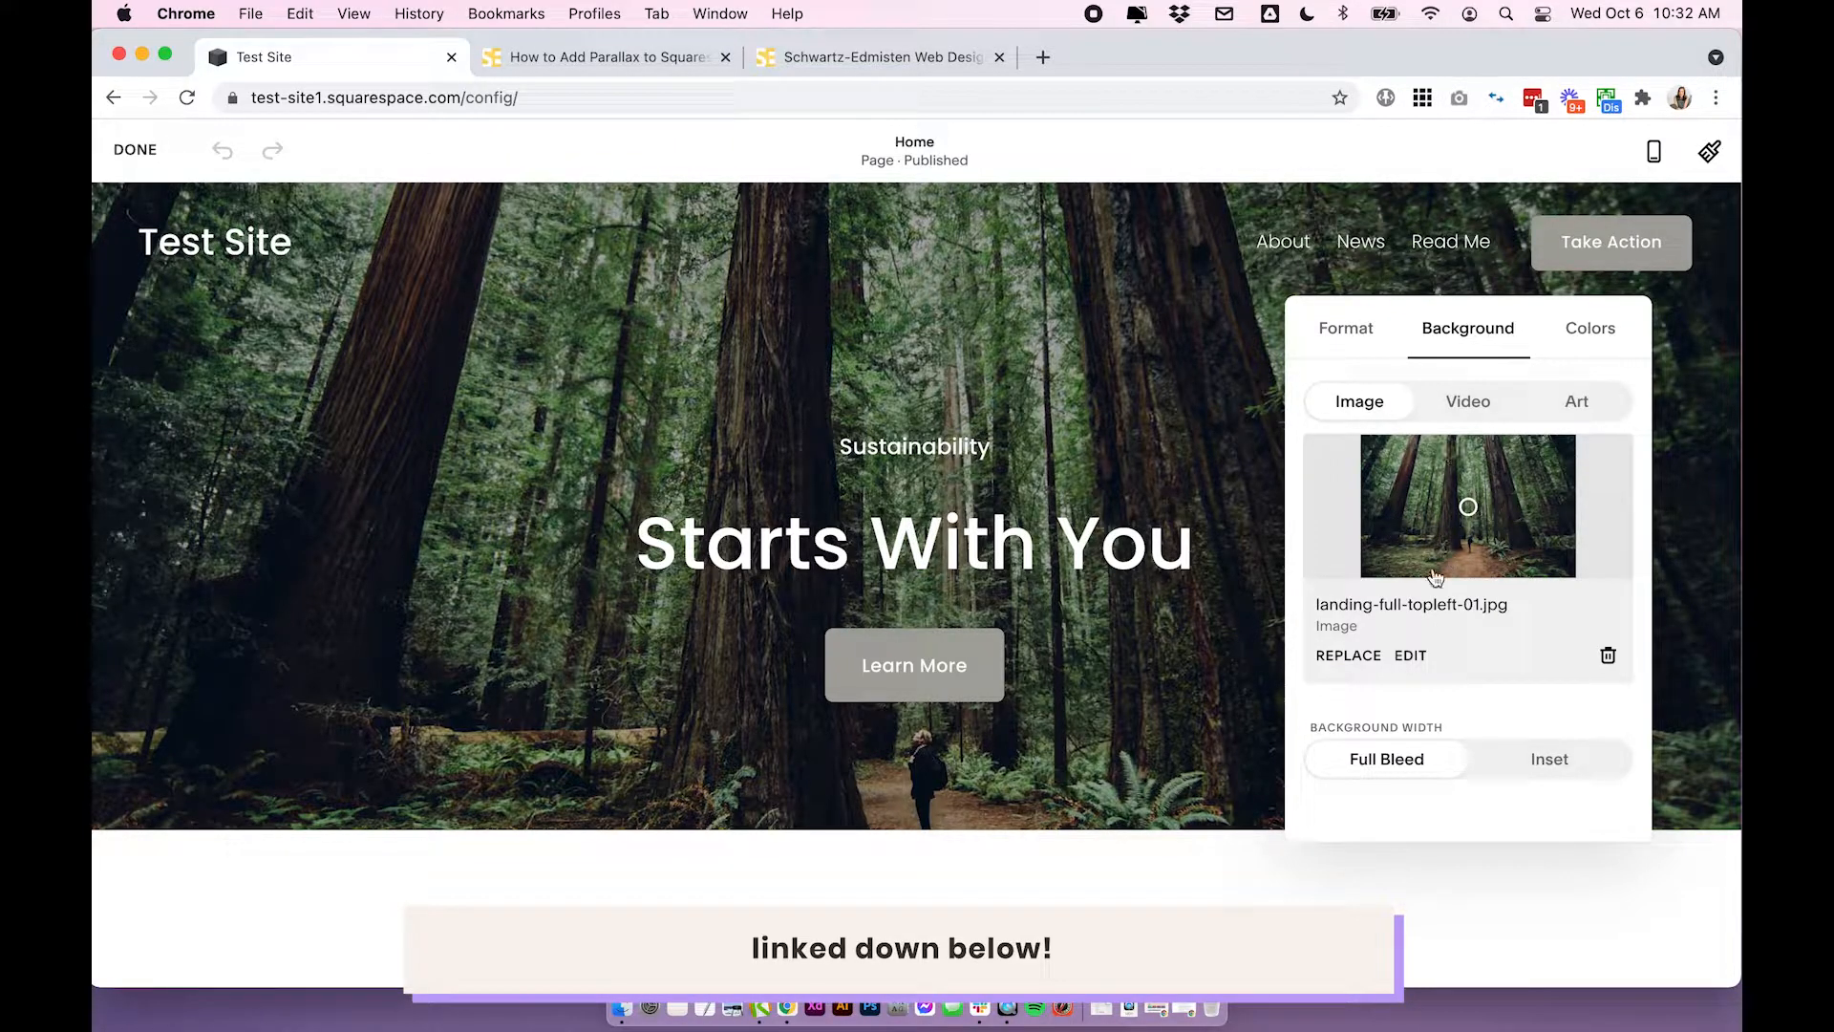
# - Set the forest banner image's Image Effect to Liquid
pyautogui.scroll(-3)
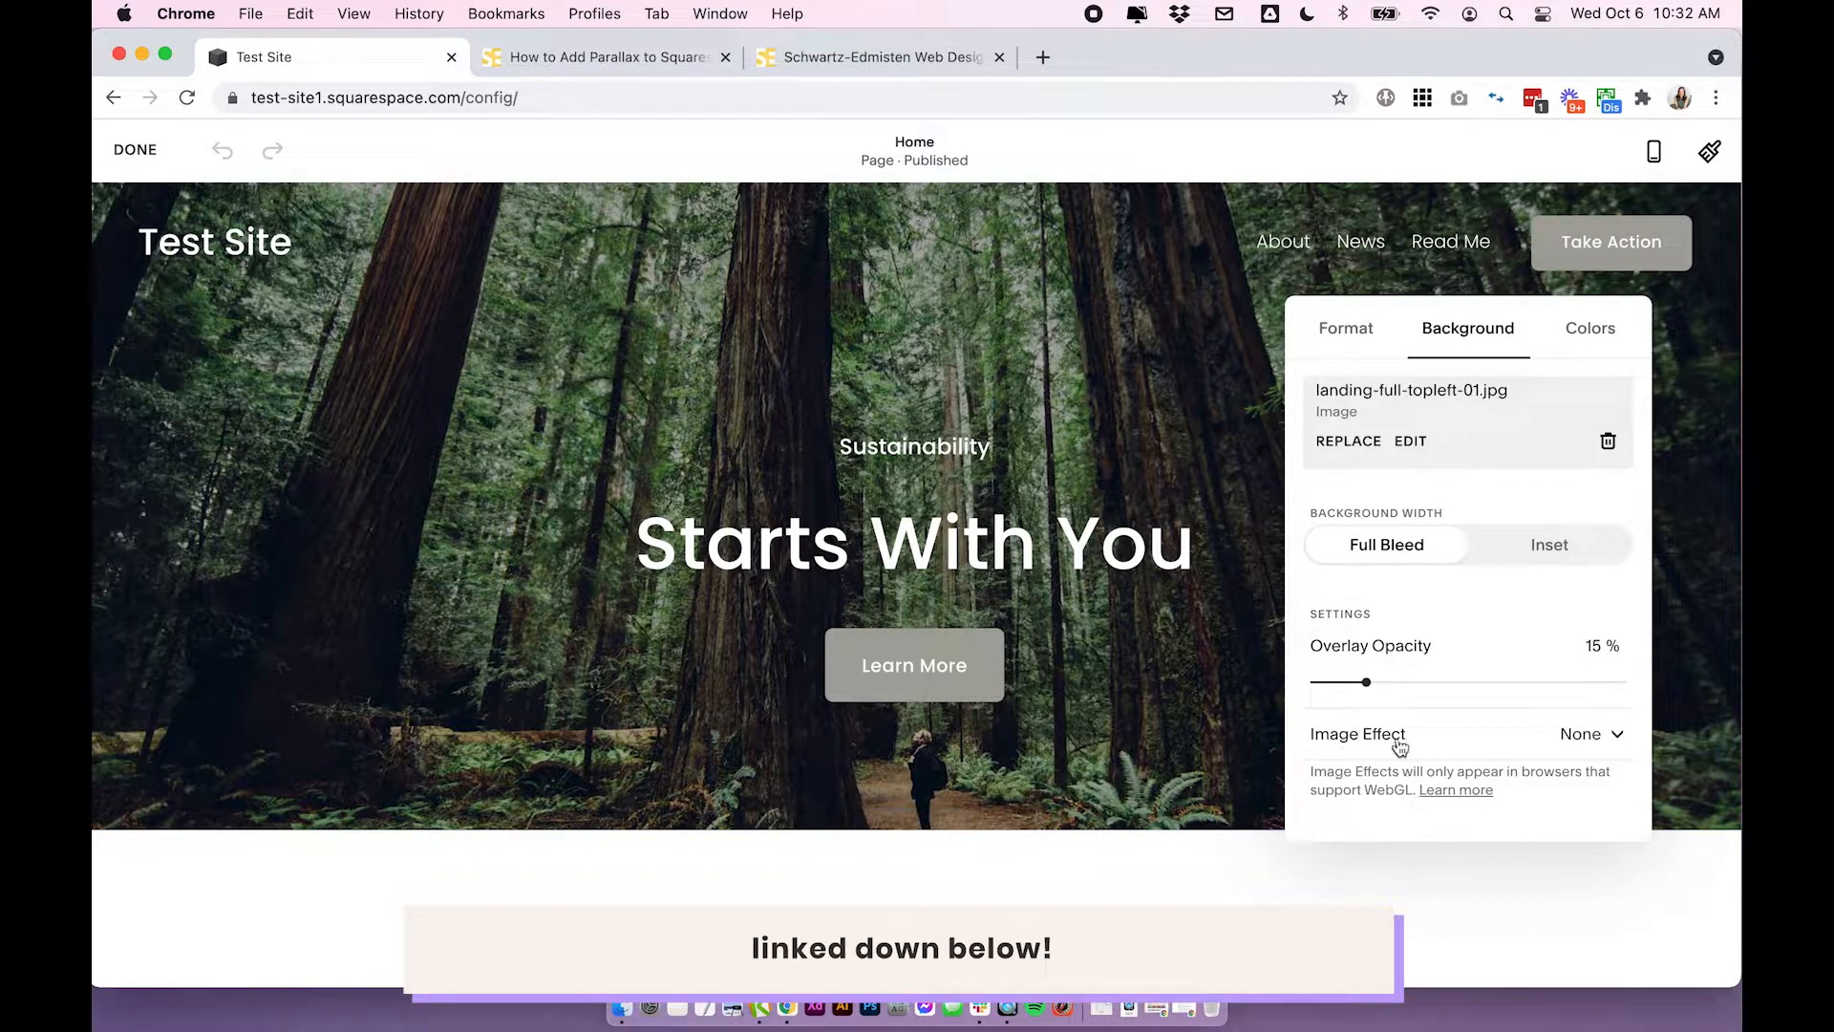
pyautogui.click(1588, 734)
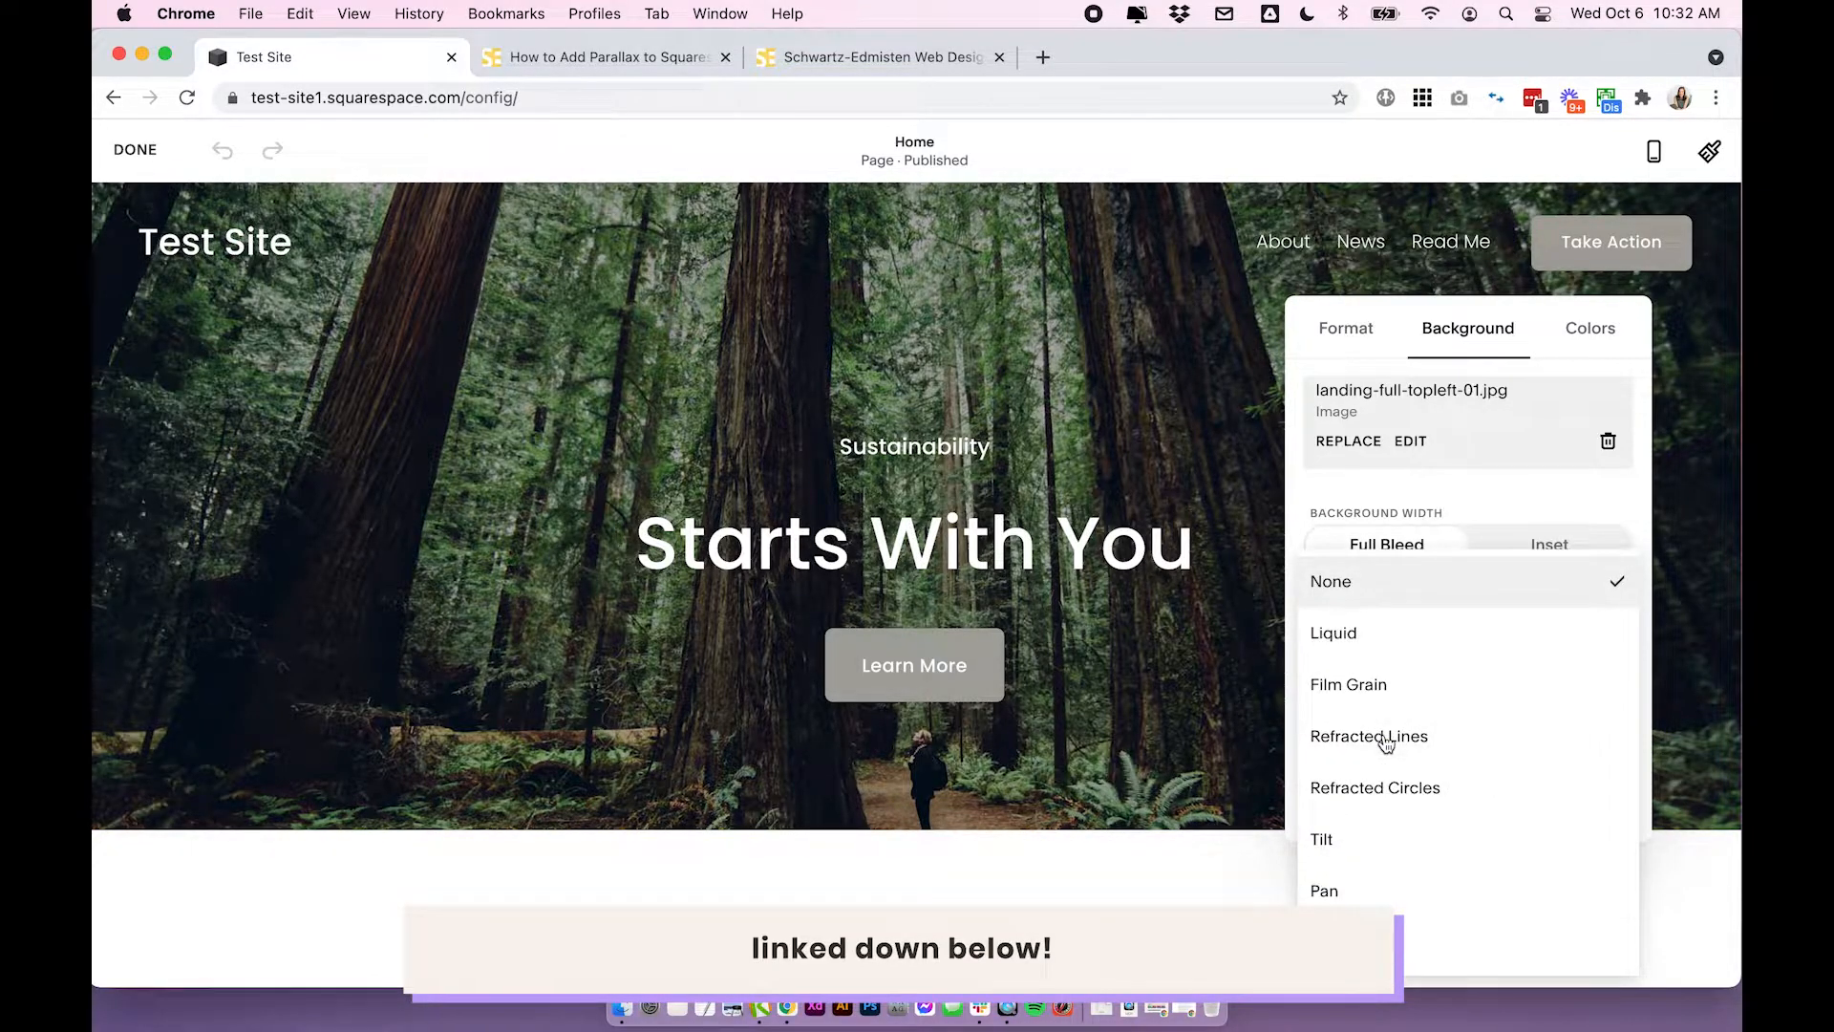
pyautogui.moveTo(1369, 736)
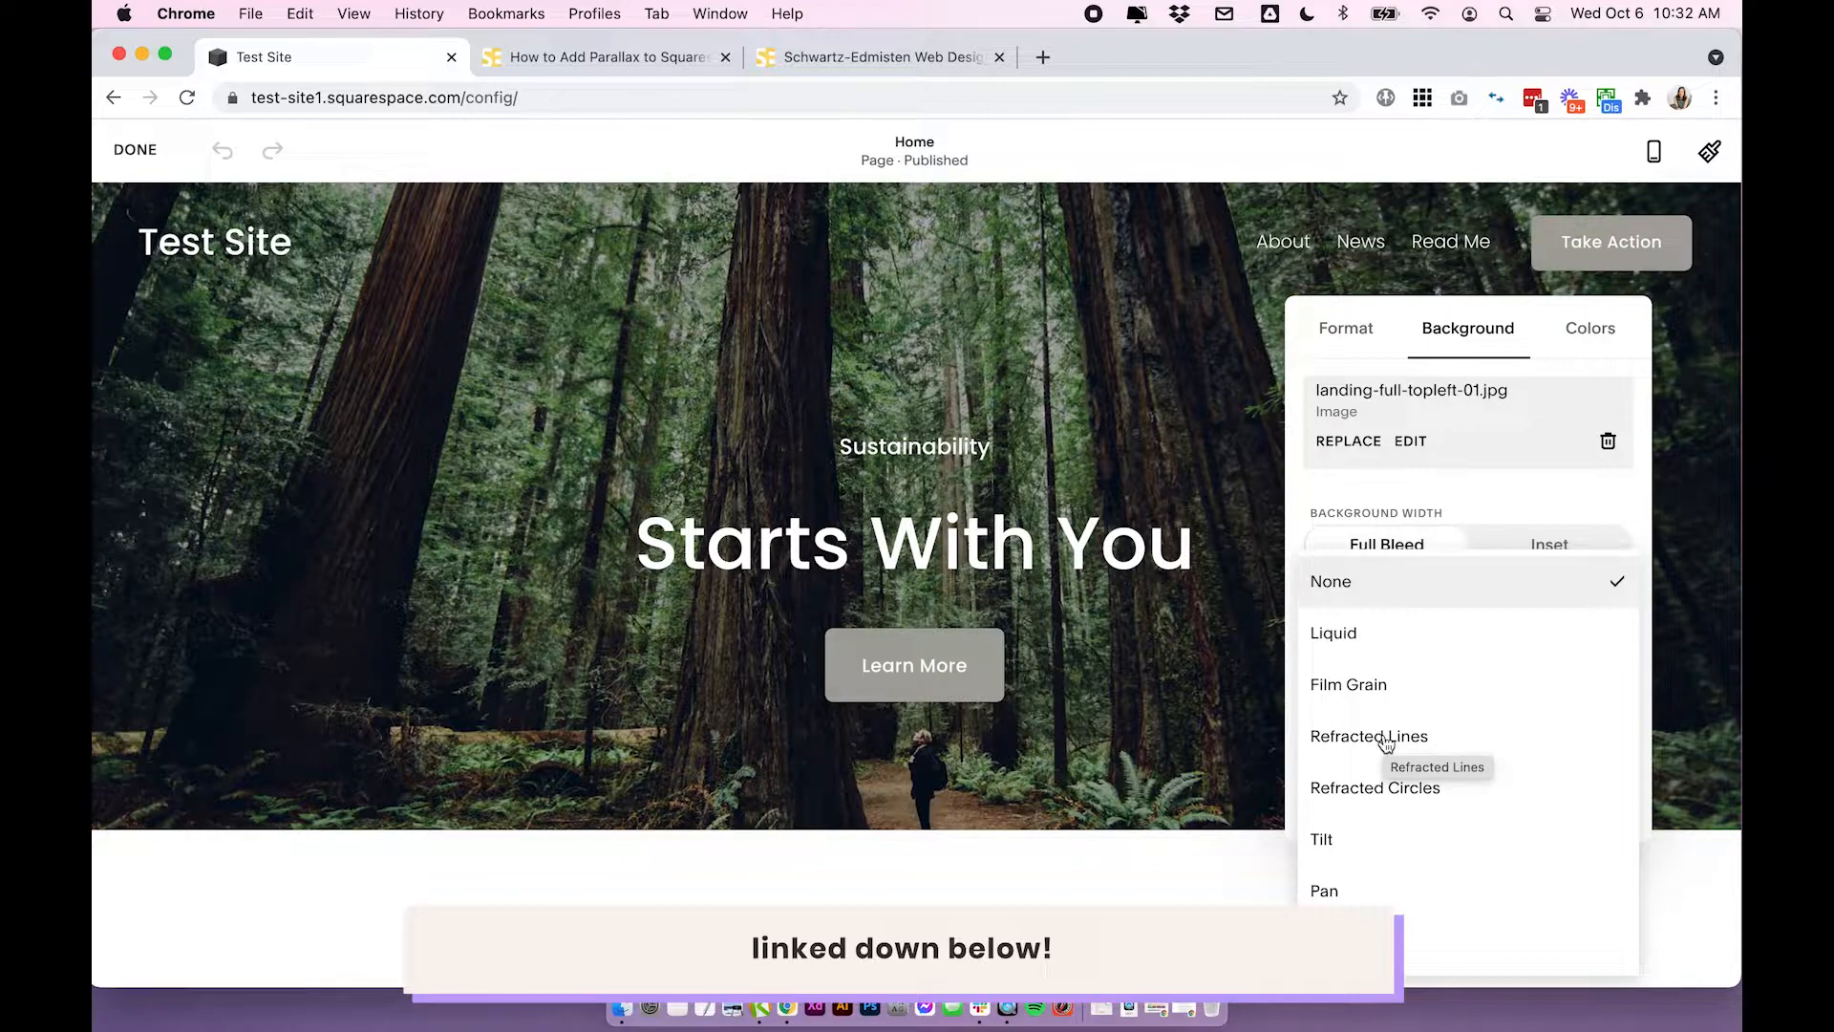
pyautogui.moveTo(924, 286)
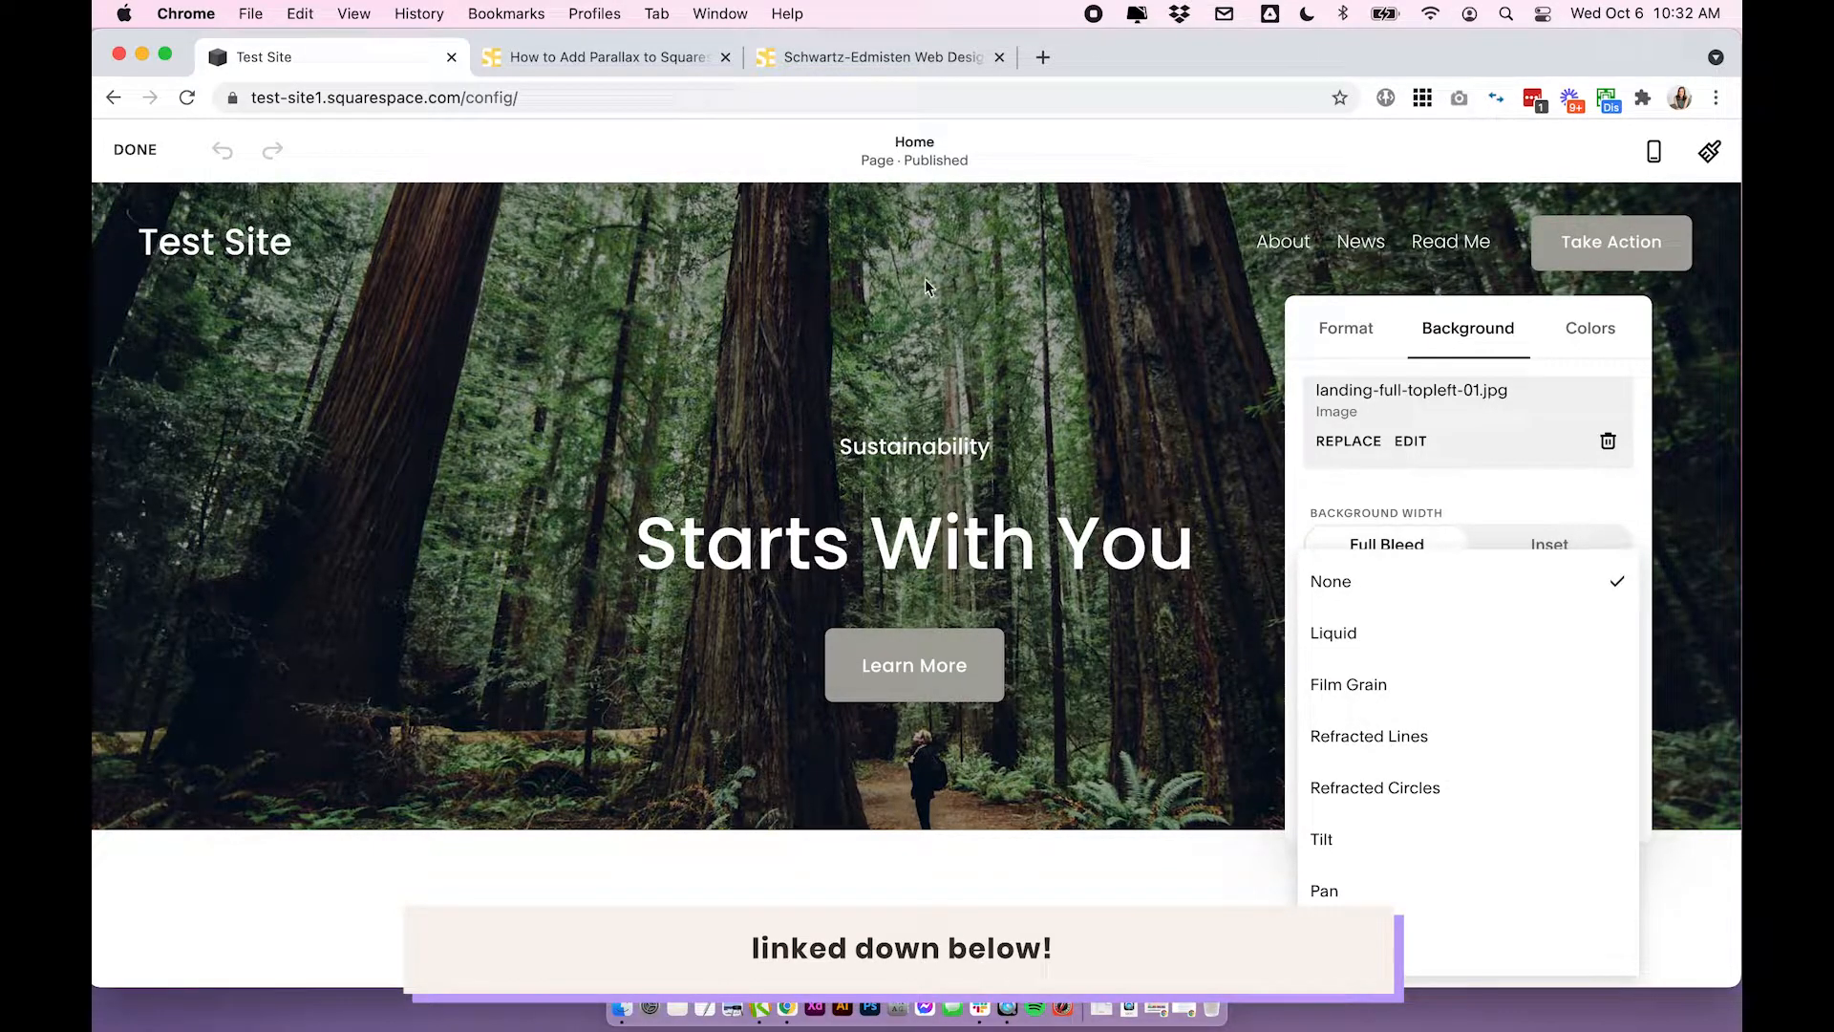
pyautogui.moveTo(1287, 224)
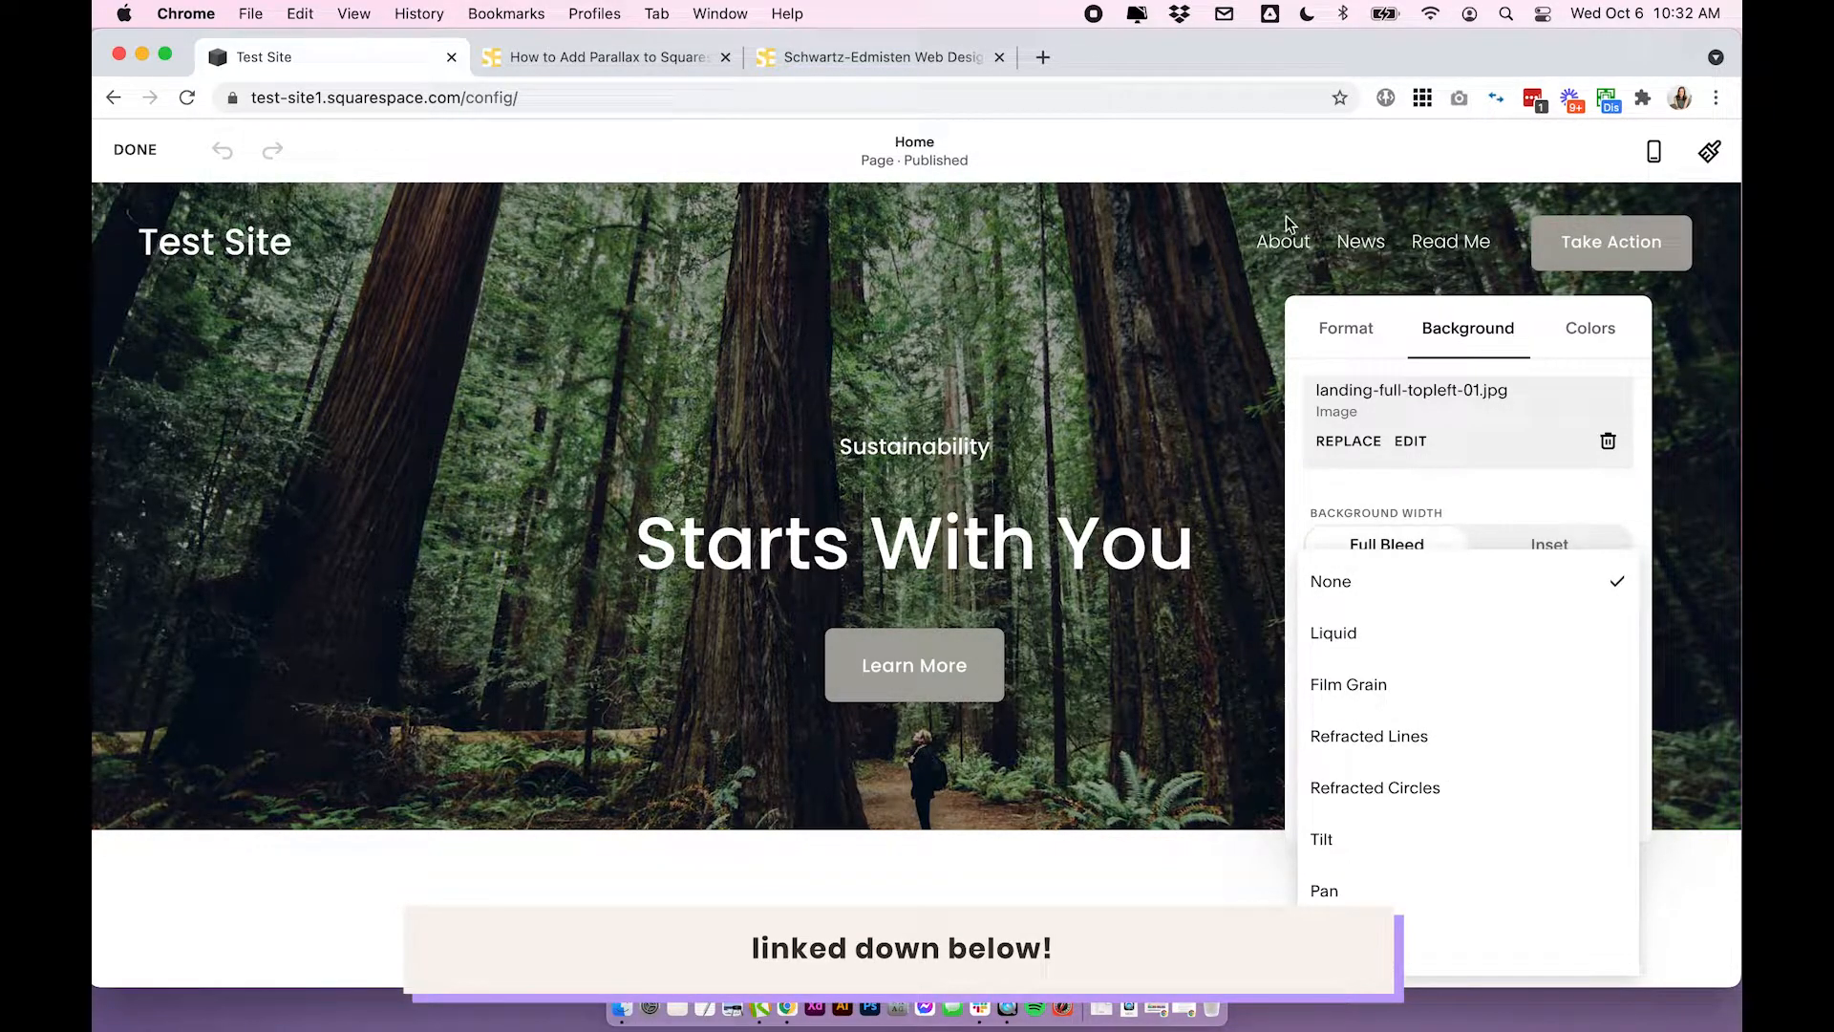
pyautogui.moveTo(1182, 349)
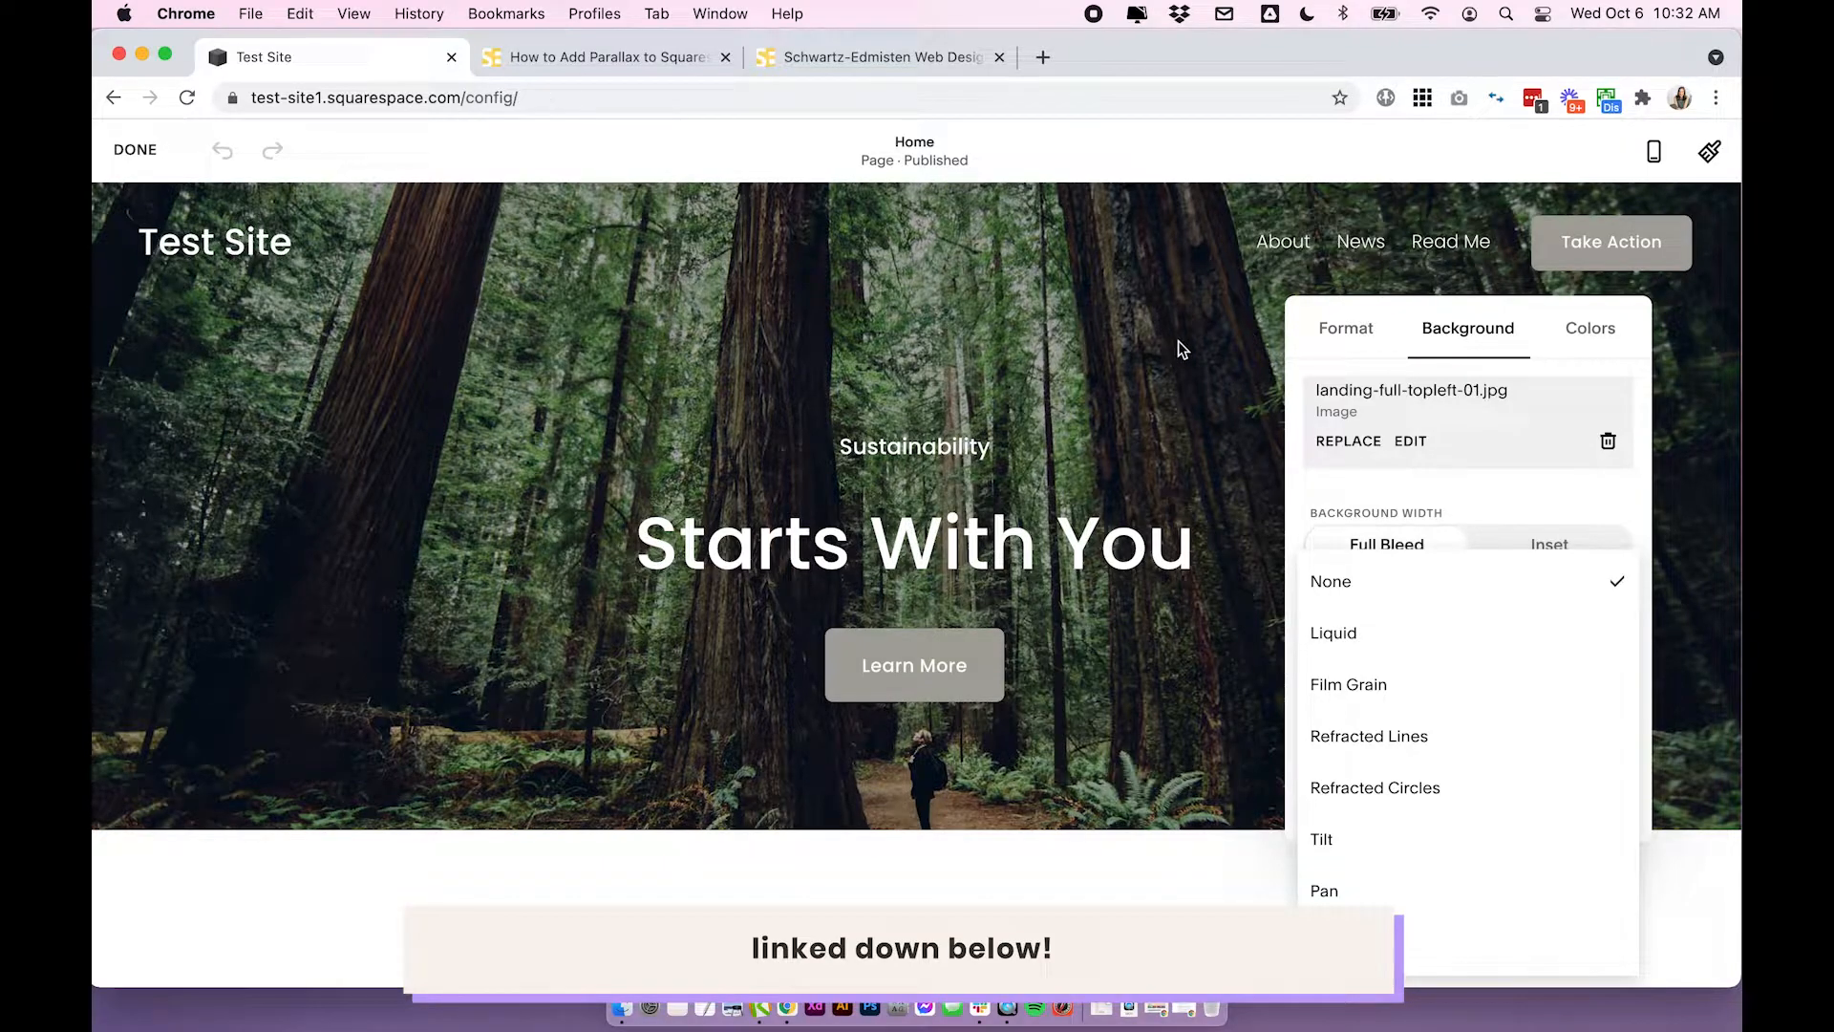
pyautogui.moveTo(1515, 652)
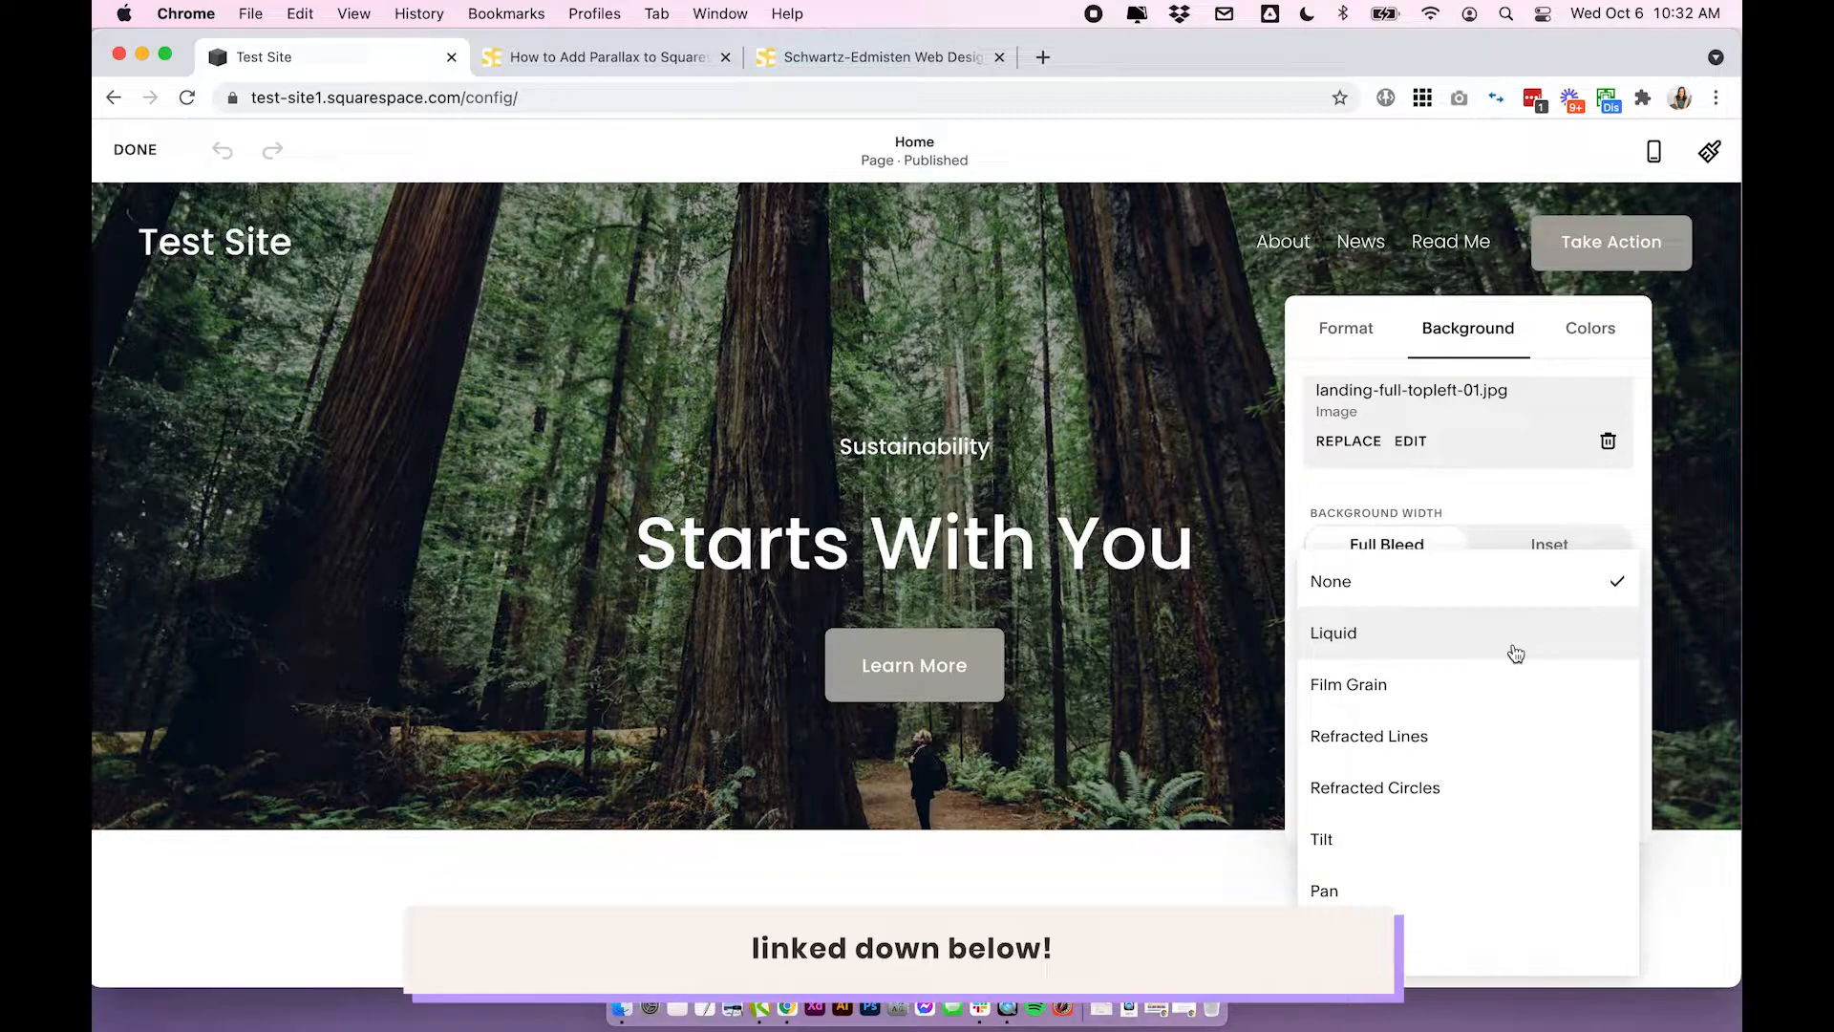
pyautogui.click(1333, 632)
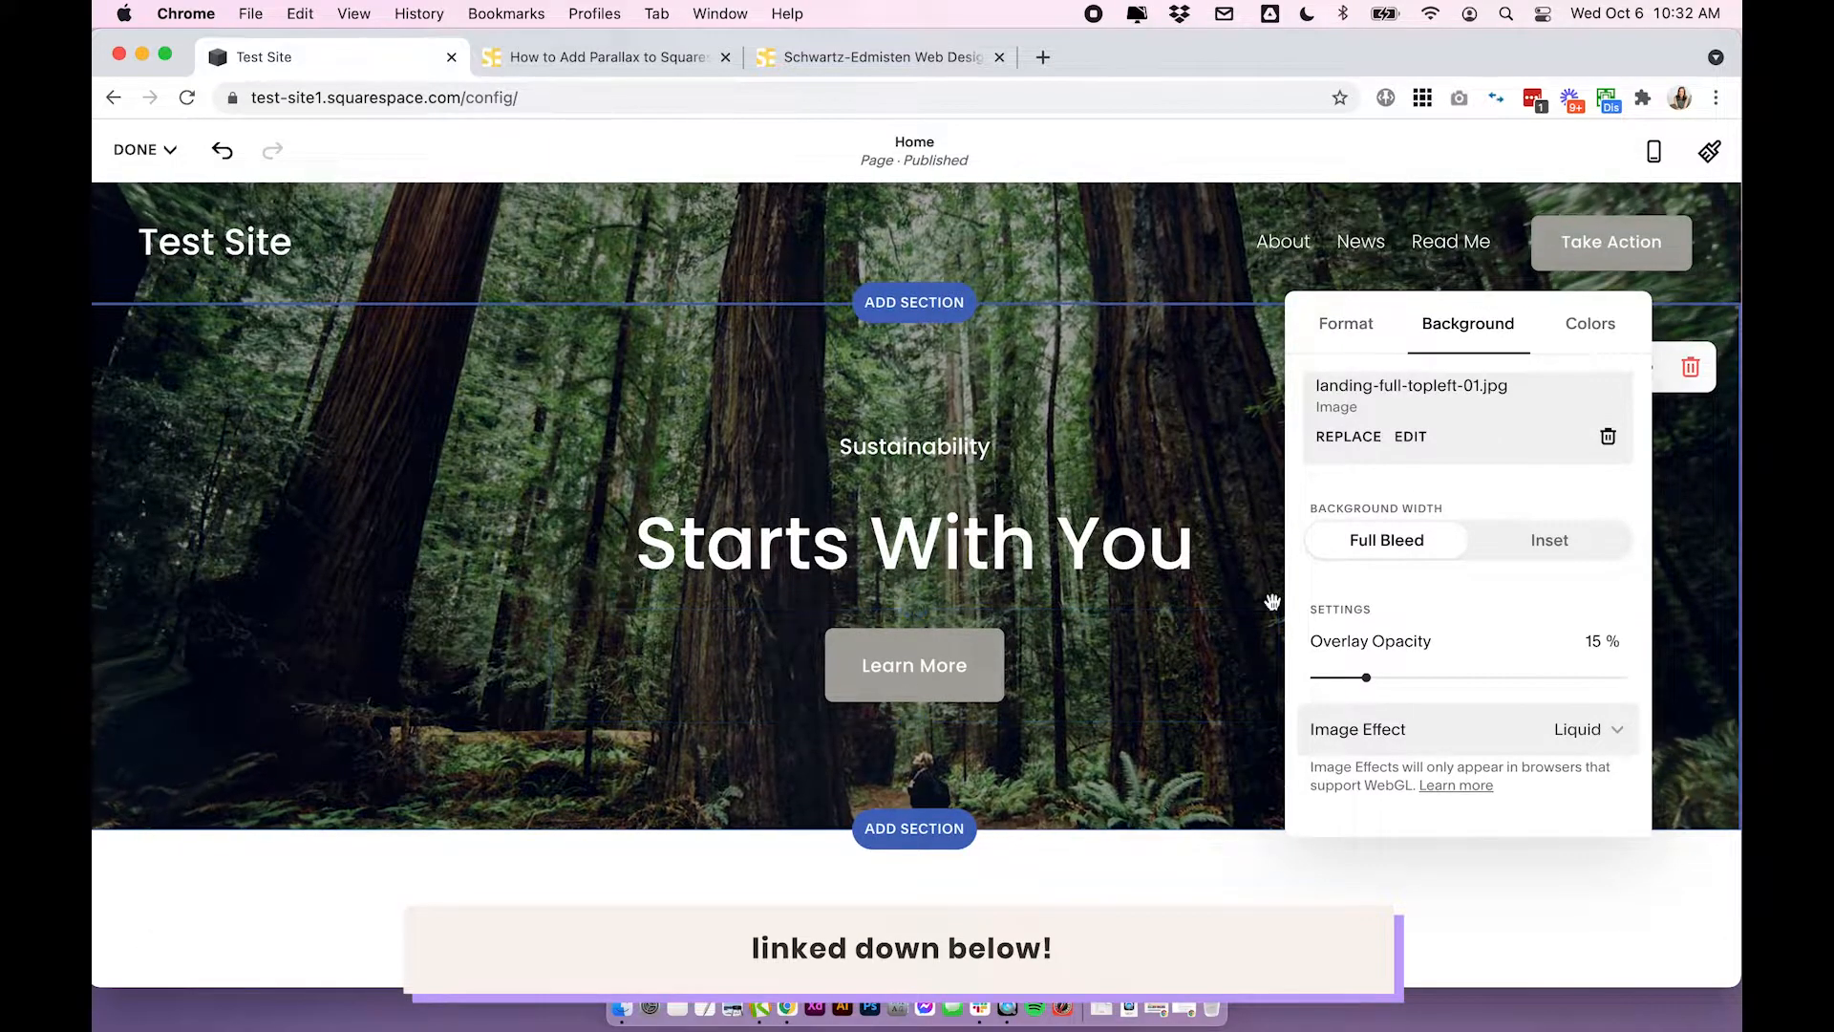
# - Apply the Refracted Lines image effect to the banner image
pyautogui.click(1589, 729)
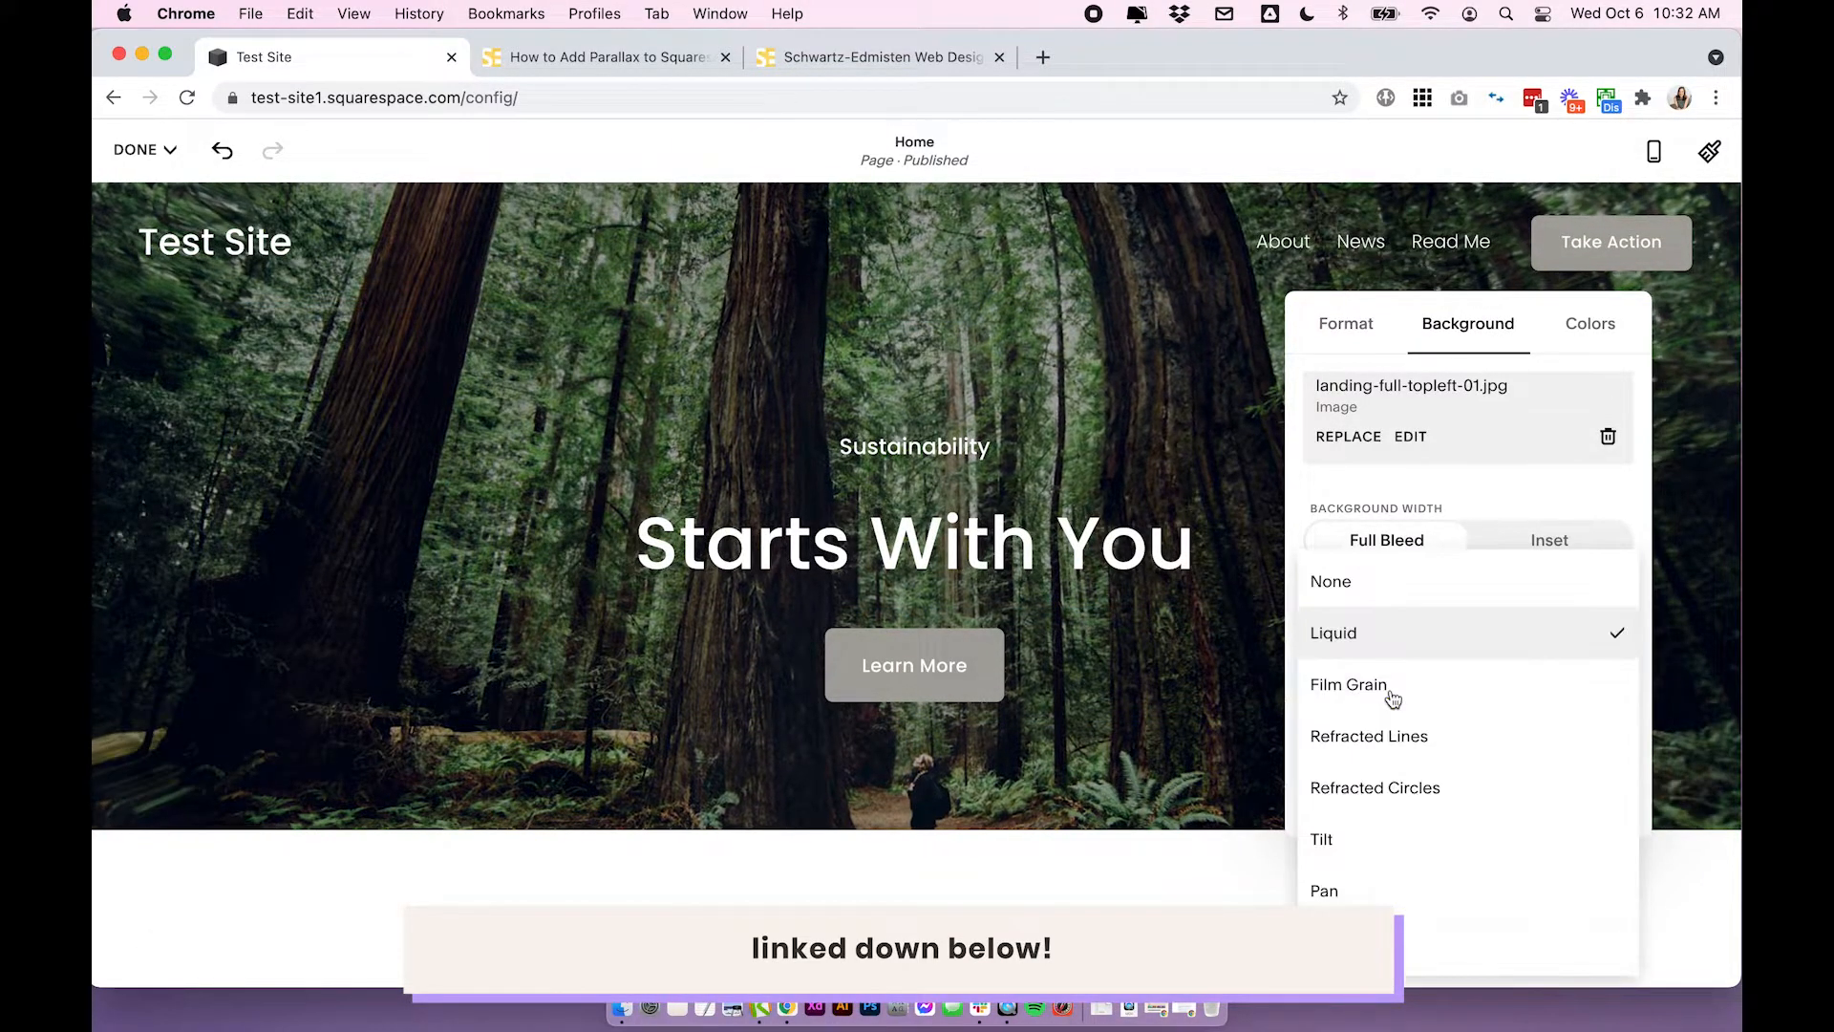
pyautogui.click(1369, 736)
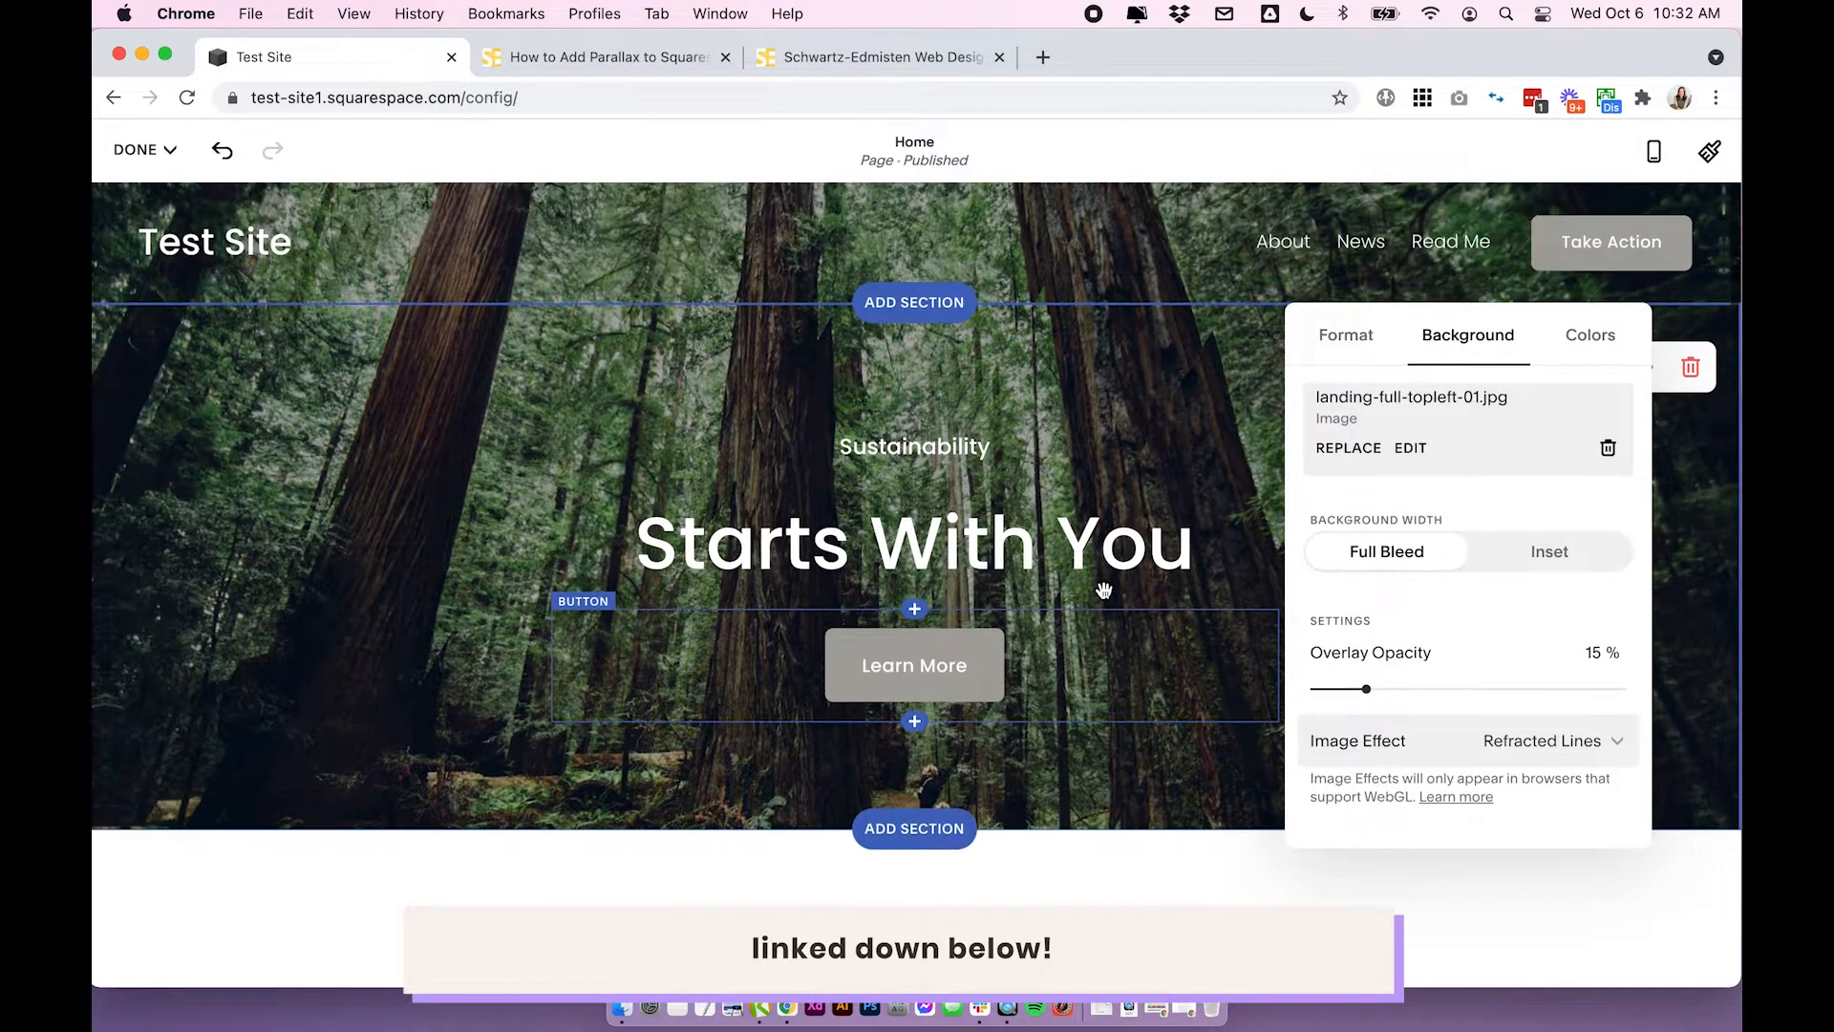
pyautogui.scroll(-3)
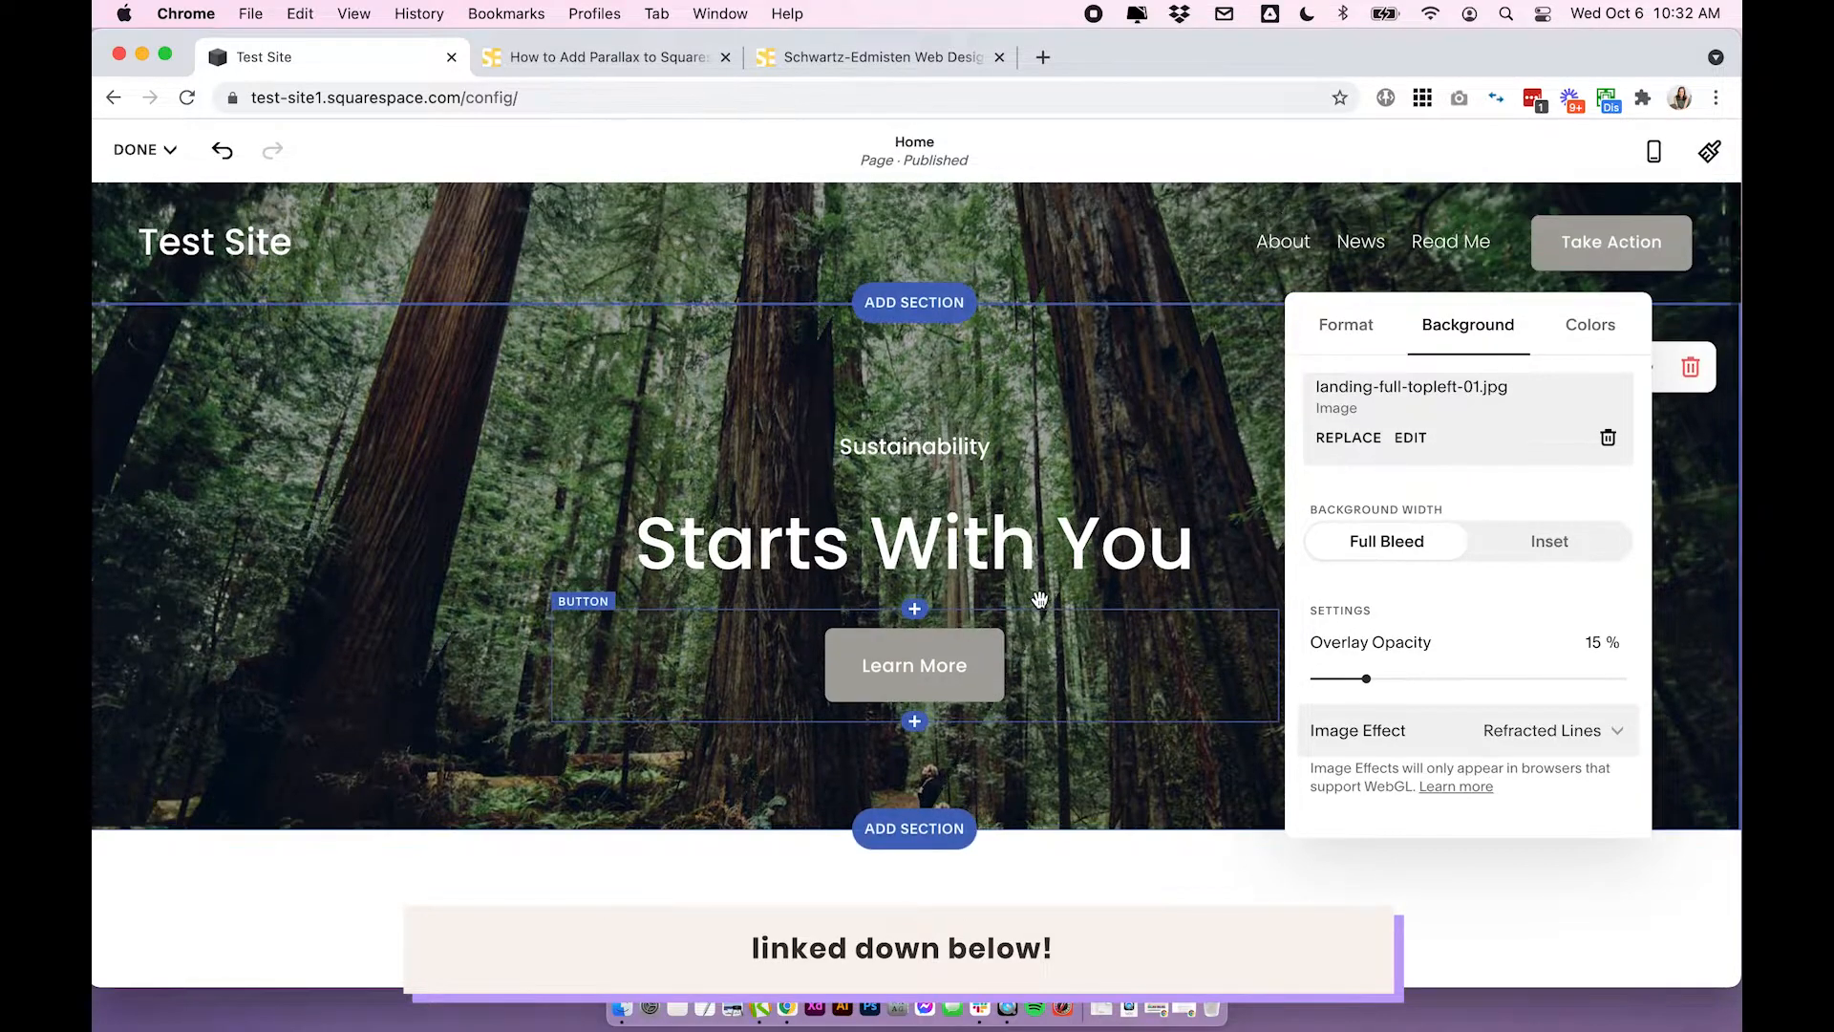
# - Switch the image effect to Tilt and scroll the page to preview it
pyautogui.click(1542, 730)
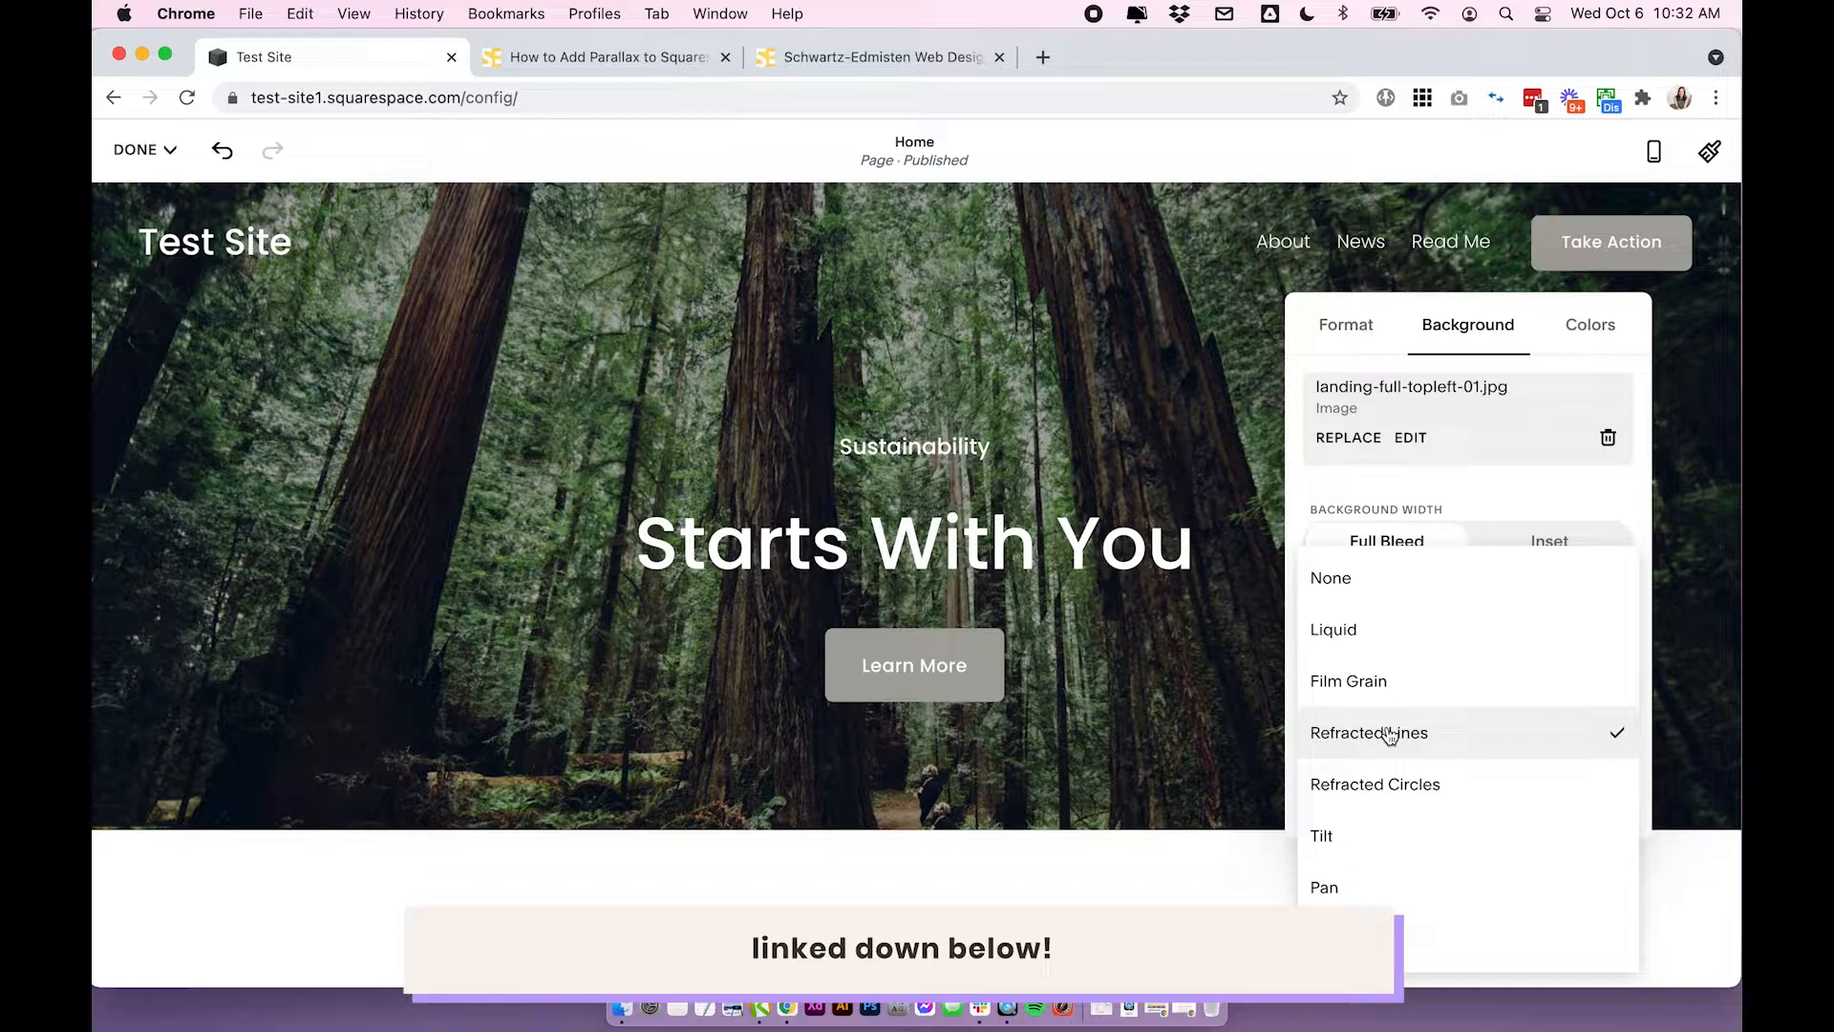
pyautogui.moveTo(1353, 843)
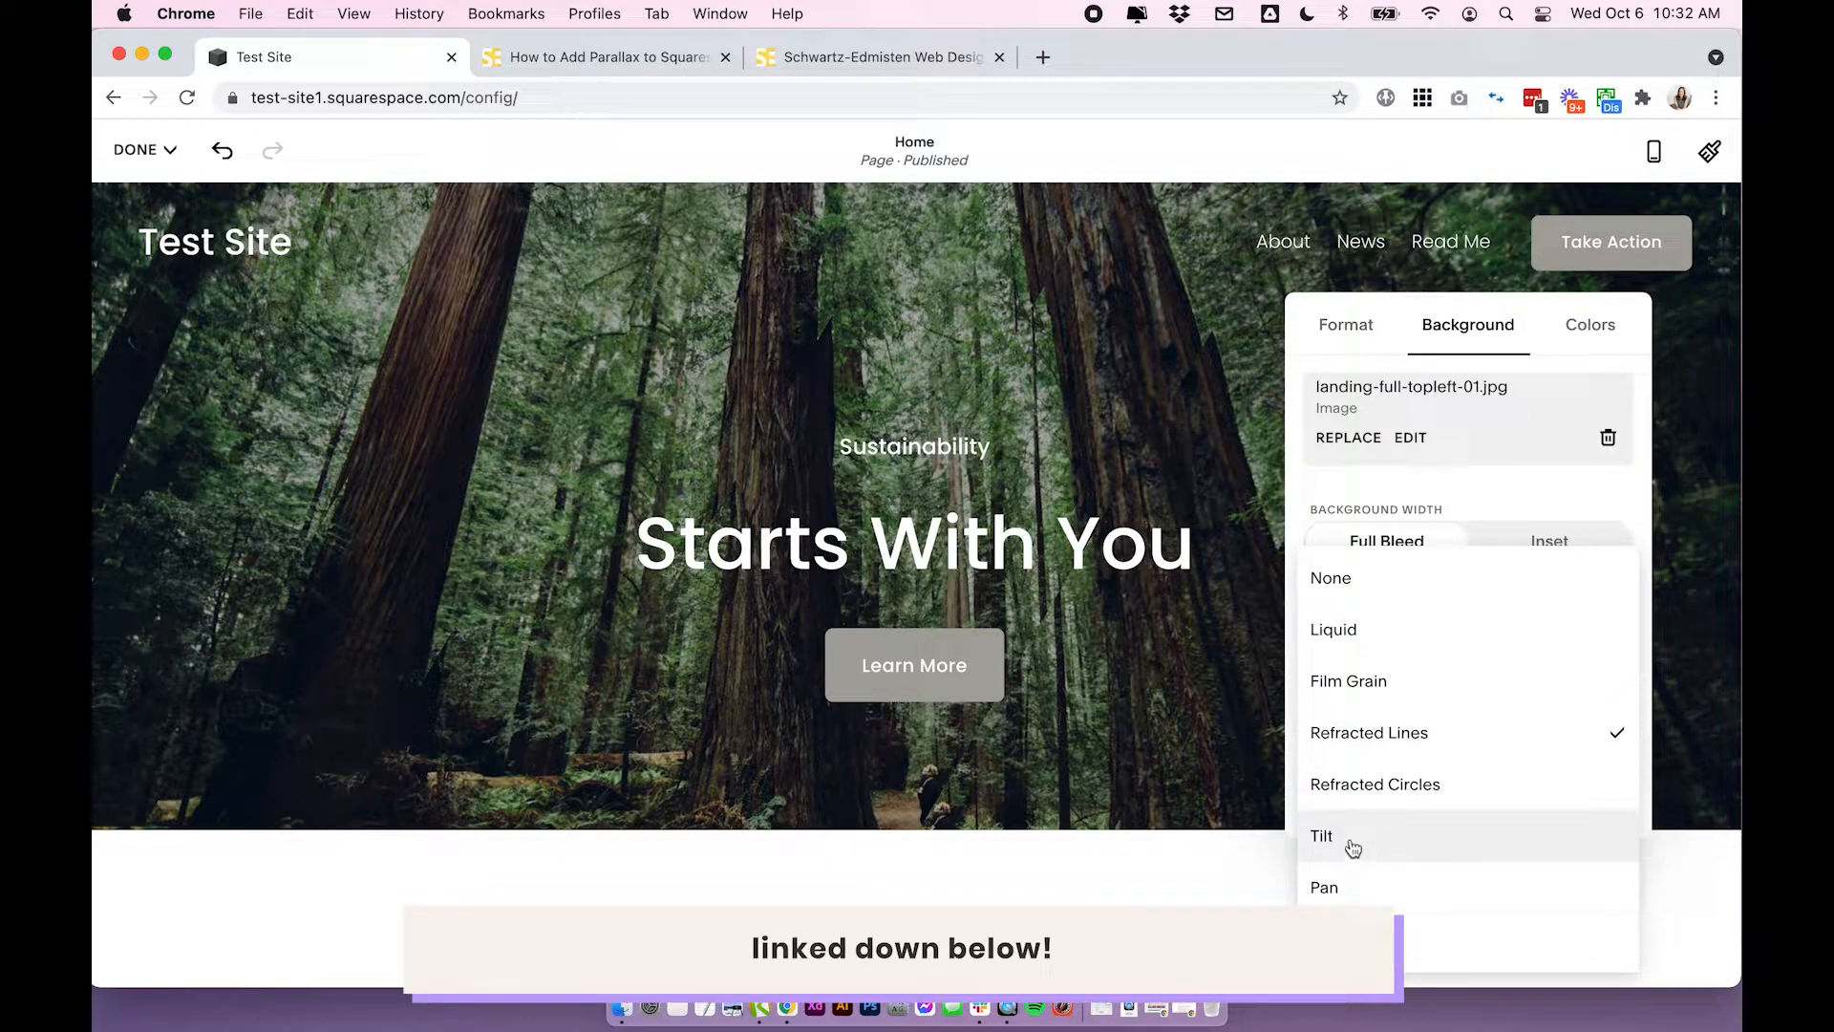
pyautogui.click(1320, 835)
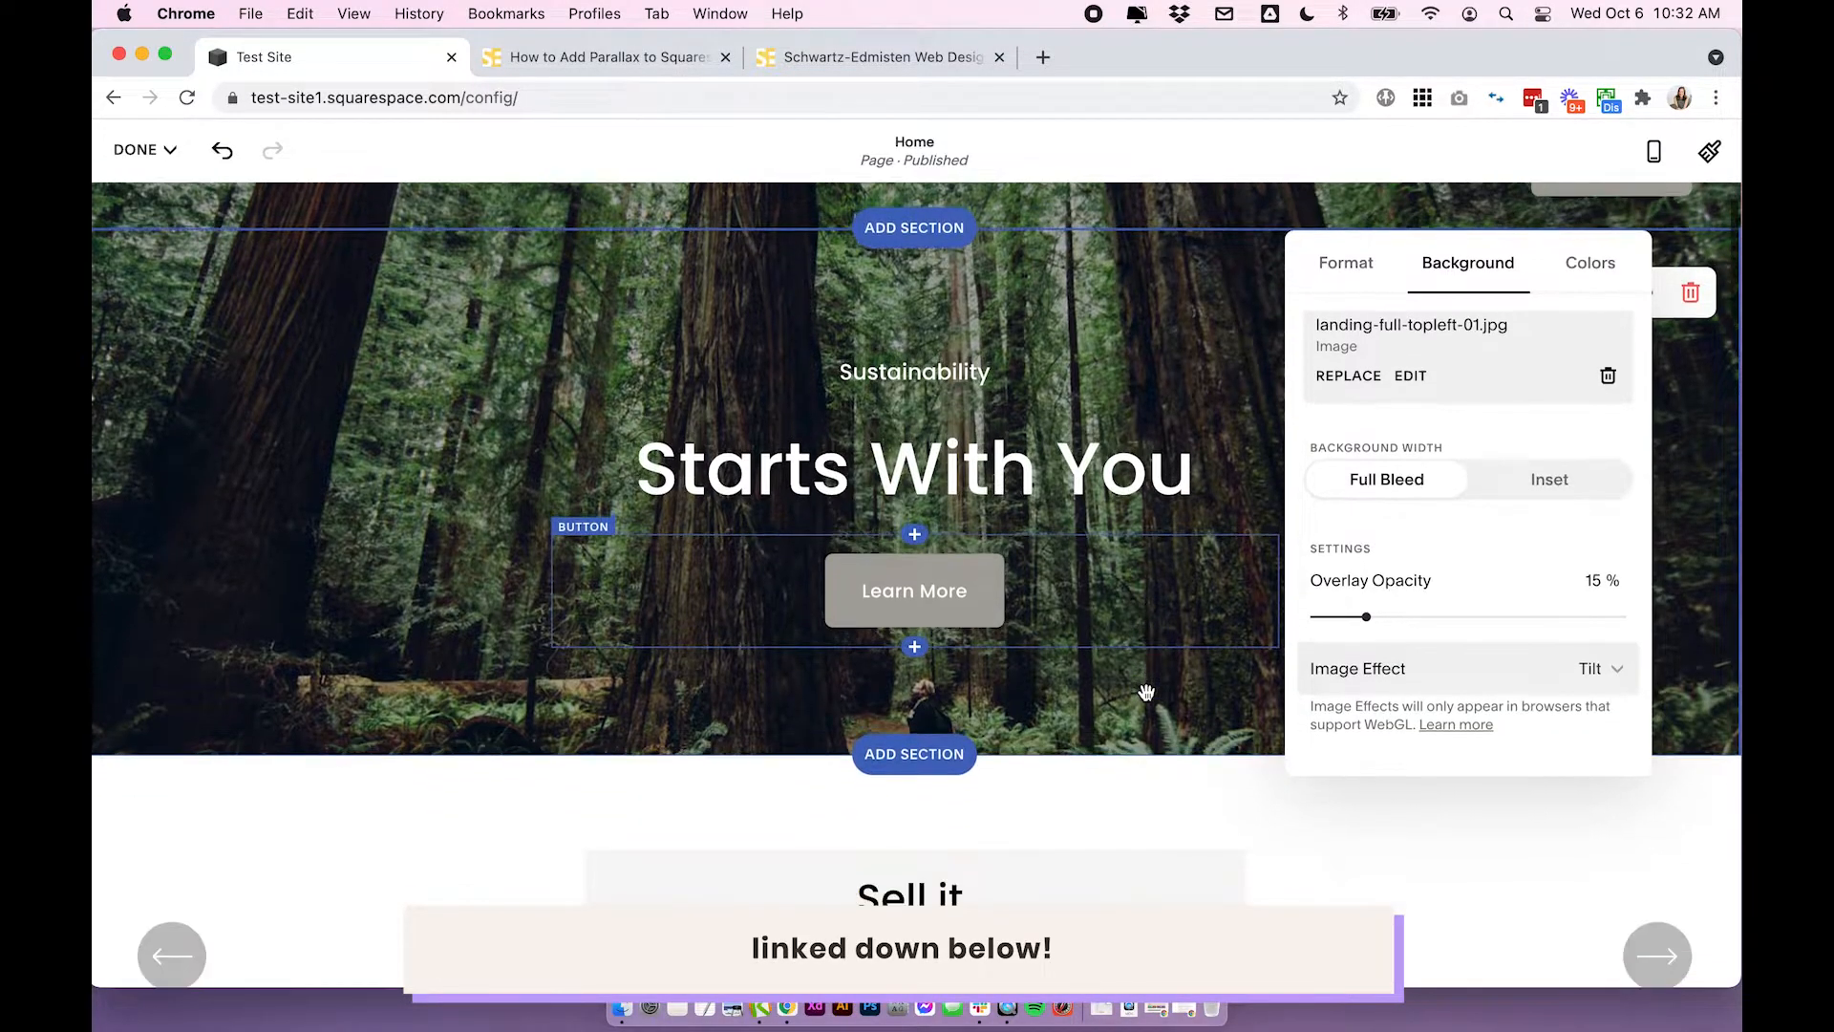
pyautogui.scroll(-3)
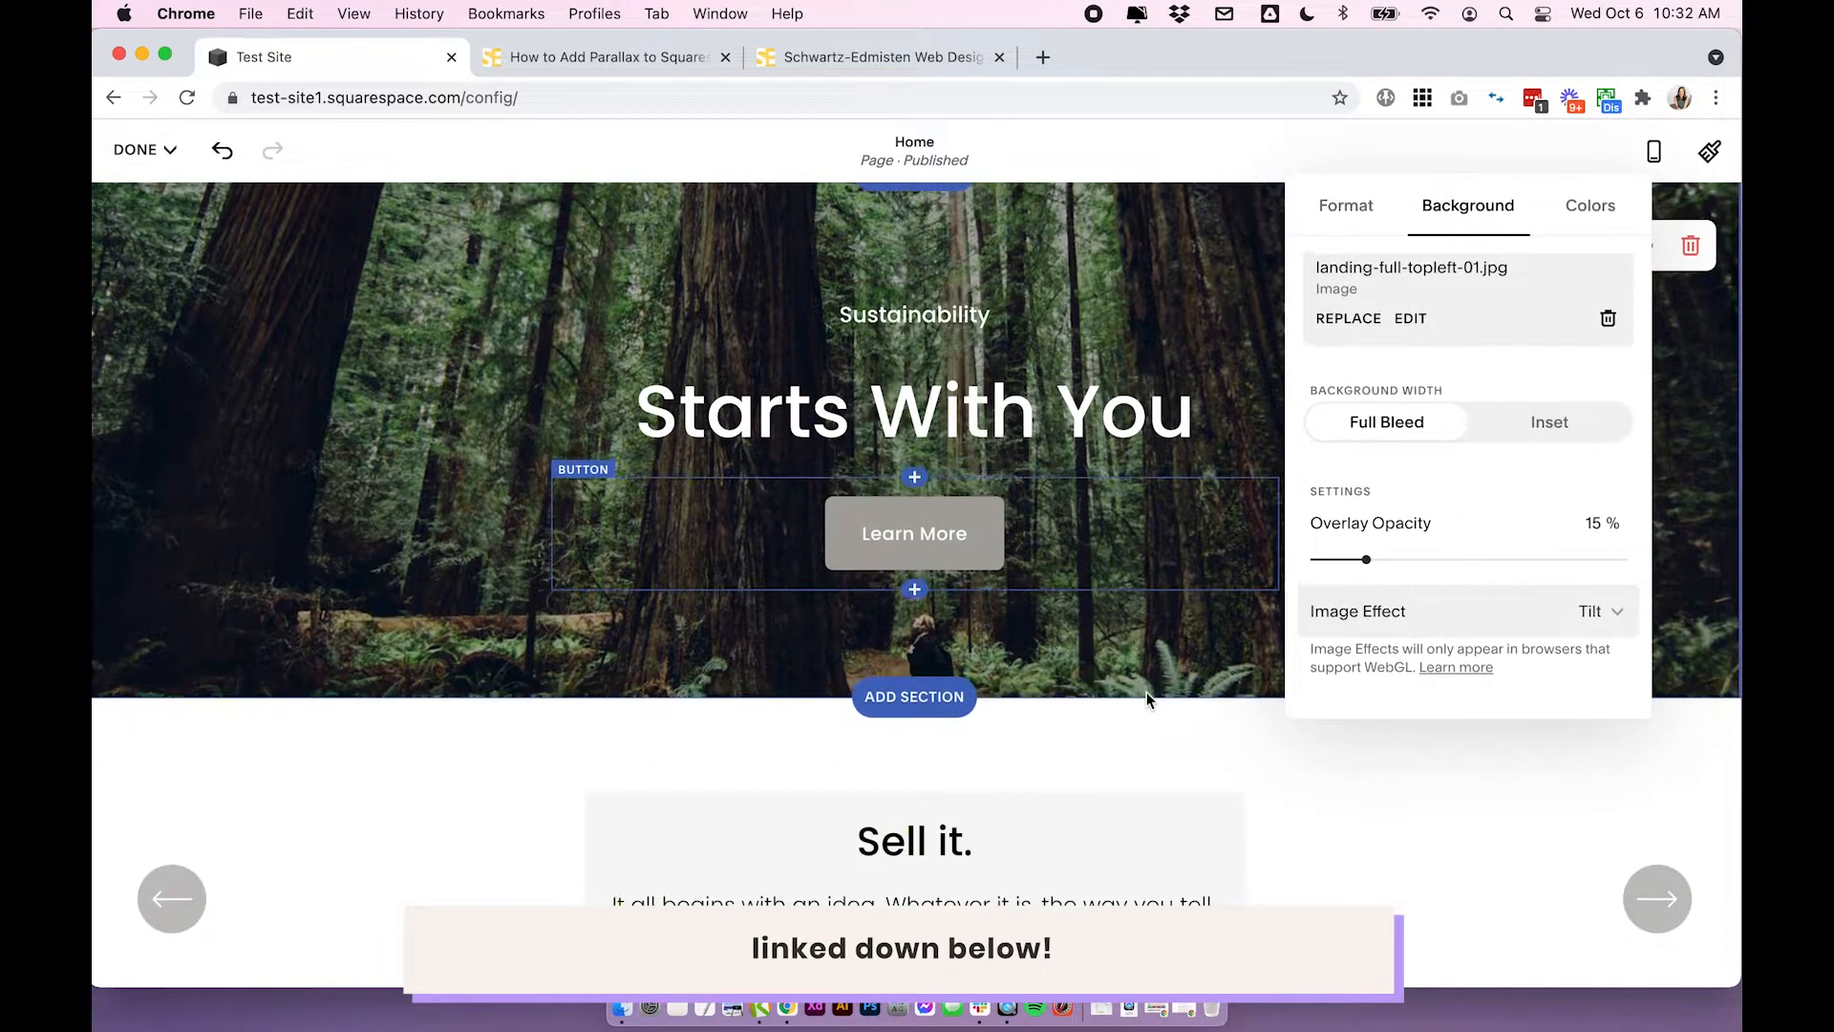
pyautogui.scroll(3)
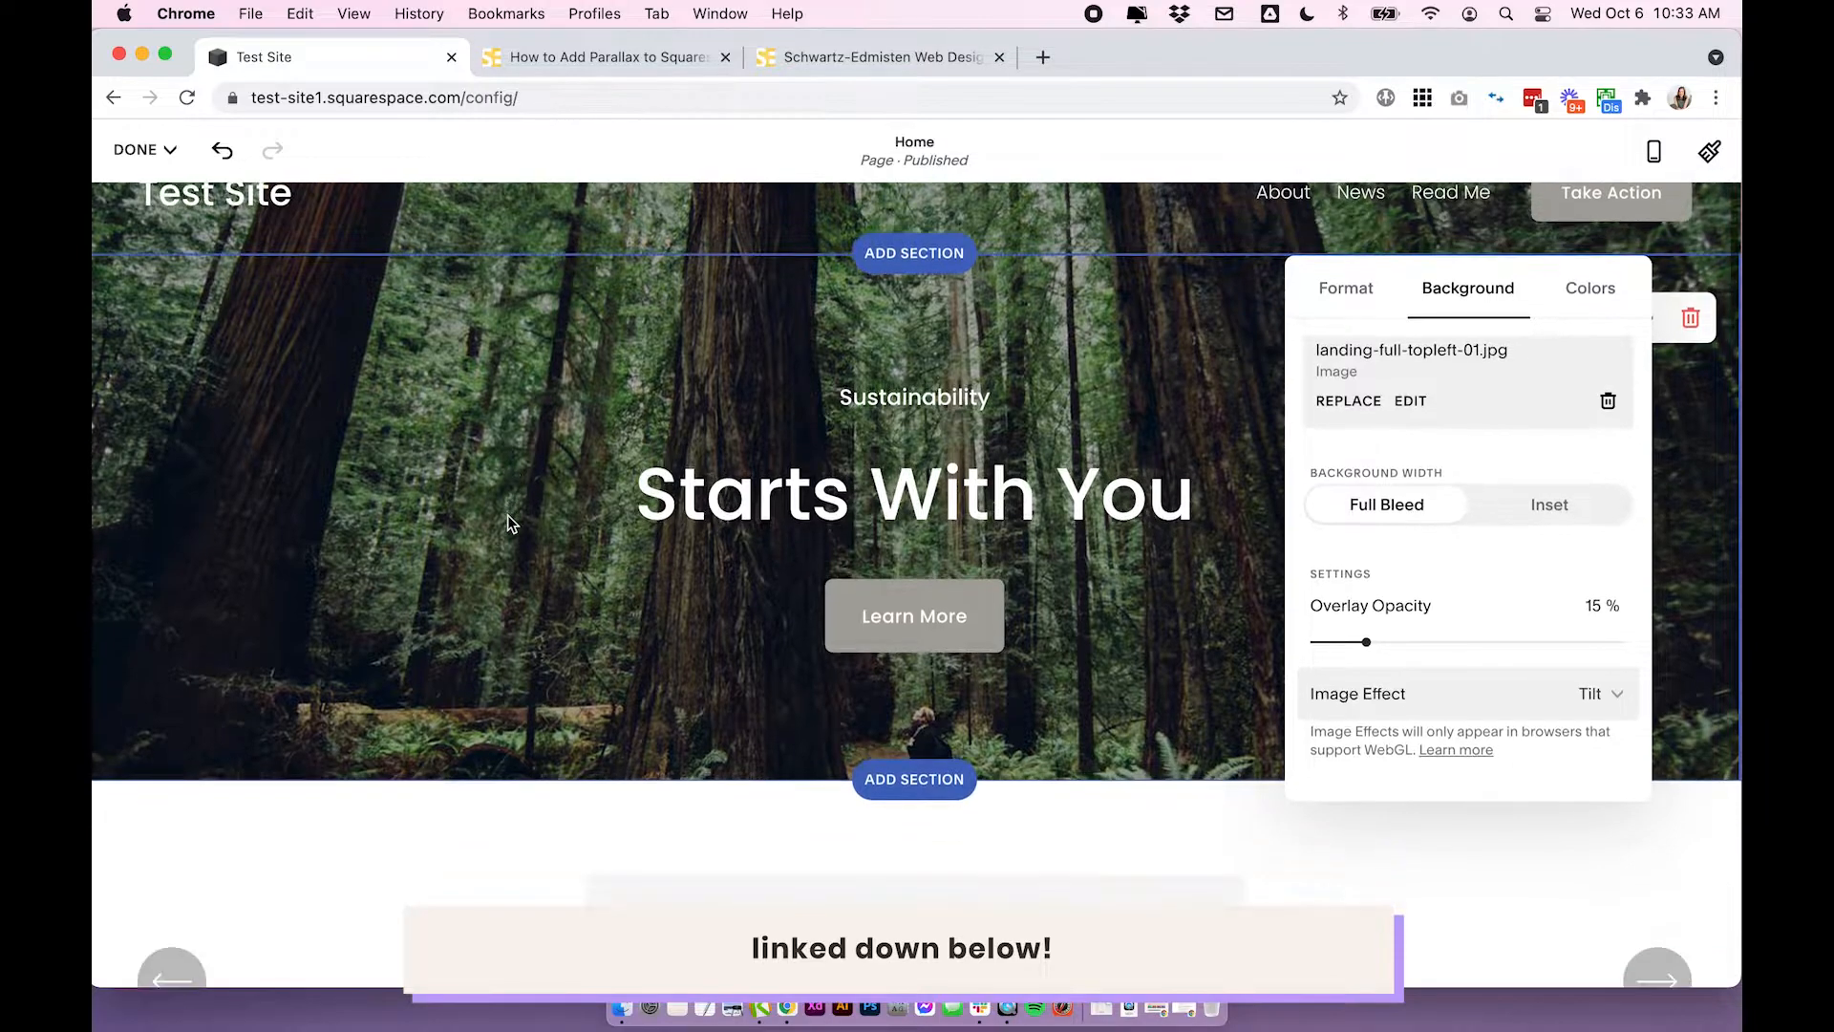
pyautogui.scroll(-3)
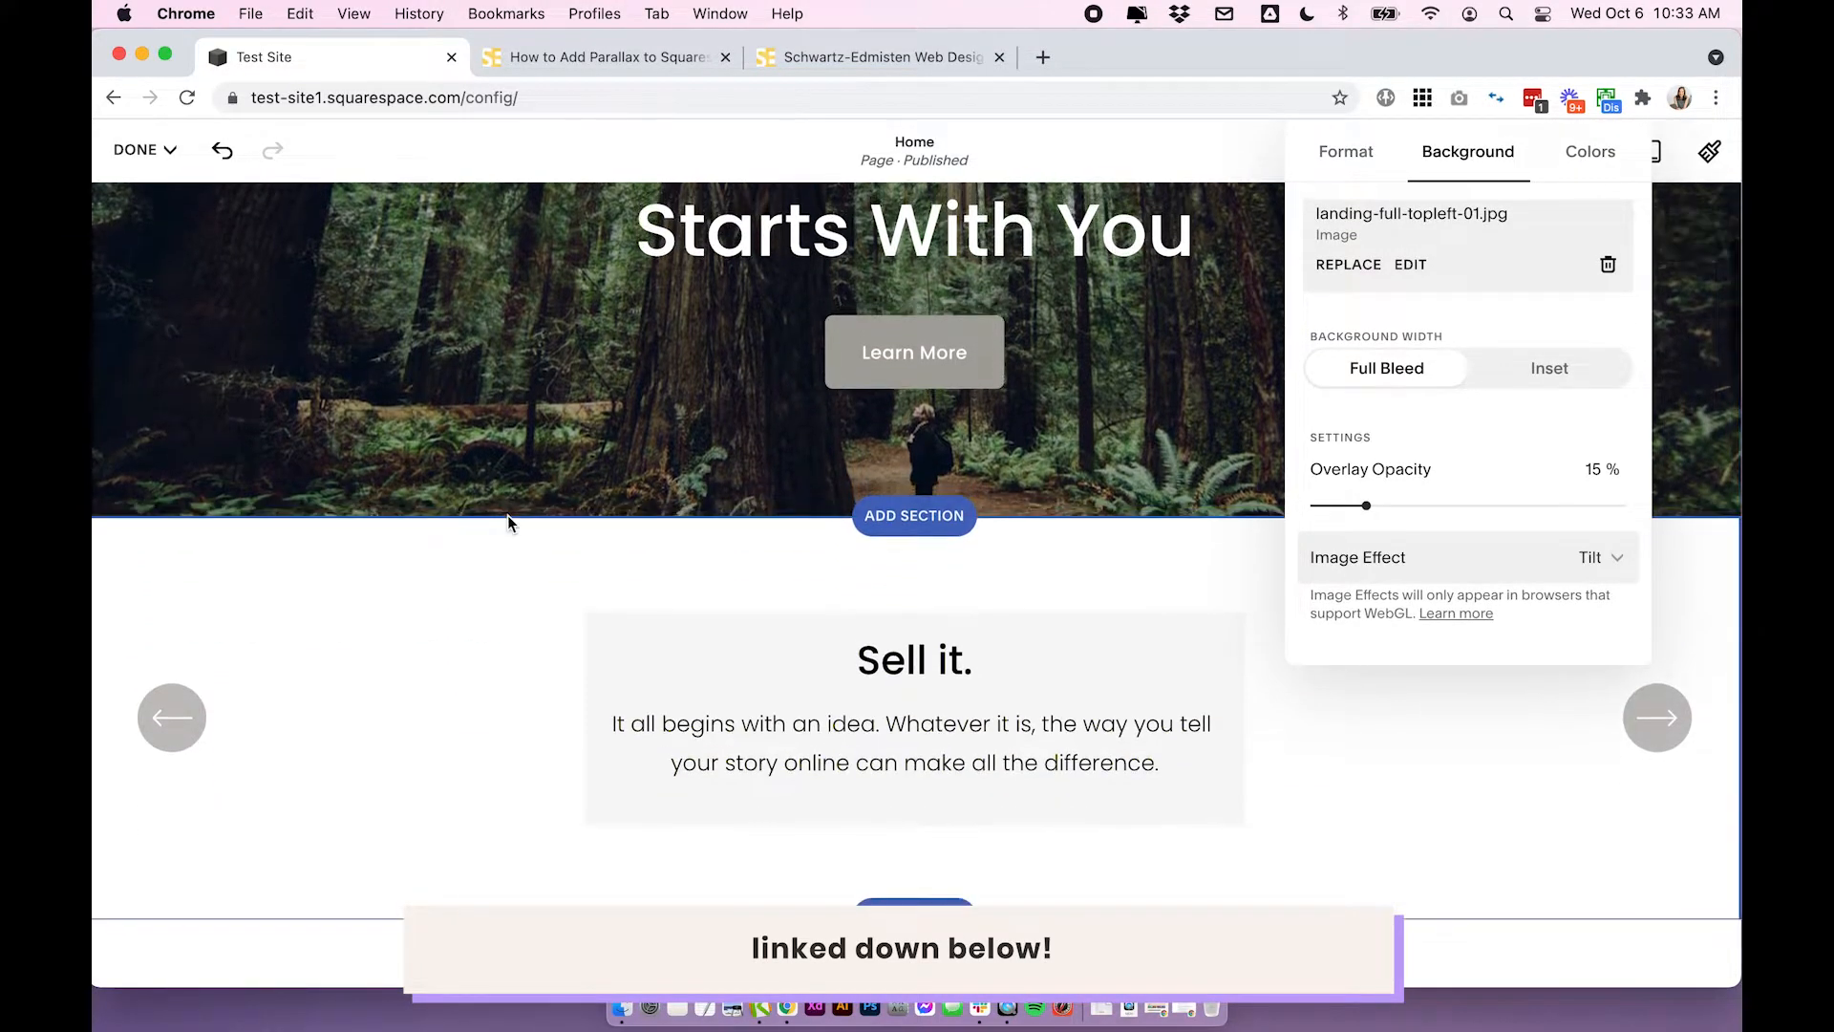
pyautogui.scroll(3)
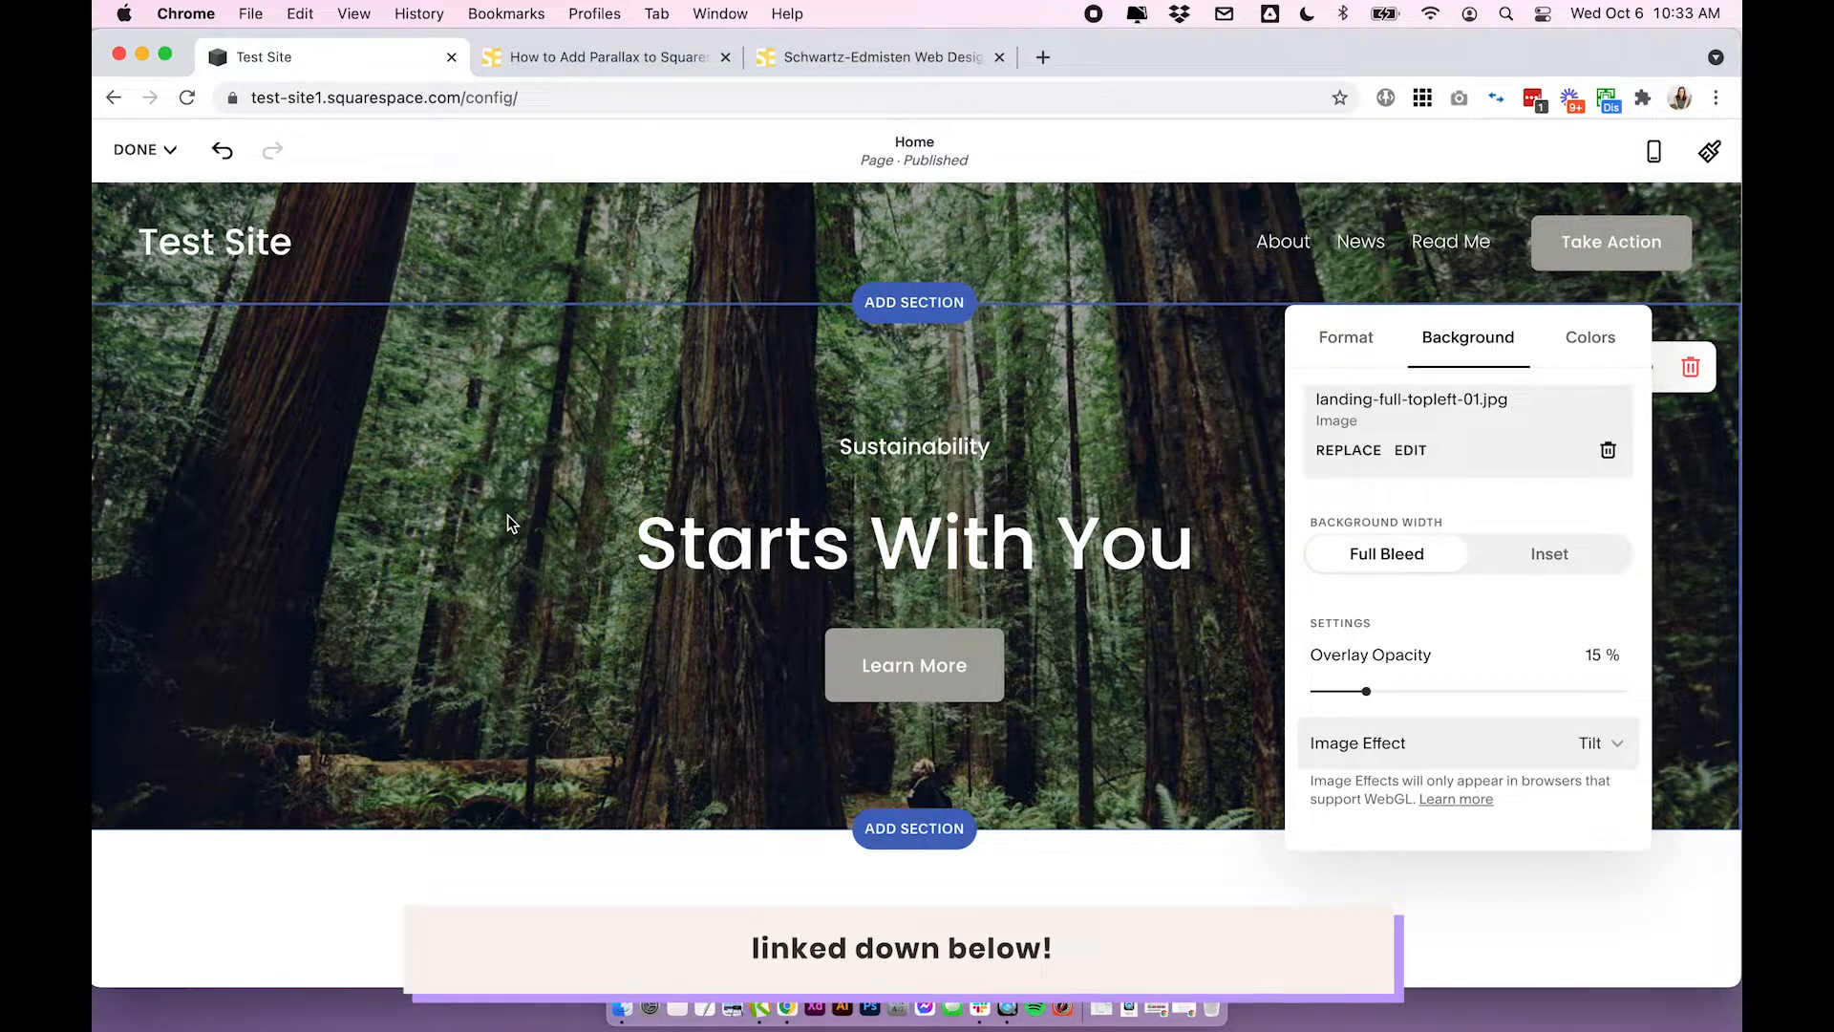
pyautogui.scroll(-3)
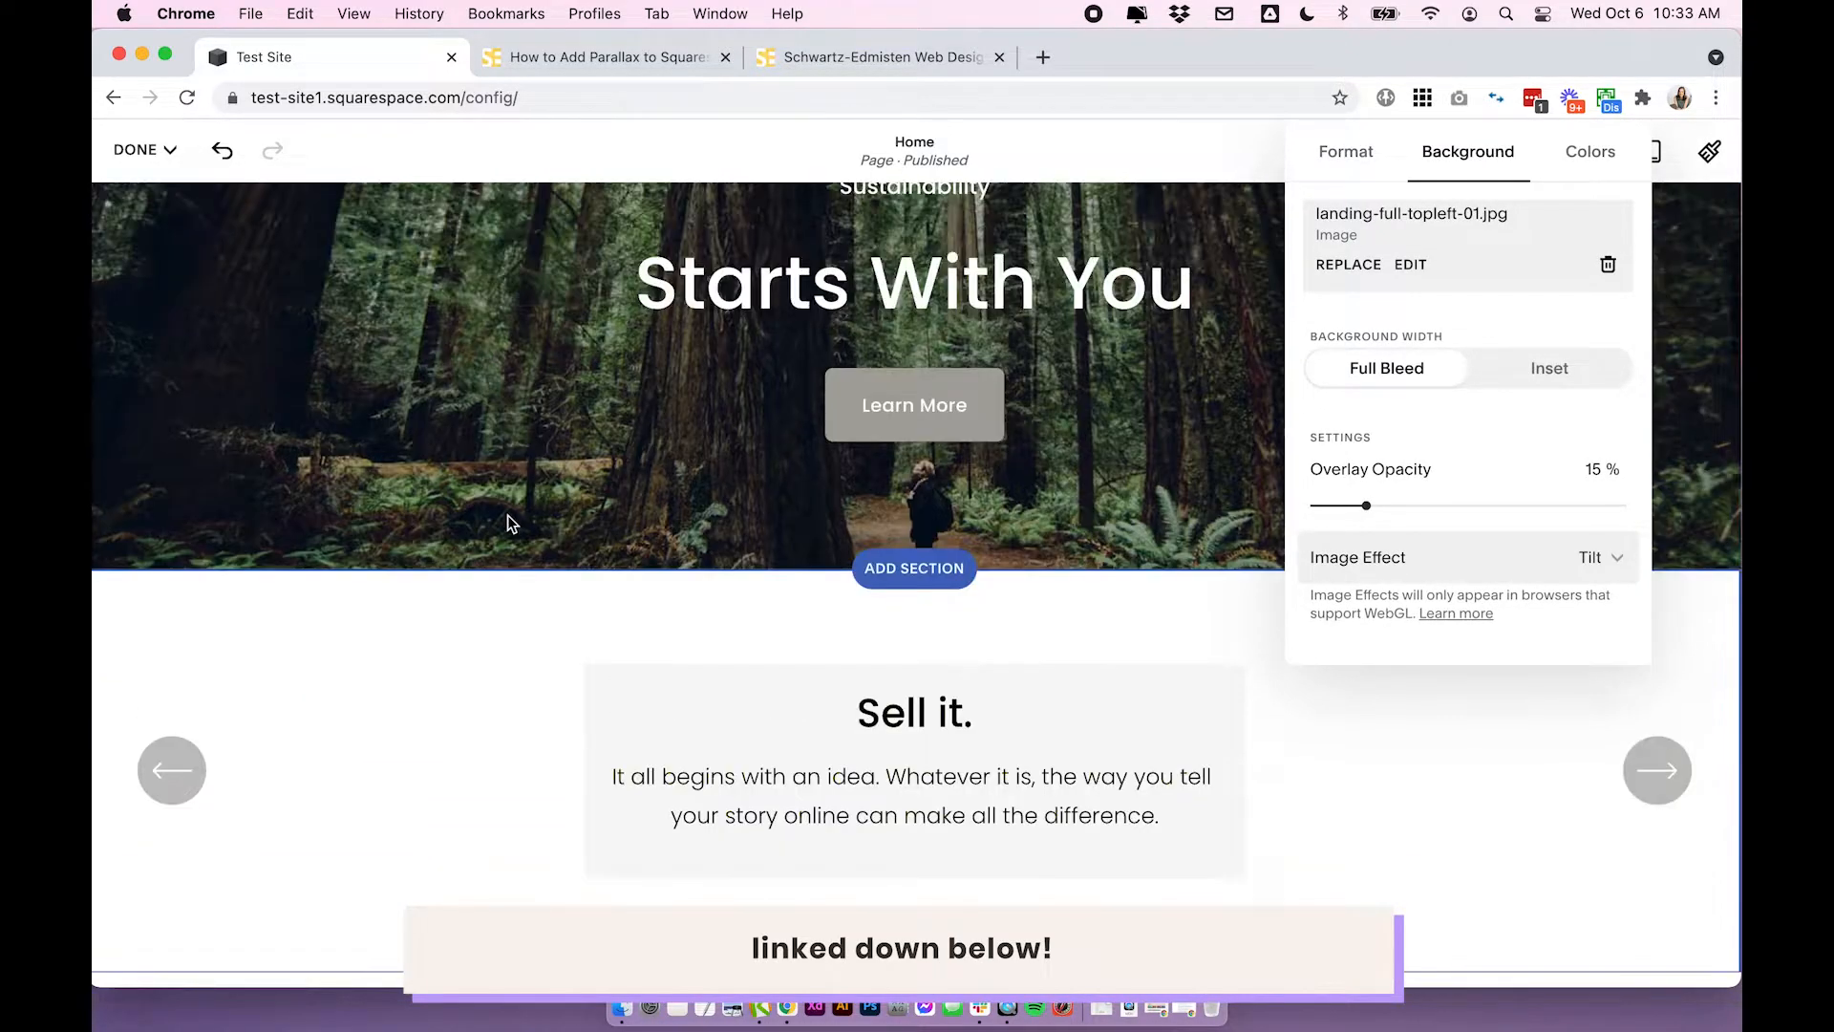
pyautogui.scroll(3)
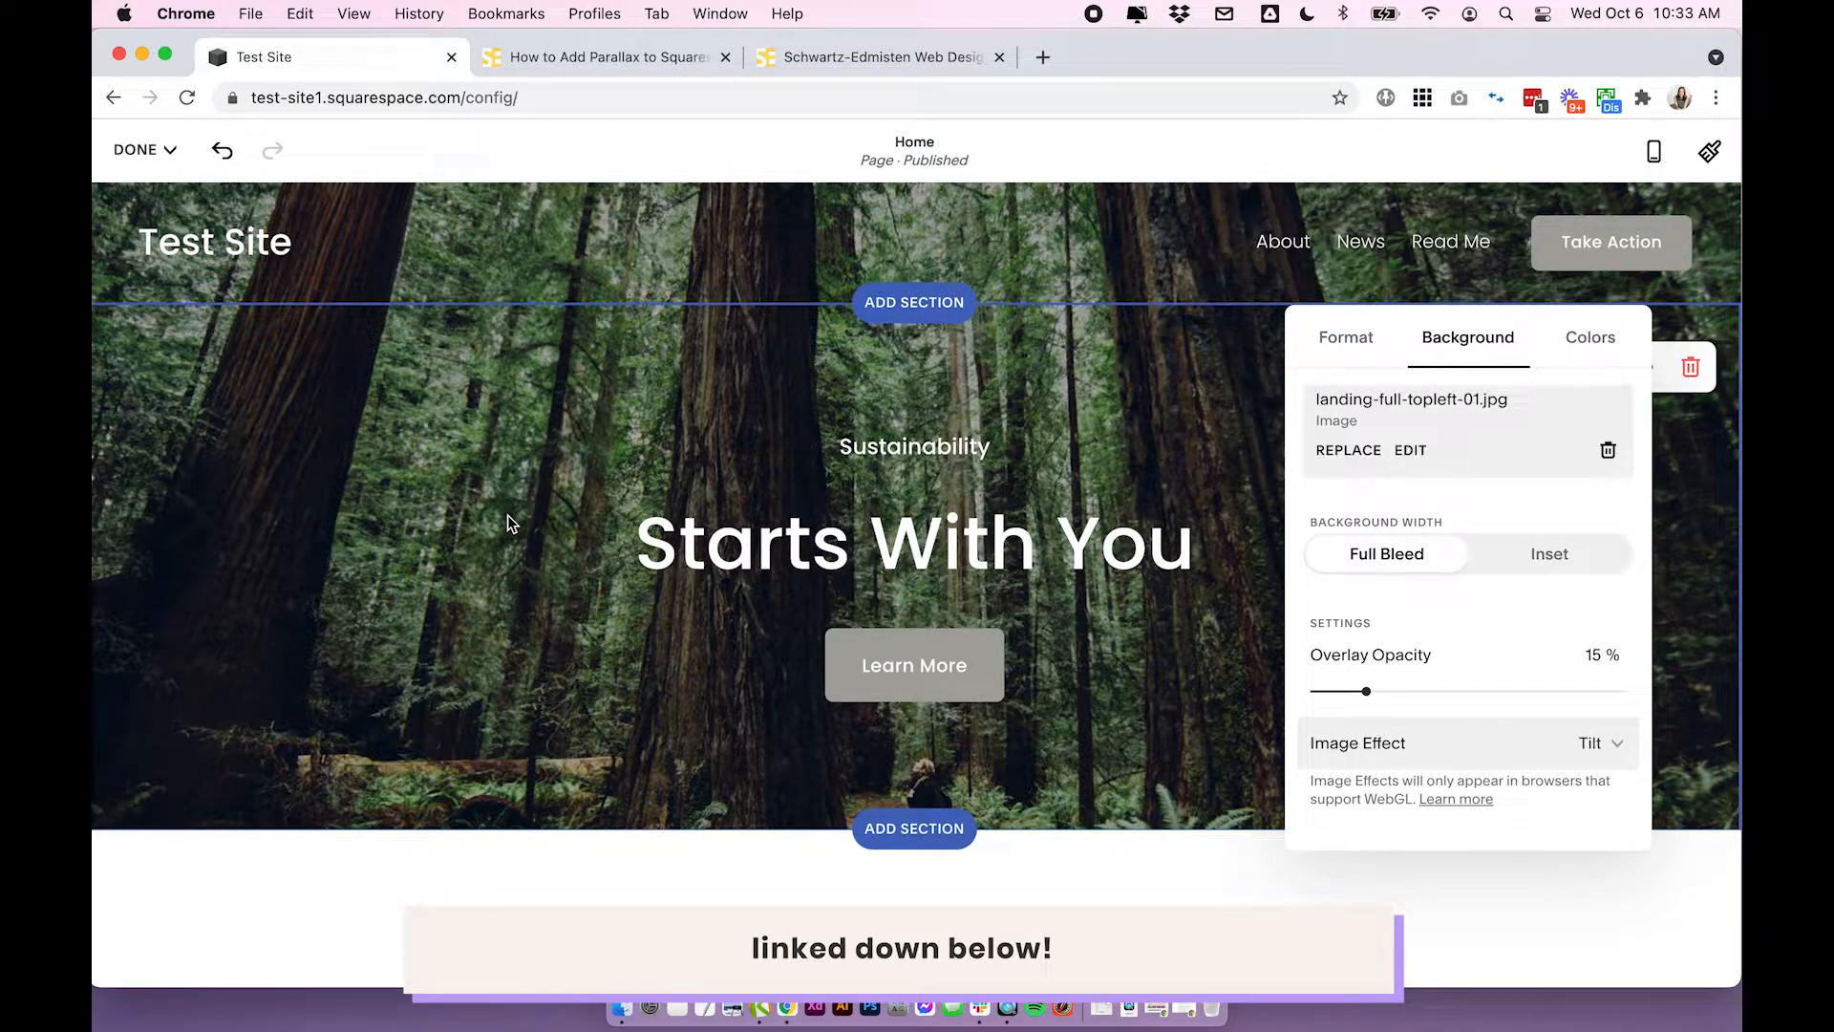
pyautogui.scroll(-3)
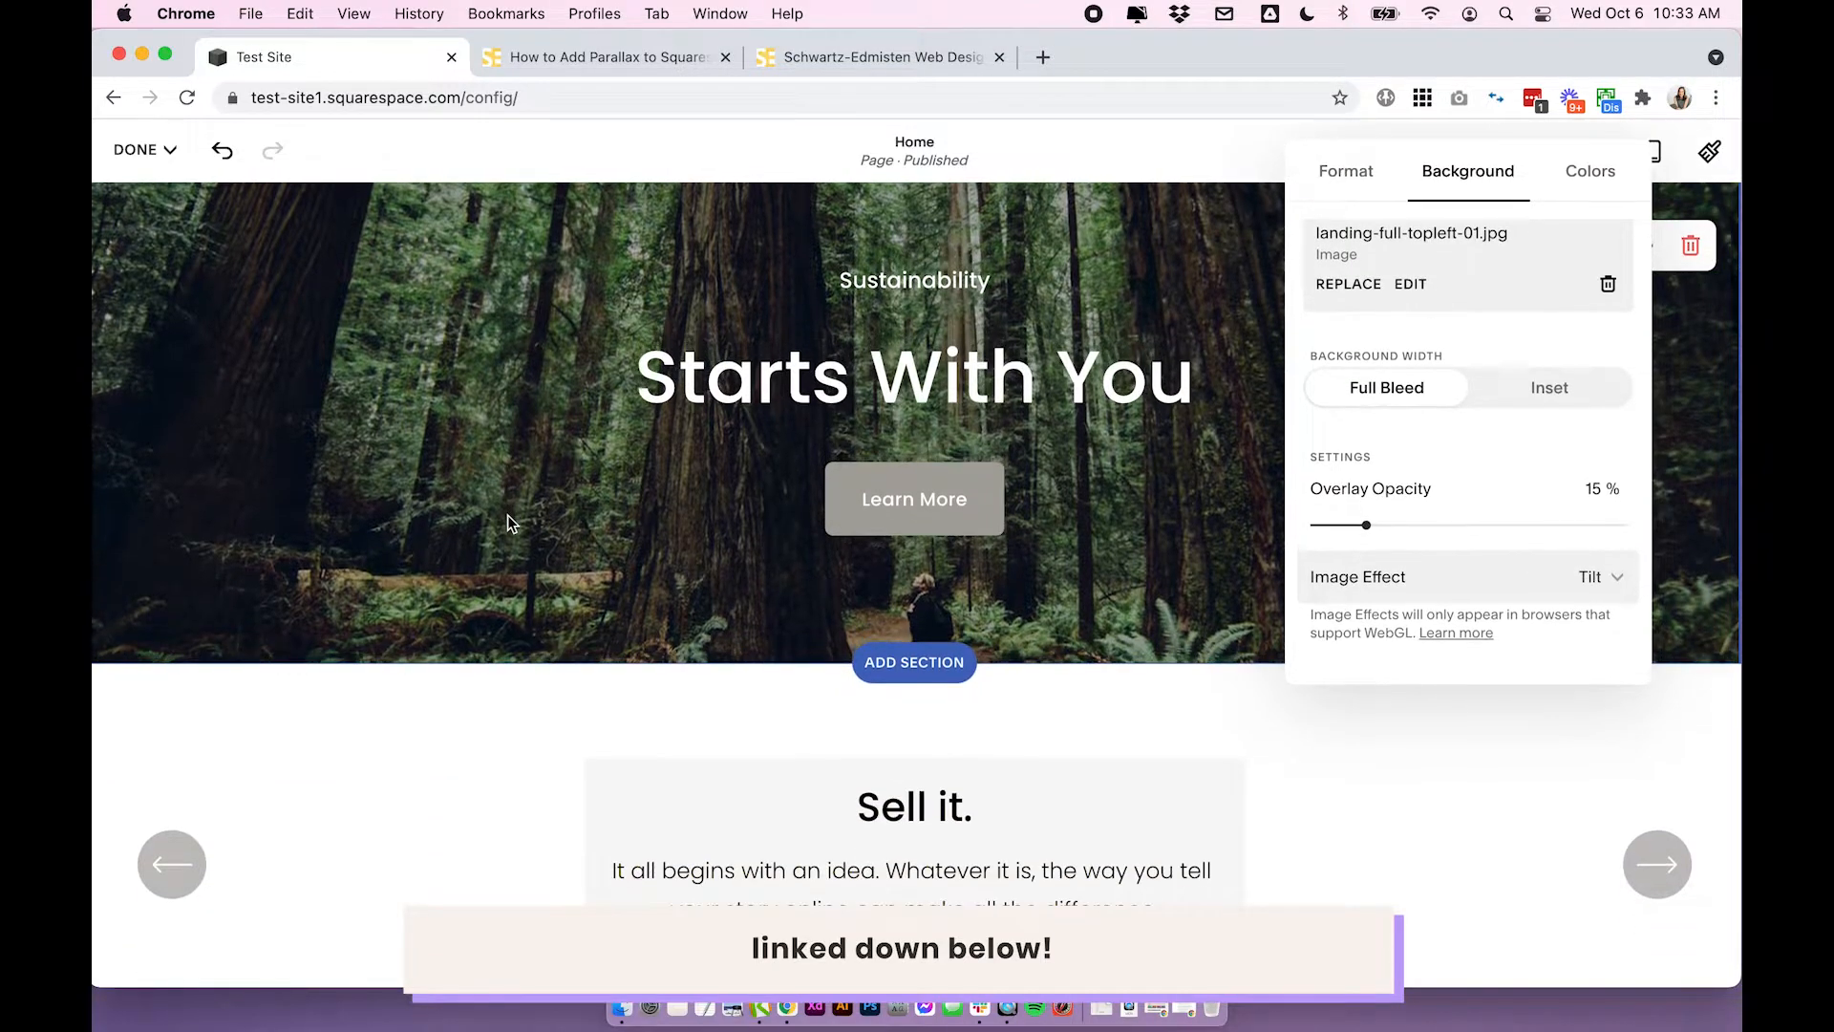
pyautogui.scroll(-3)
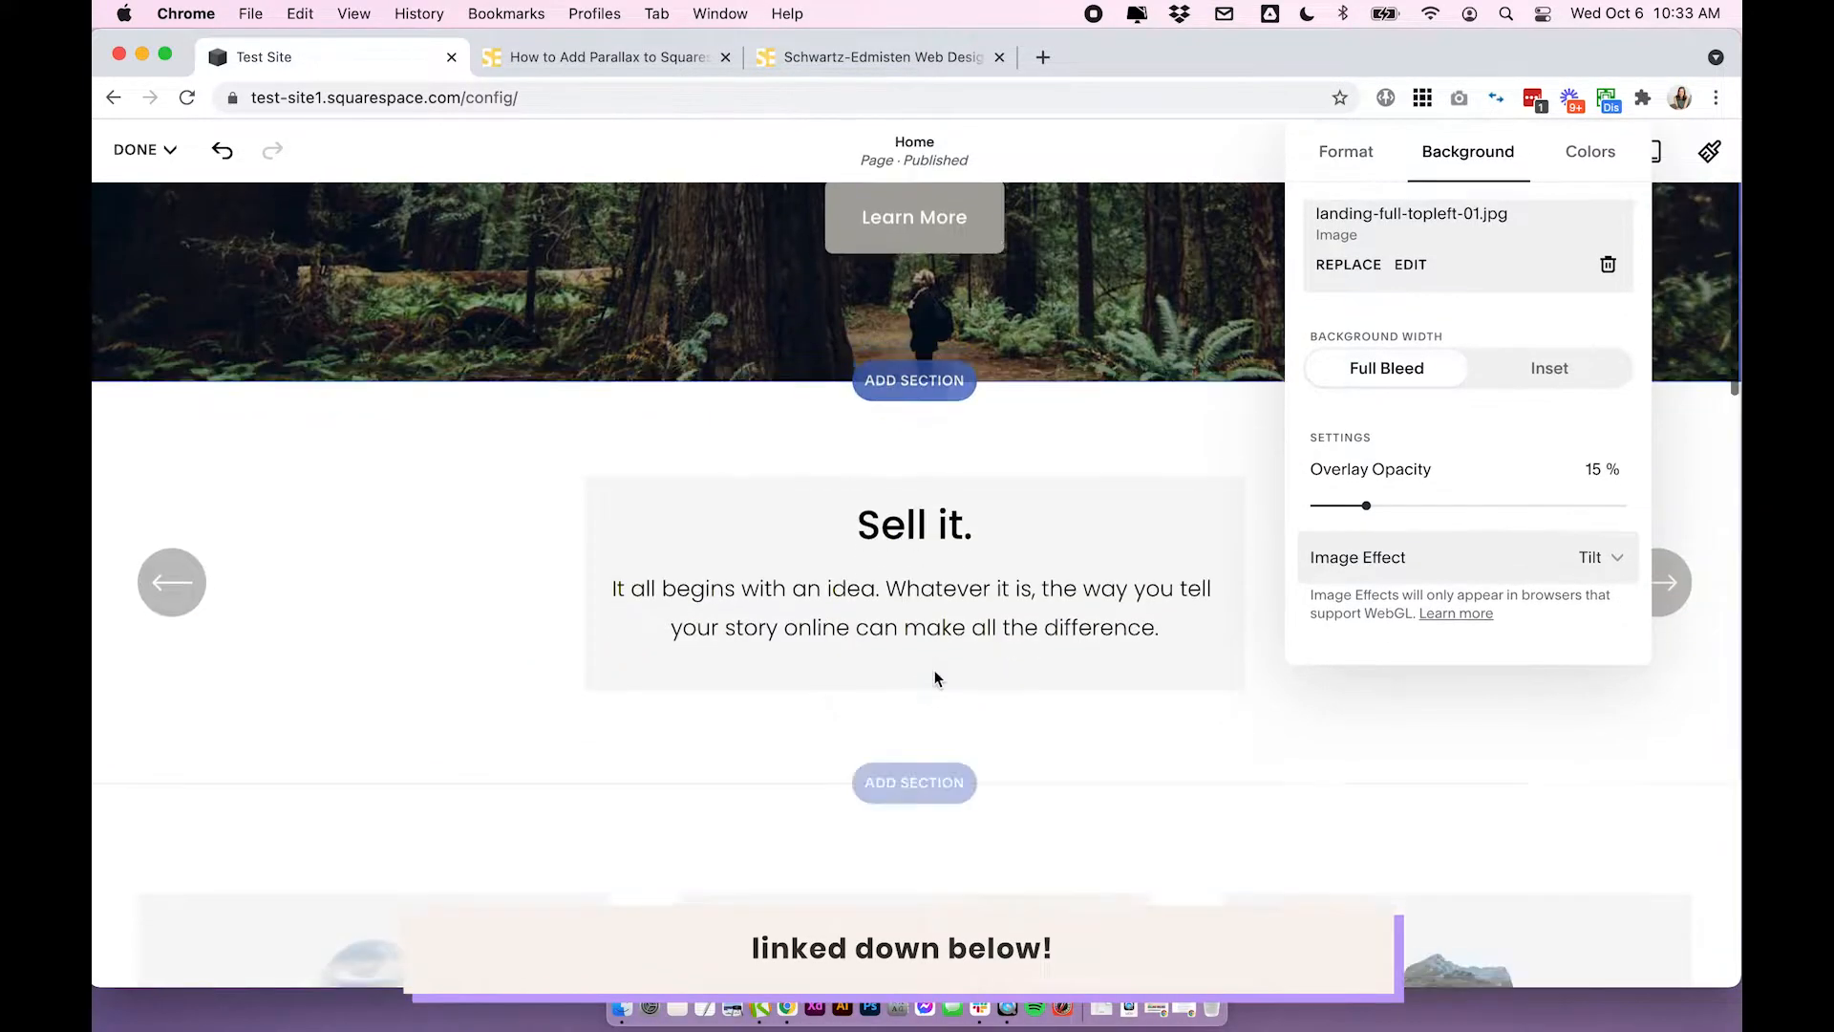
pyautogui.scroll(3)
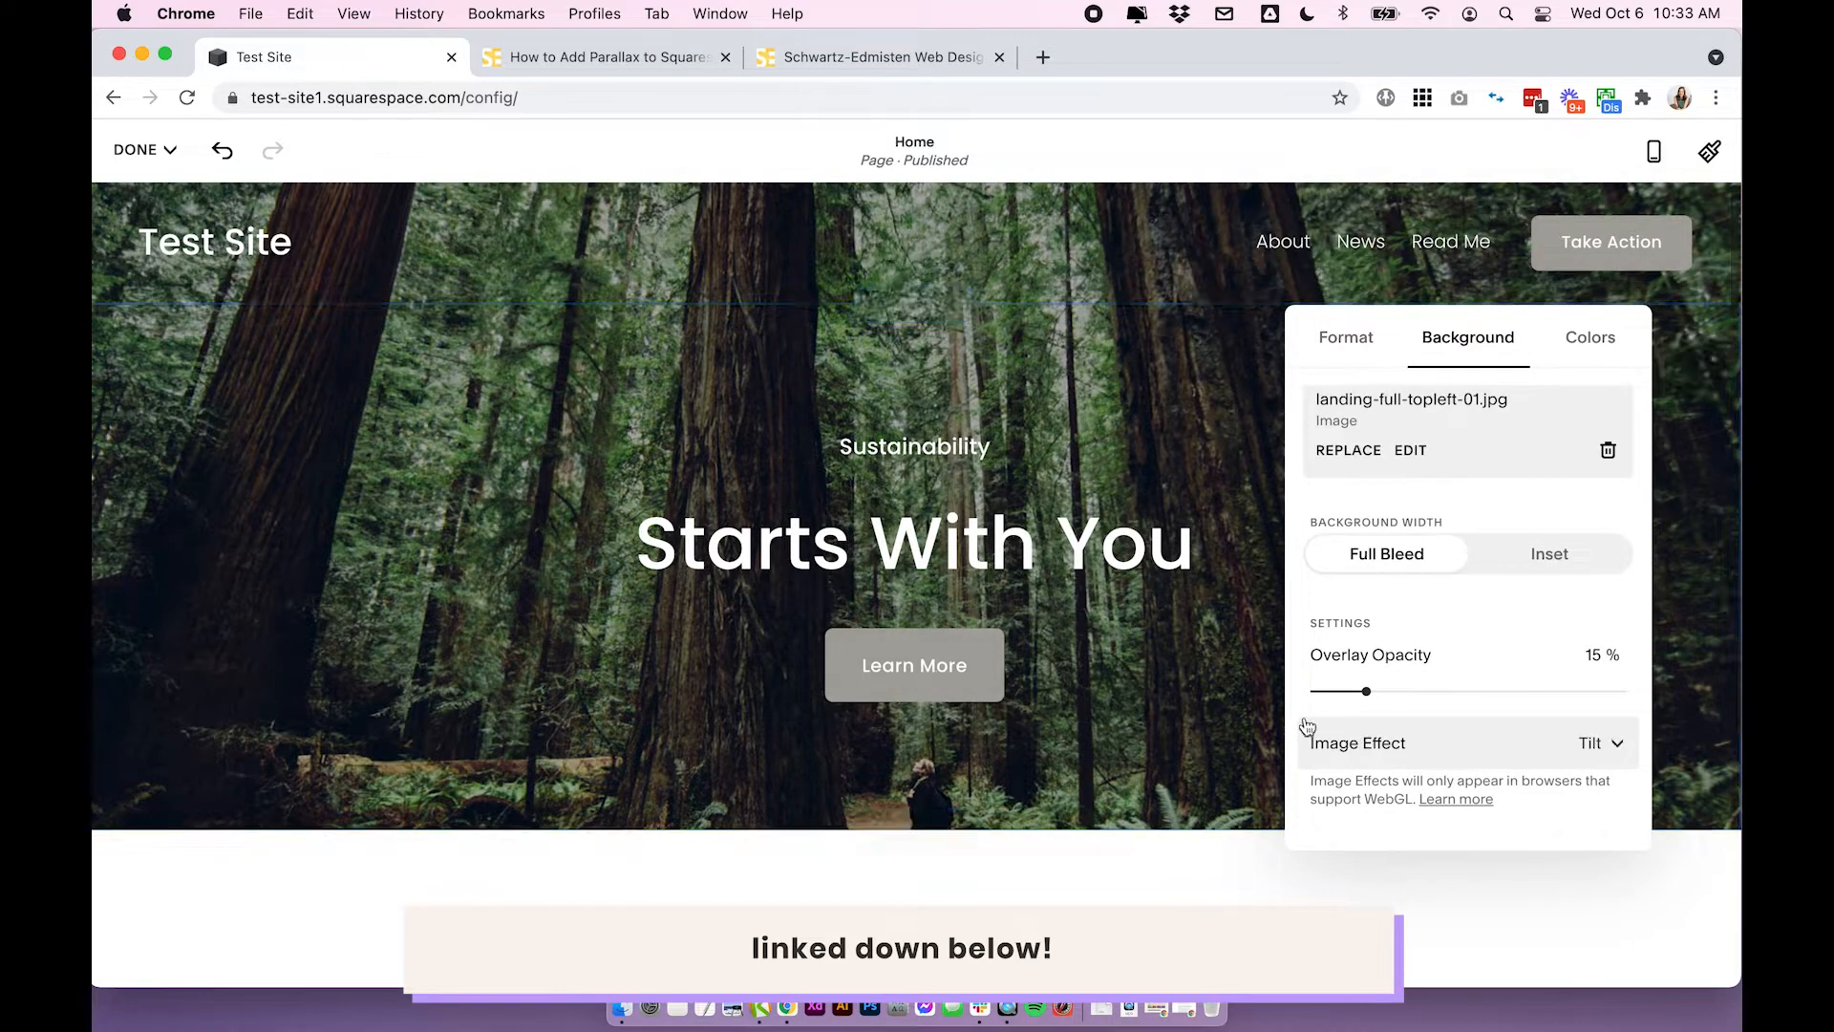
# - Change the banner's image effect from Tilt to None, then Zoom
pyautogui.click(1591, 743)
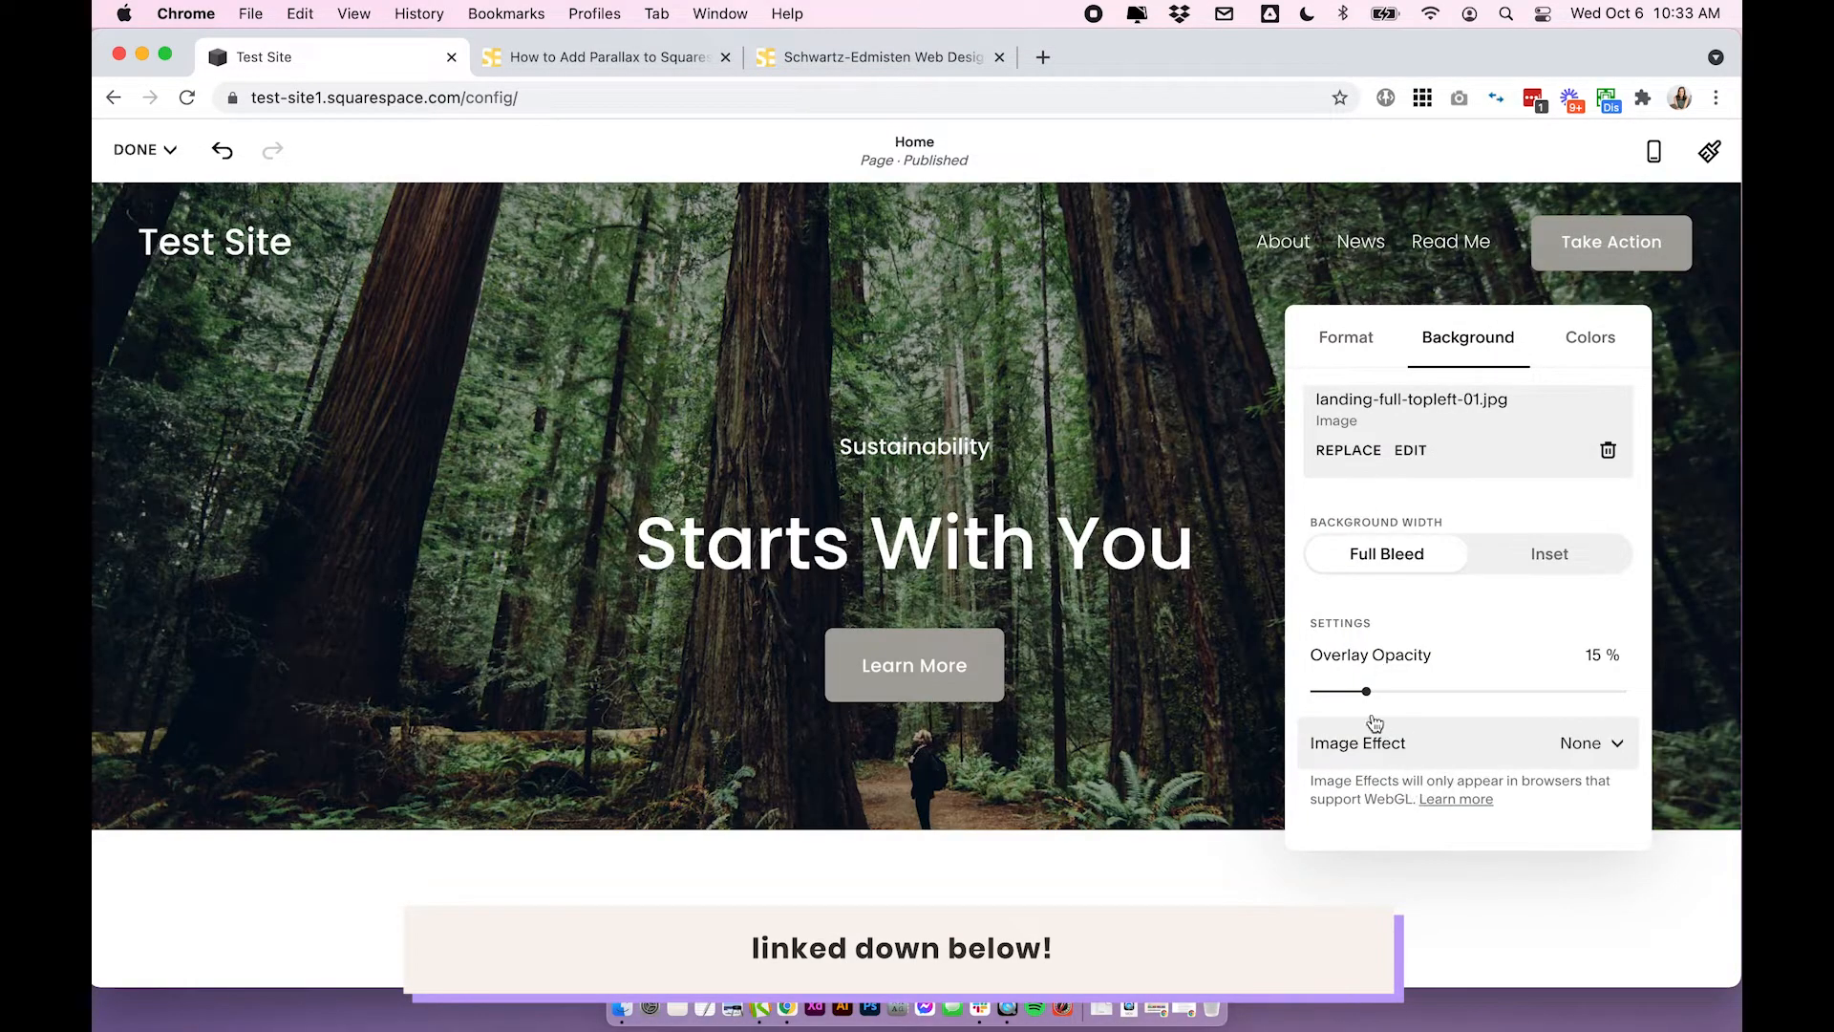
pyautogui.click(1580, 743)
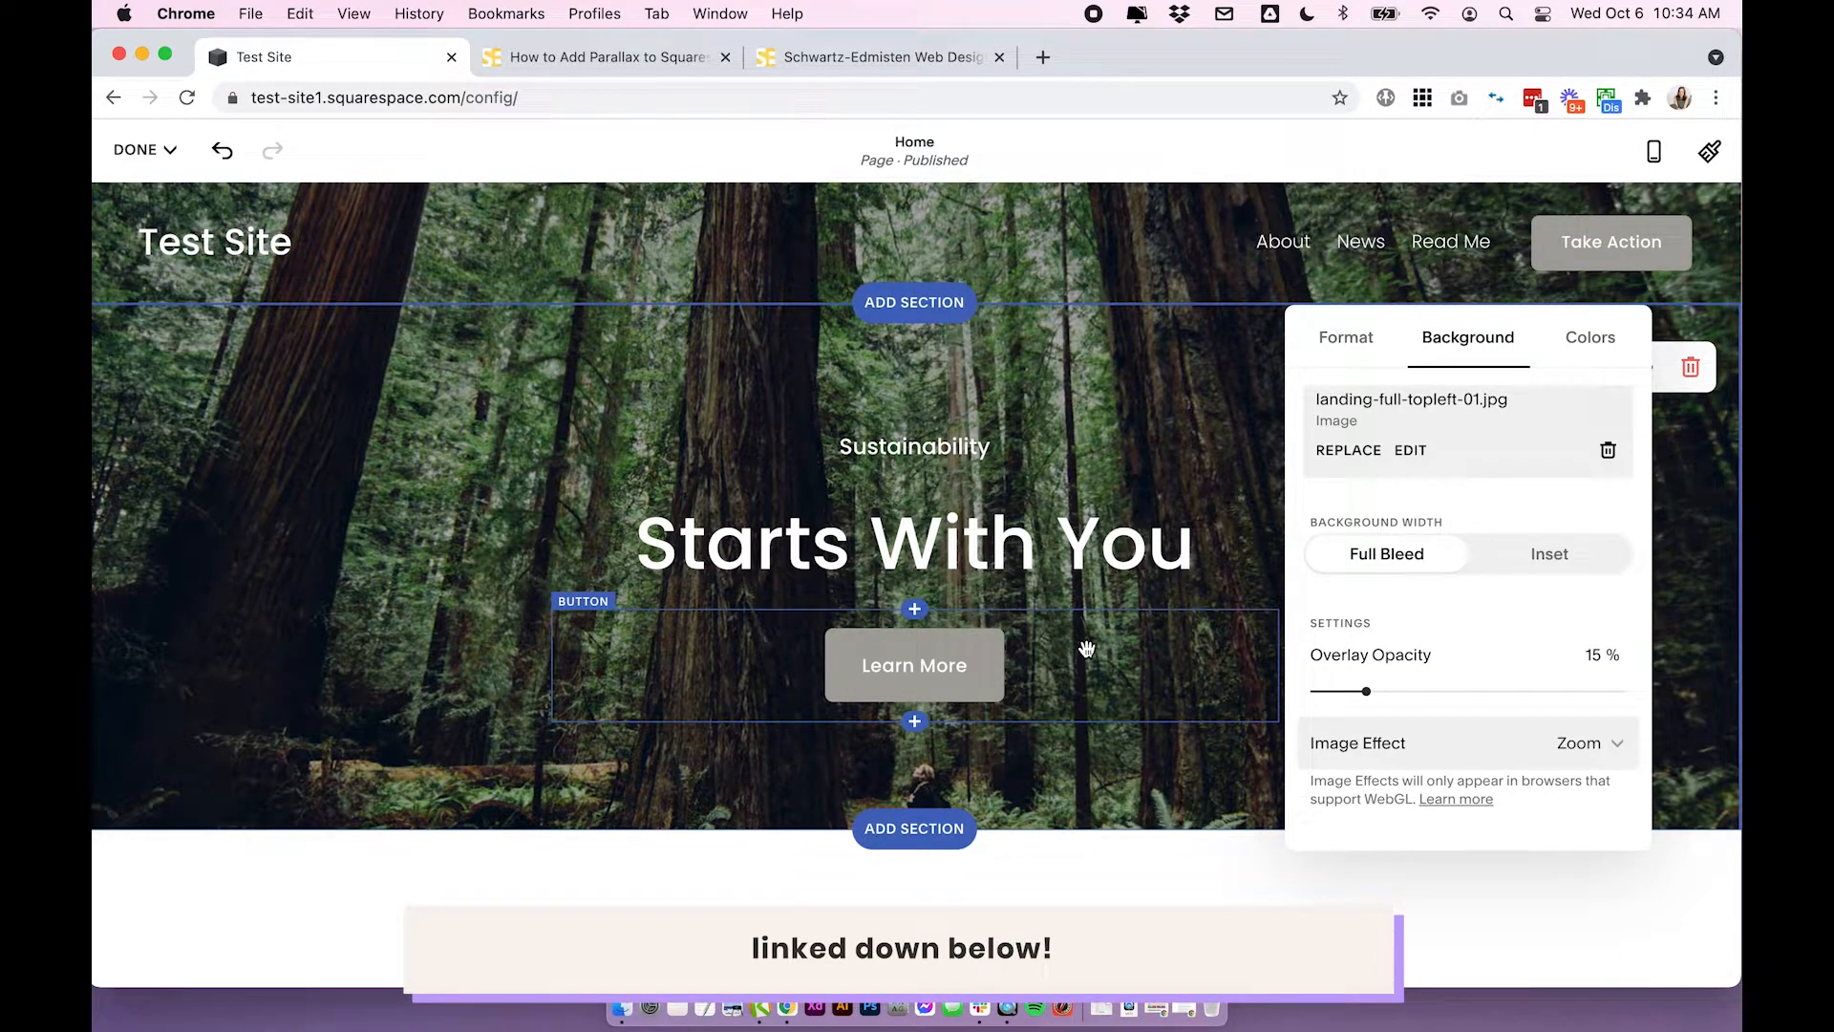
pyautogui.scroll(-3)
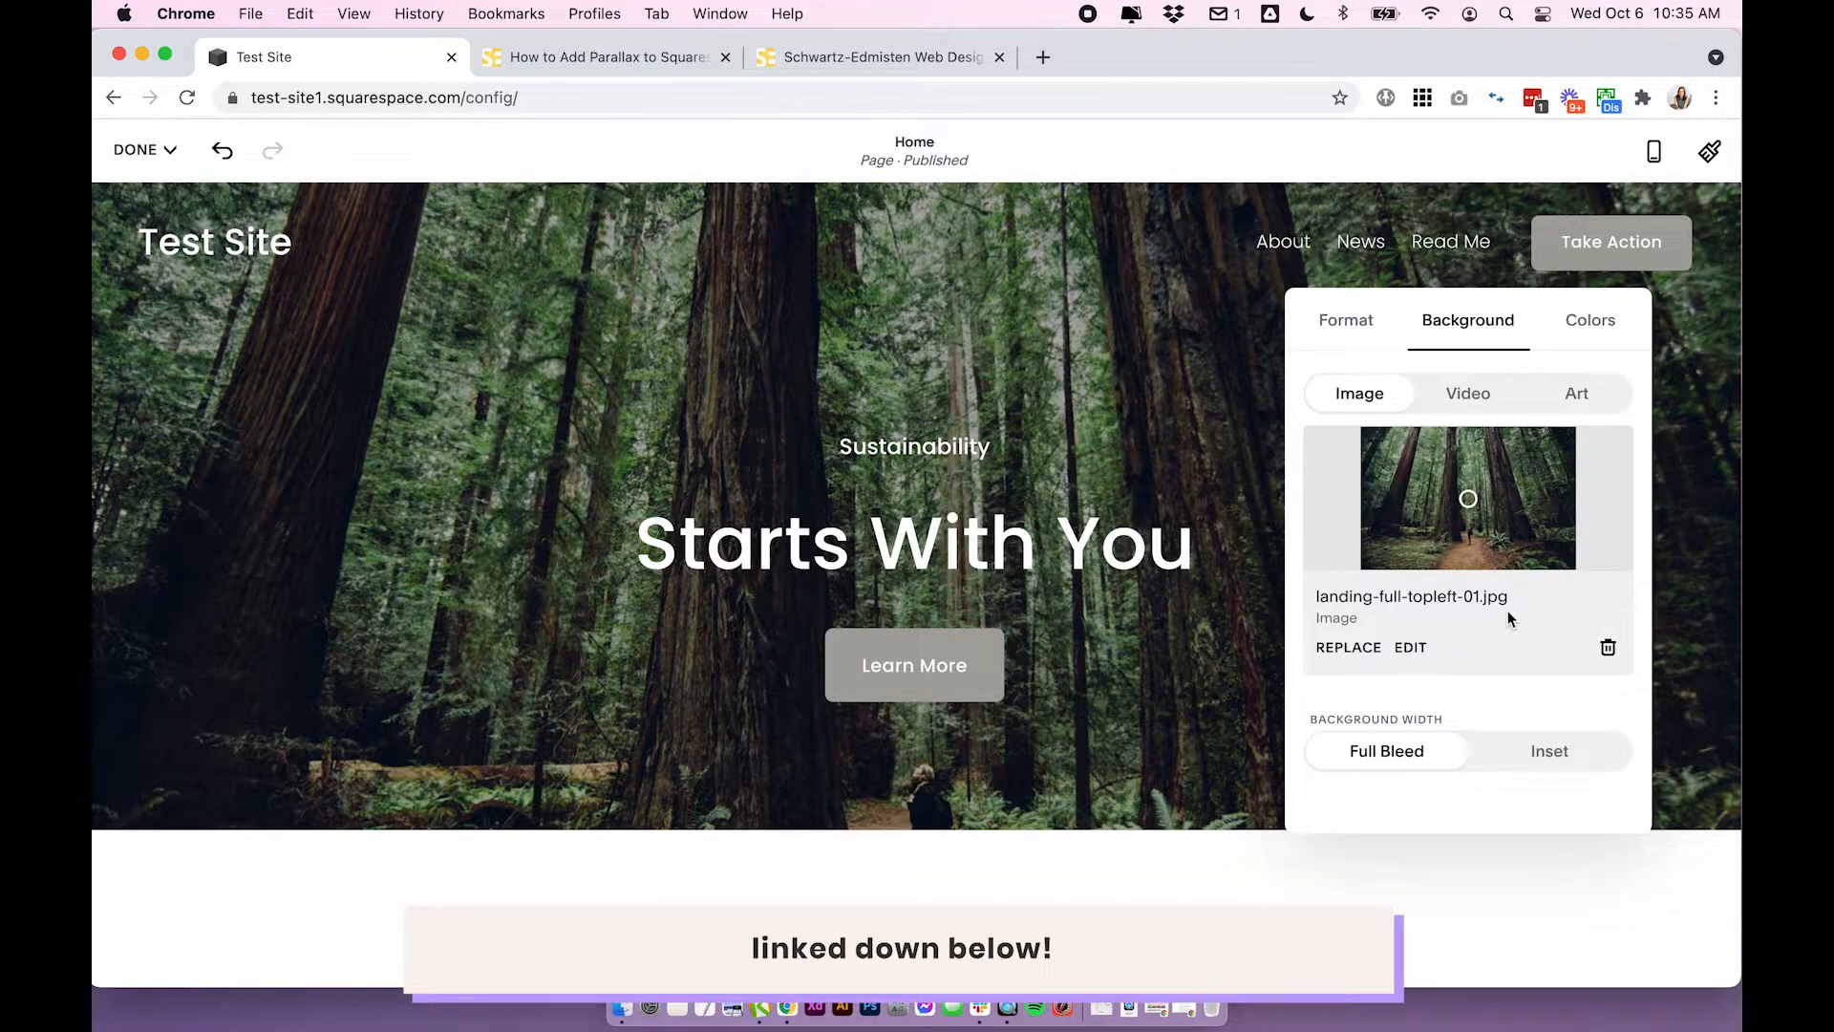
pyautogui.moveTo(1486, 585)
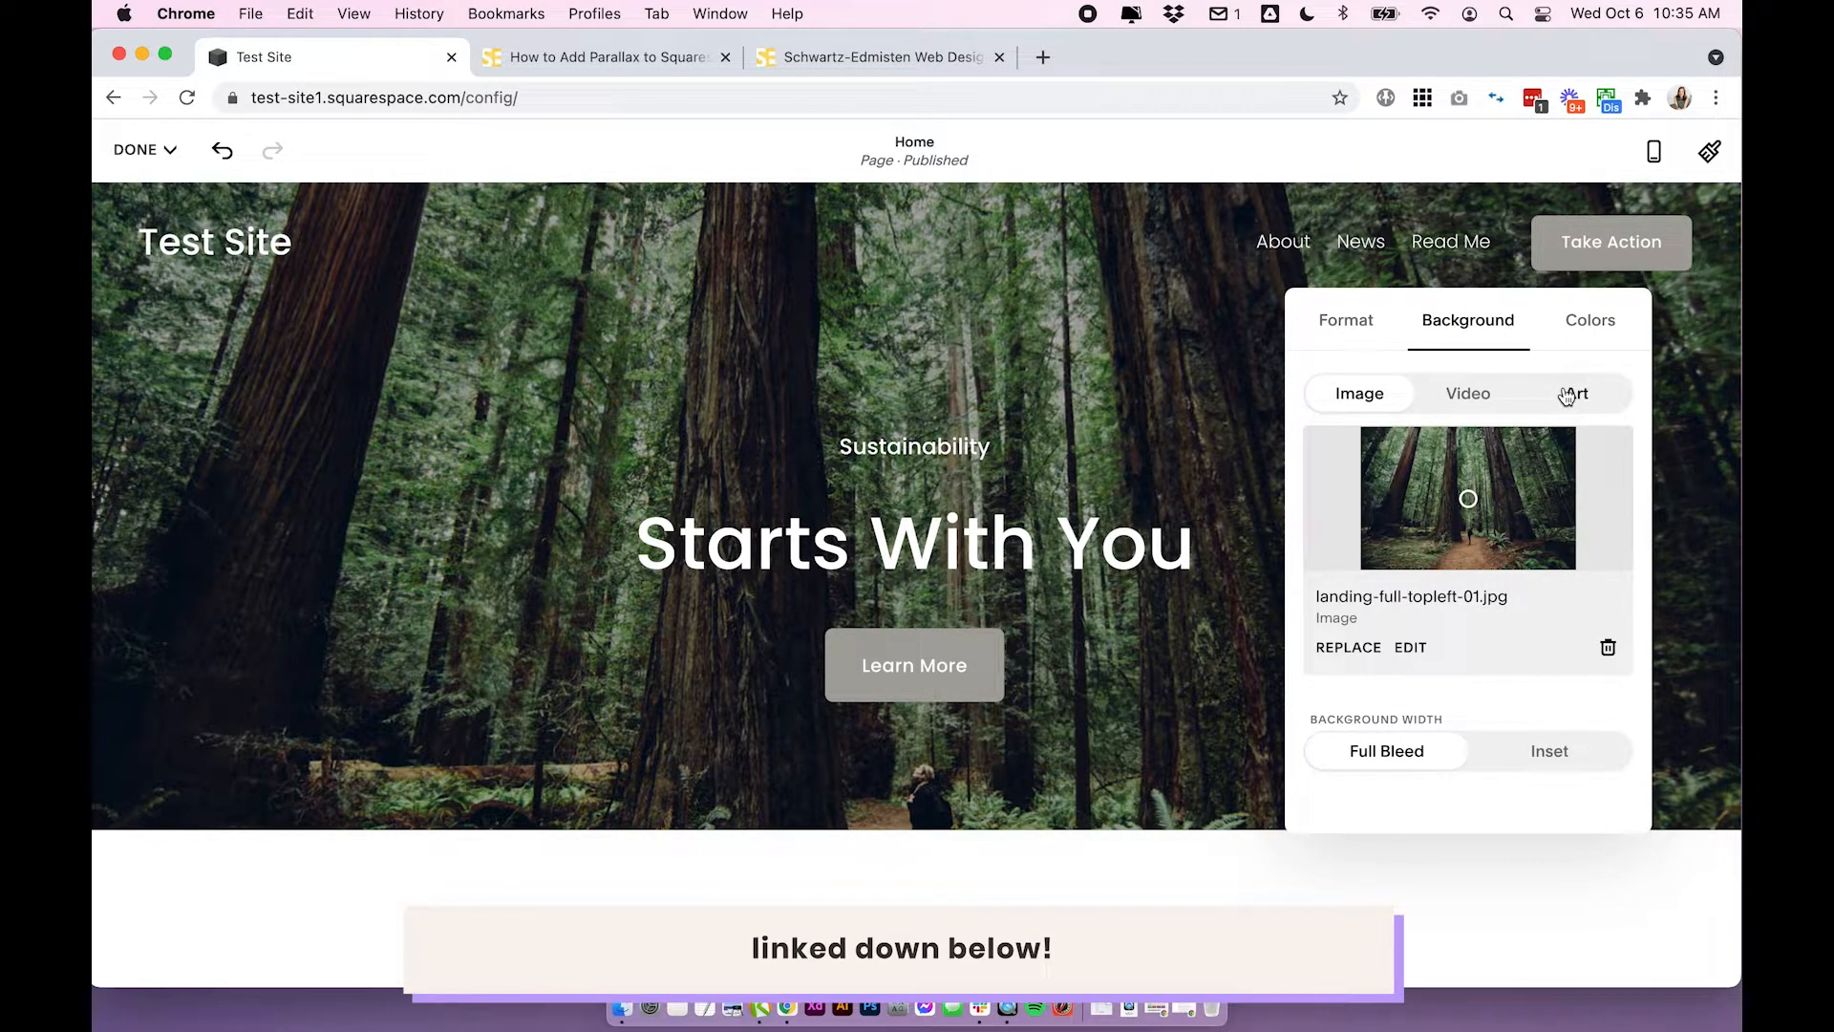
pyautogui.moveTo(1441, 468)
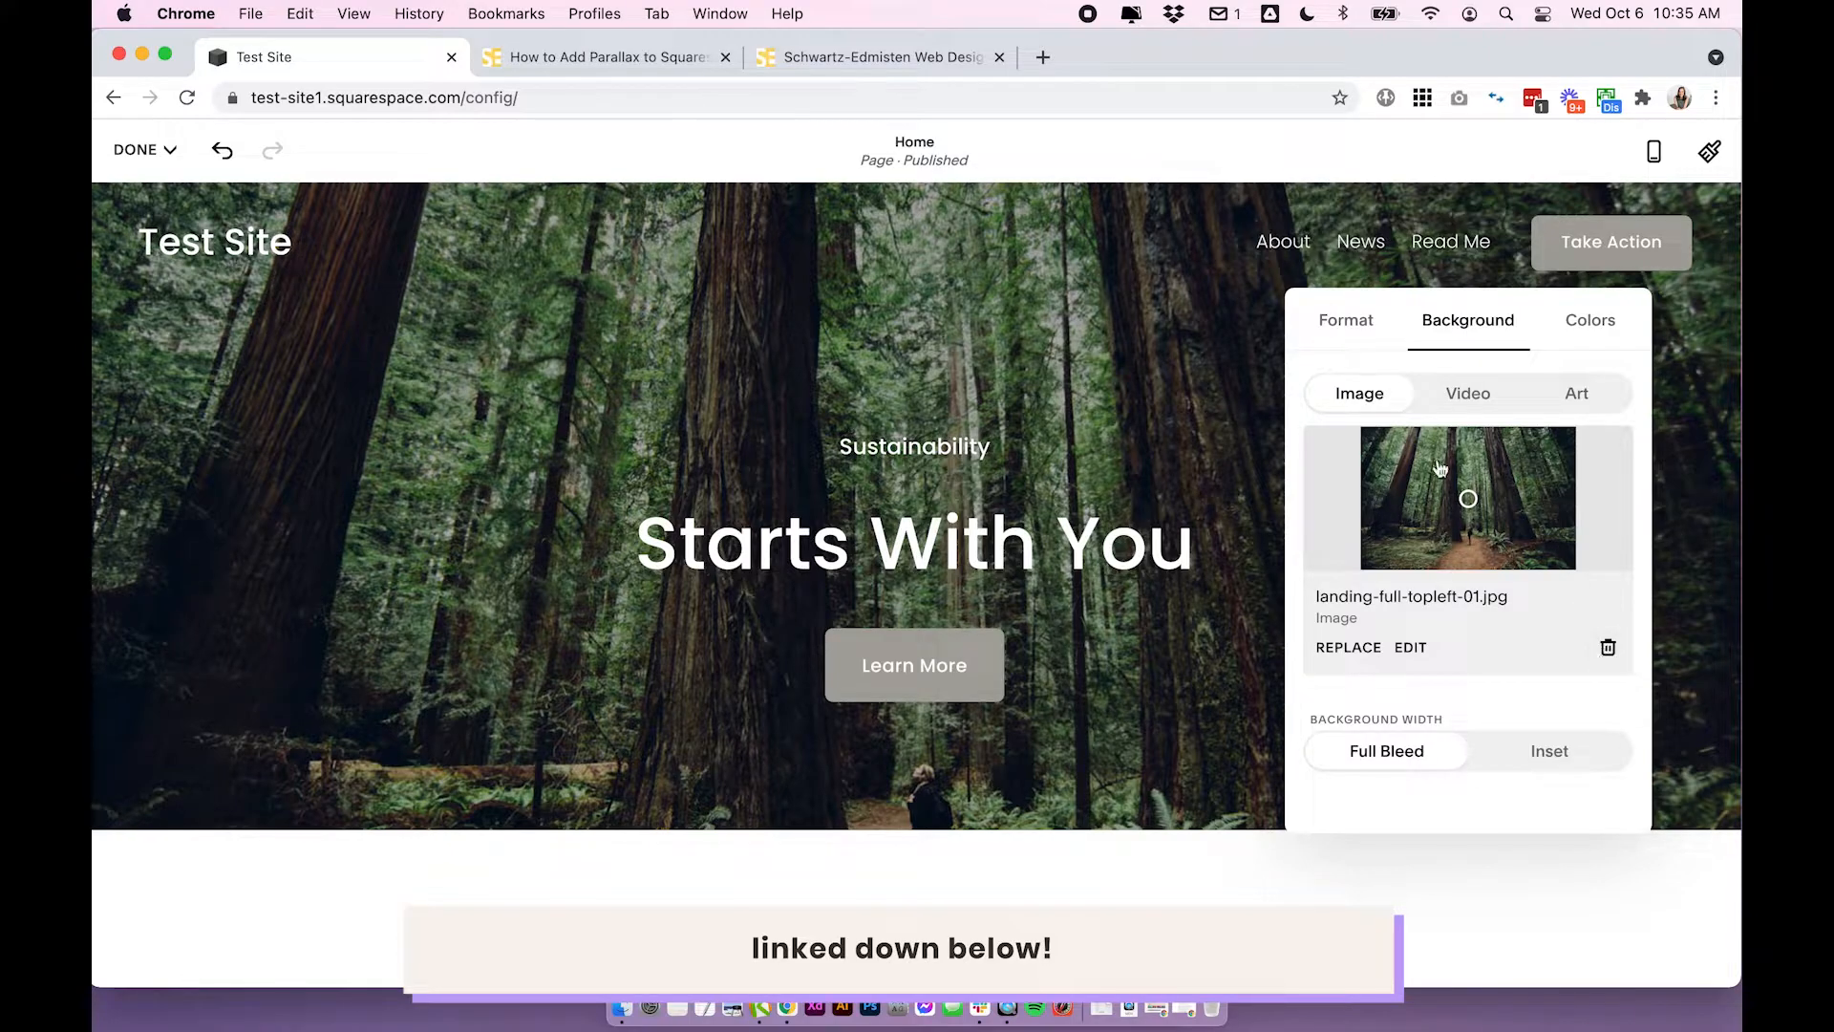
# - Set the banner background type to Art and browse the pattern thumbnails
pyautogui.click(1576, 393)
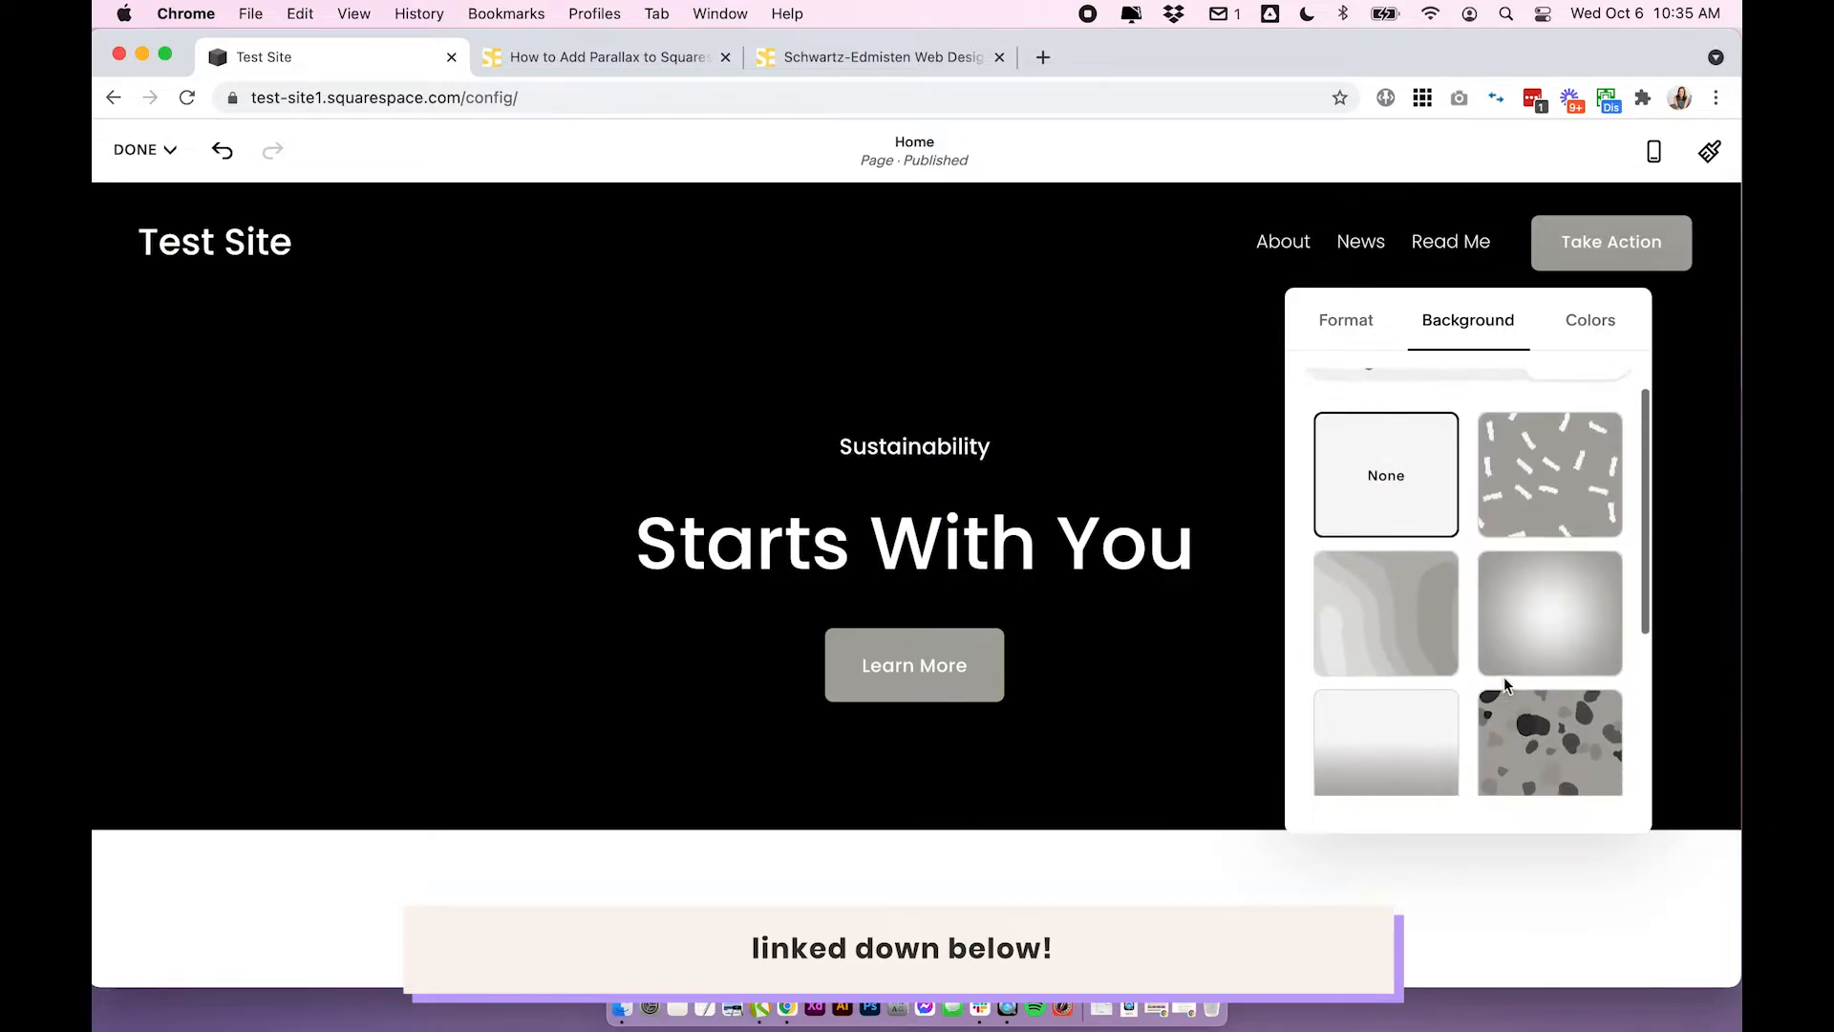
pyautogui.scroll(3)
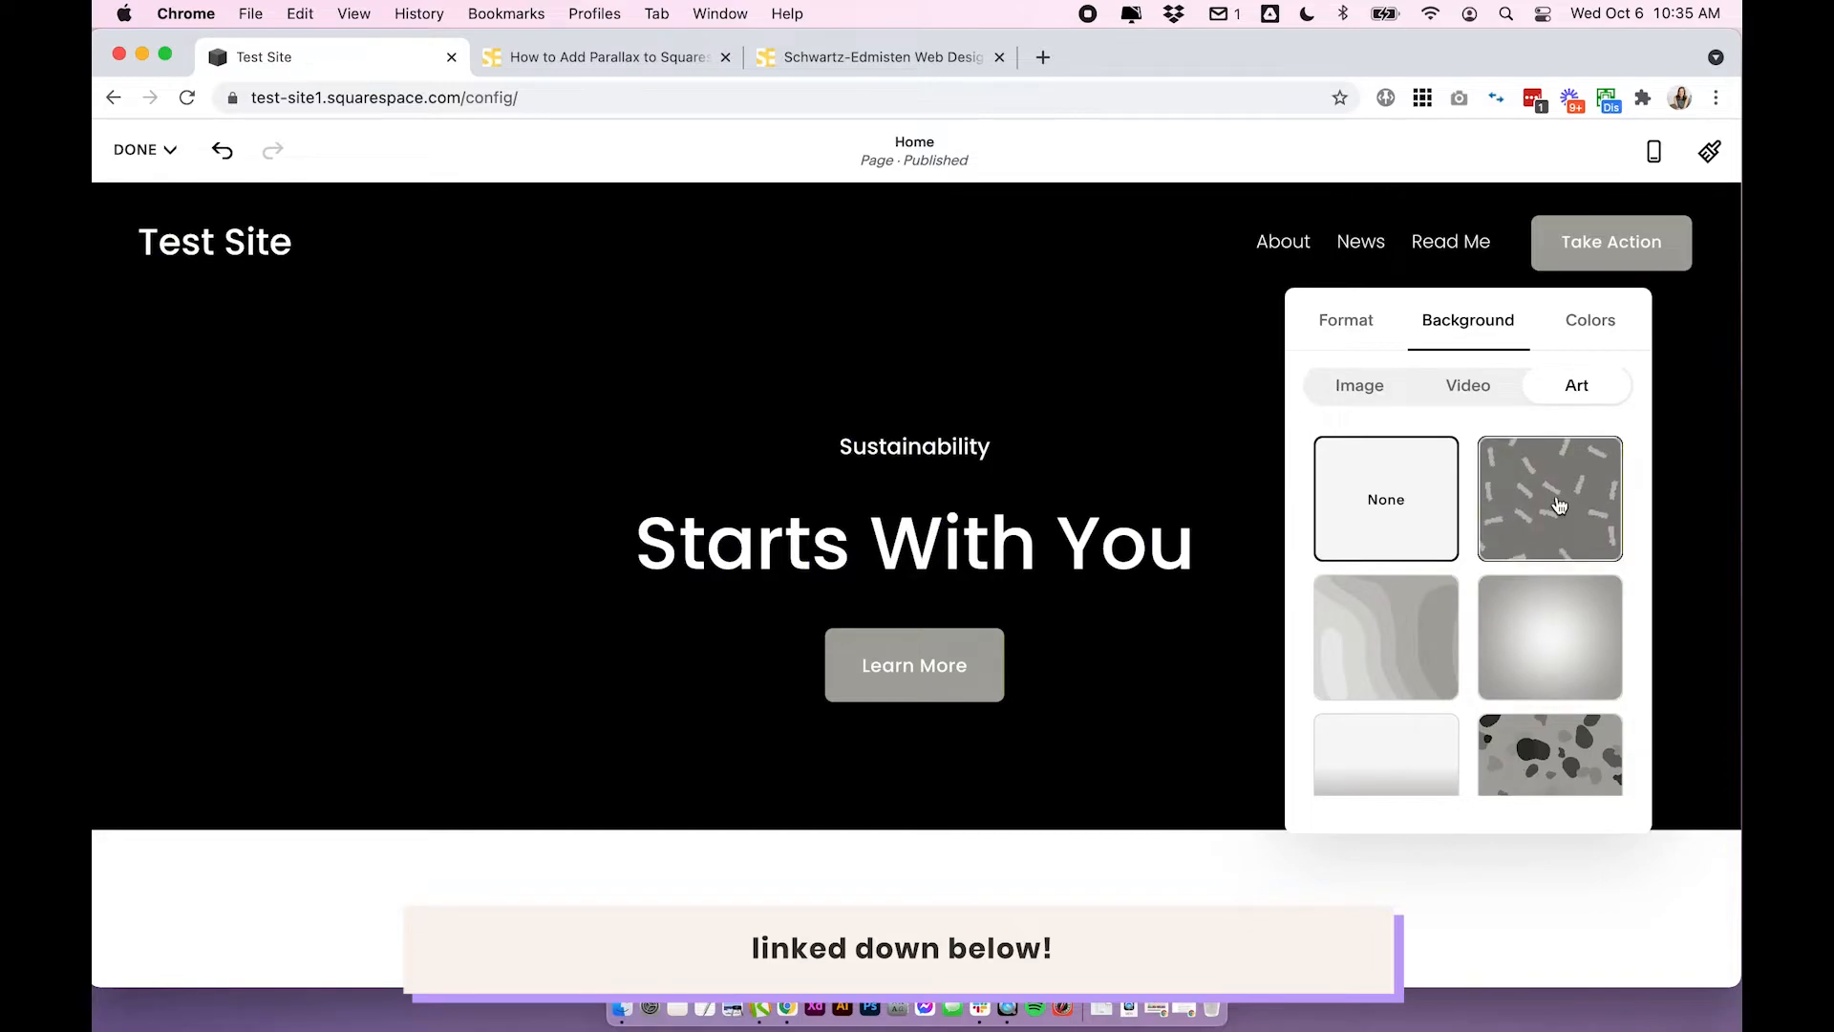
# - Select the brush-stroke art and cycle its variants to the white splat pattern
pyautogui.click(1548, 497)
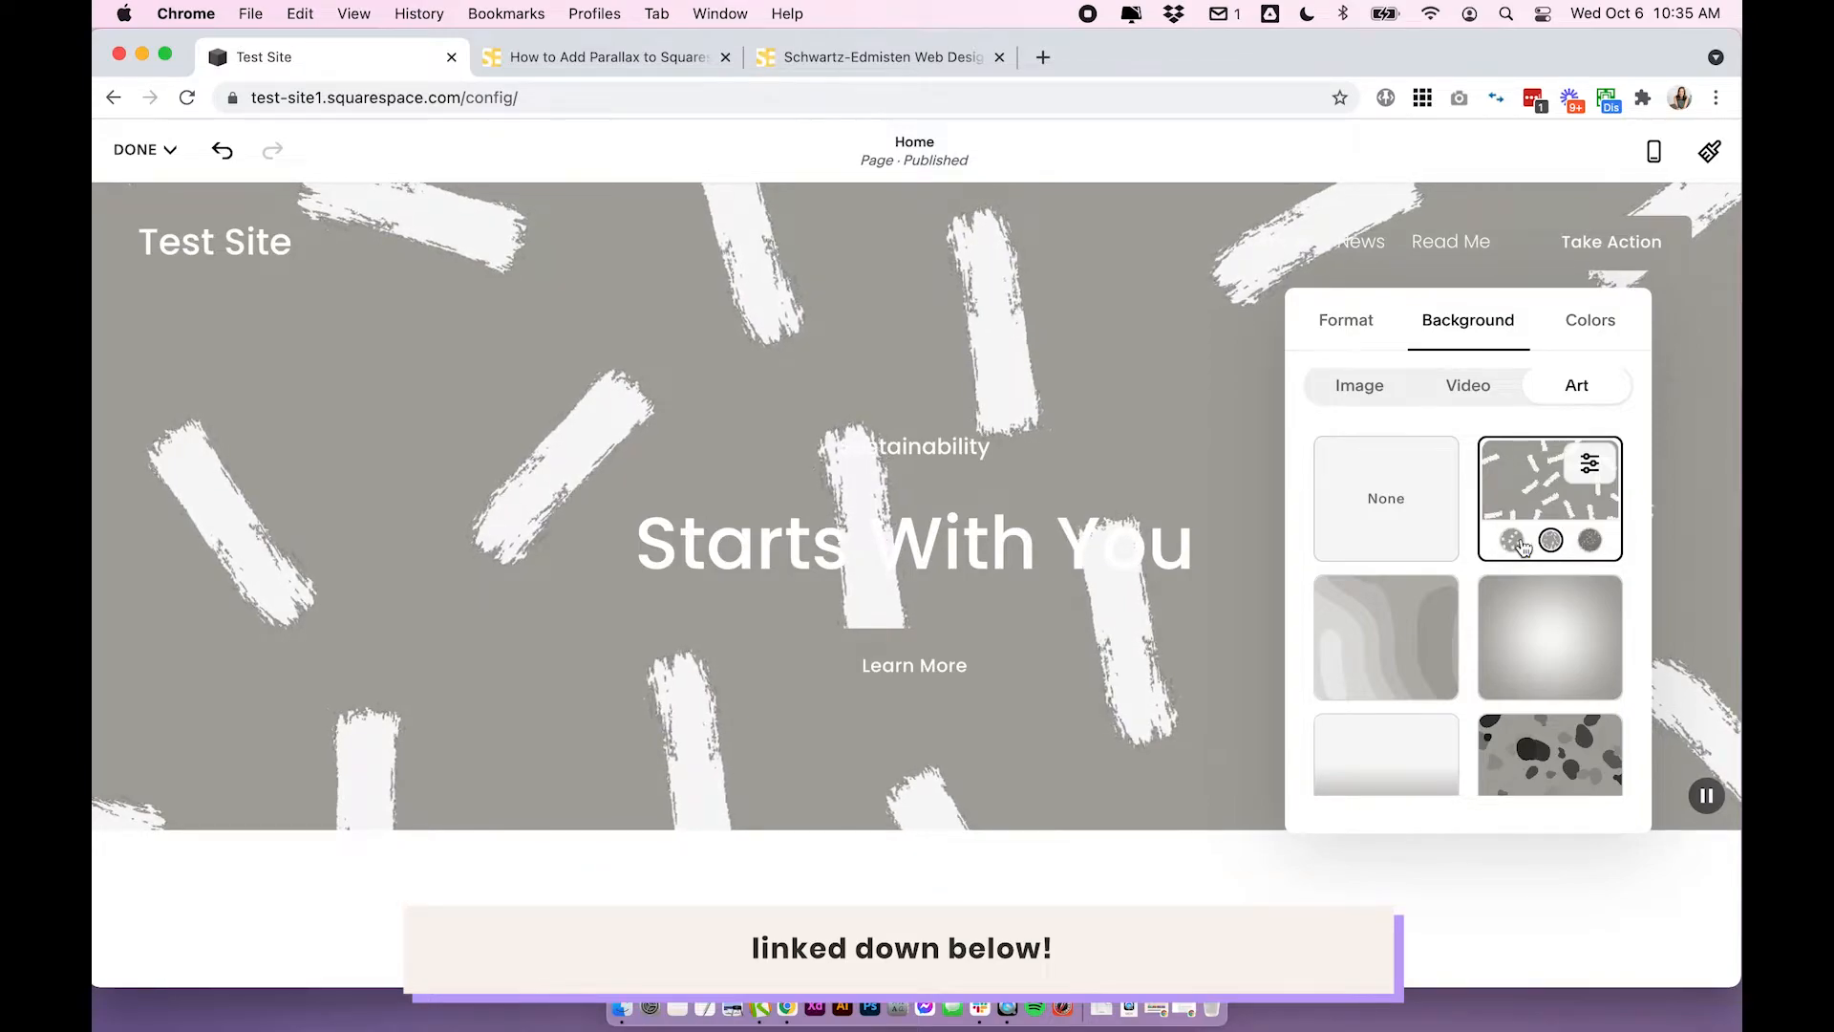
pyautogui.moveTo(1512, 548)
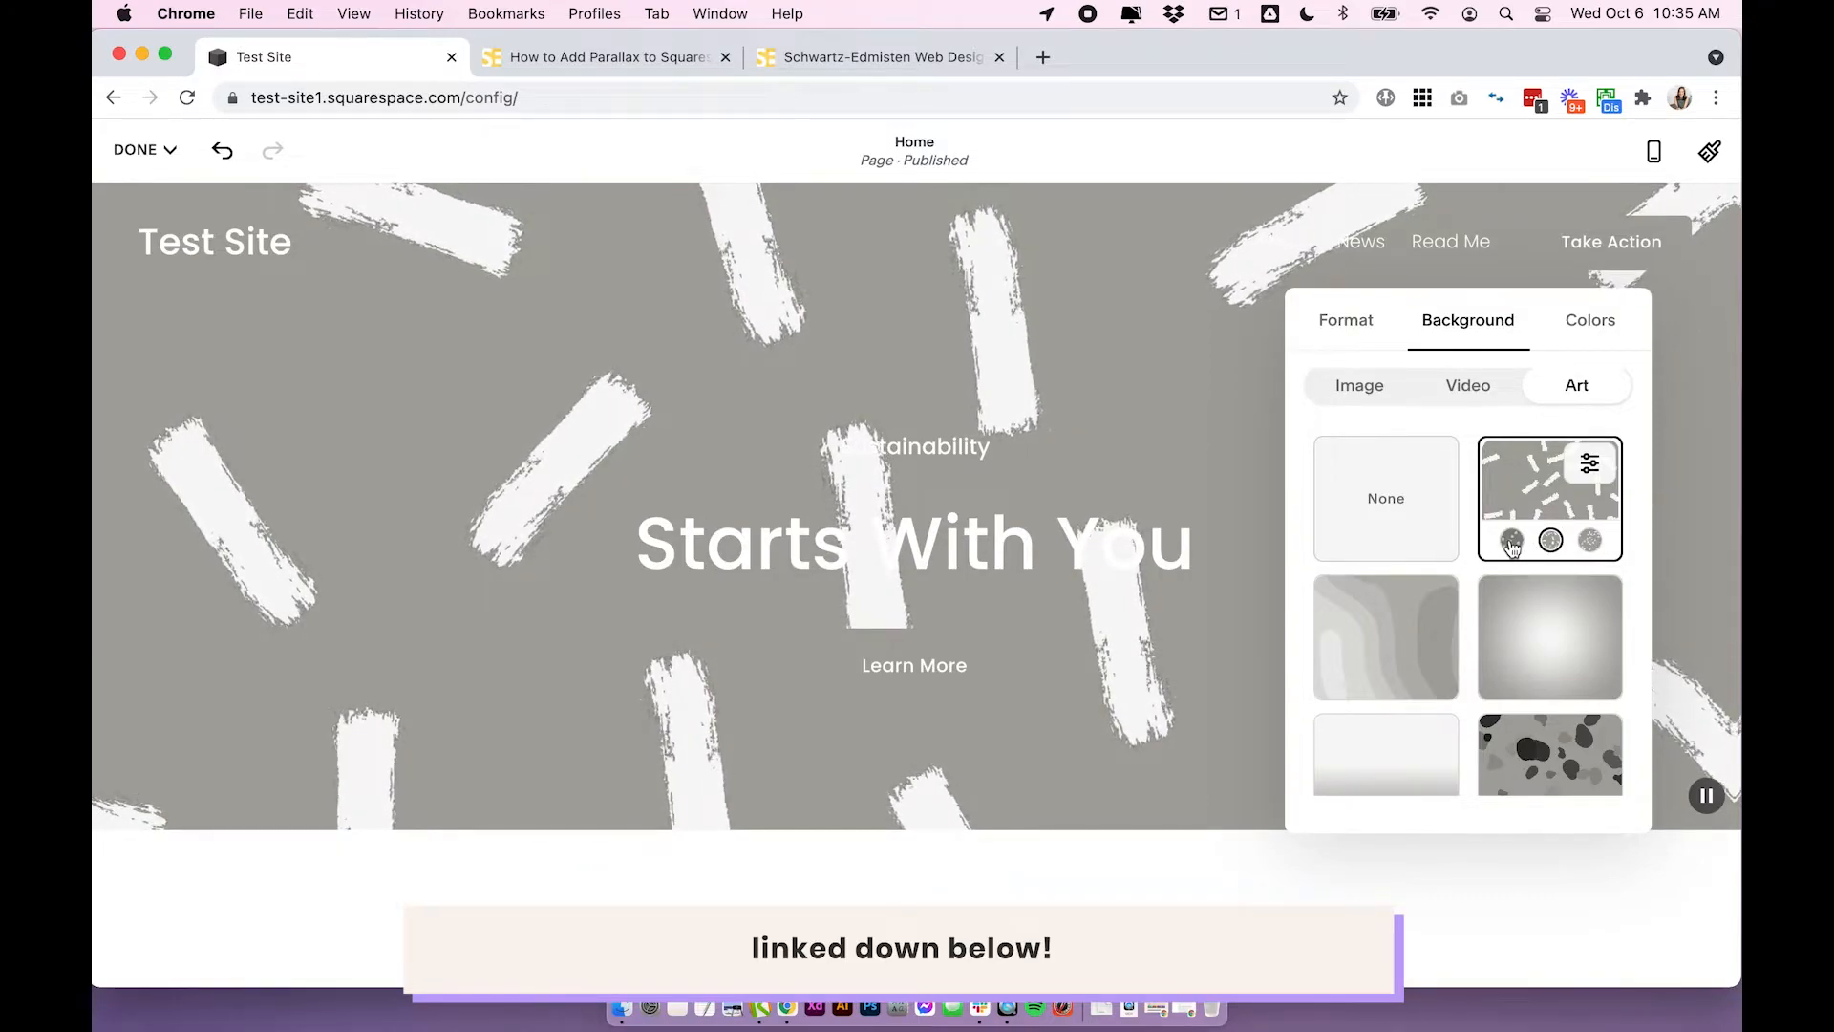
pyautogui.click(1551, 541)
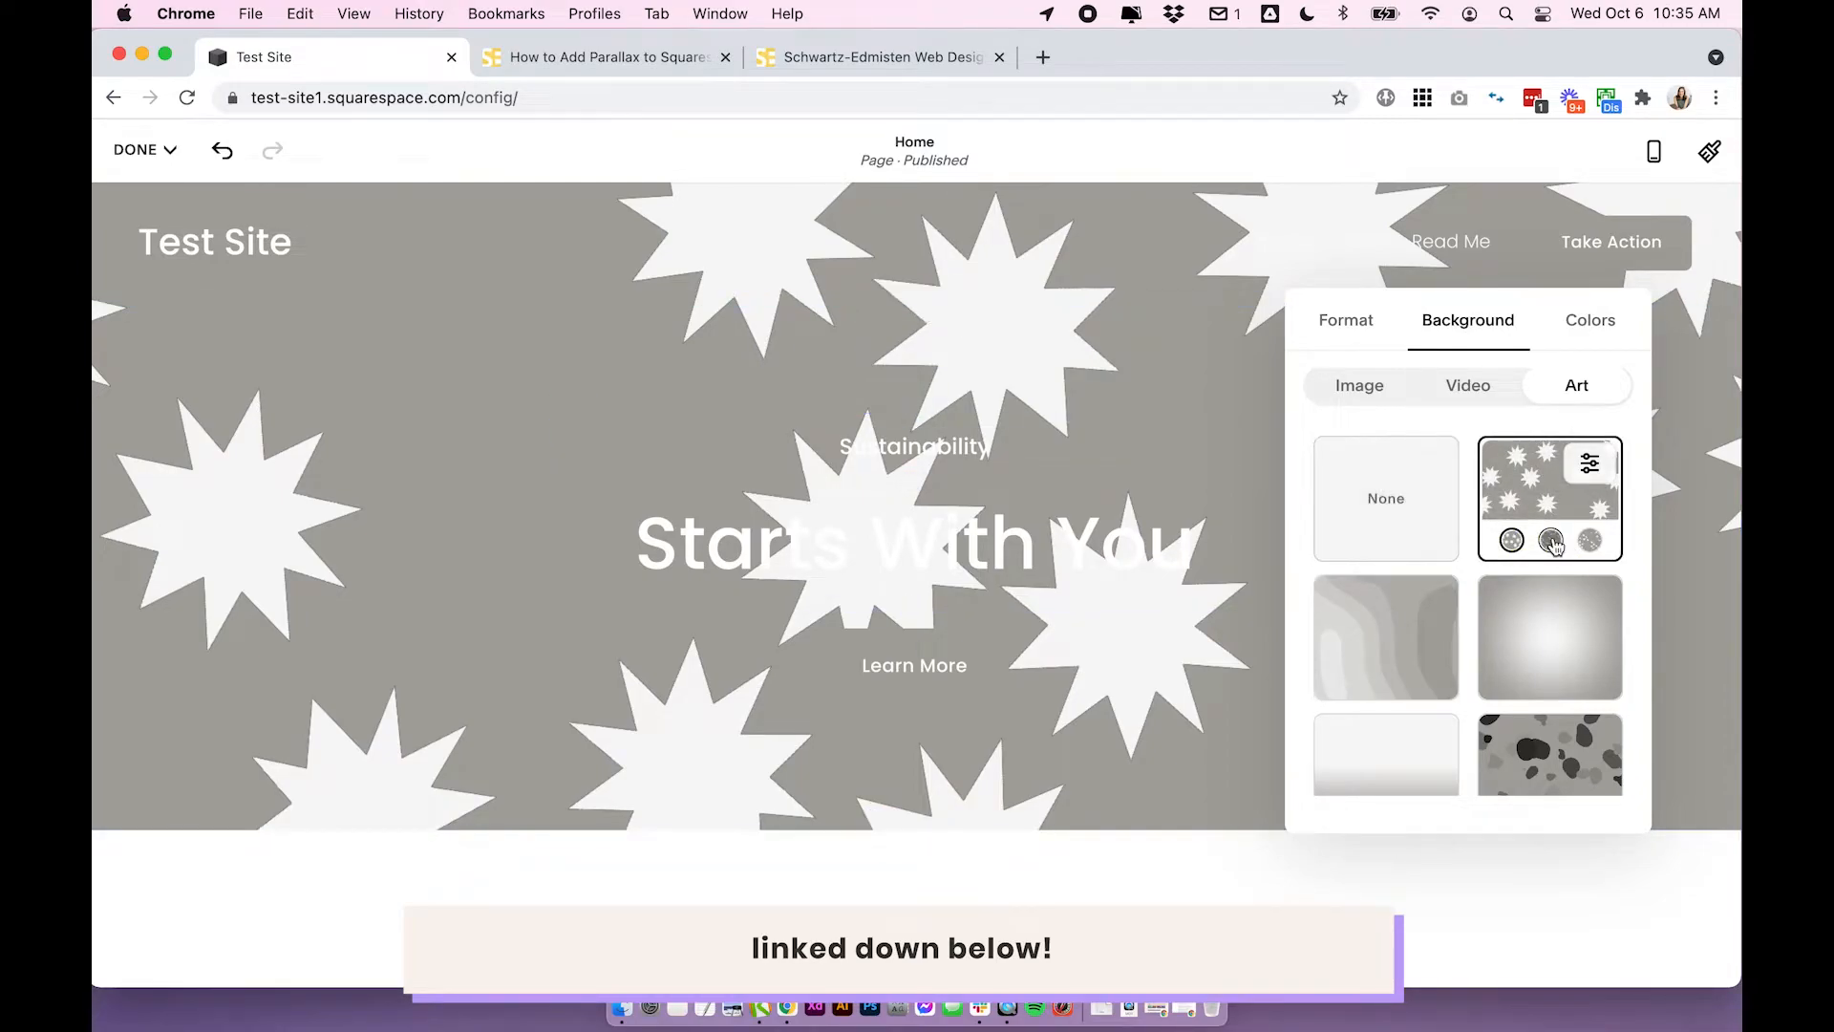
pyautogui.click(1589, 539)
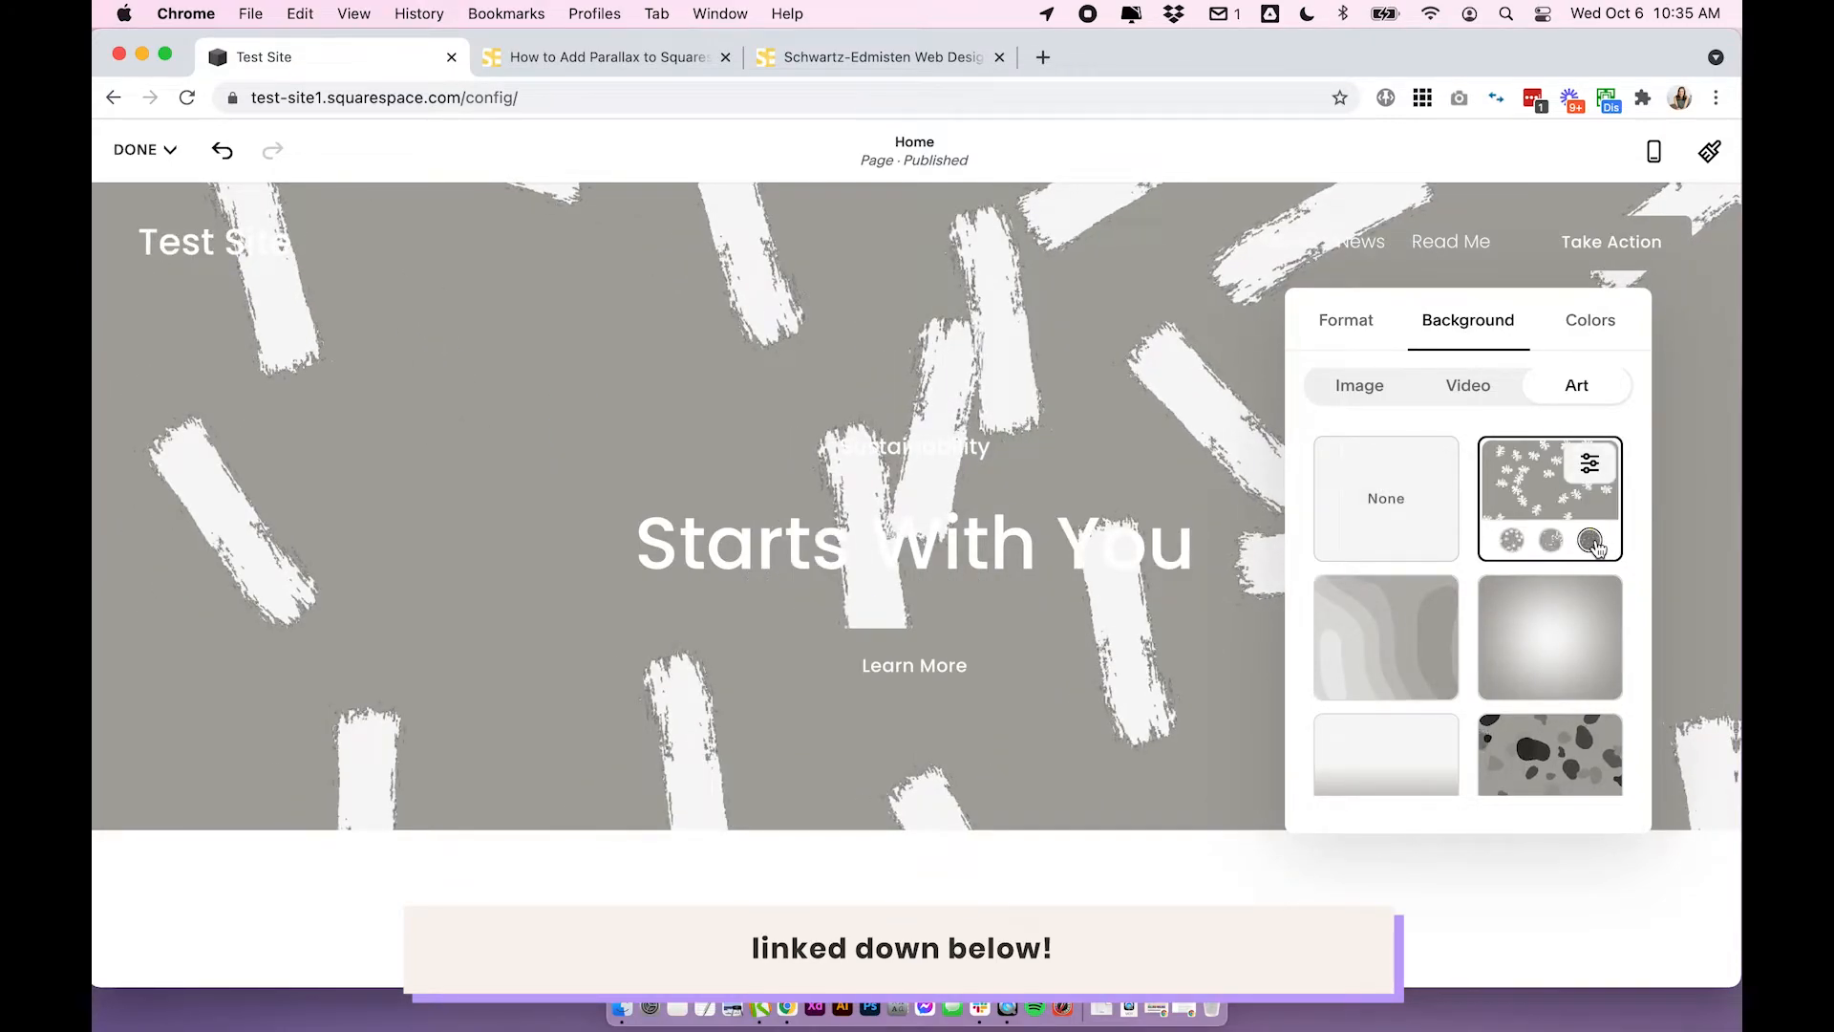
pyautogui.click(1589, 539)
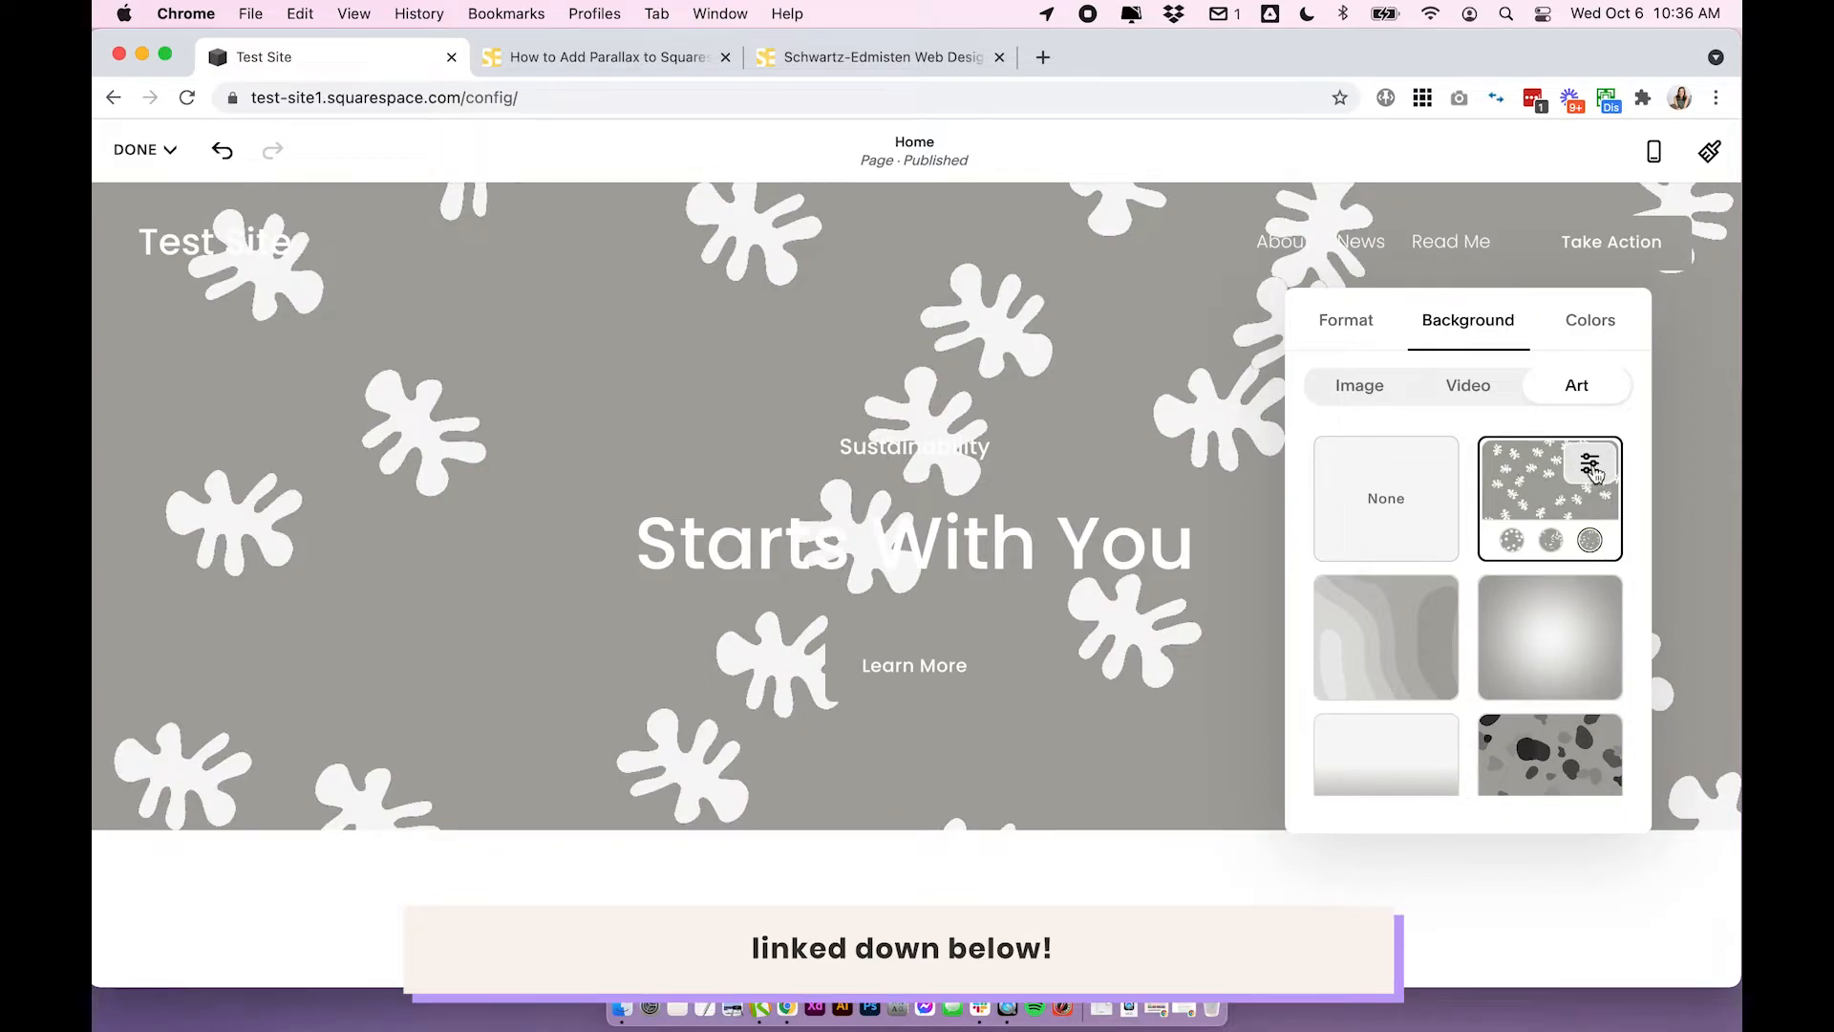
# - Change the art shape from starburst to crescent strokes and review tint and background colours
pyautogui.click(1550, 497)
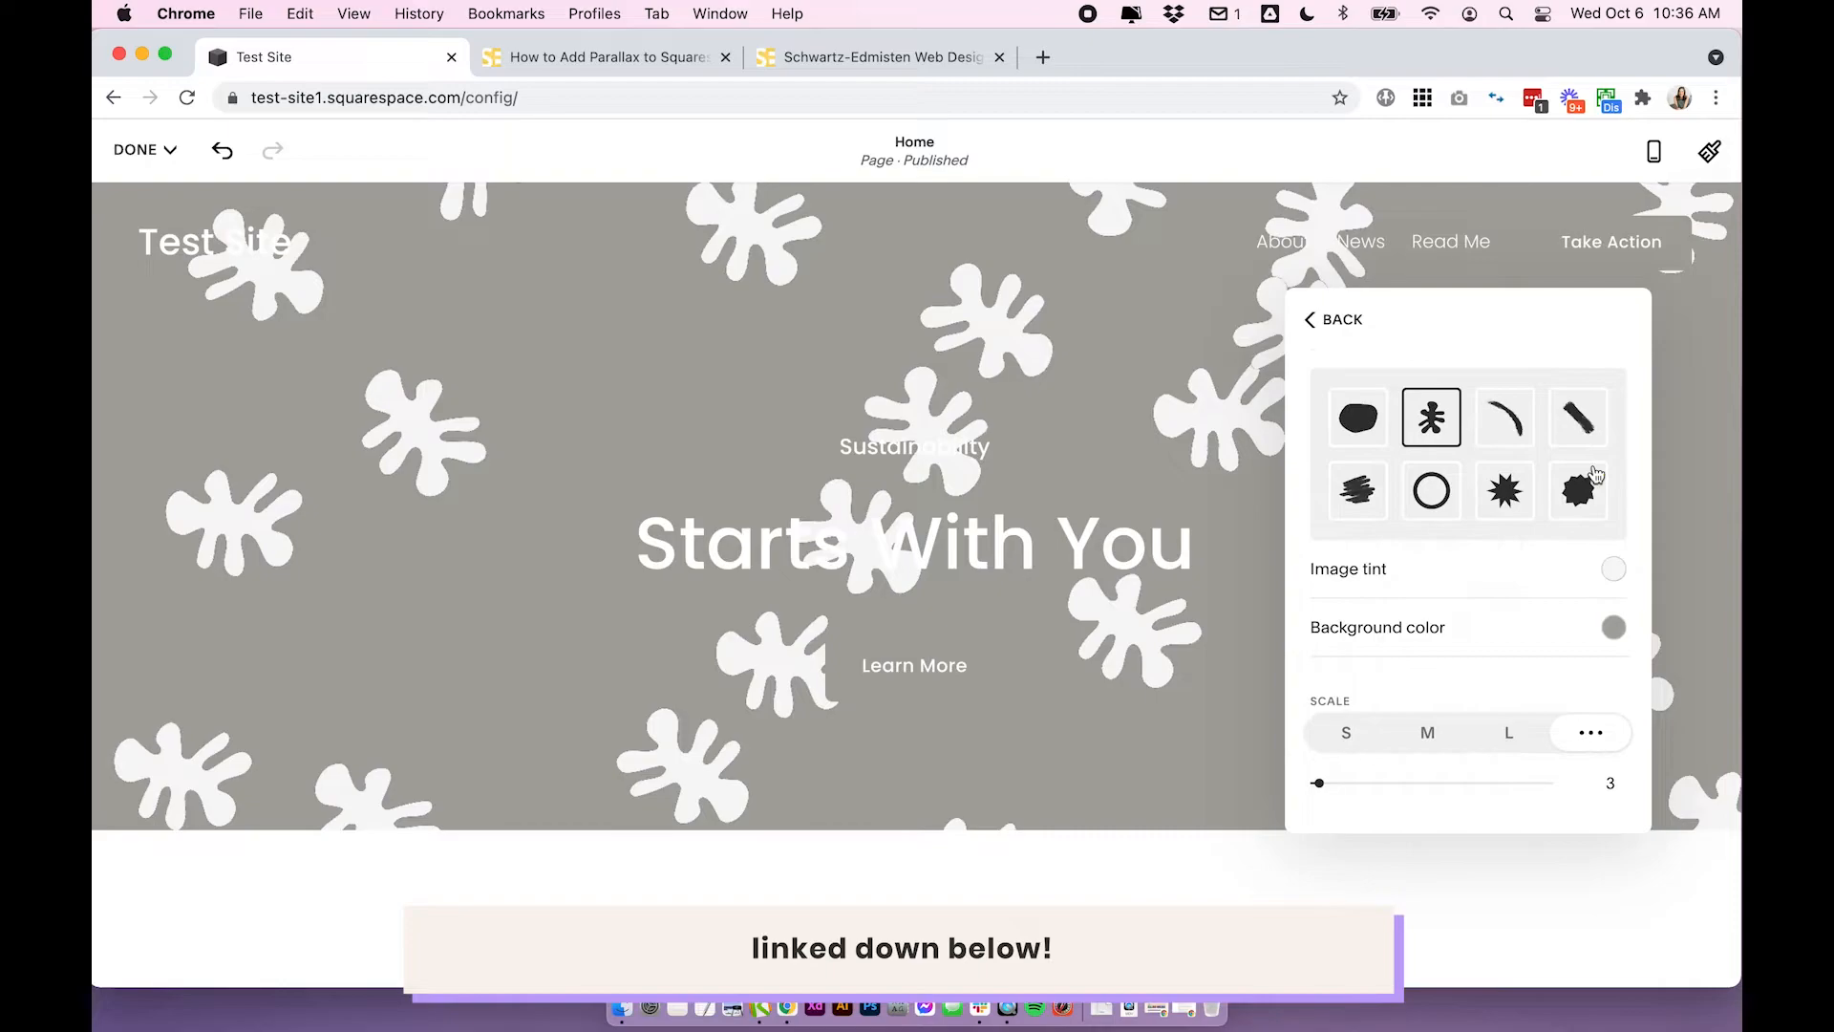
pyautogui.click(1579, 490)
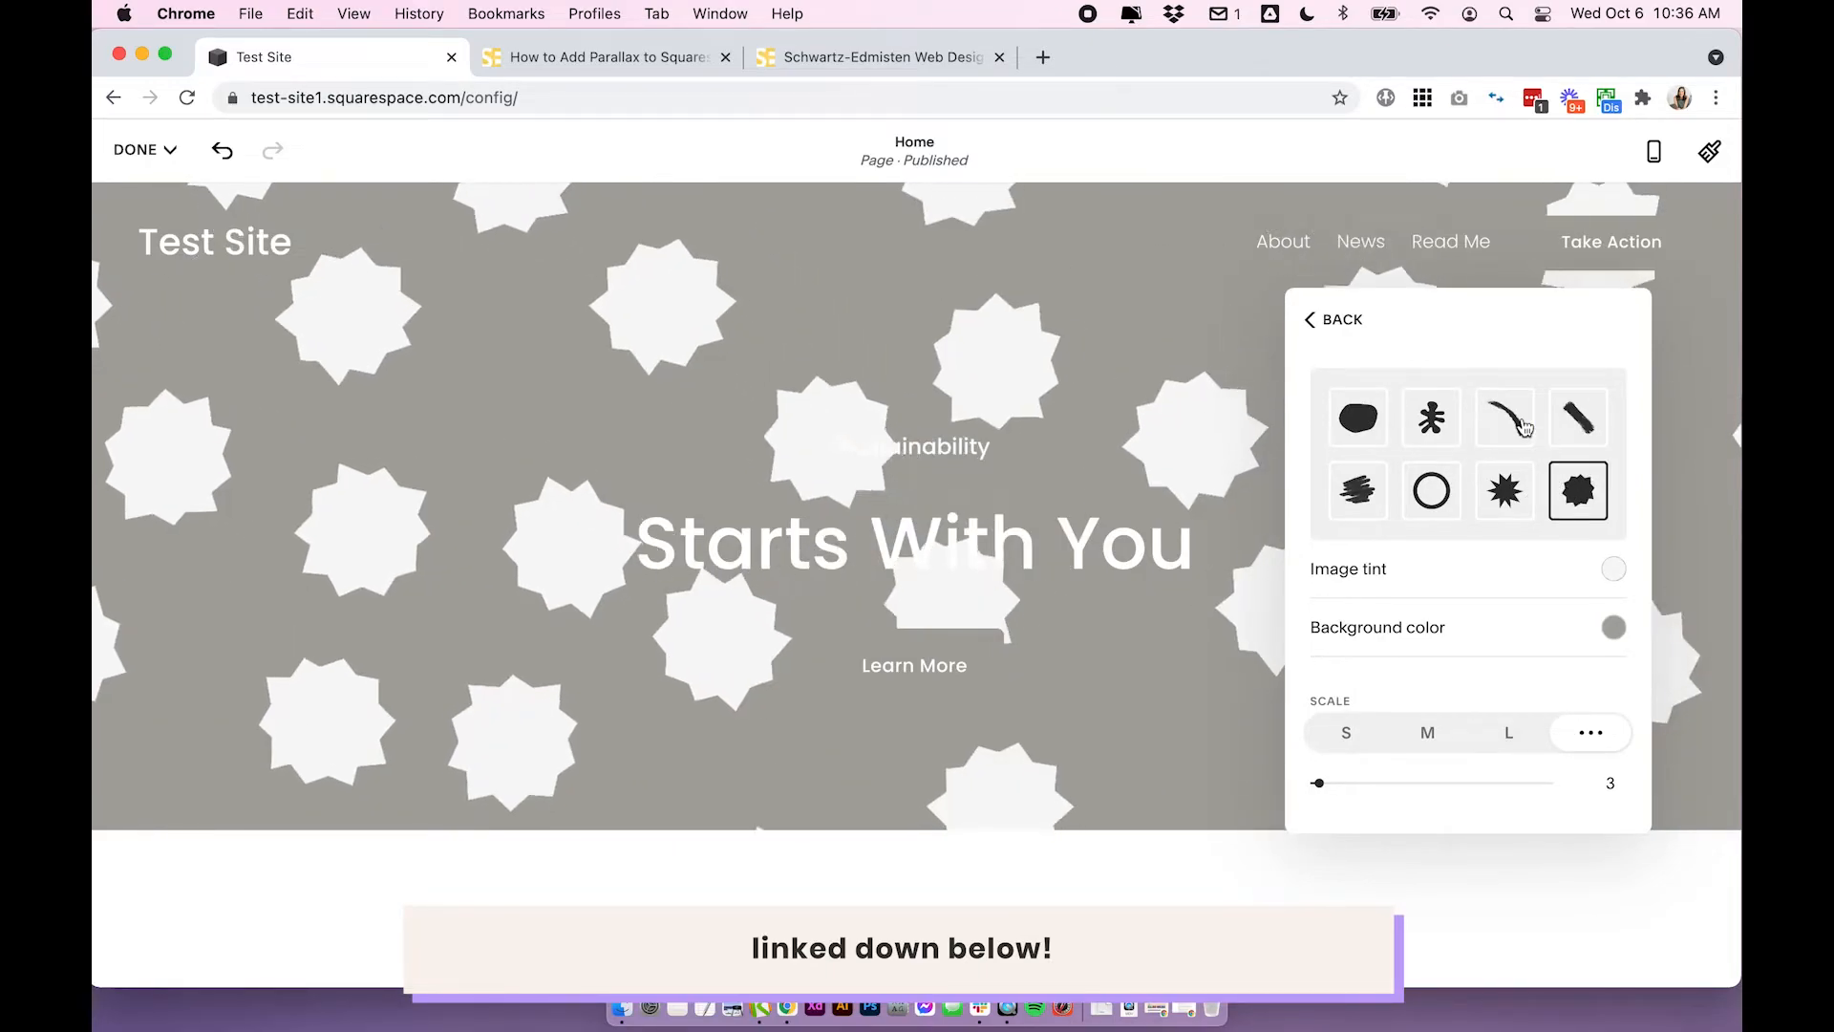
pyautogui.click(1614, 569)
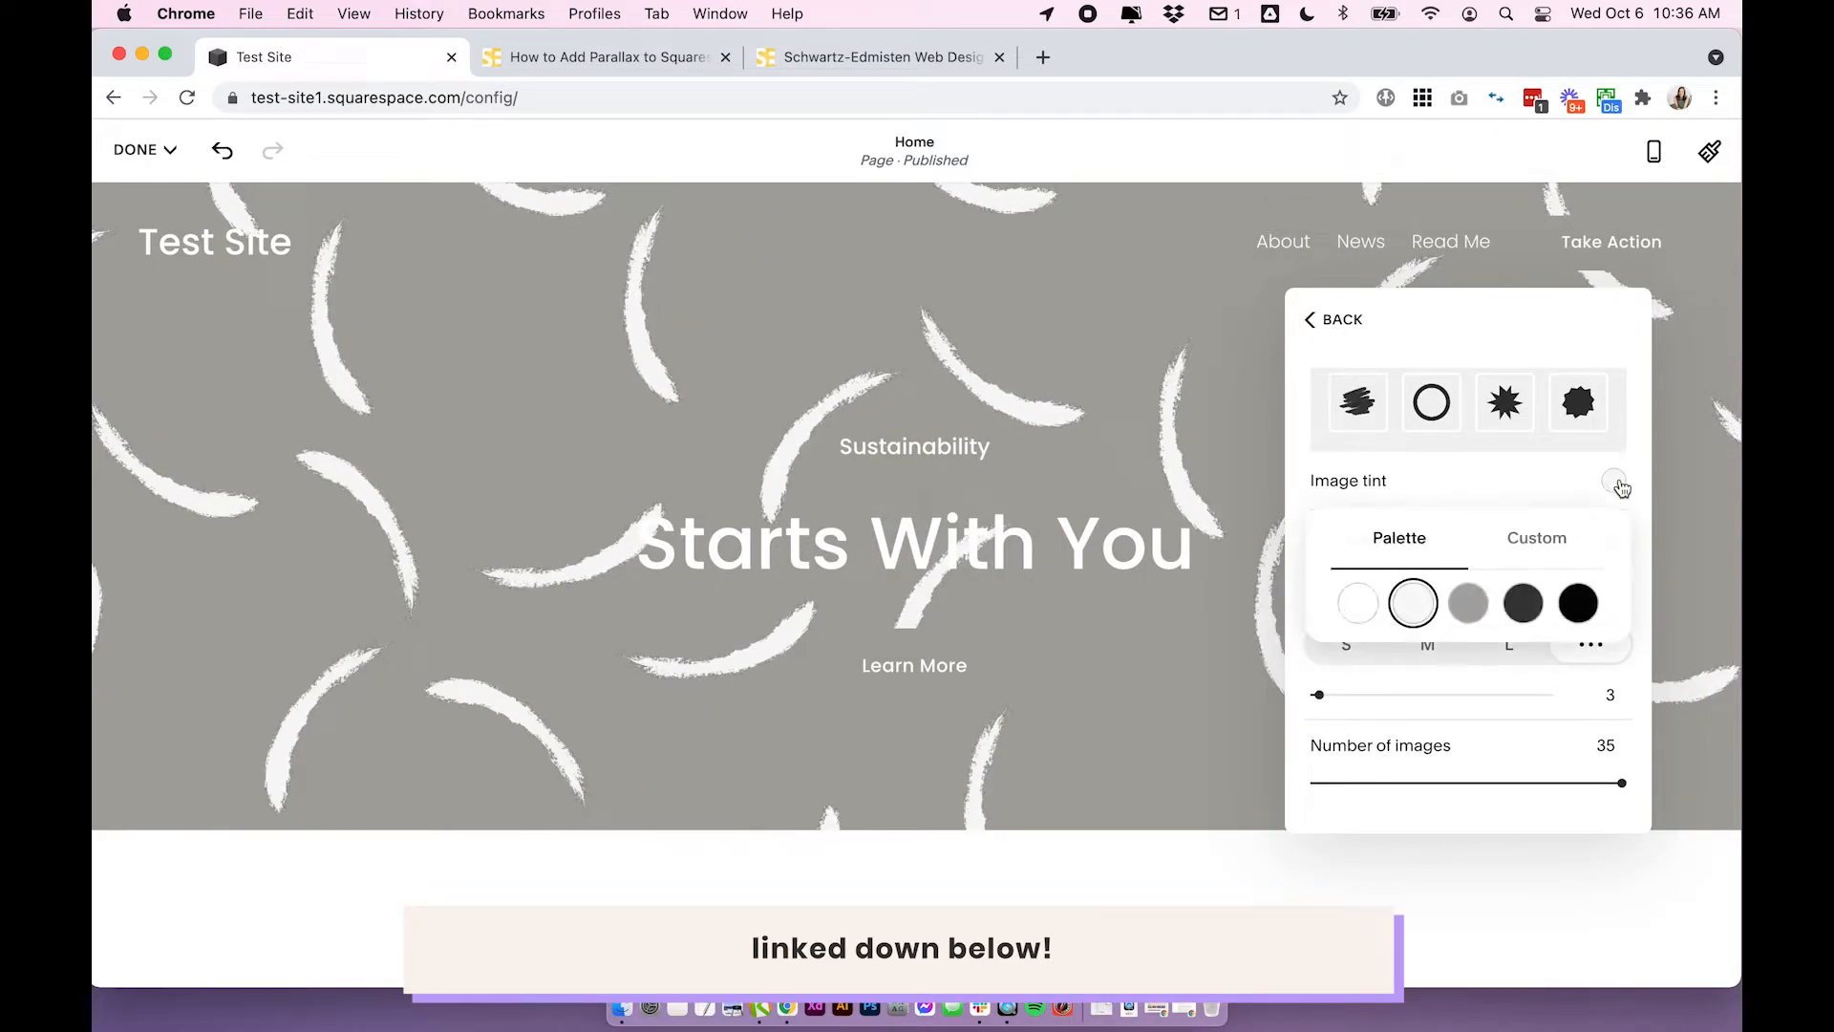
pyautogui.click(1615, 481)
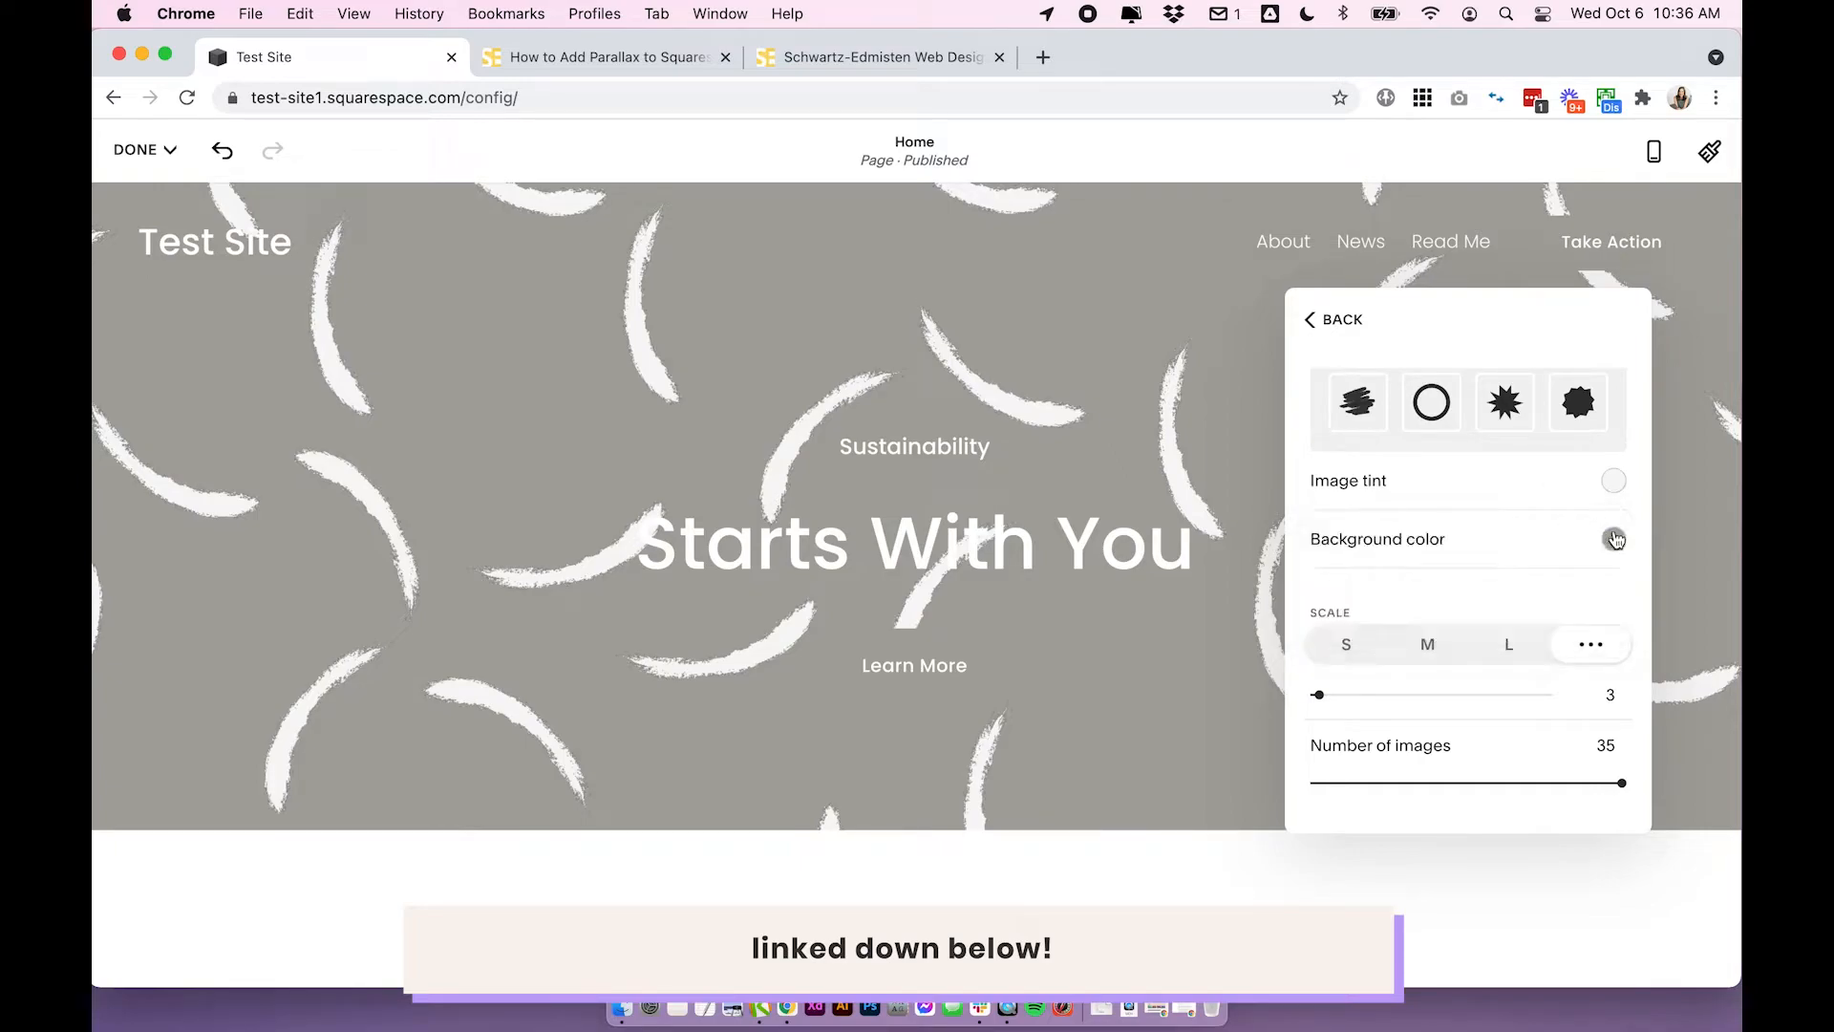
pyautogui.click(1613, 538)
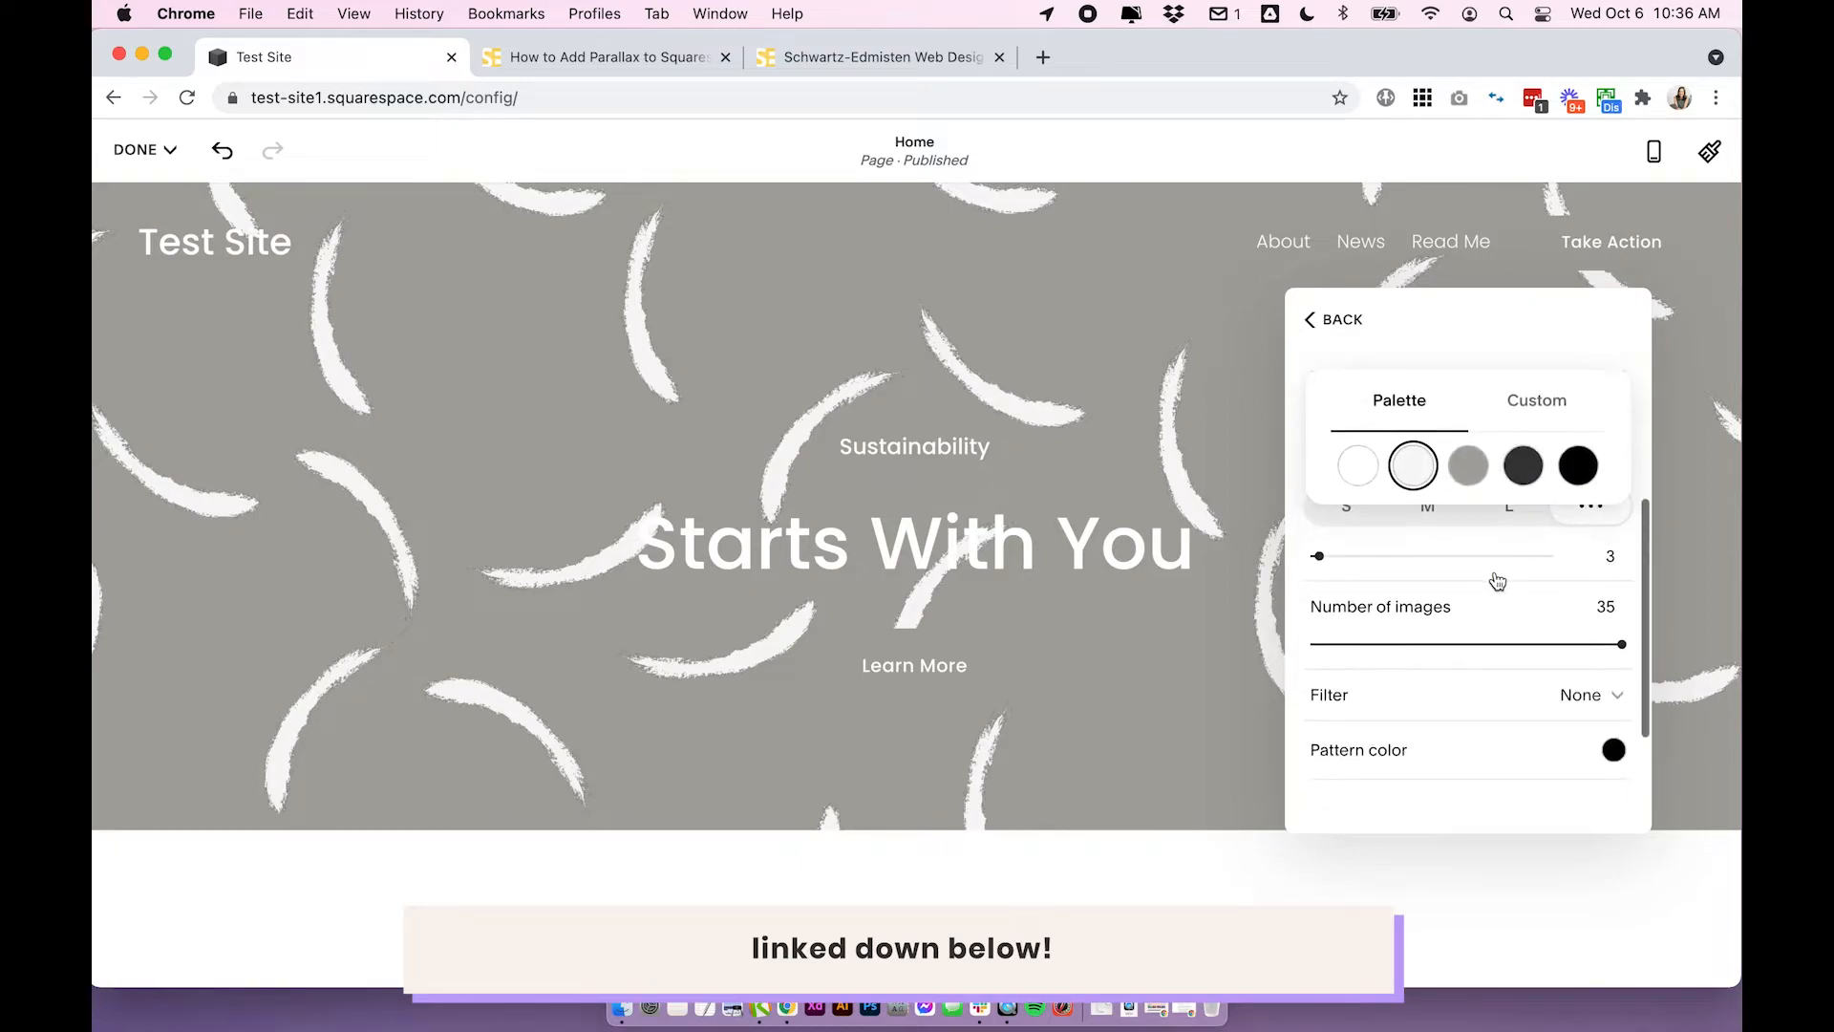
pyautogui.scroll(3)
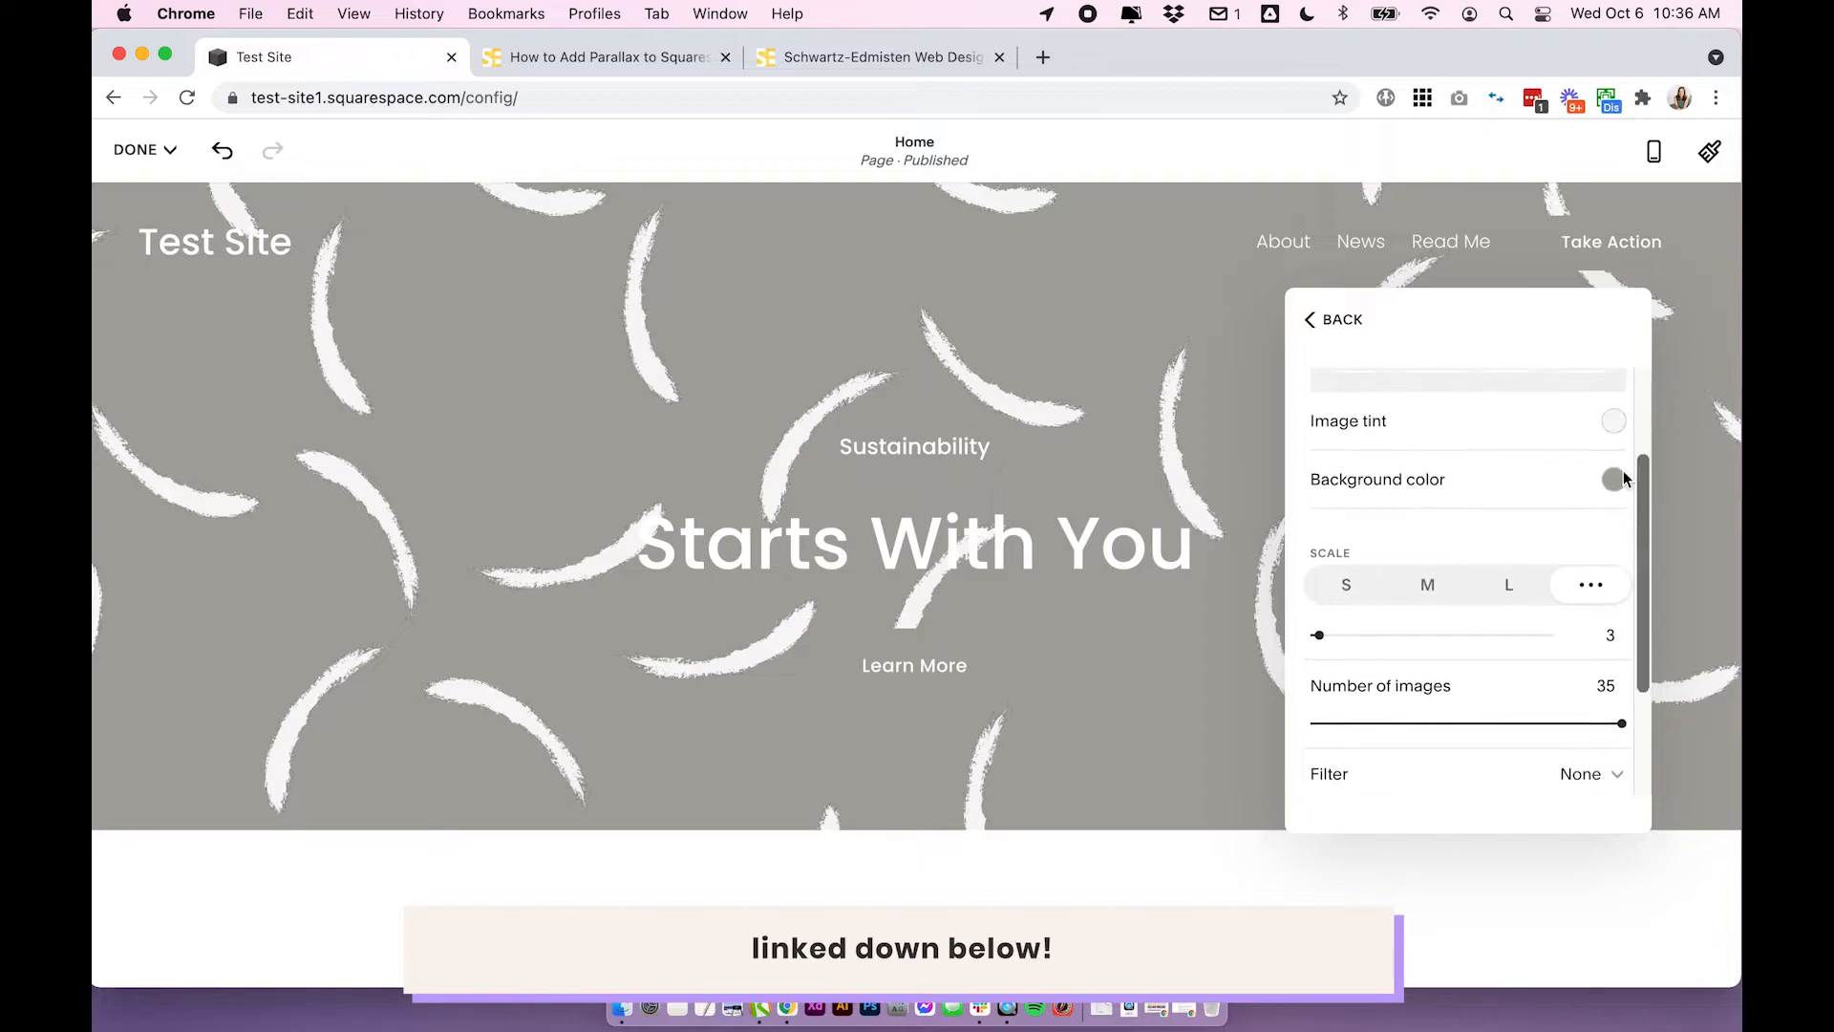
pyautogui.scroll(-3)
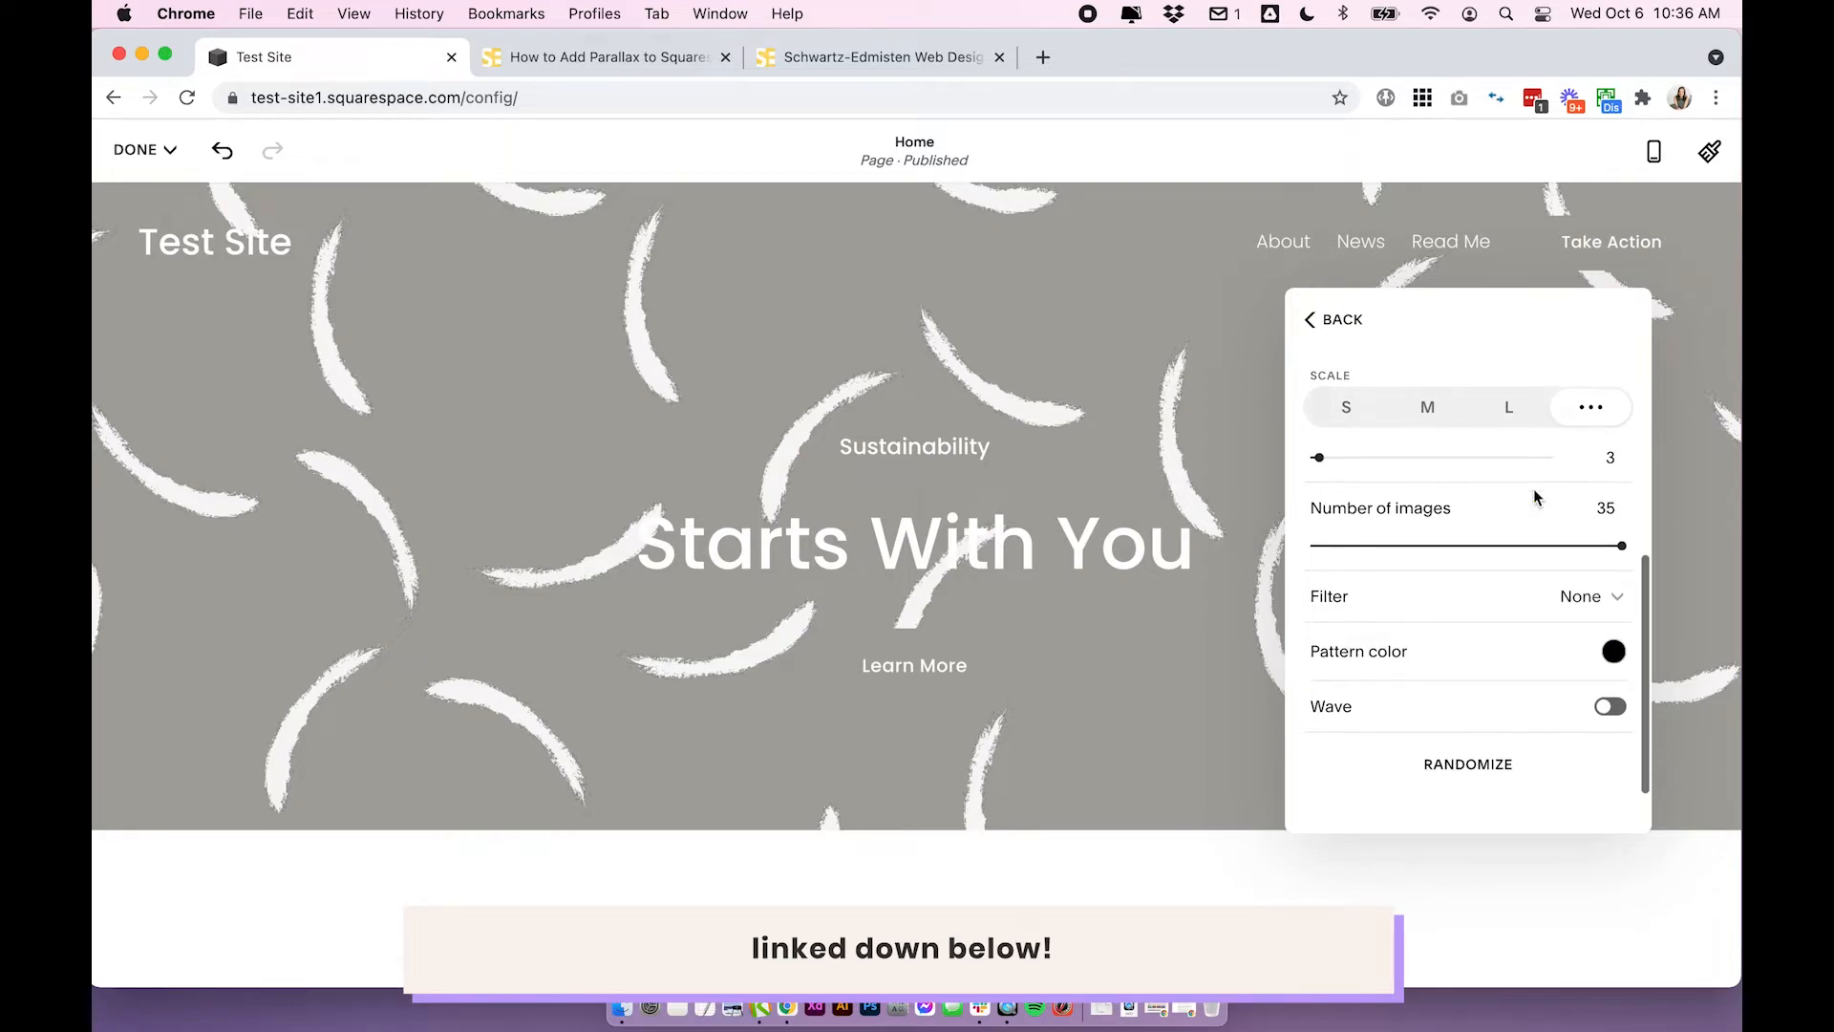
pyautogui.moveTo(1495, 708)
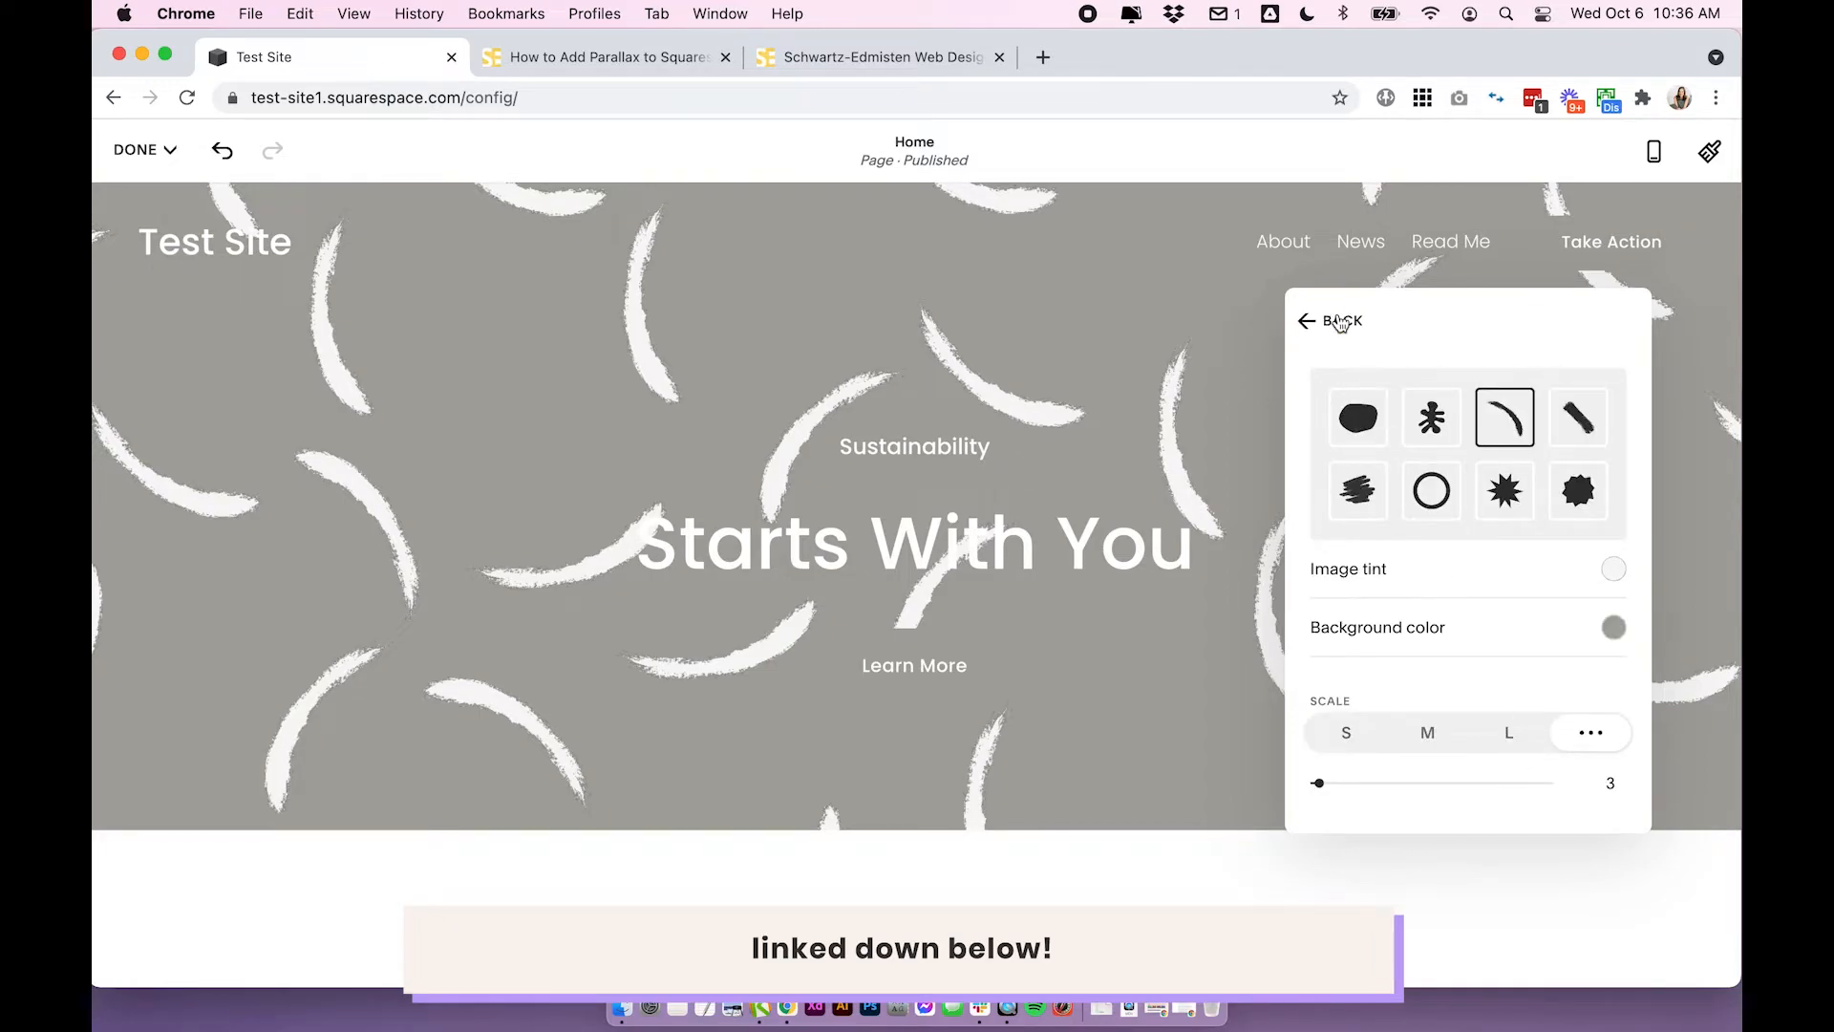
# - Apply the topographic contour art and choose another colour variant
pyautogui.click(1319, 321)
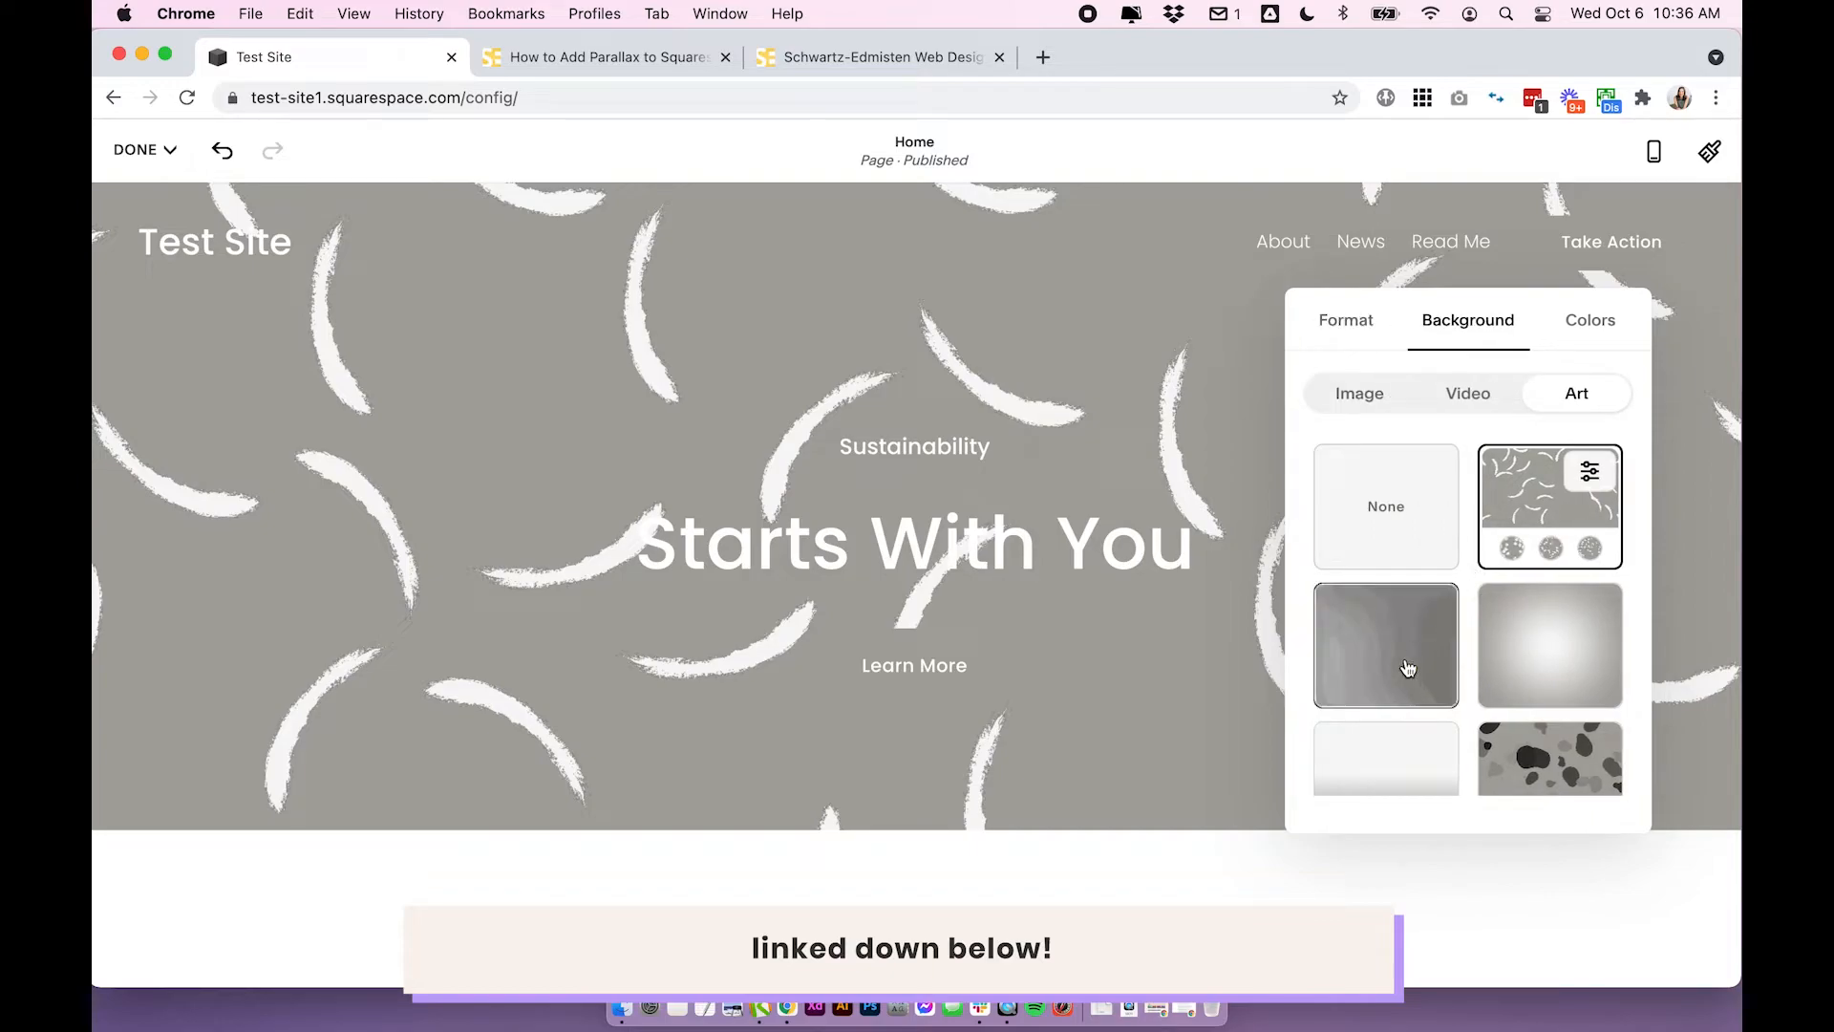
pyautogui.click(1385, 645)
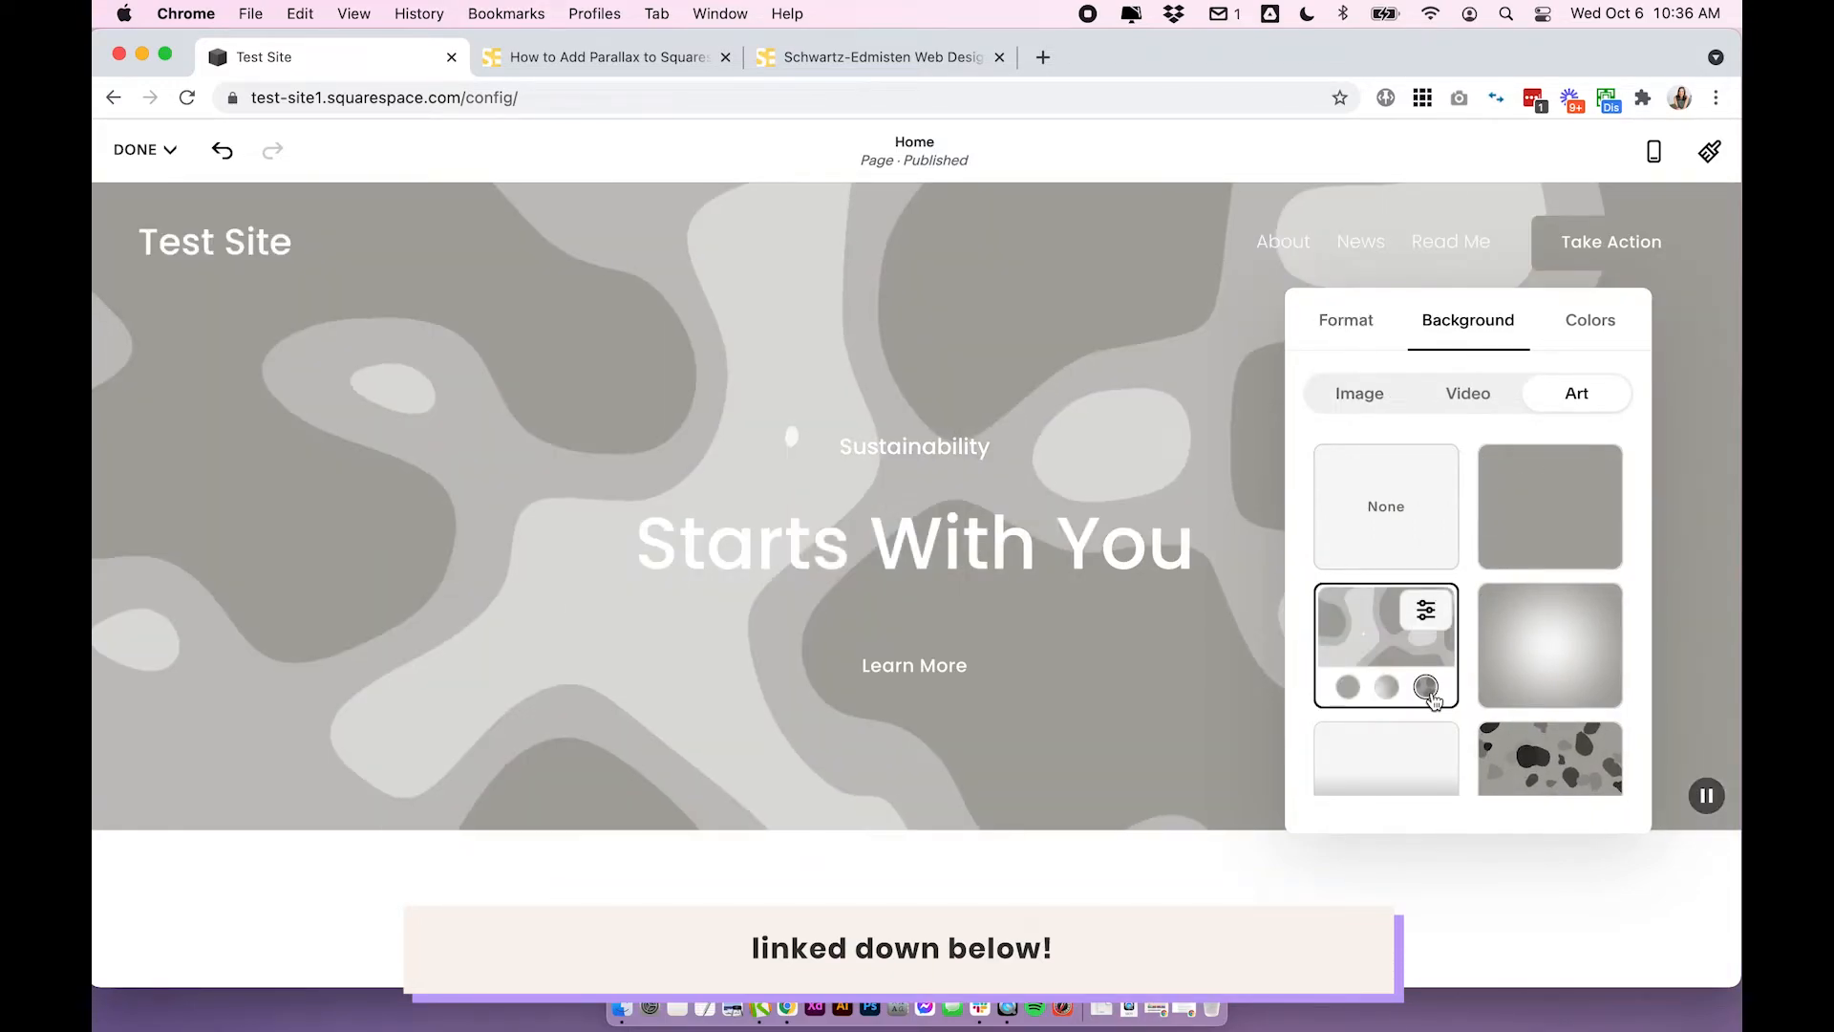
pyautogui.click(1425, 609)
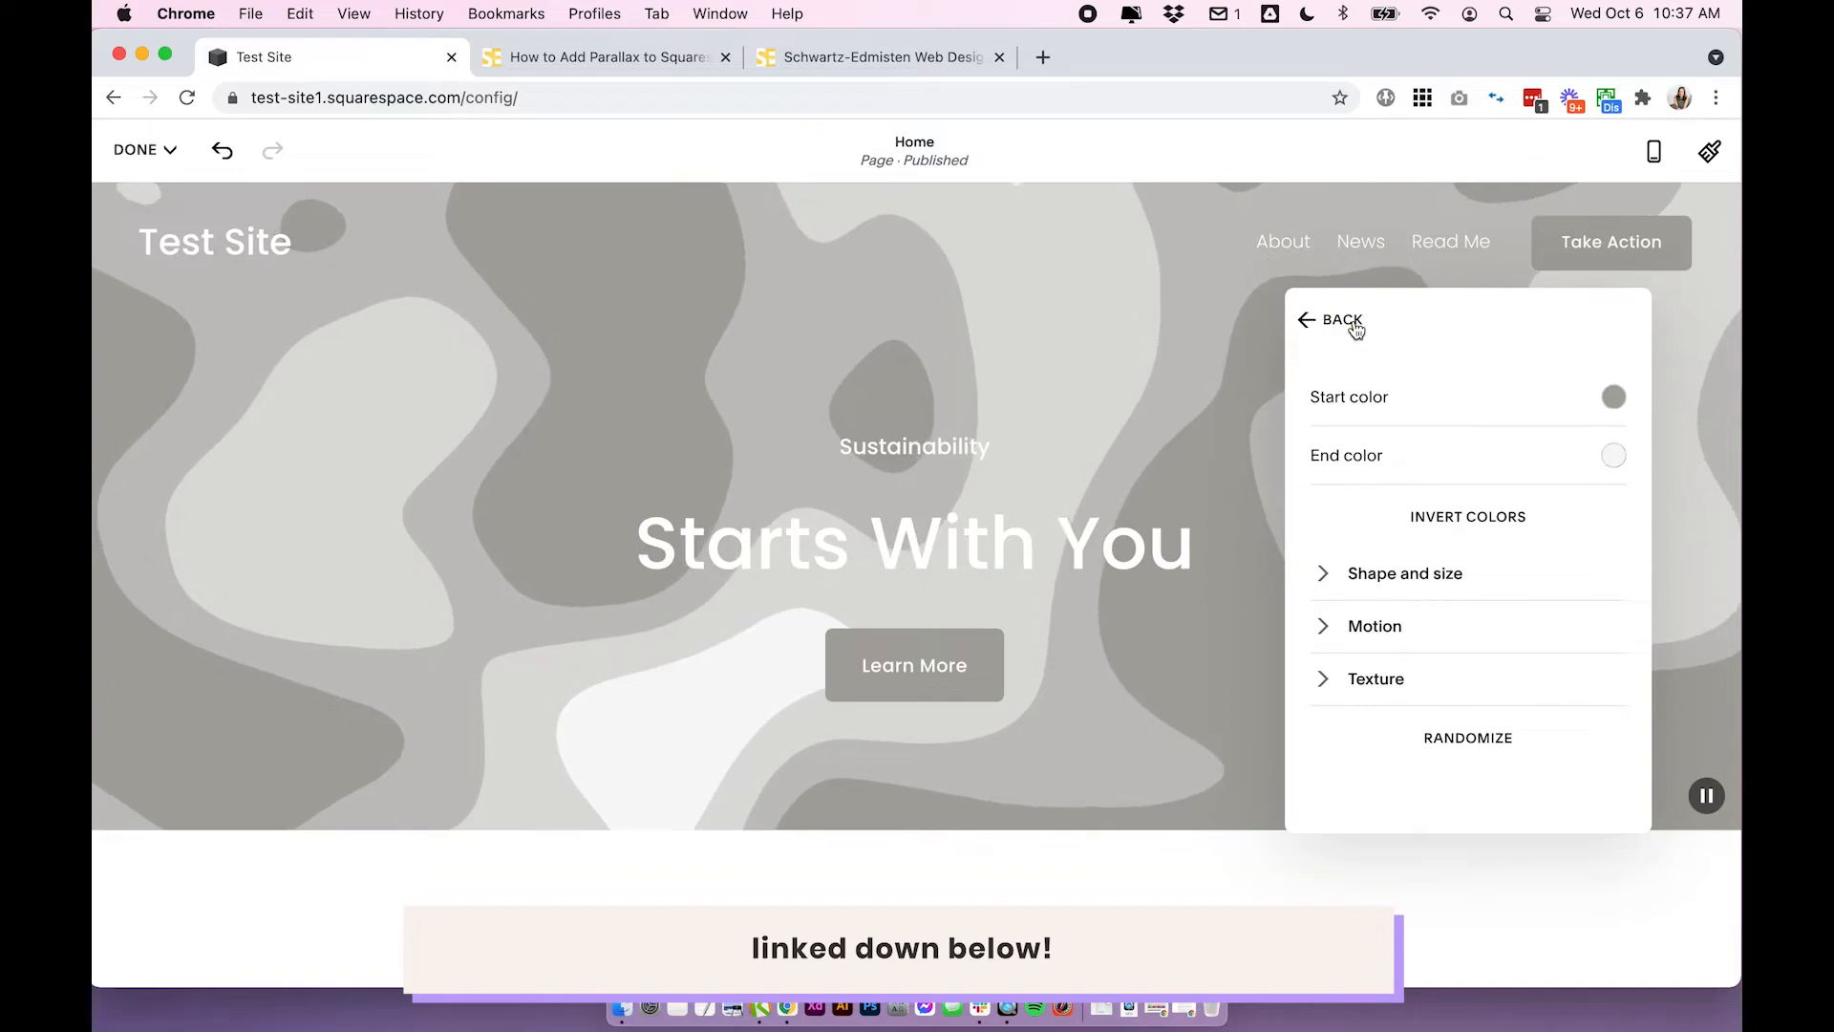
# - Review the contour art's Start color Palette and Custom options, then return to the art list
pyautogui.click(1614, 396)
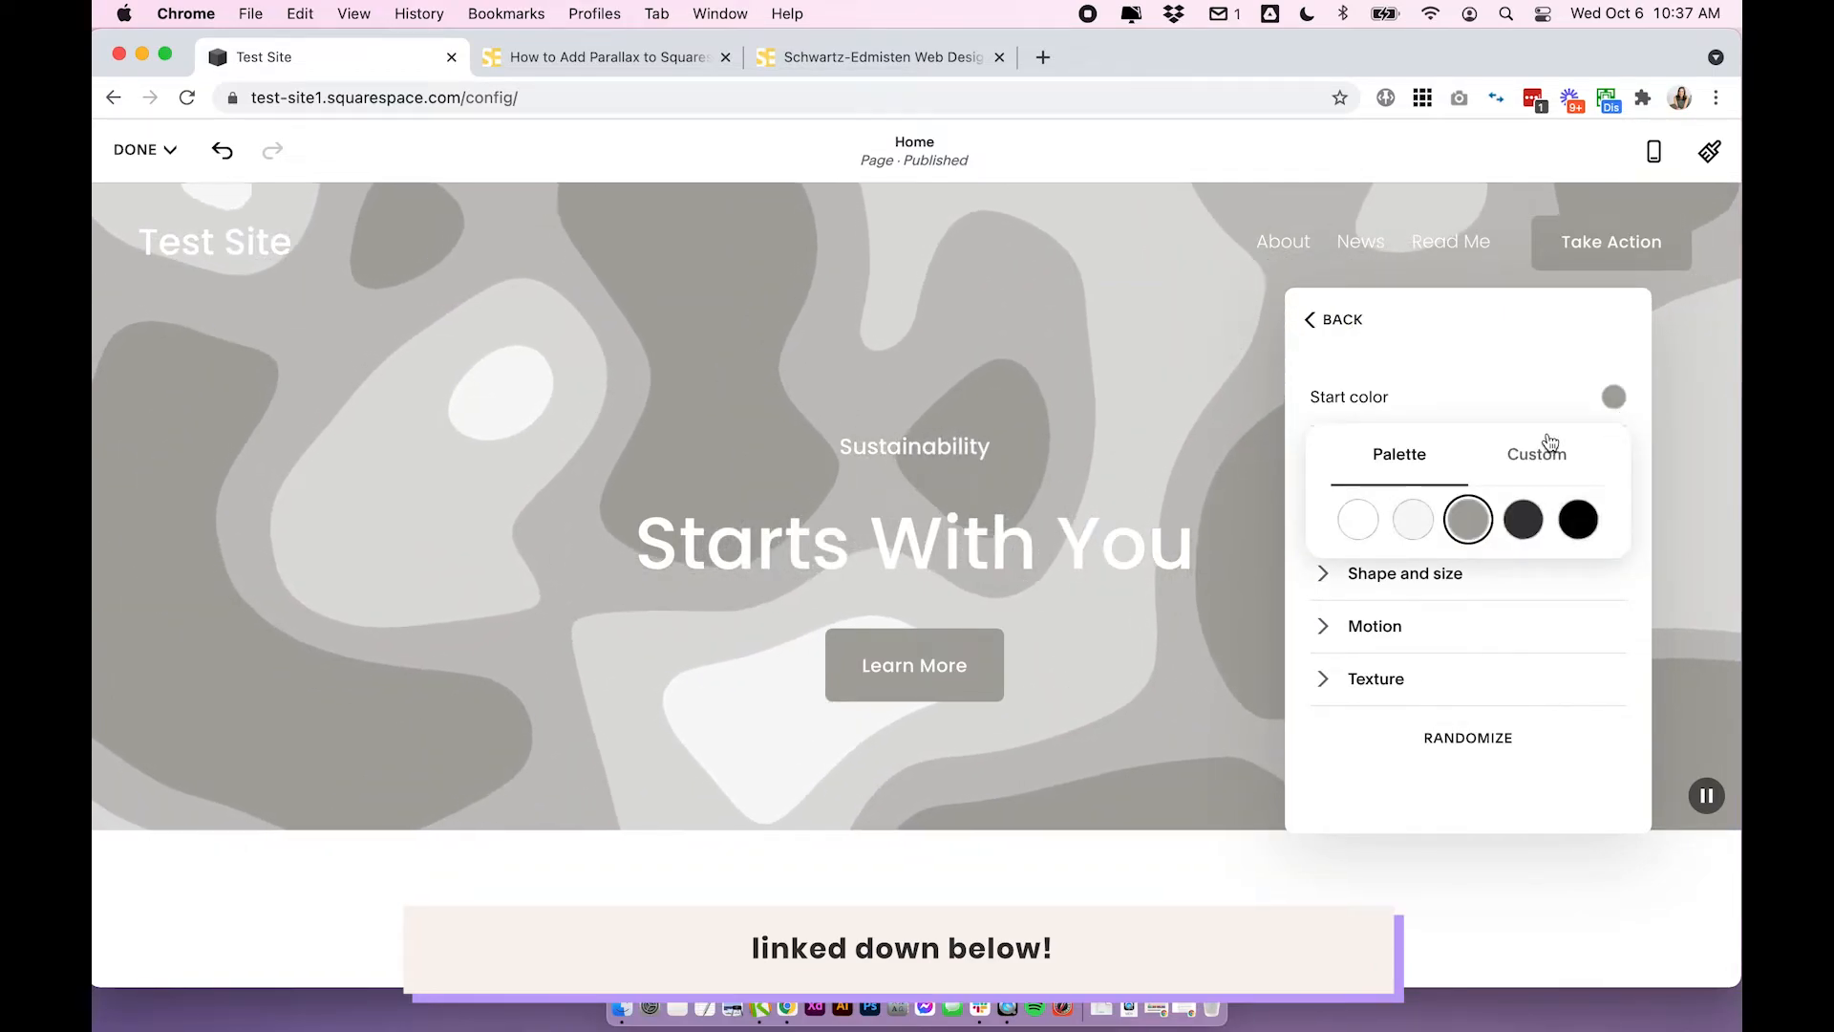
pyautogui.click(1543, 453)
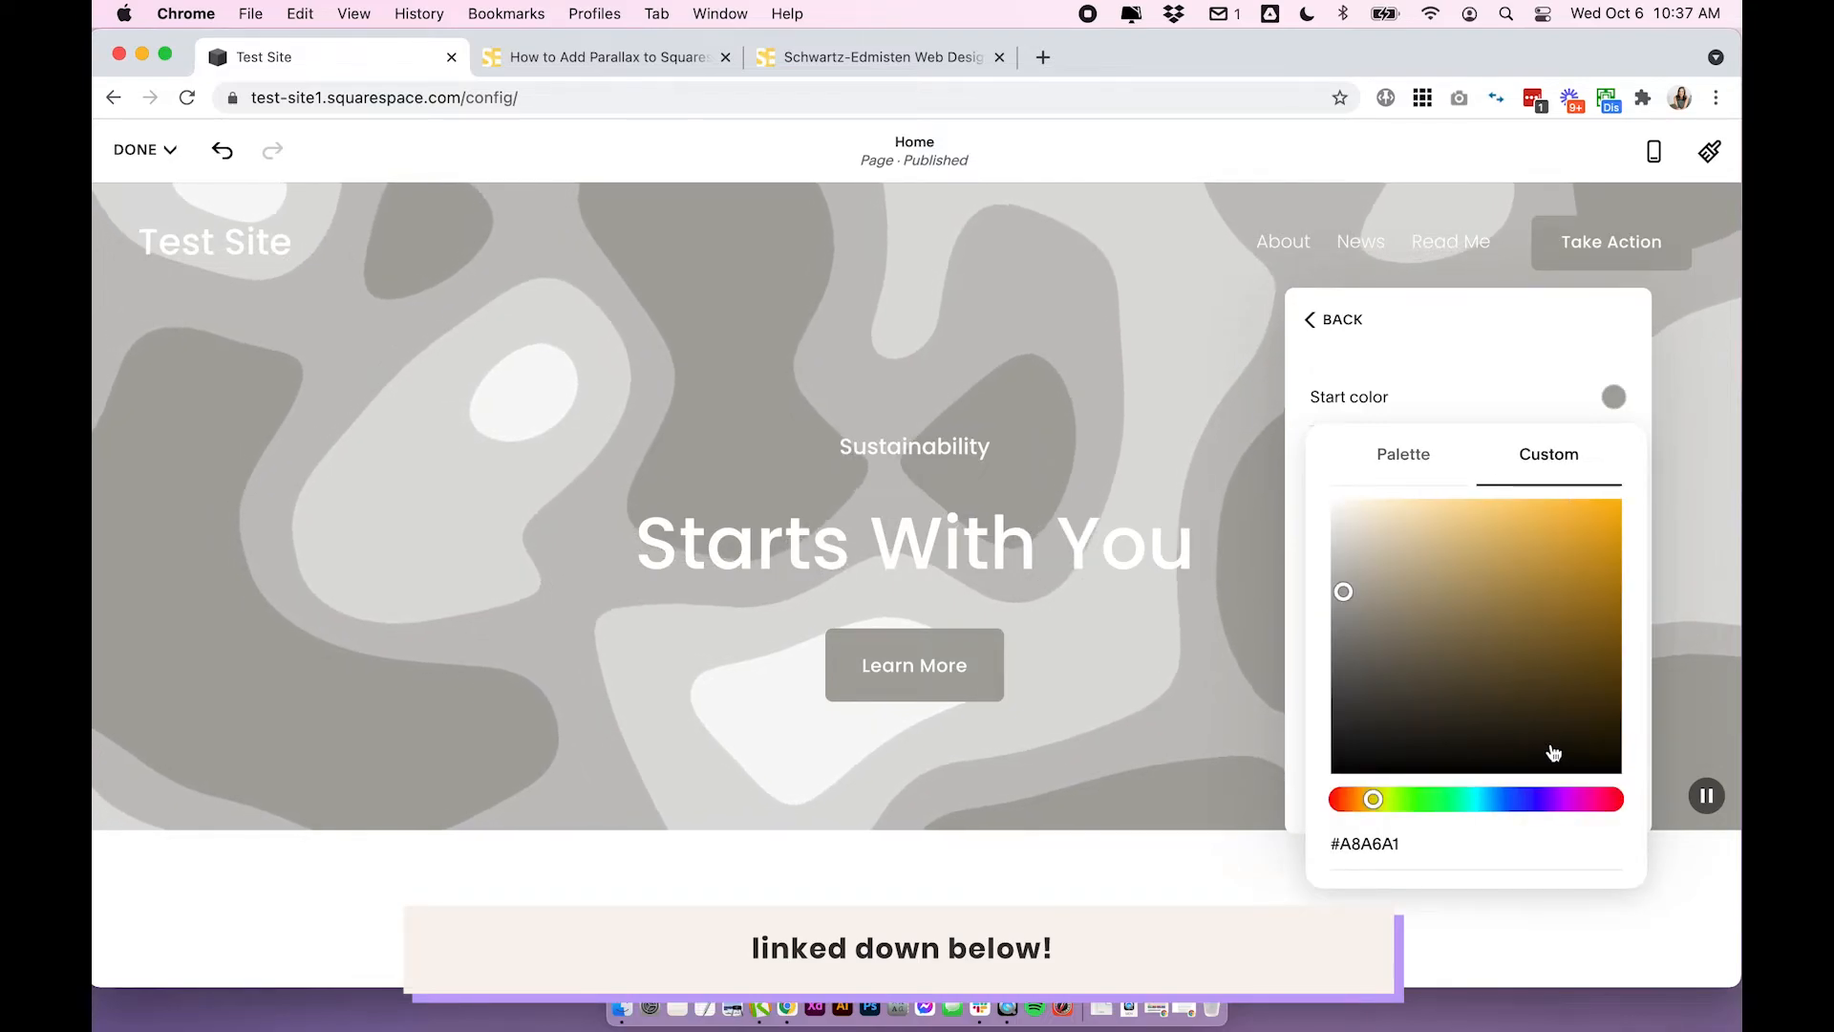
pyautogui.click(1340, 319)
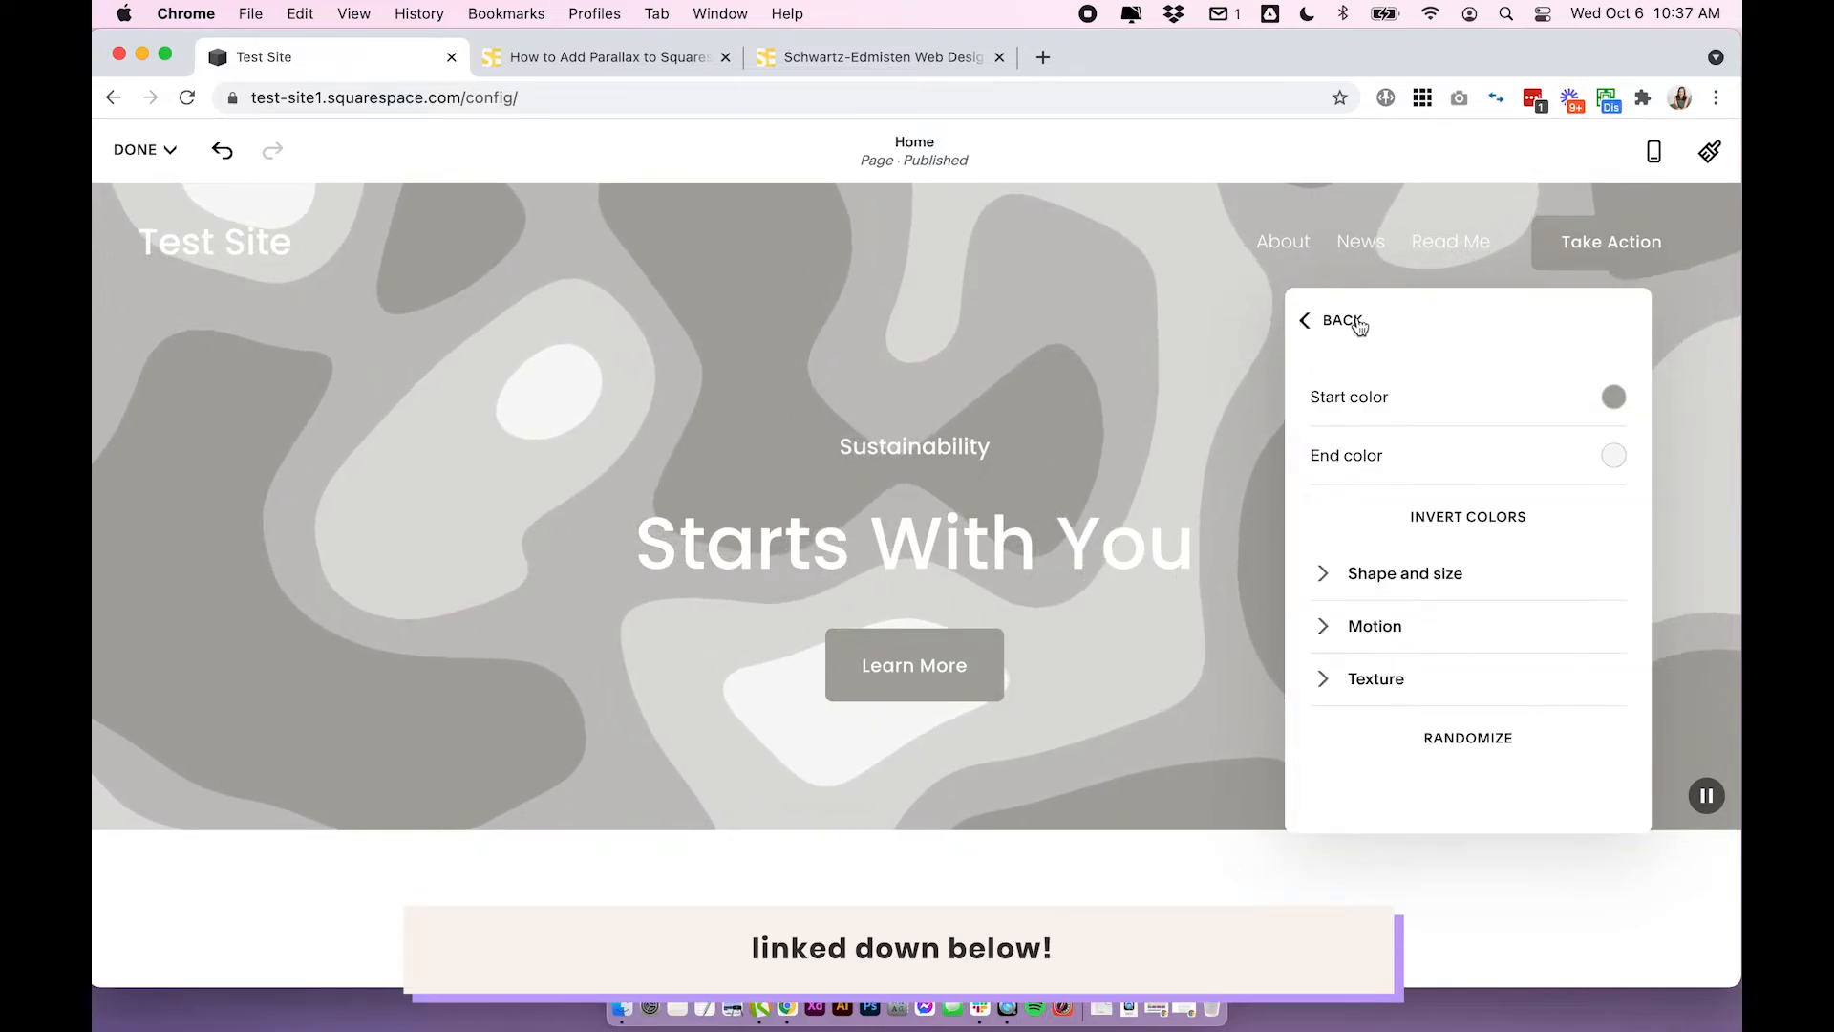
pyautogui.click(1339, 321)
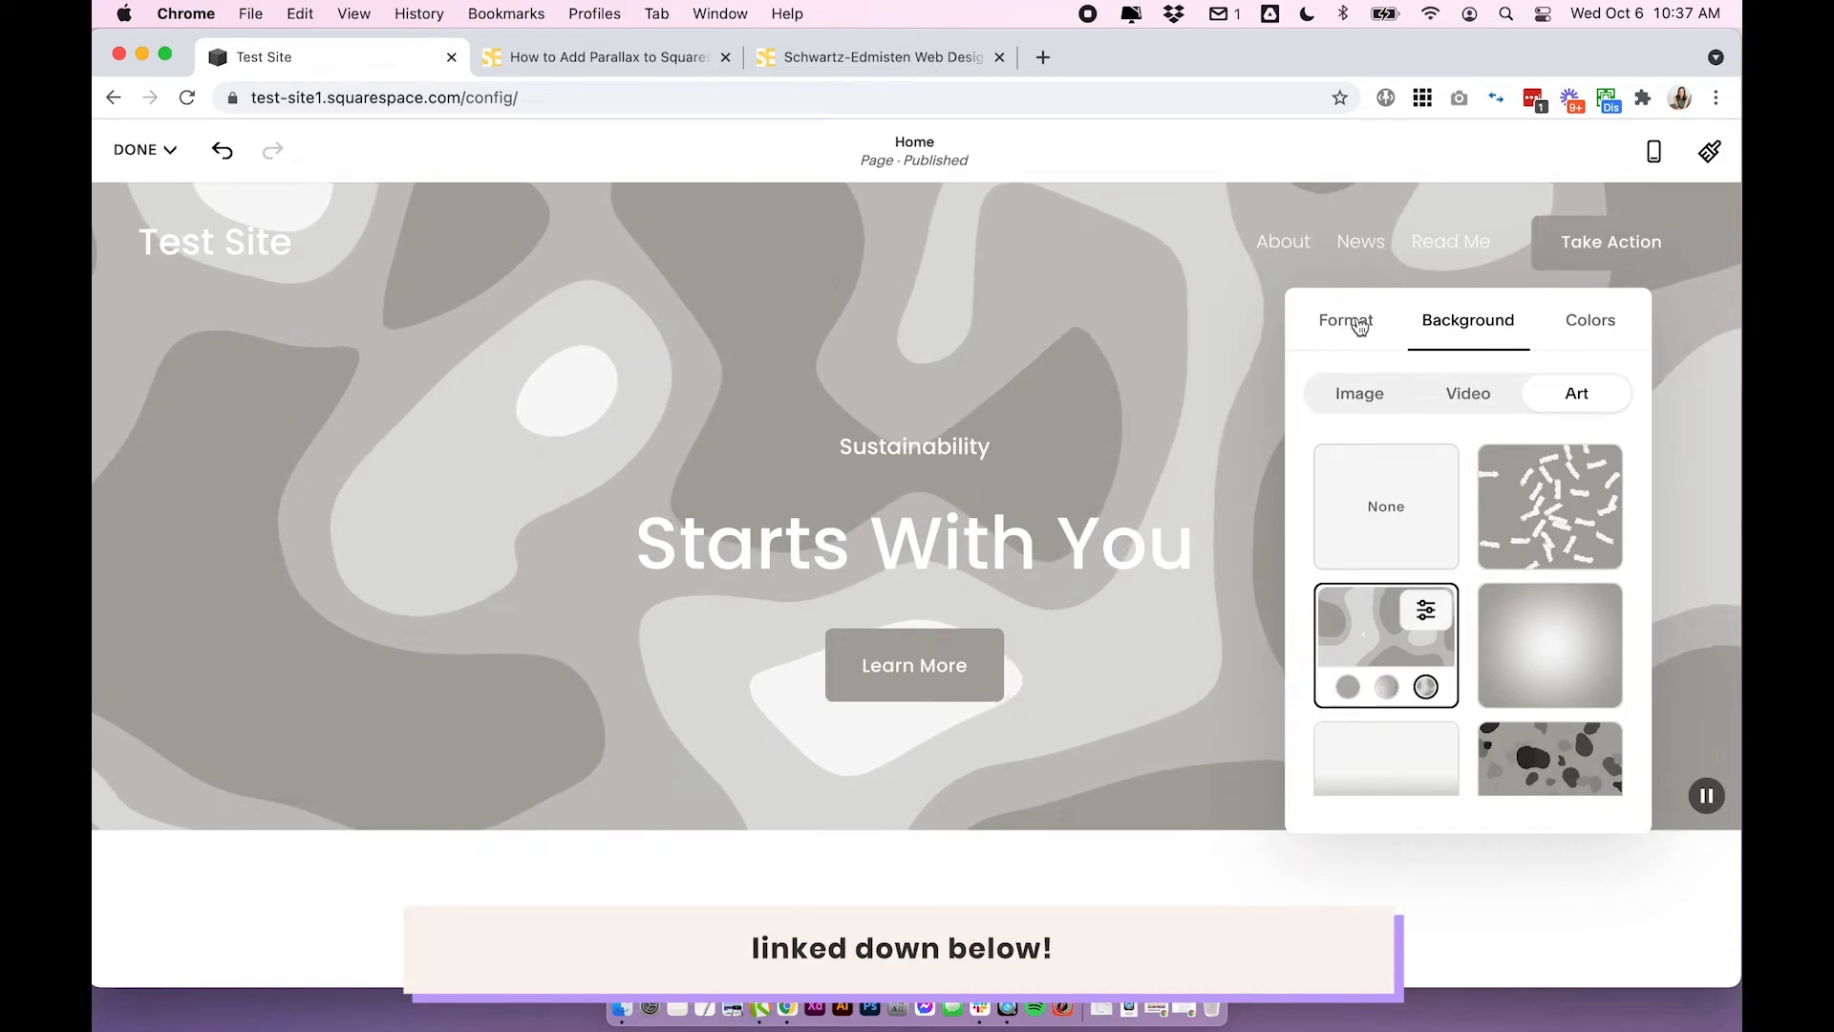
# - Pick the lavender-to-pink gradient art and check its full-bleed Background Width
pyautogui.scroll(-3)
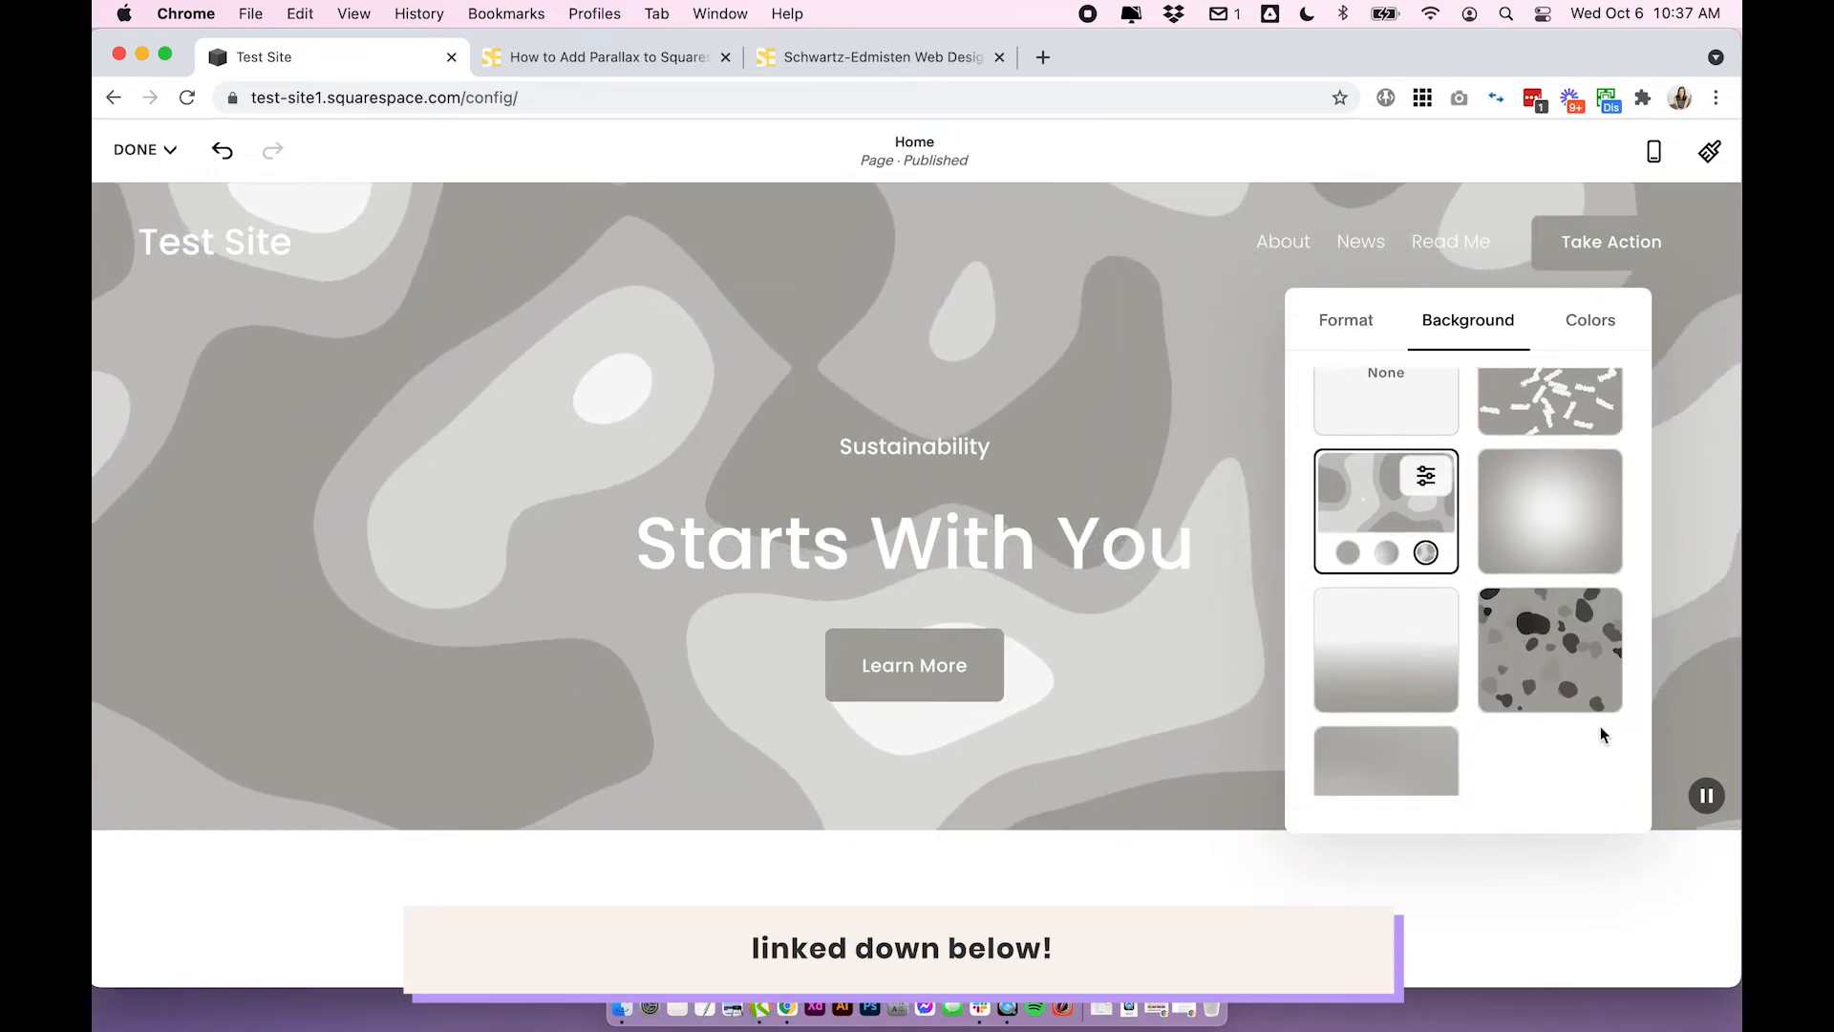
pyautogui.scroll(3)
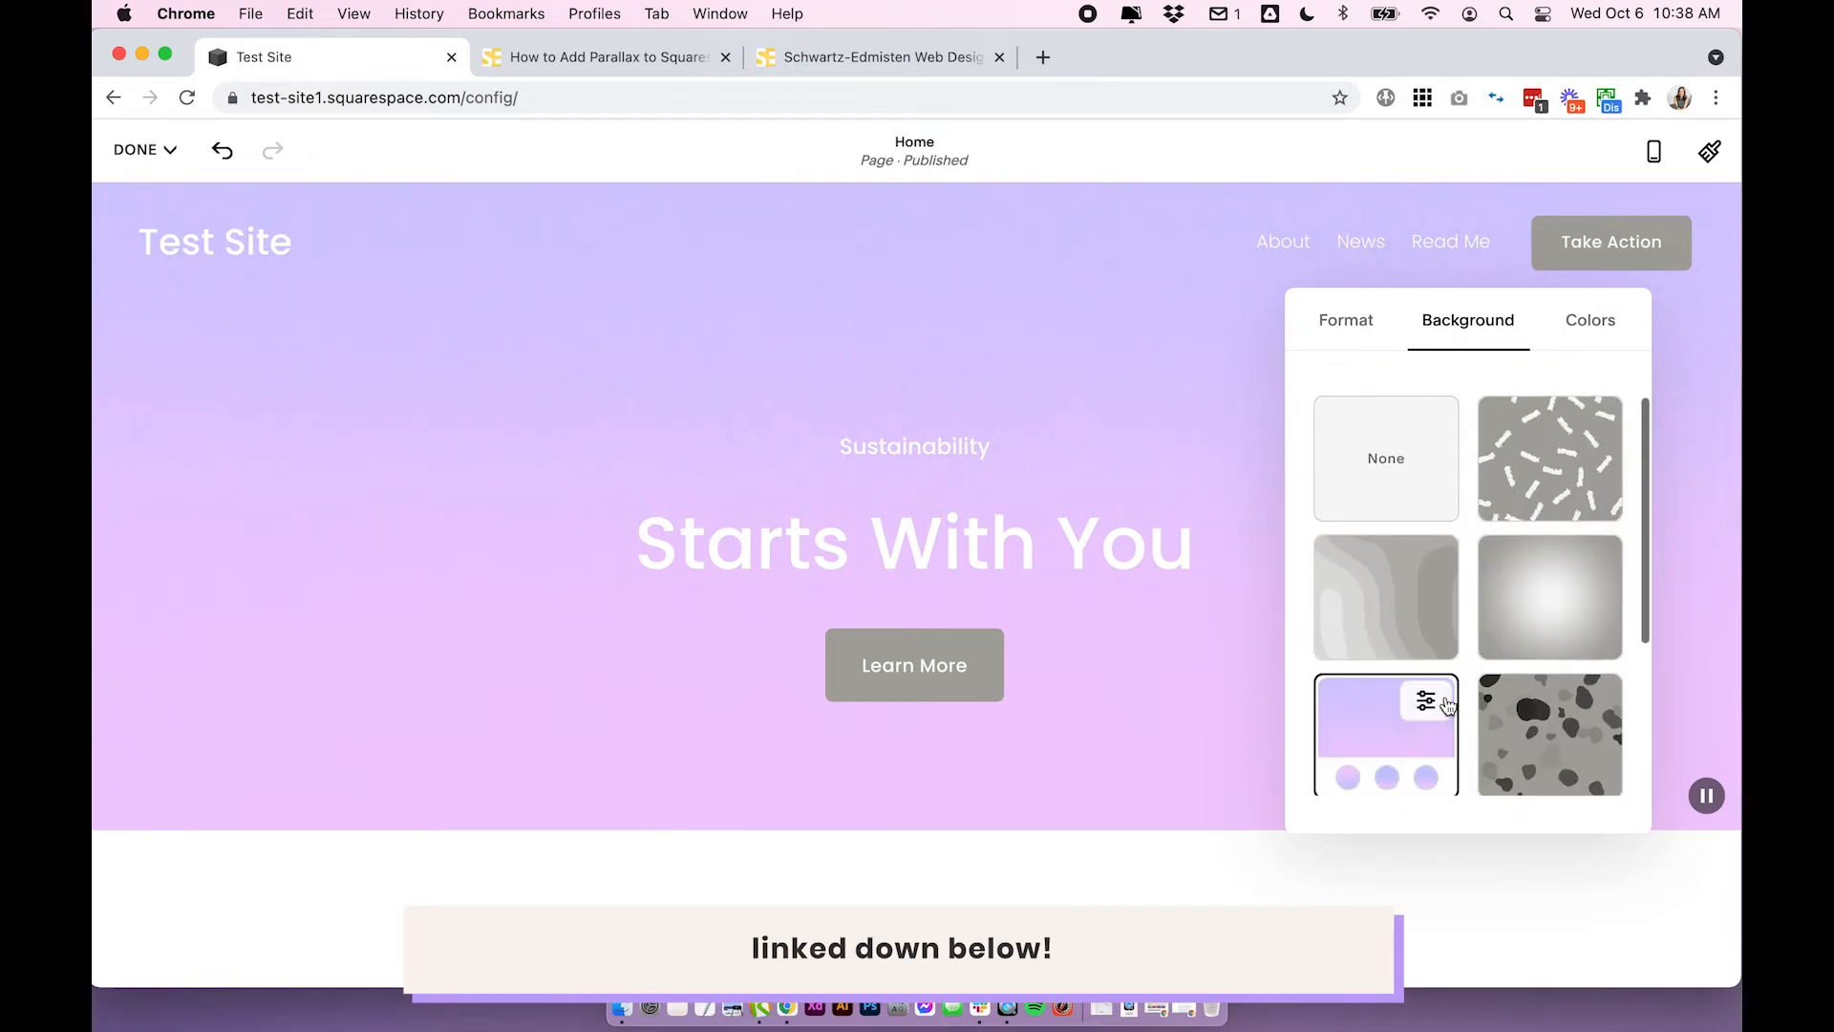
pyautogui.moveTo(1498, 316)
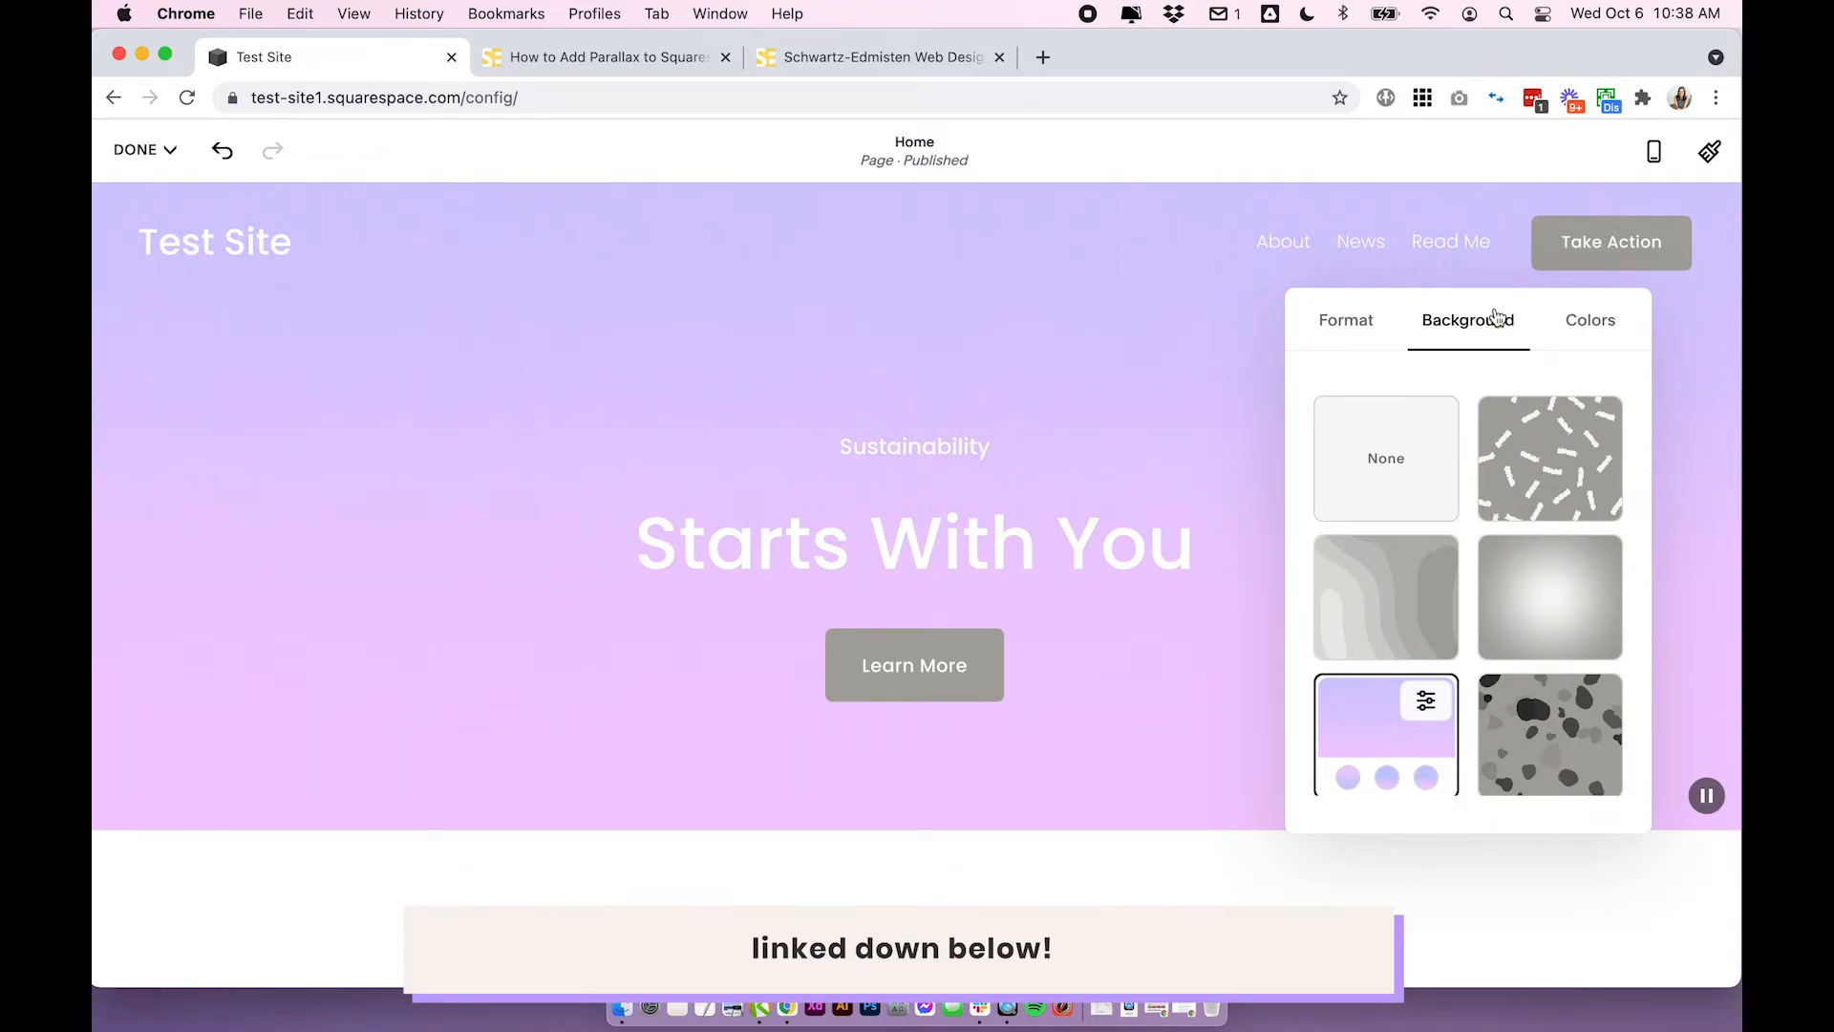
pyautogui.scroll(-3)
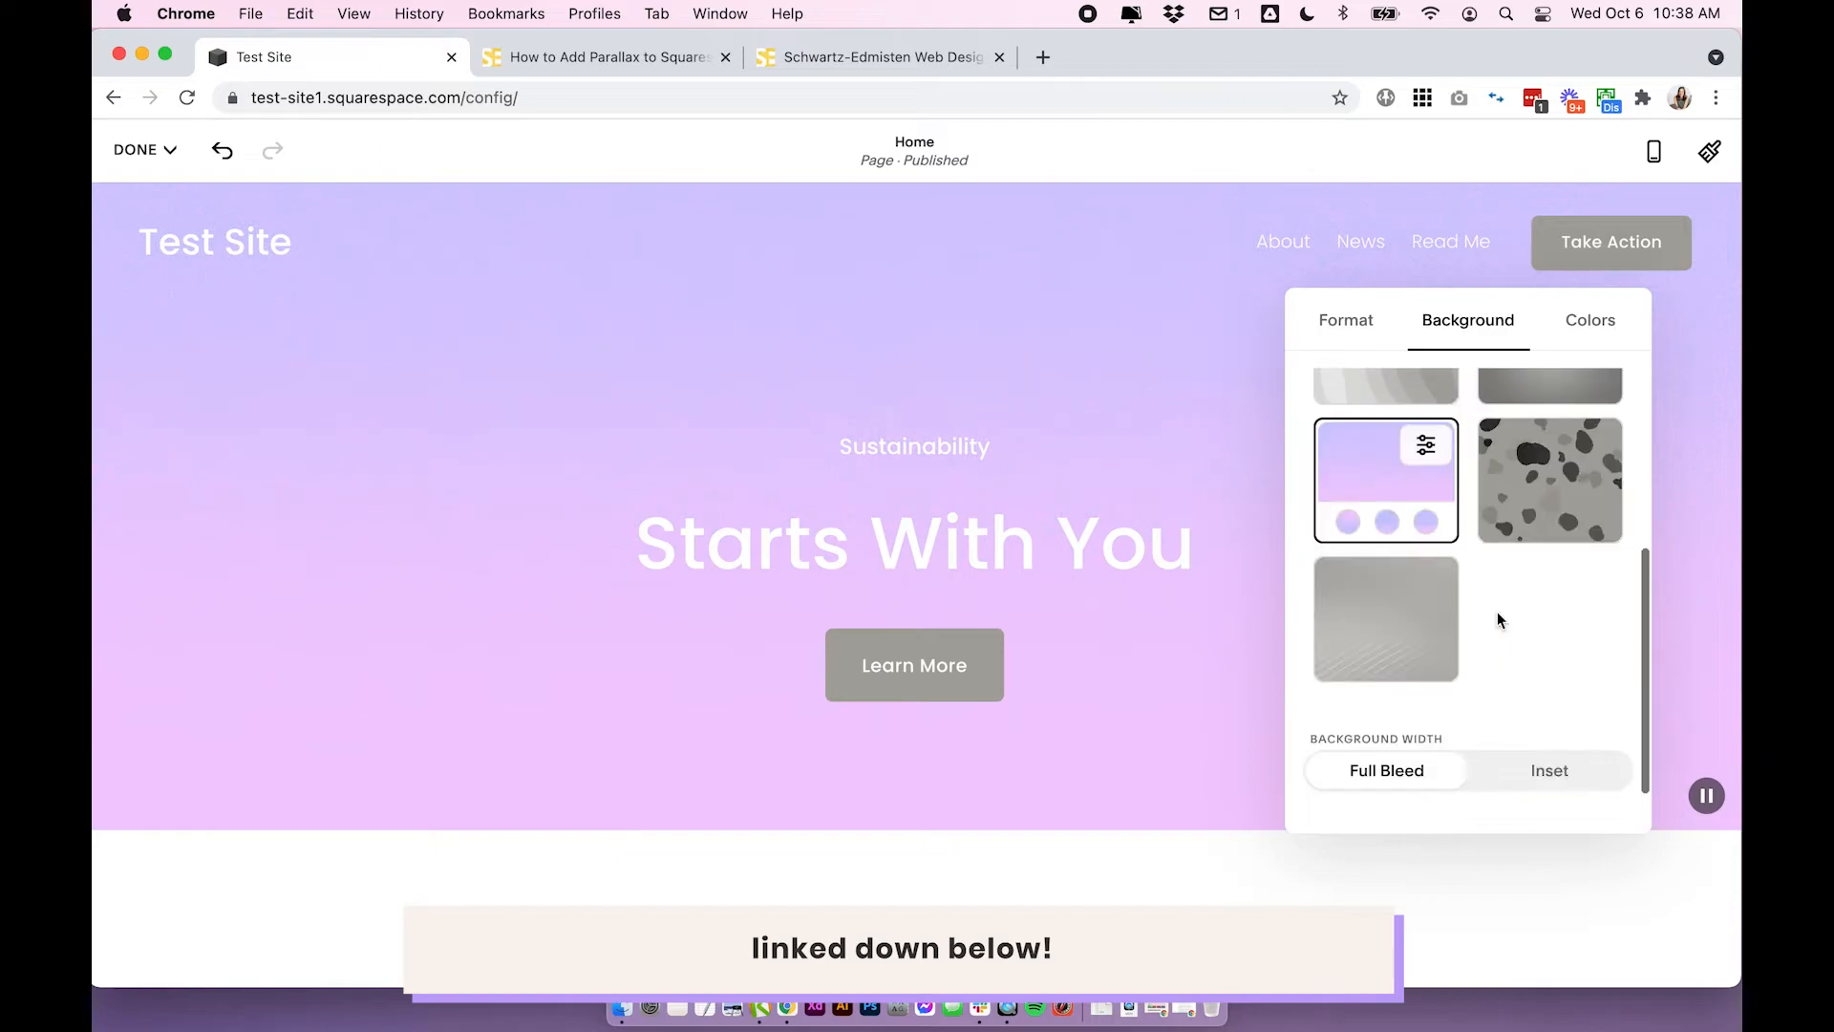